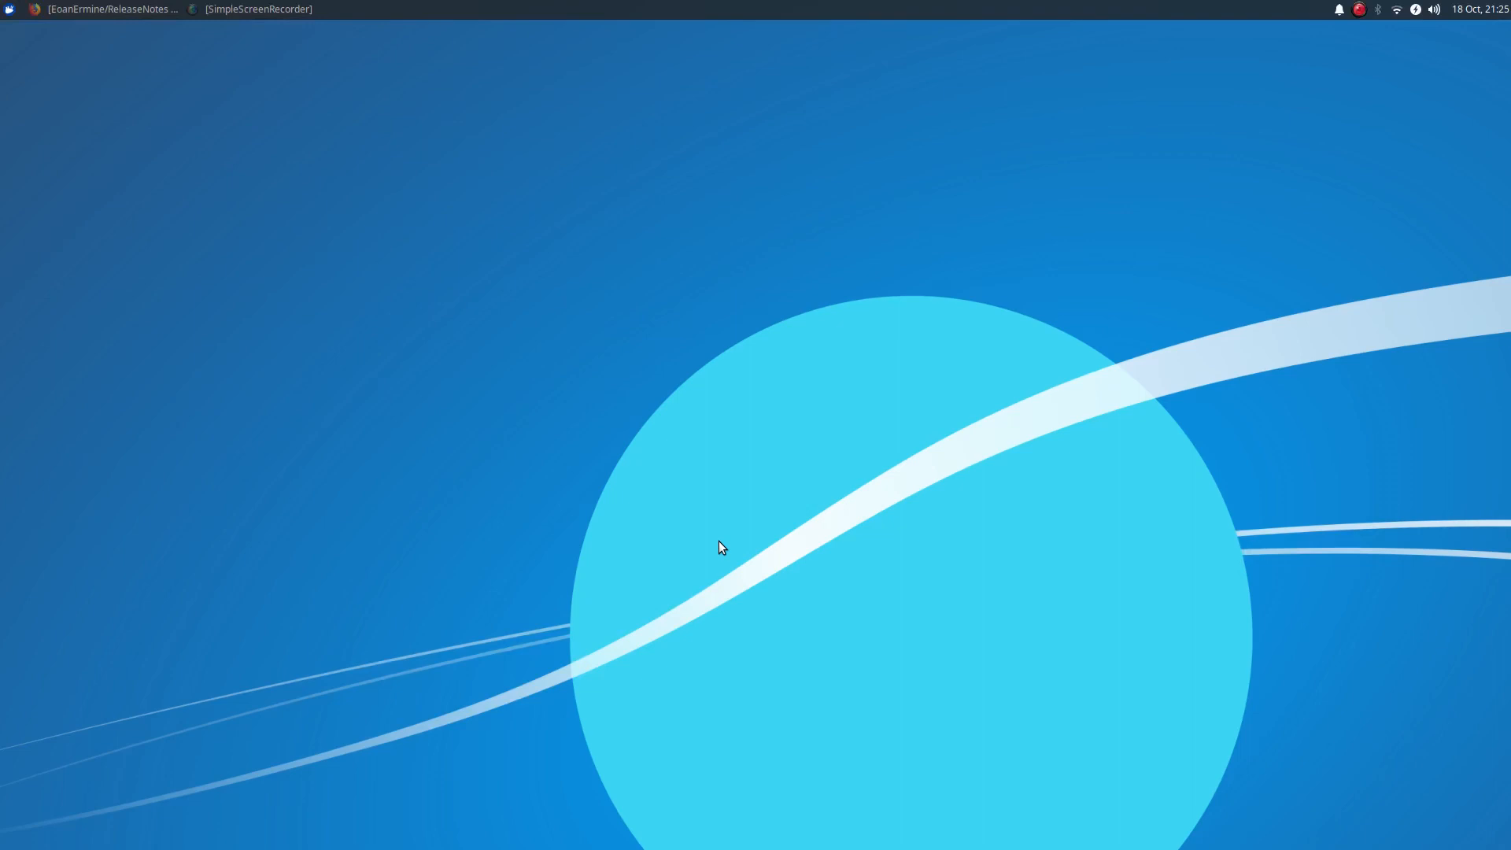
mouse_move(727, 552)
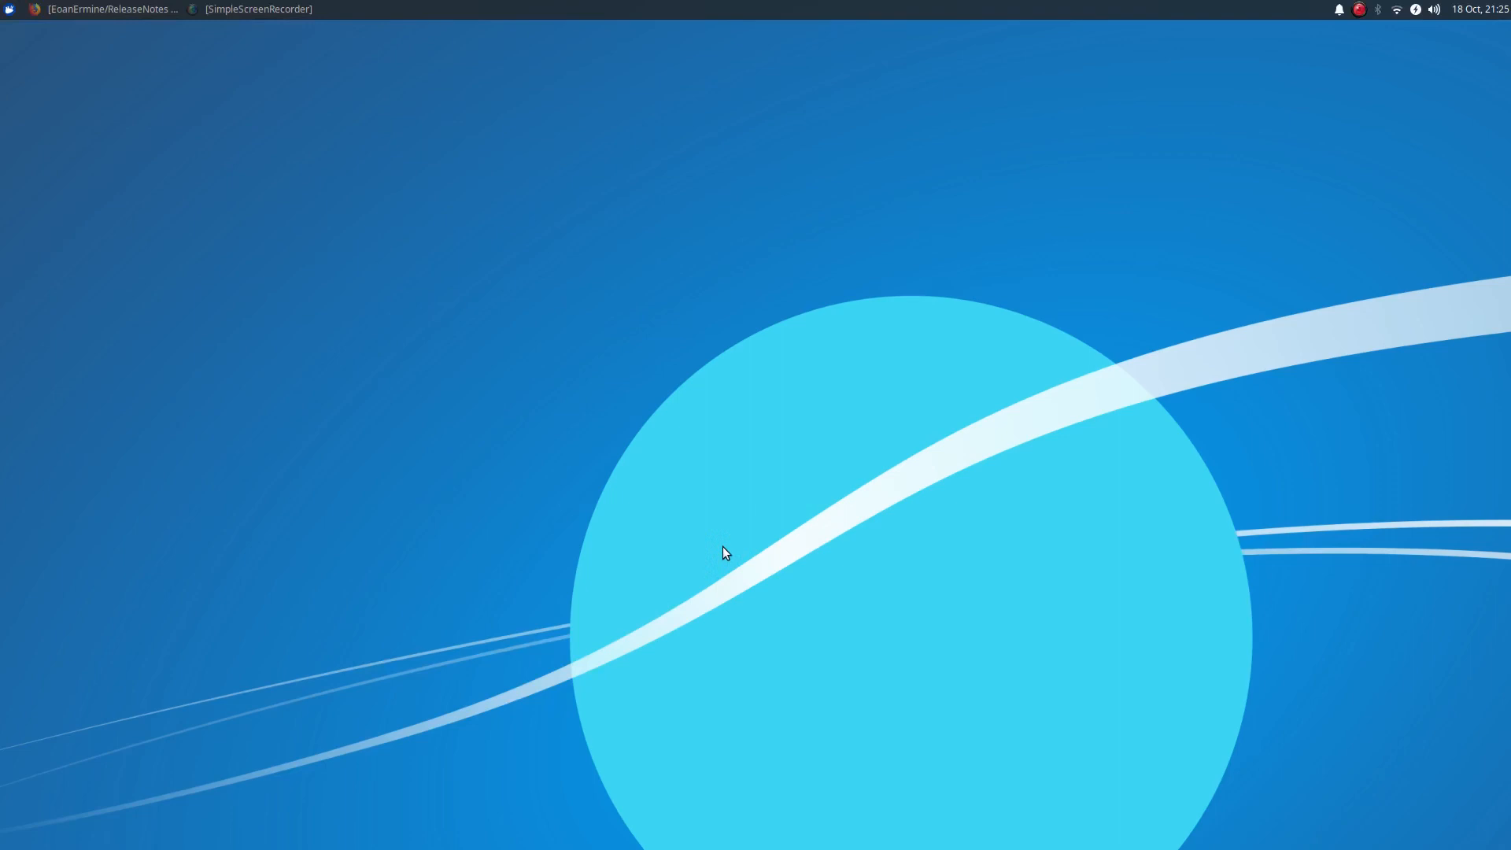
mouse_move(730, 572)
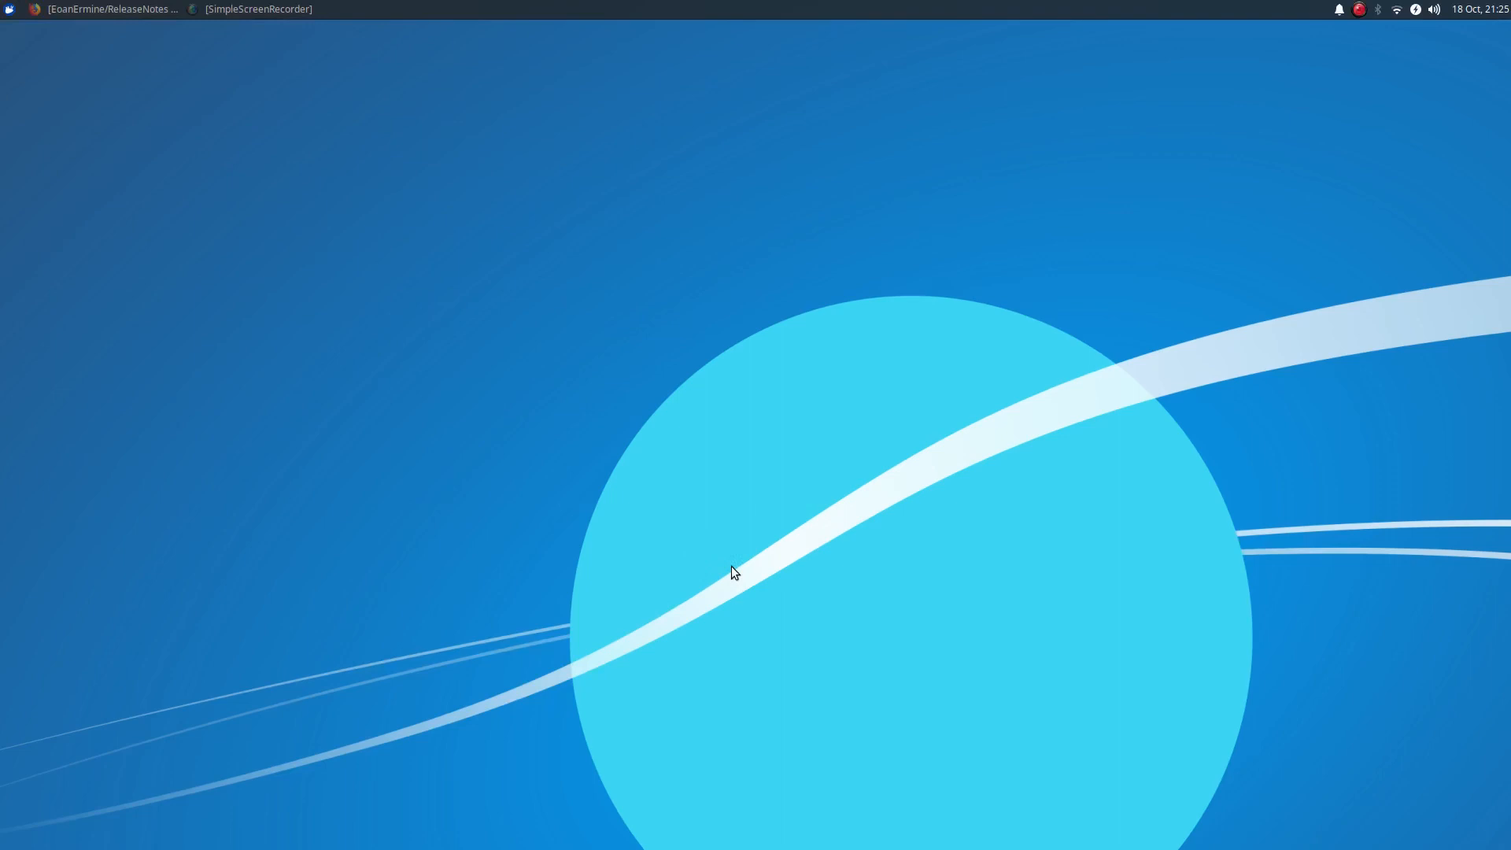
mouse_move(735, 585)
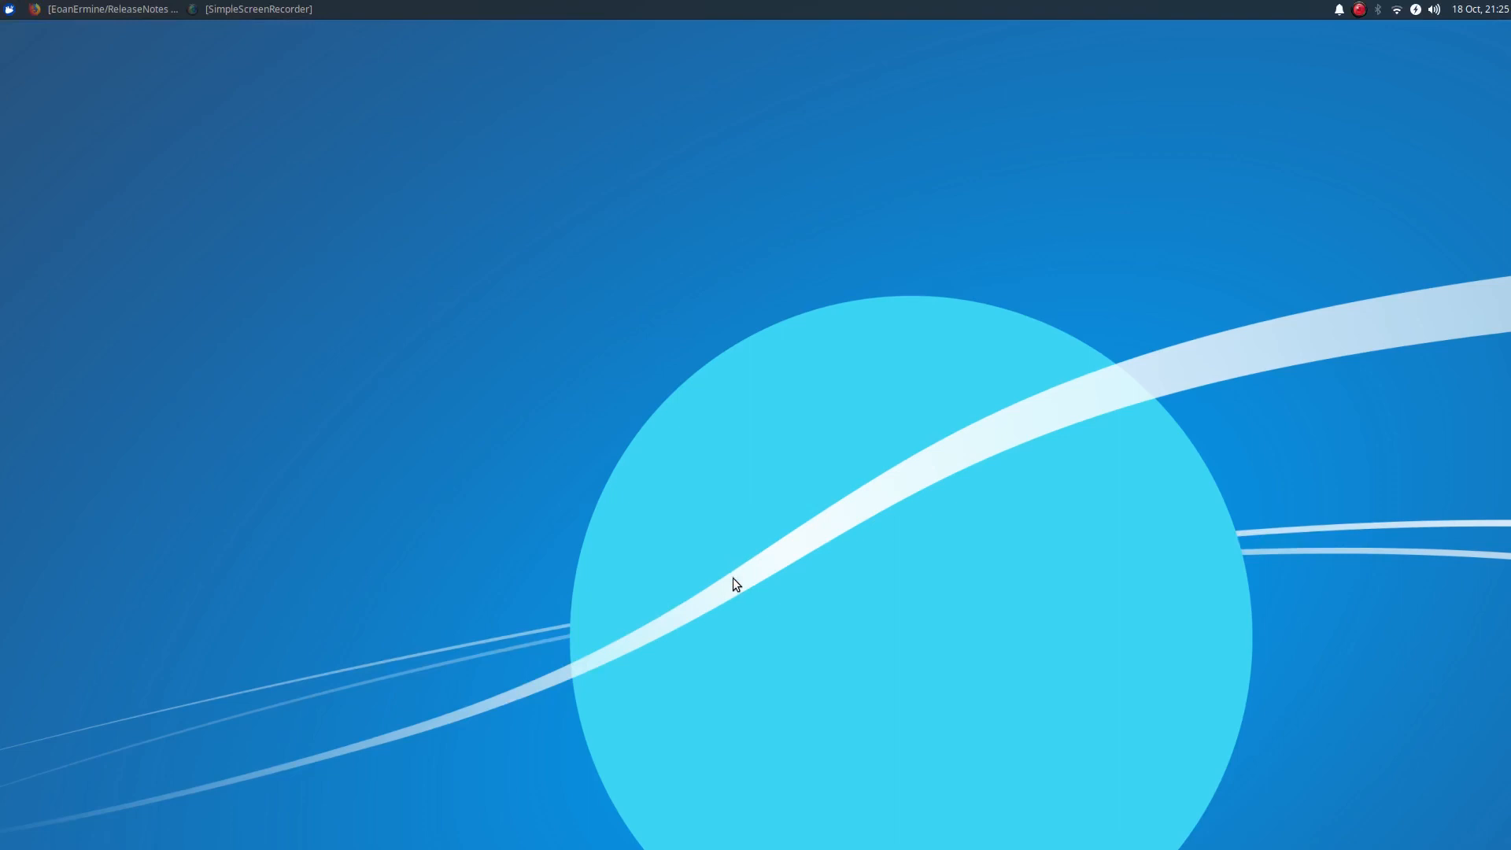
mouse_move(277, 252)
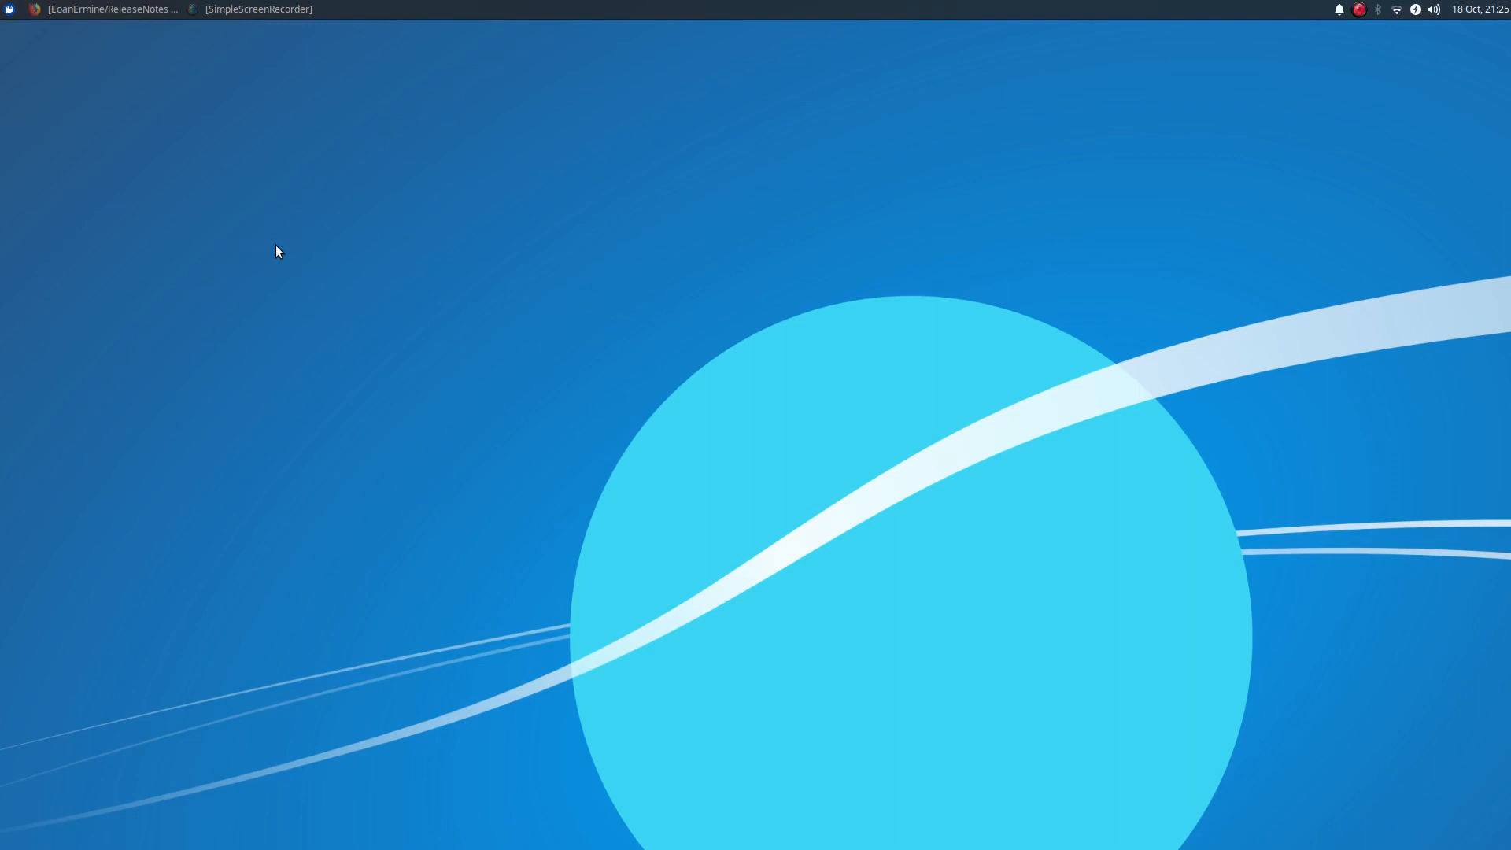
mouse_move(510, 273)
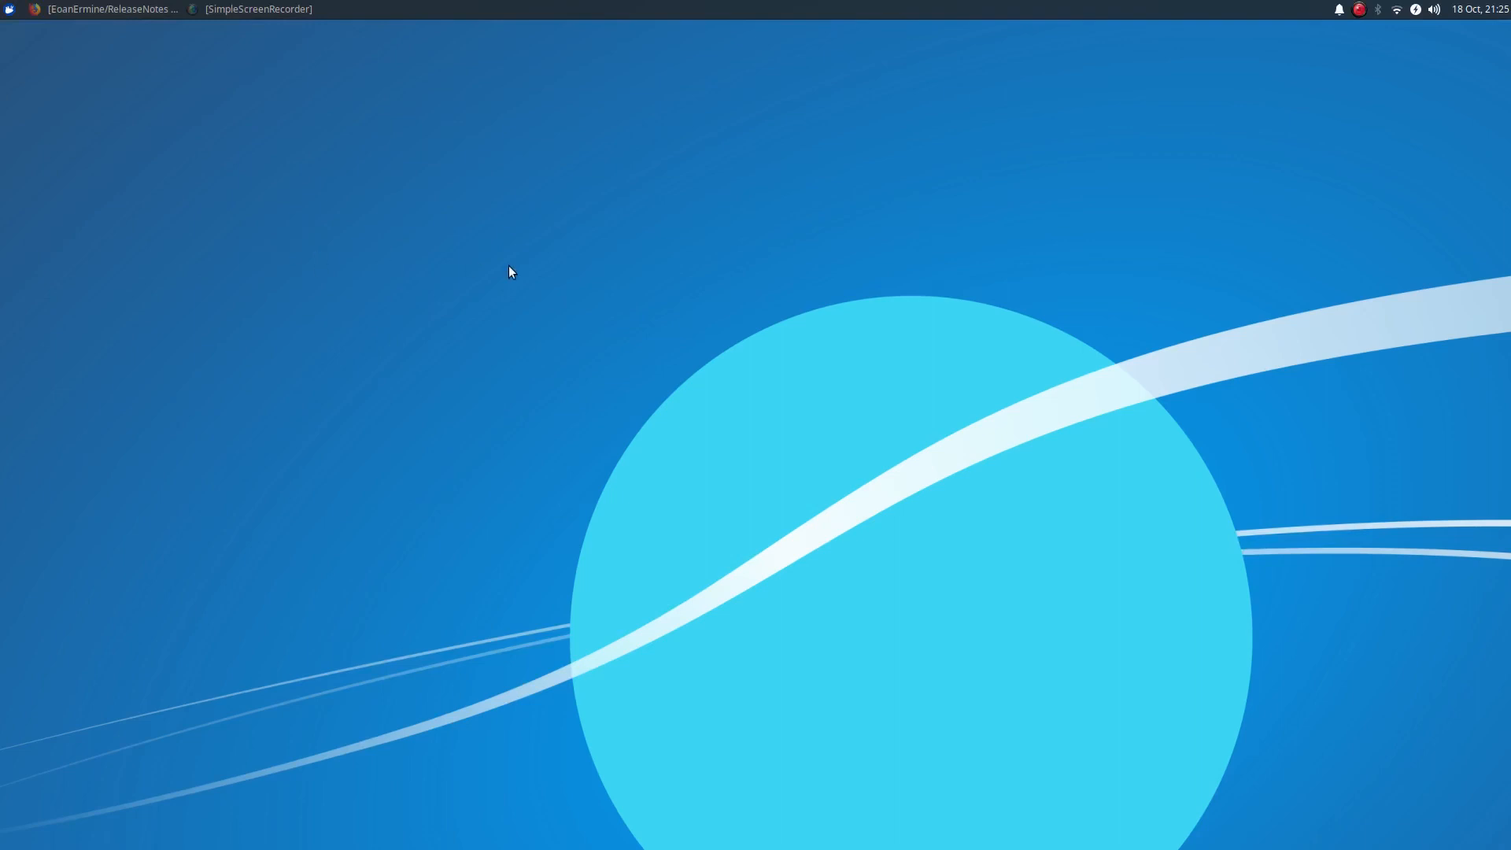
mouse_move(510, 266)
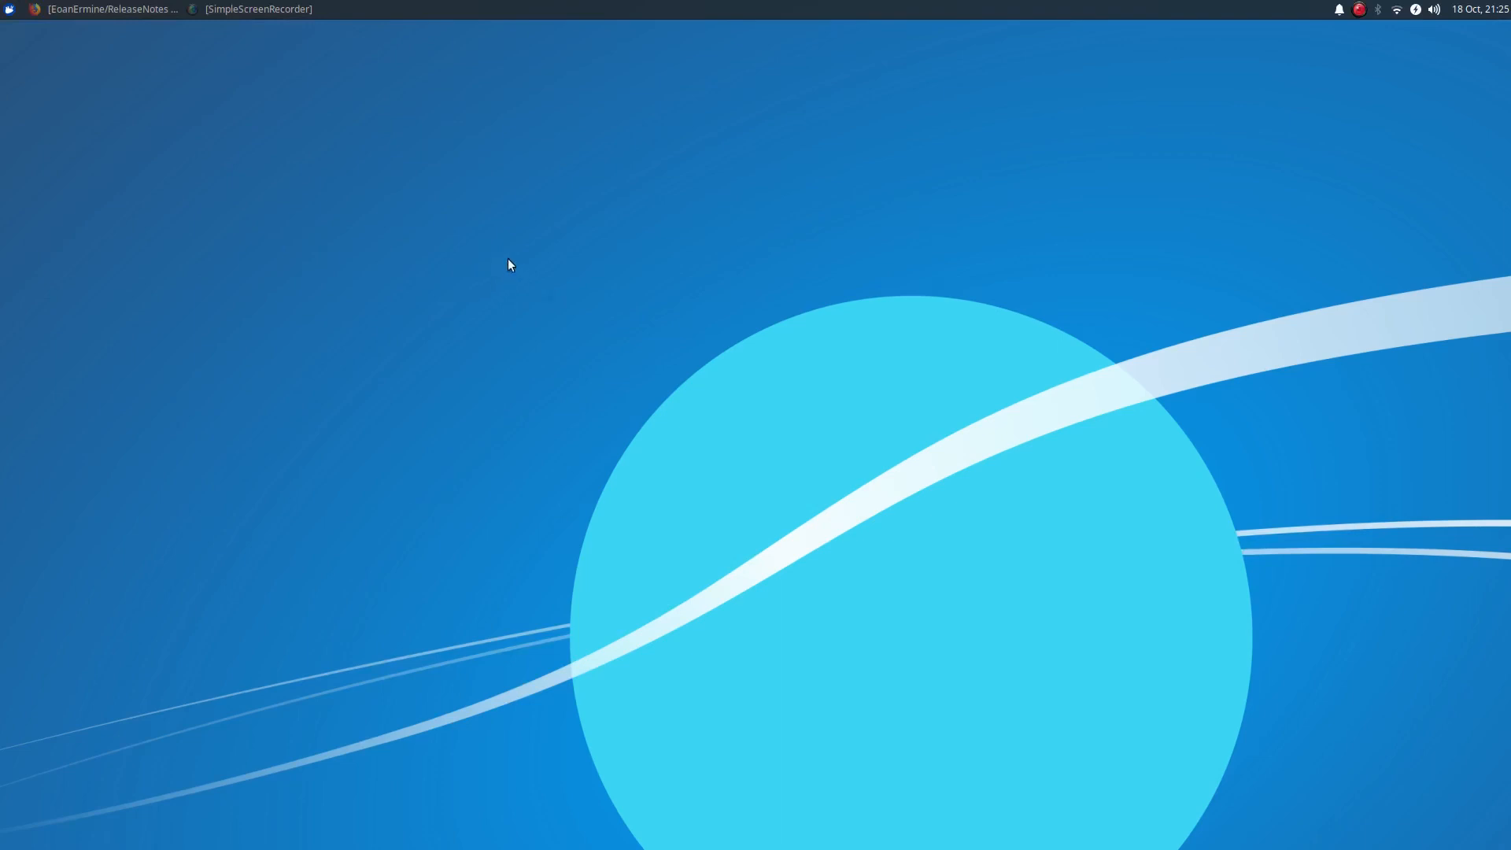
Step: Bring Firefox forward on the Xubuntu 19.10 announcement and scroll through its highlights and known issues
left_click(105, 10)
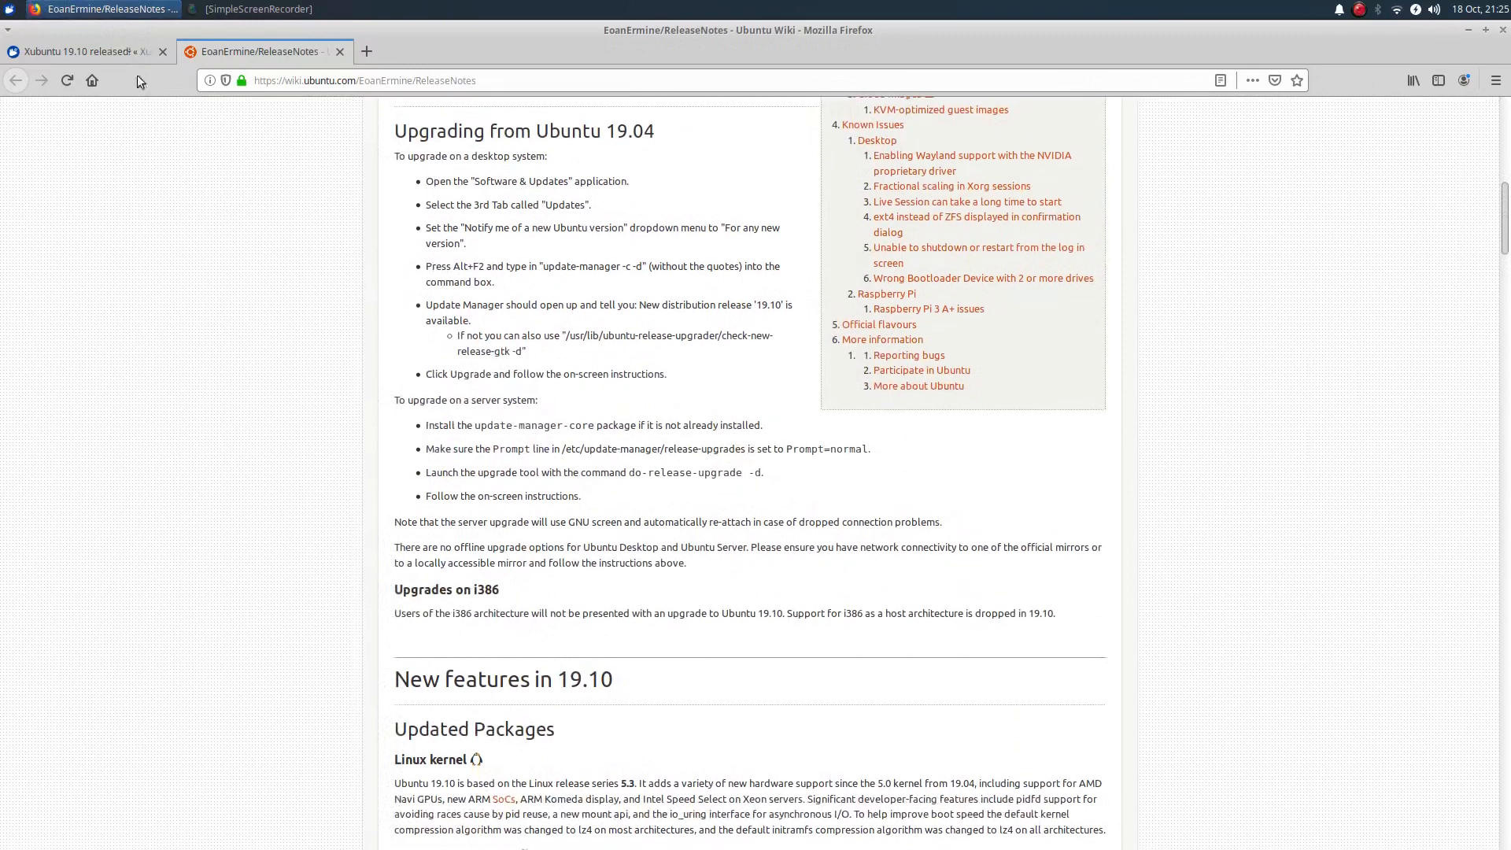
left_click(82, 50)
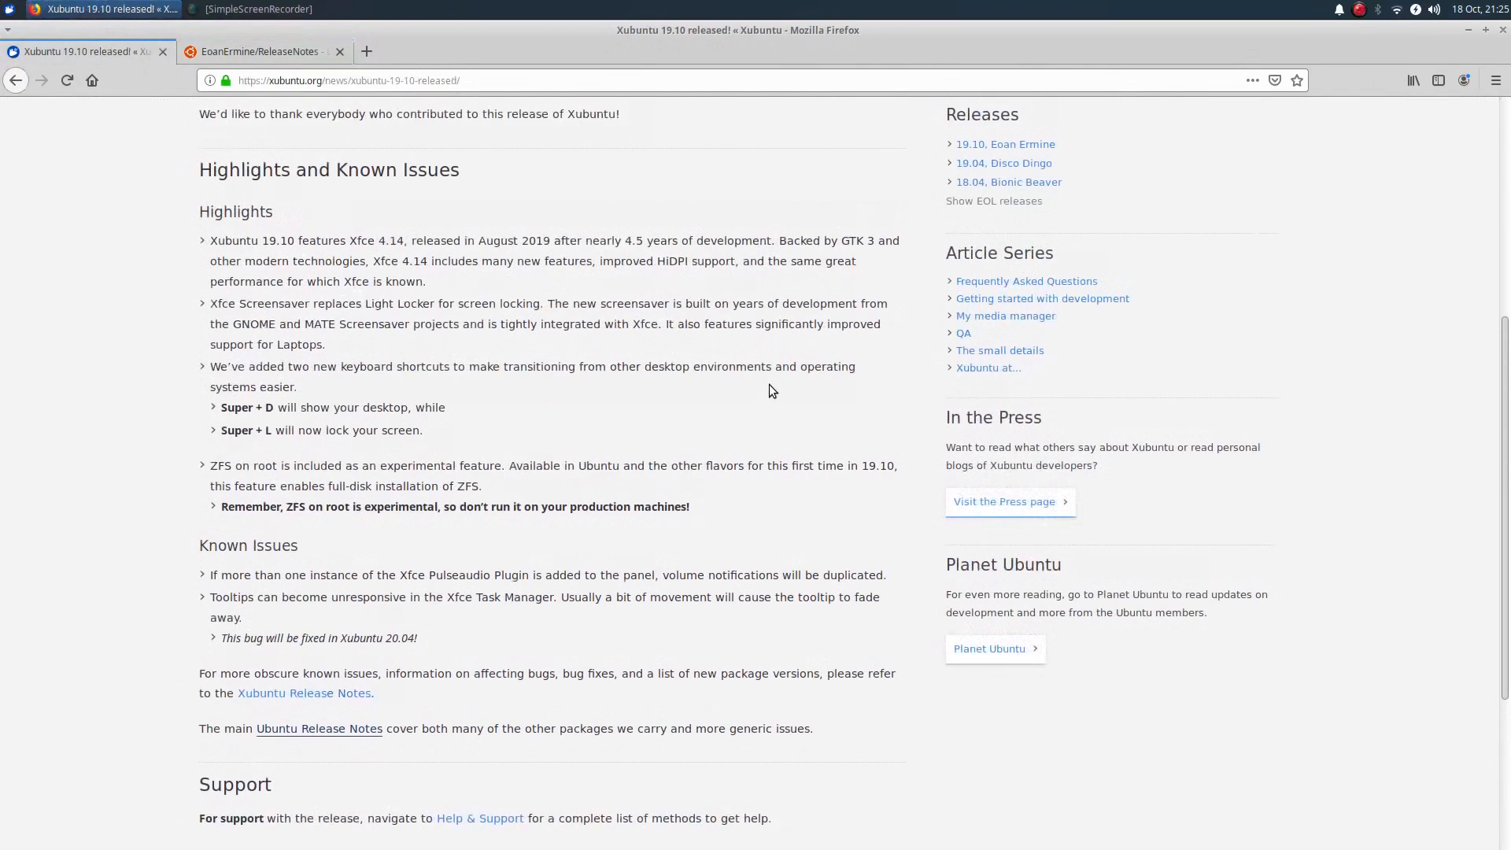
scroll("up", 3)
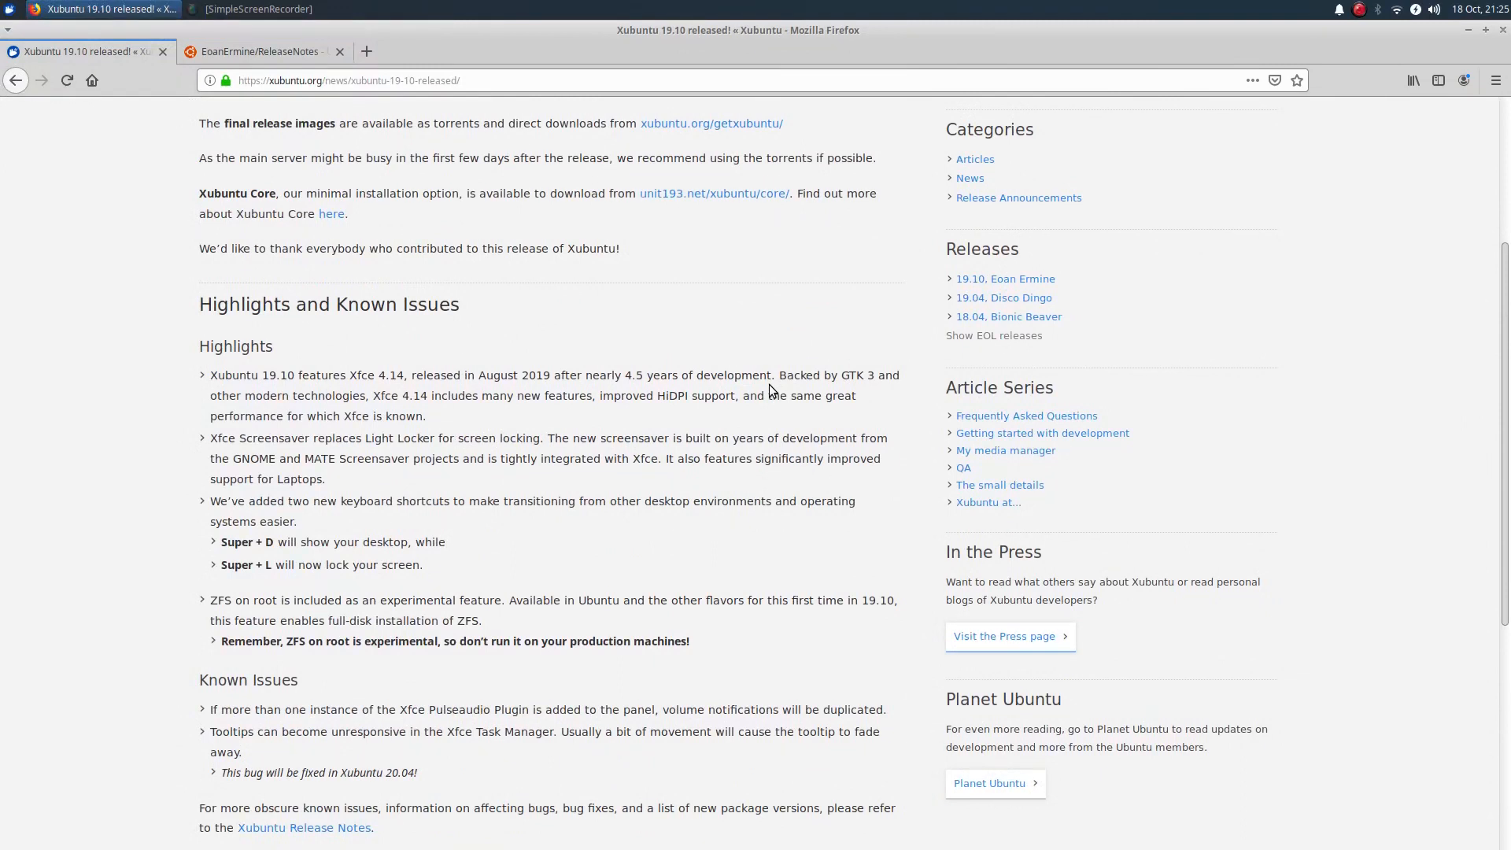
mouse_move(727, 458)
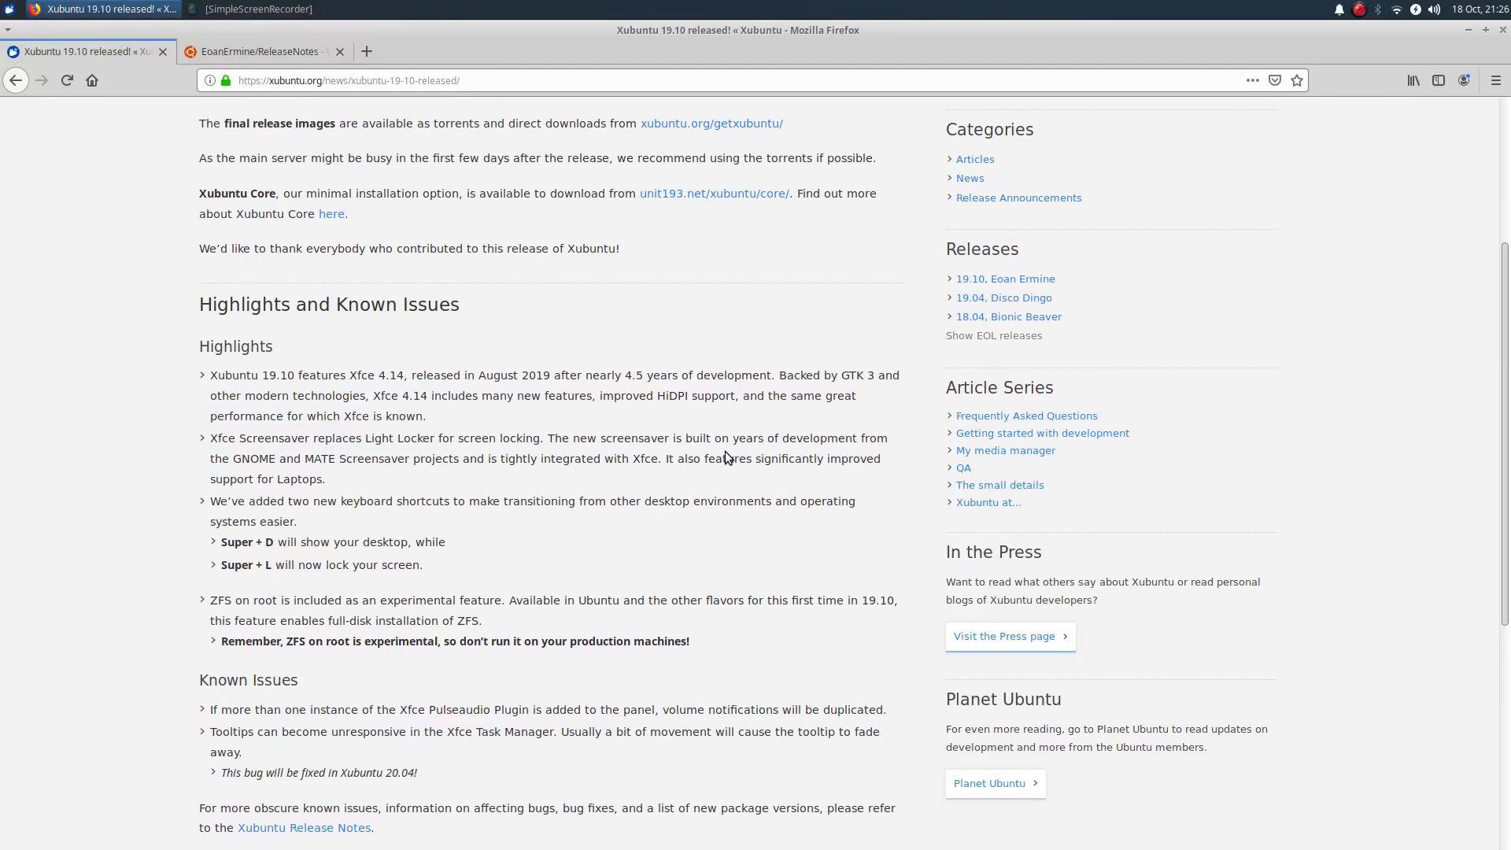
scroll("down", 3)
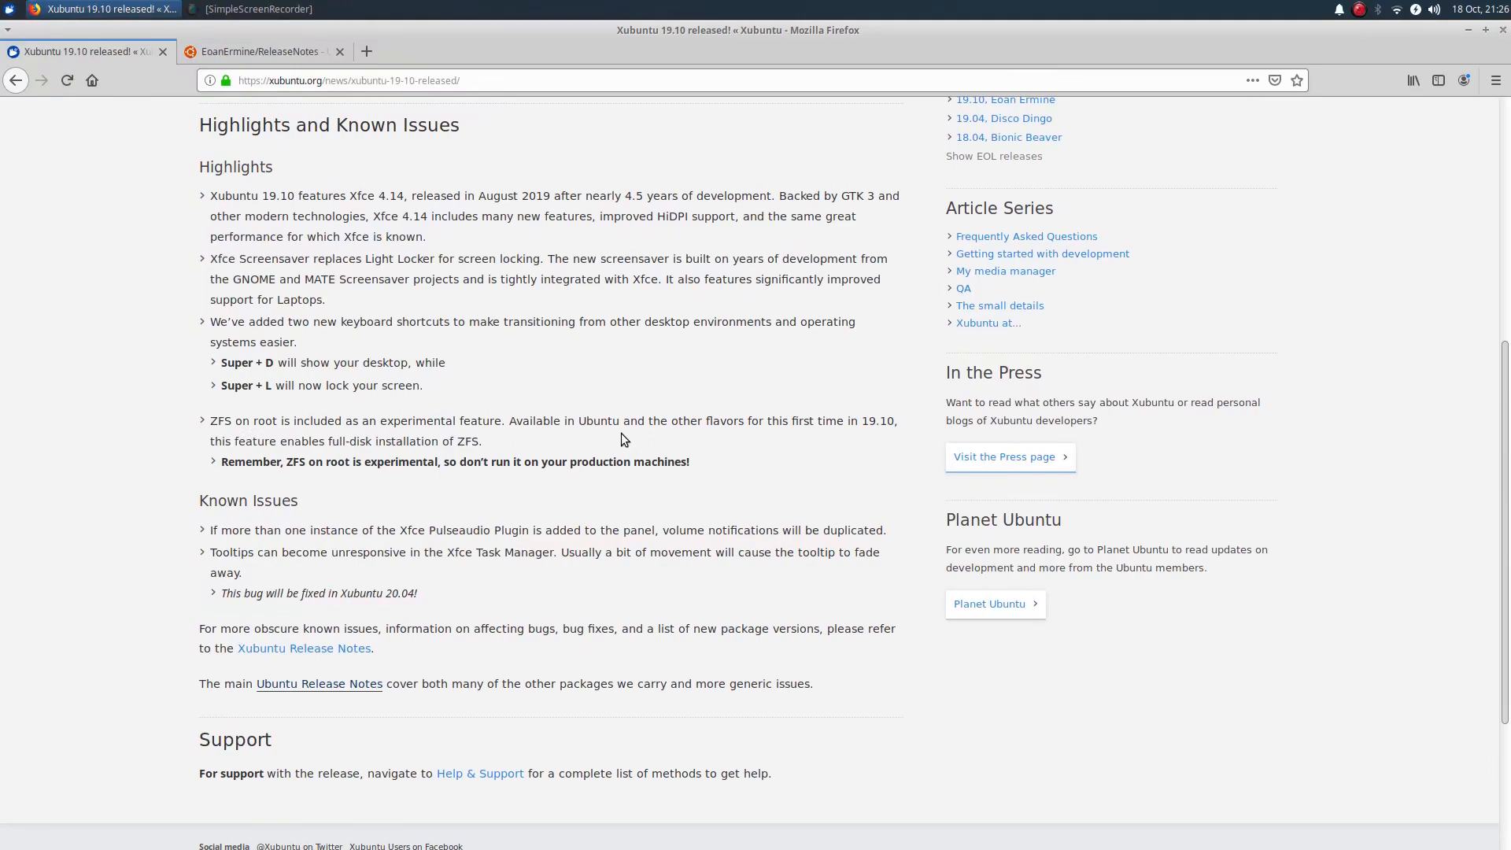
mouse_move(698, 445)
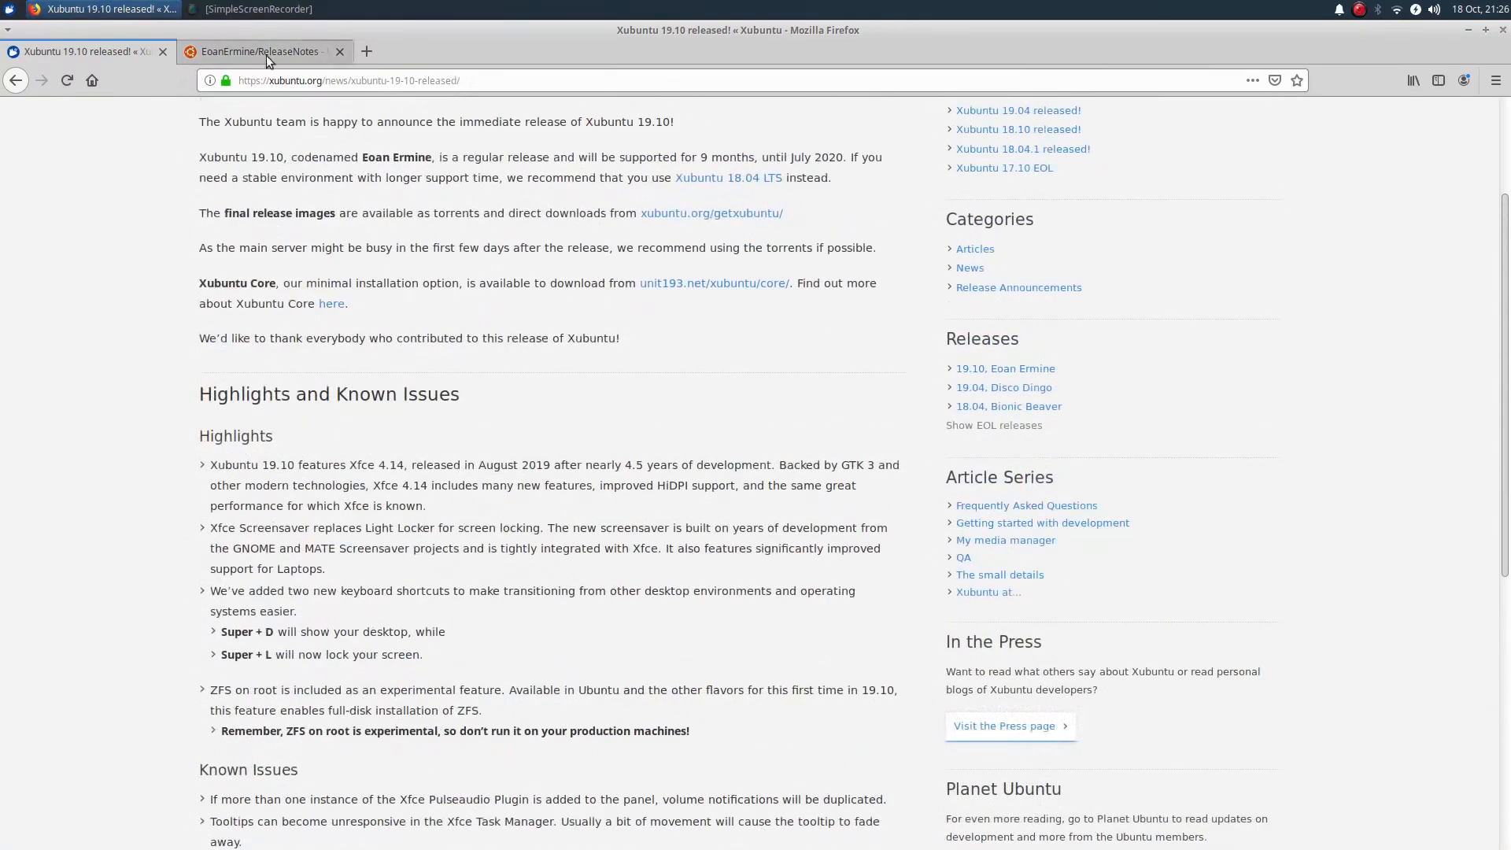
Step: Show the Ubuntu 19.10 EoanErmine release notes wiki and scroll through its new features
left_click(260, 50)
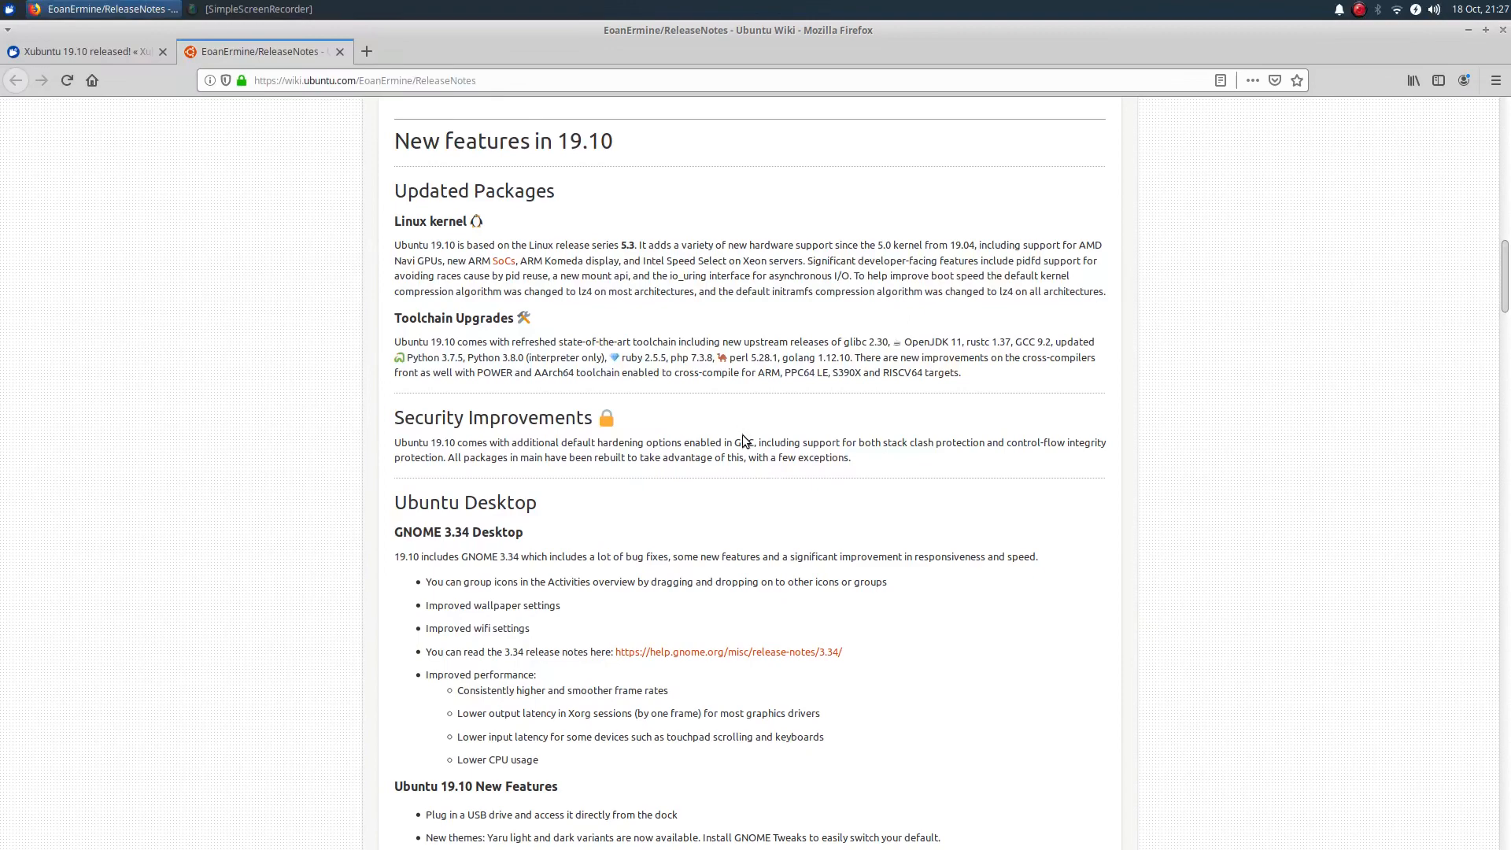
scroll("down", 3)
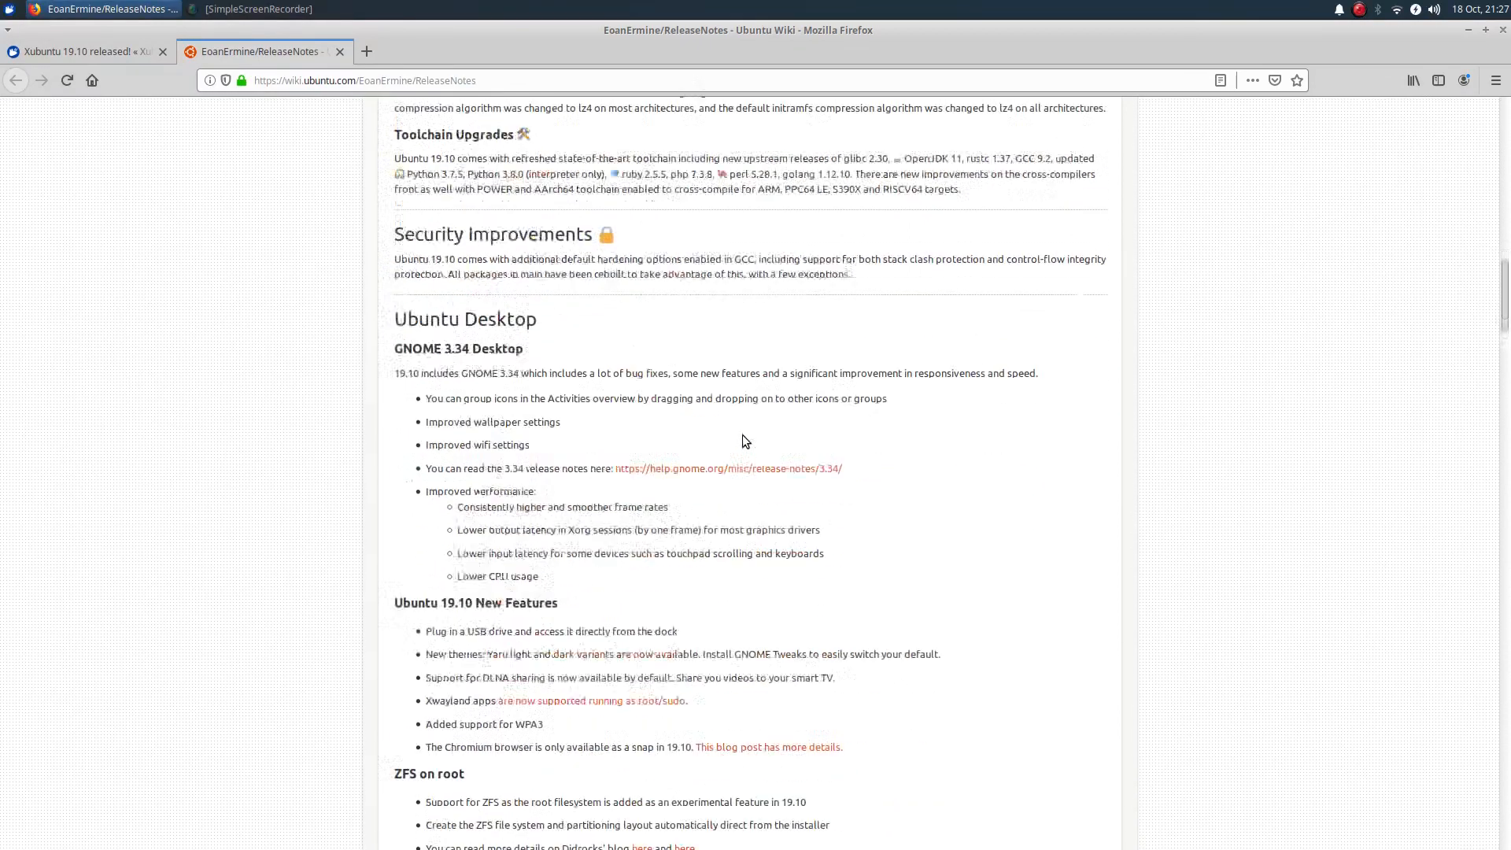
scroll("down", 3)
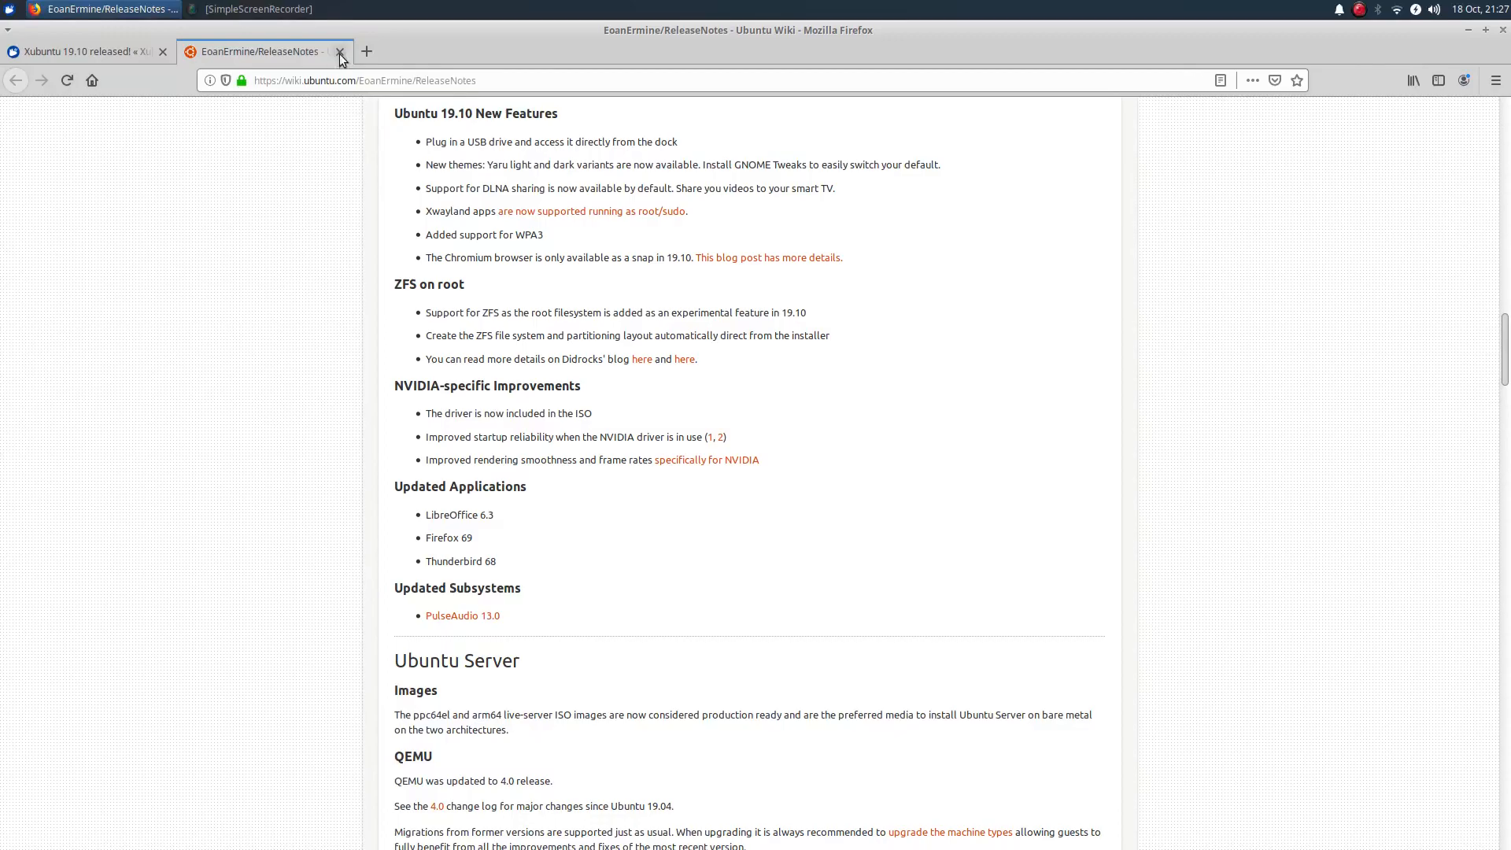
Step: Close Firefox and bring up the Whisker applications menu on the bare desktop
left_click(340, 51)
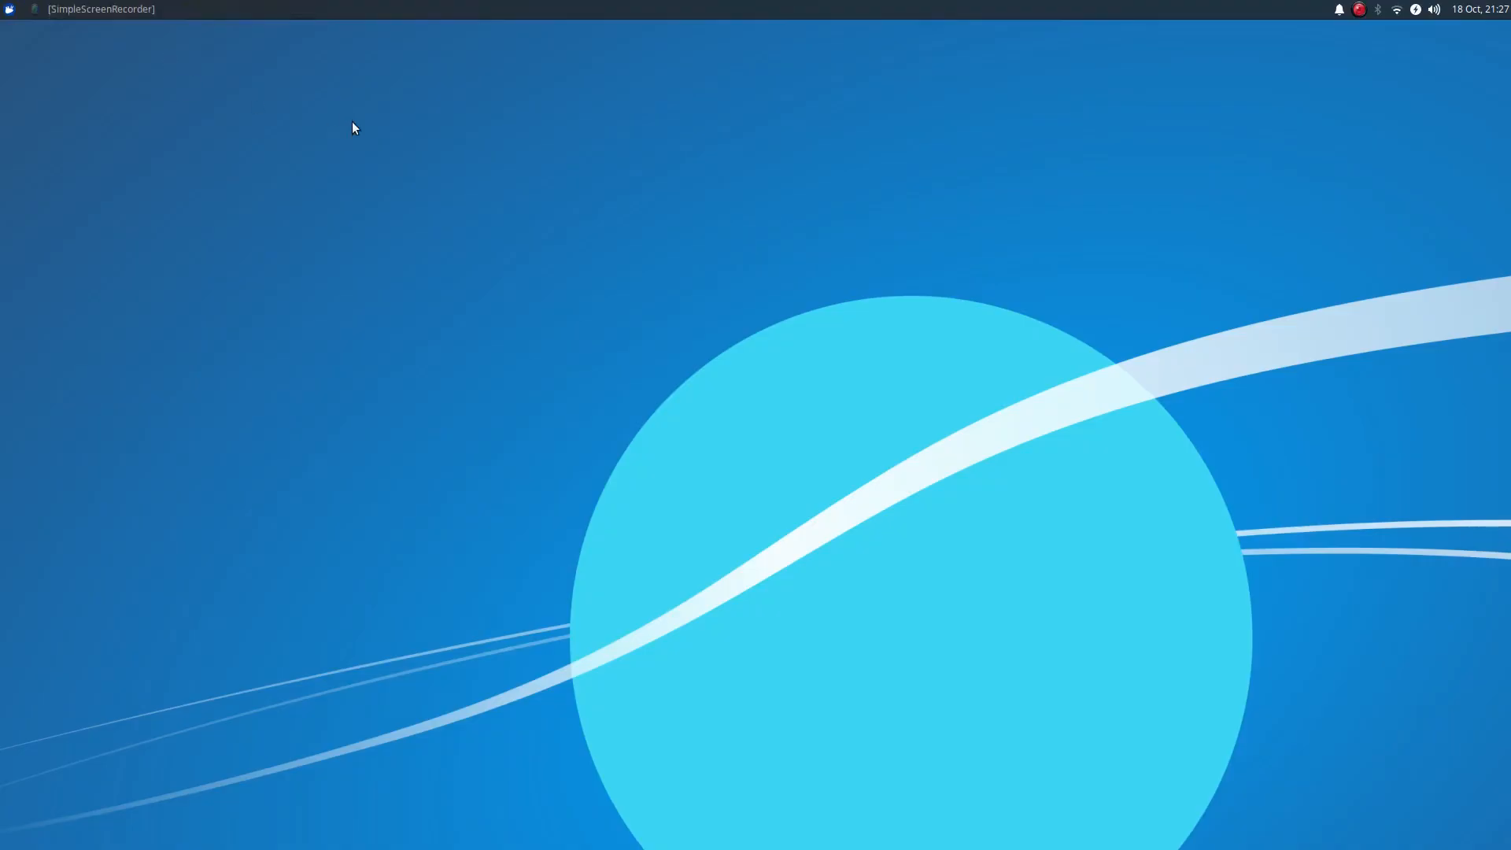
mouse_move(474, 196)
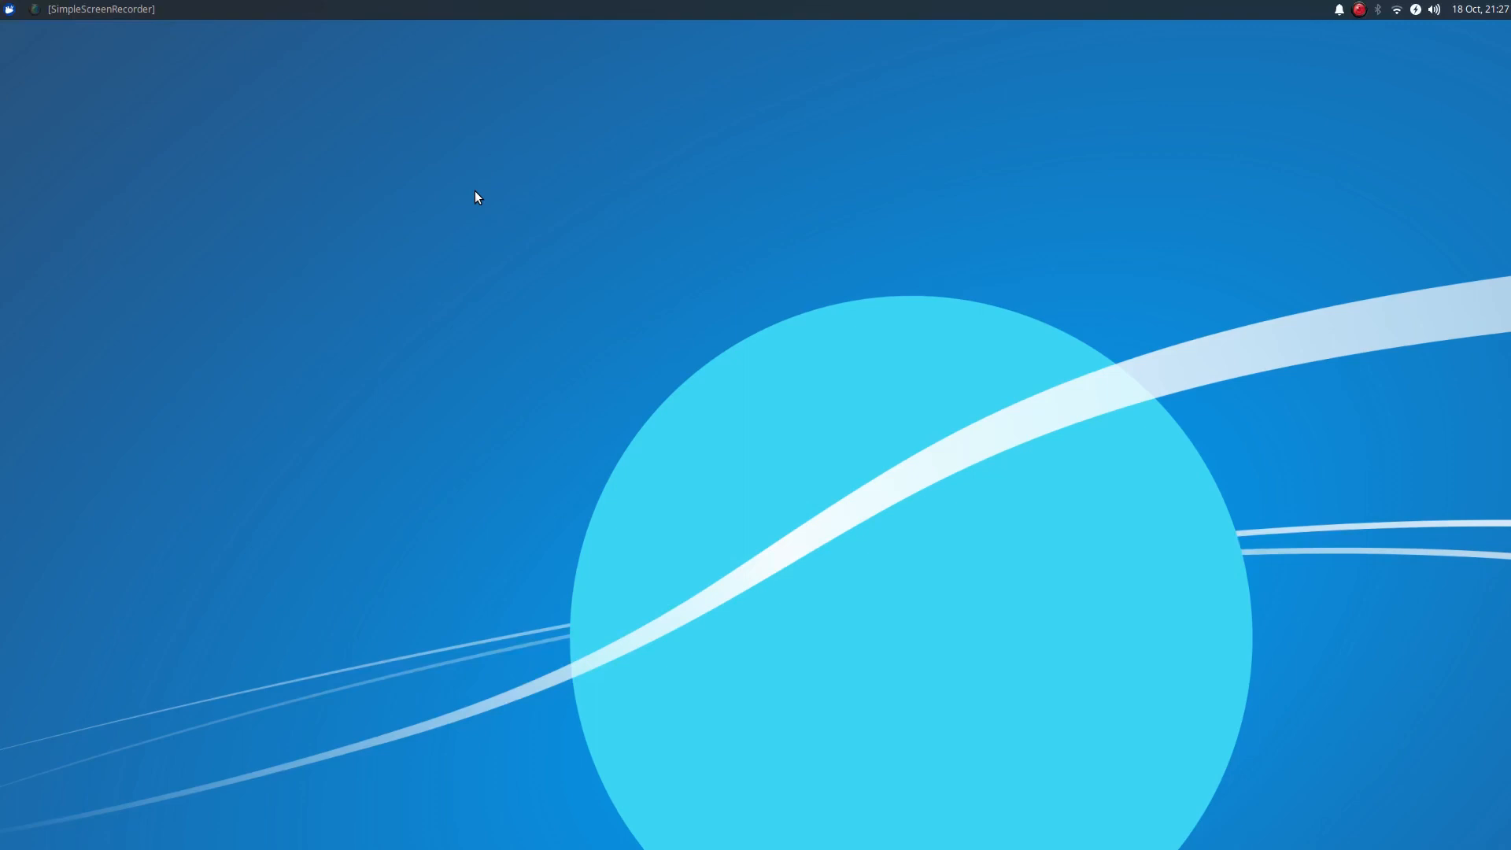
mouse_move(130, 171)
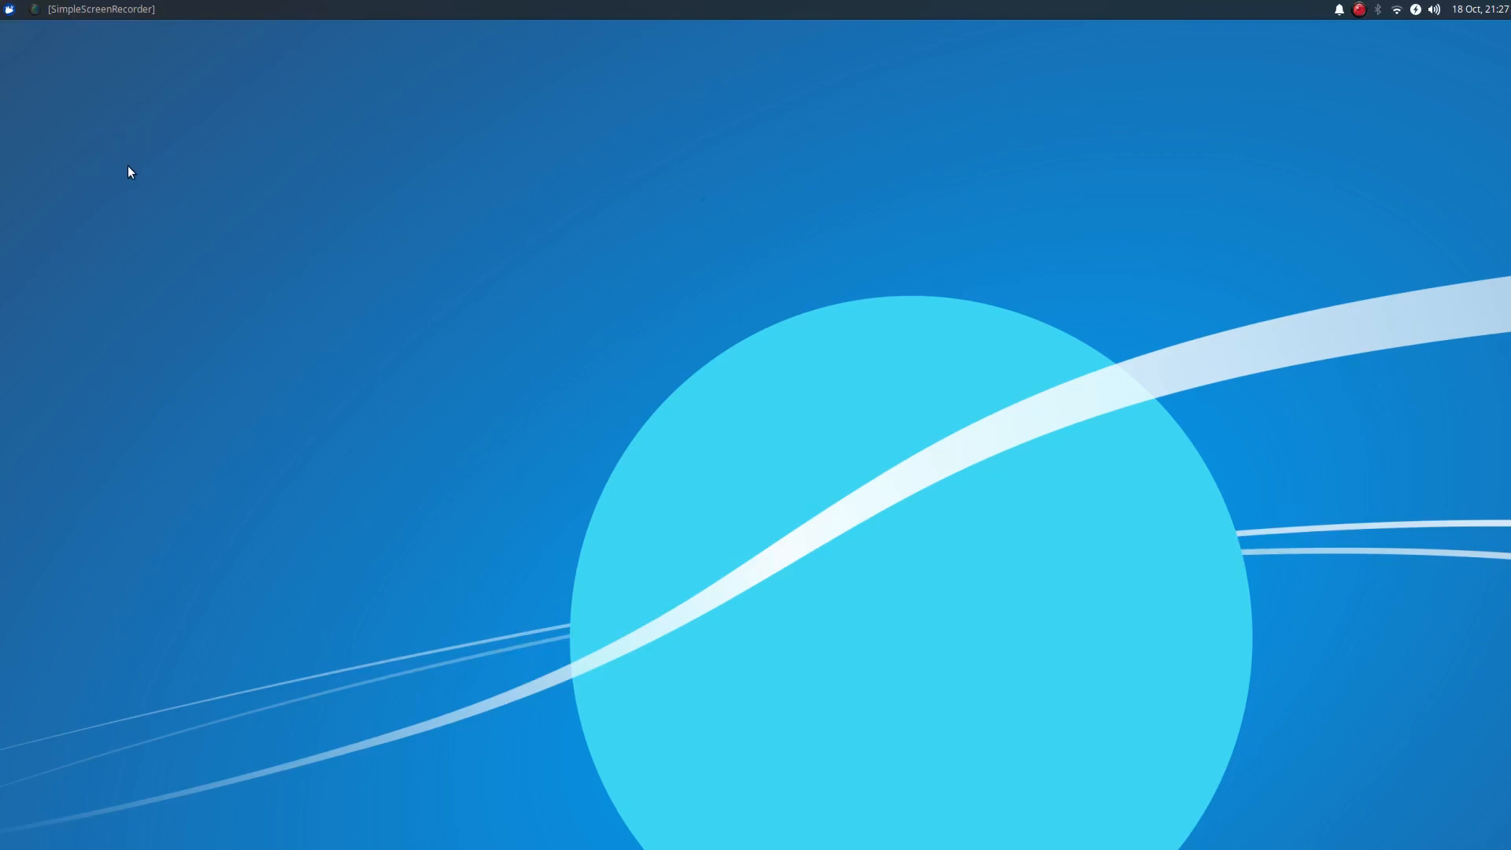
mouse_move(80, 104)
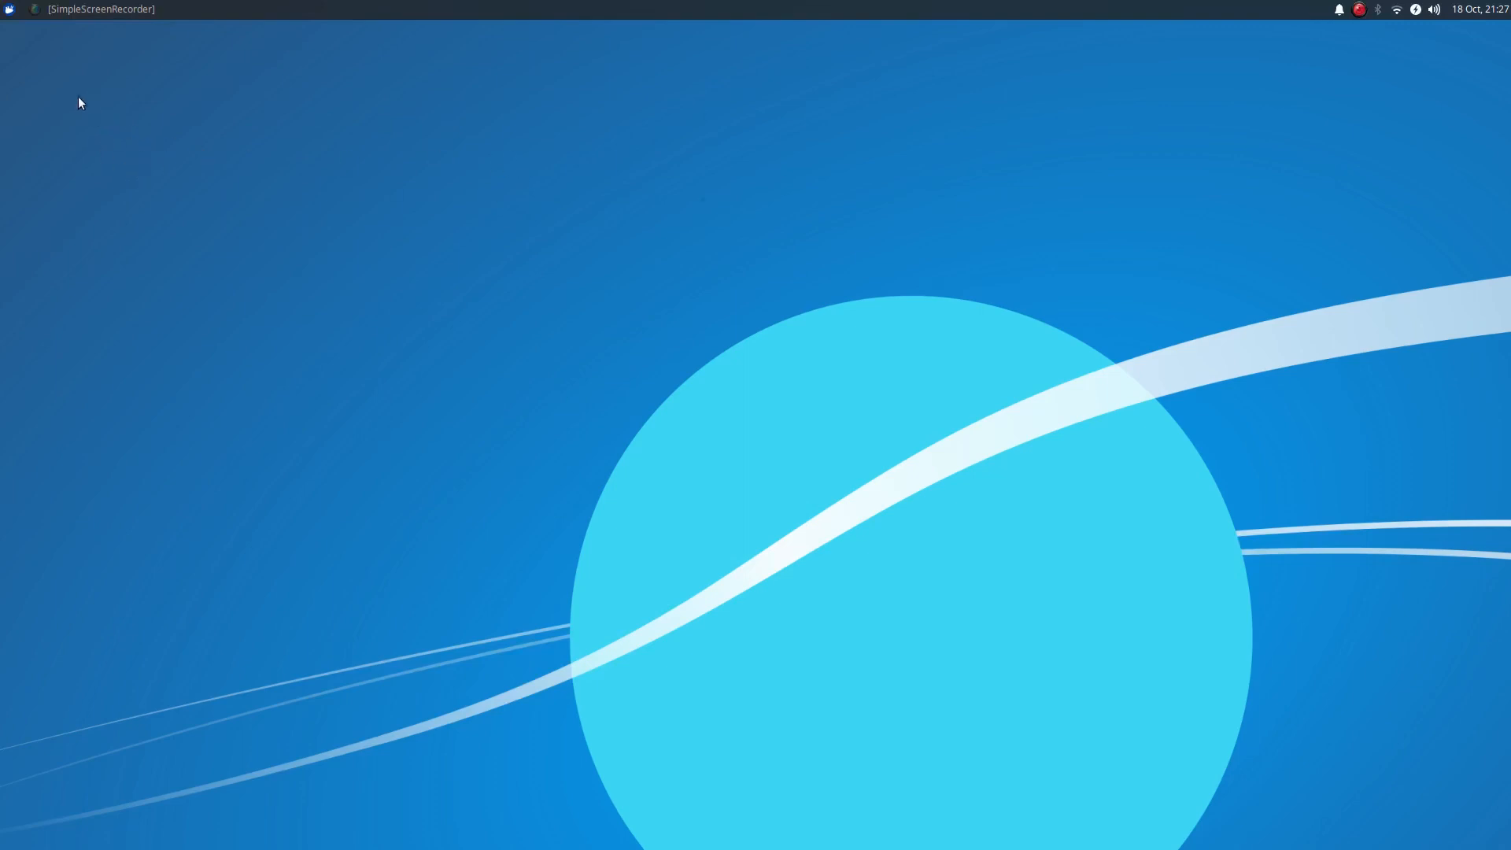
mouse_move(30, 69)
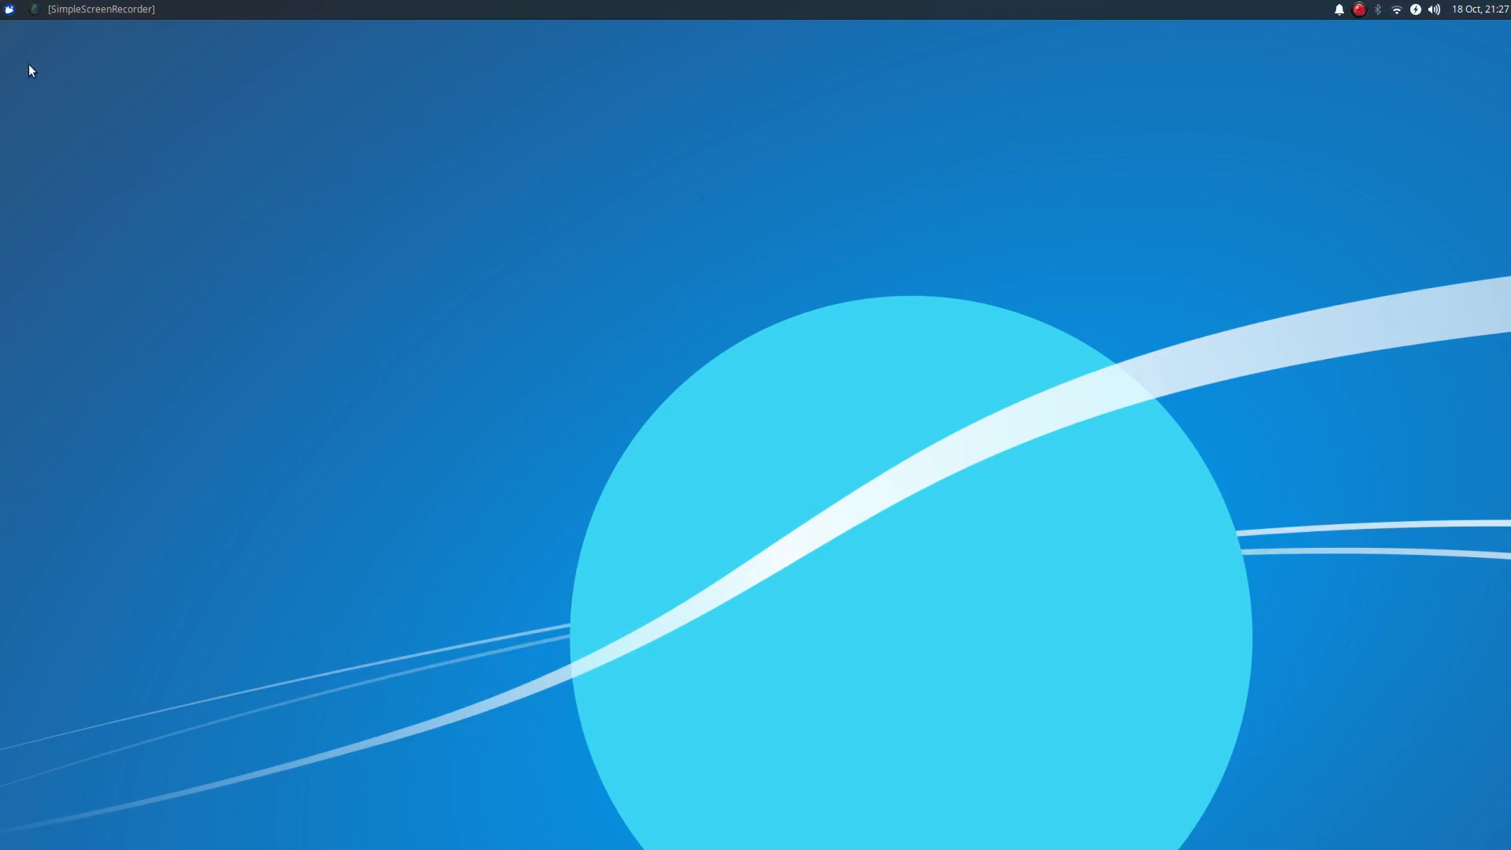
left_click(8, 10)
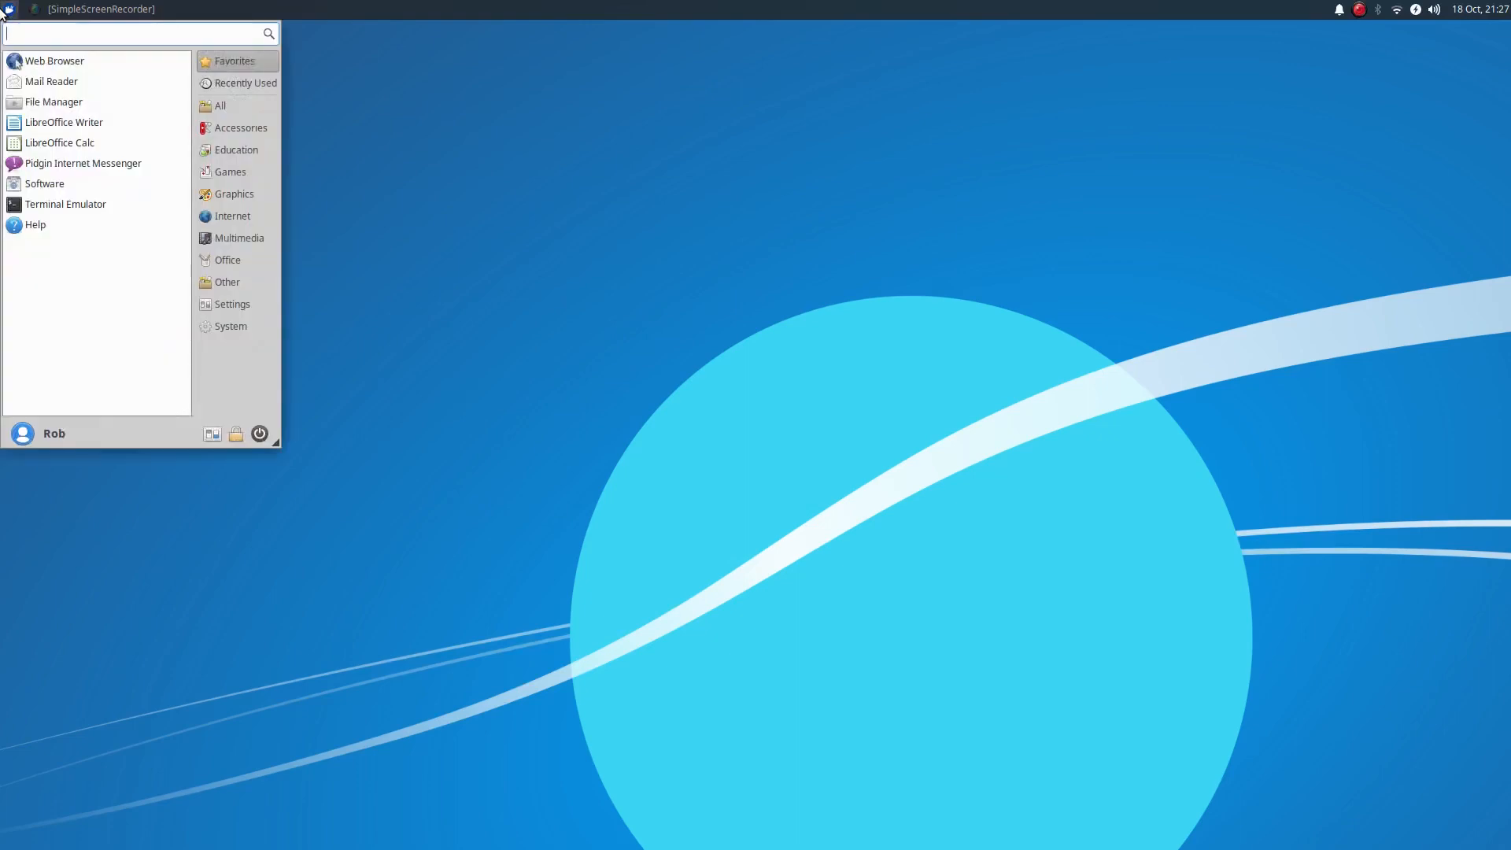
Step: Show the All category and scroll the full application list down to Transmission, VLC and Warzone 2100
left_click(220, 106)
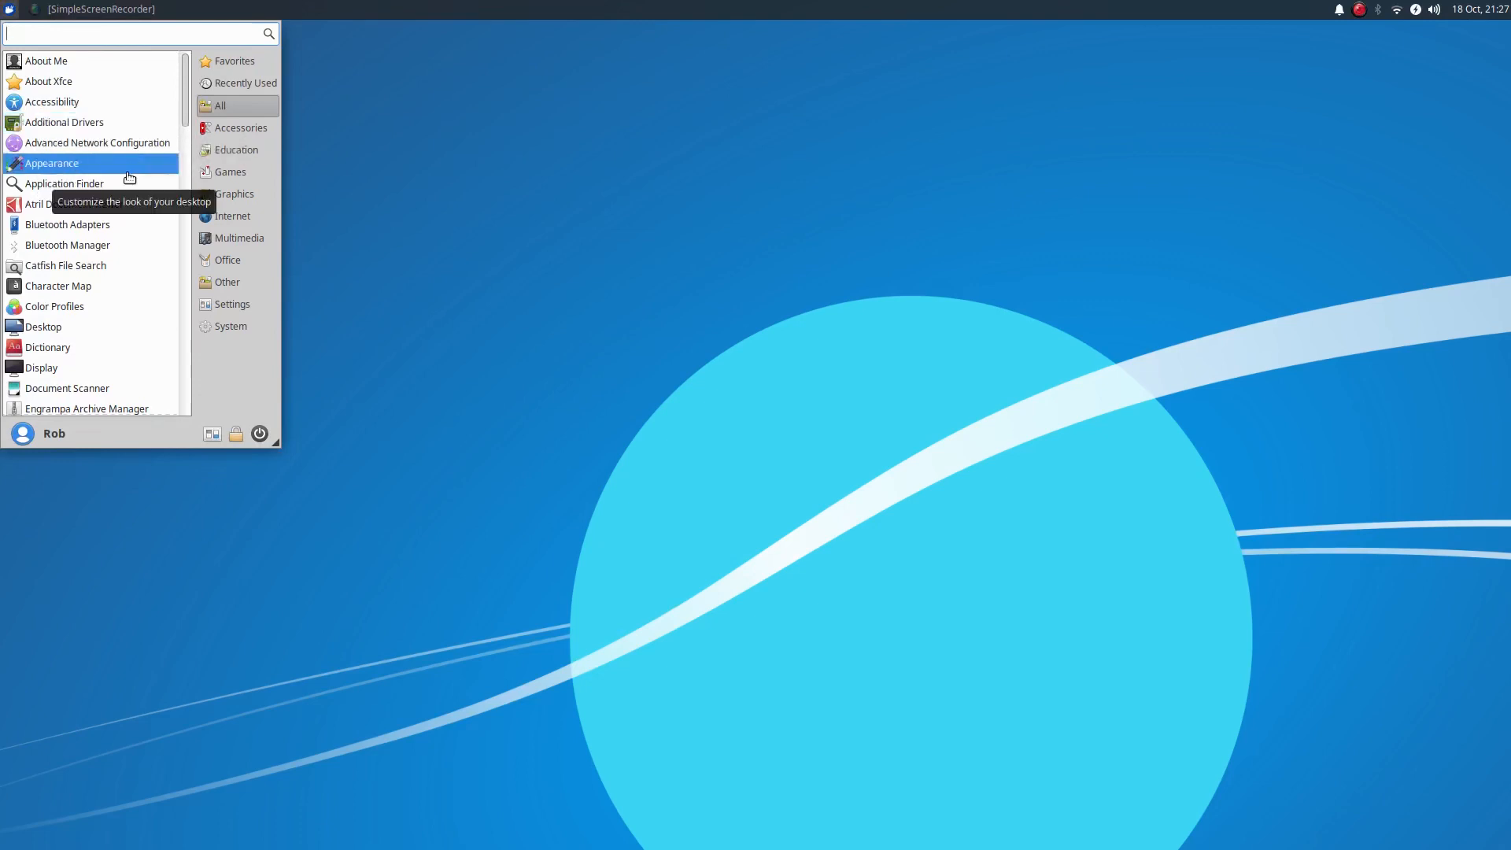
mouse_move(123, 225)
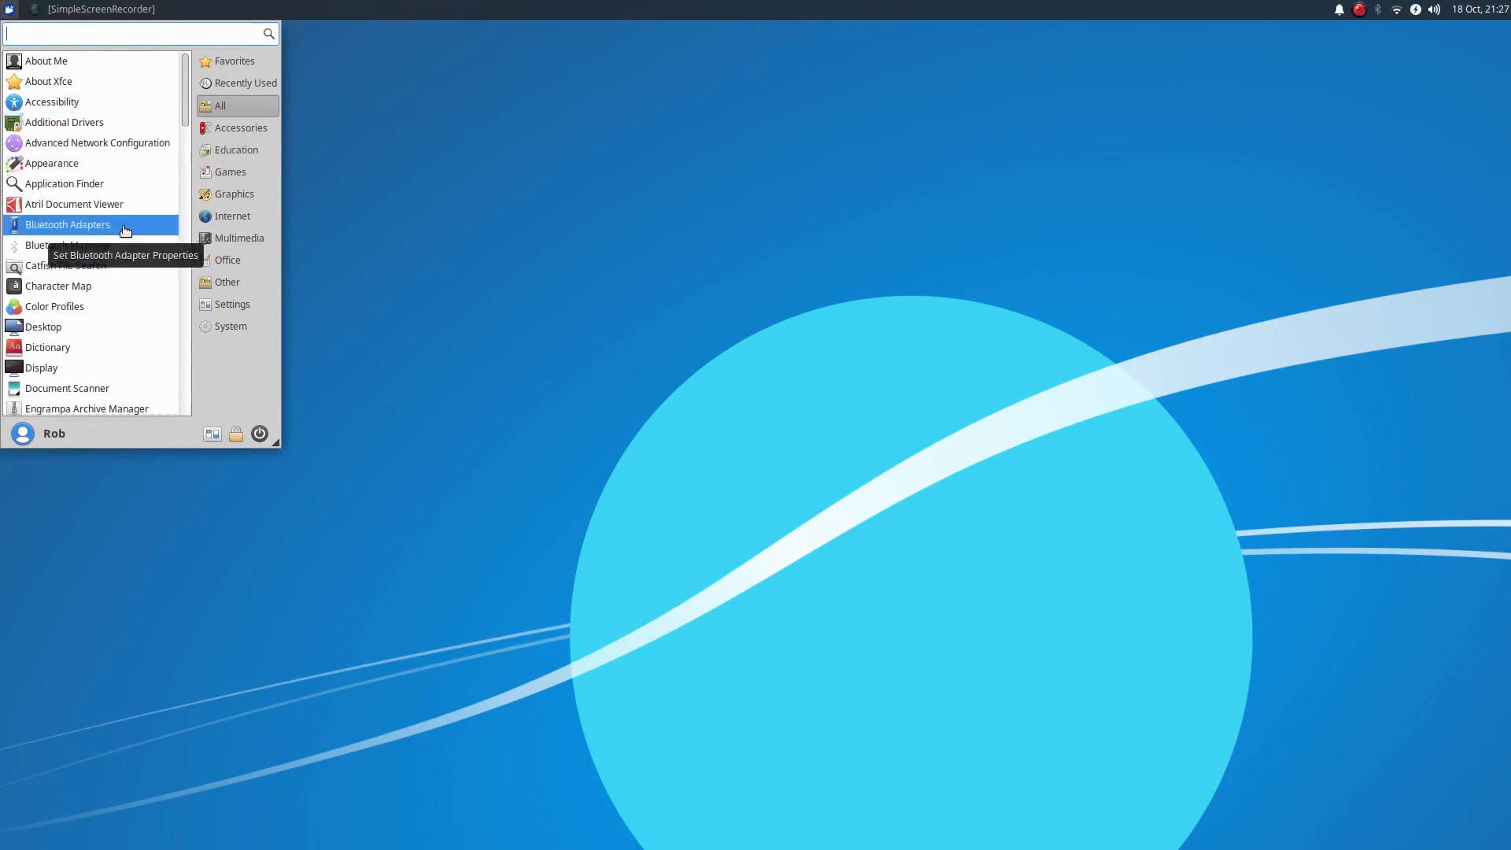
scroll("down", 3)
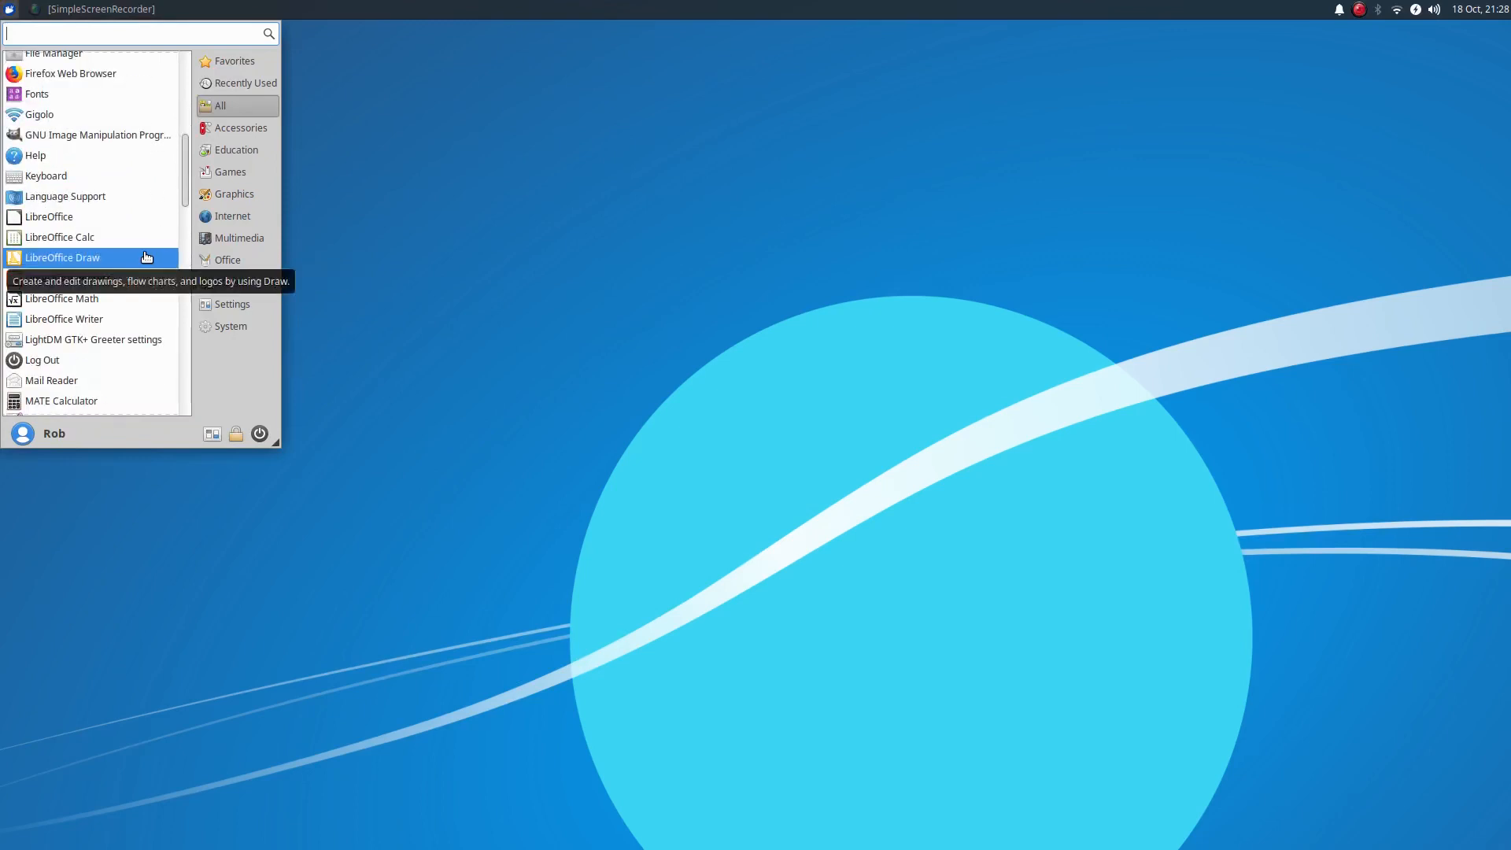
scroll("down", 3)
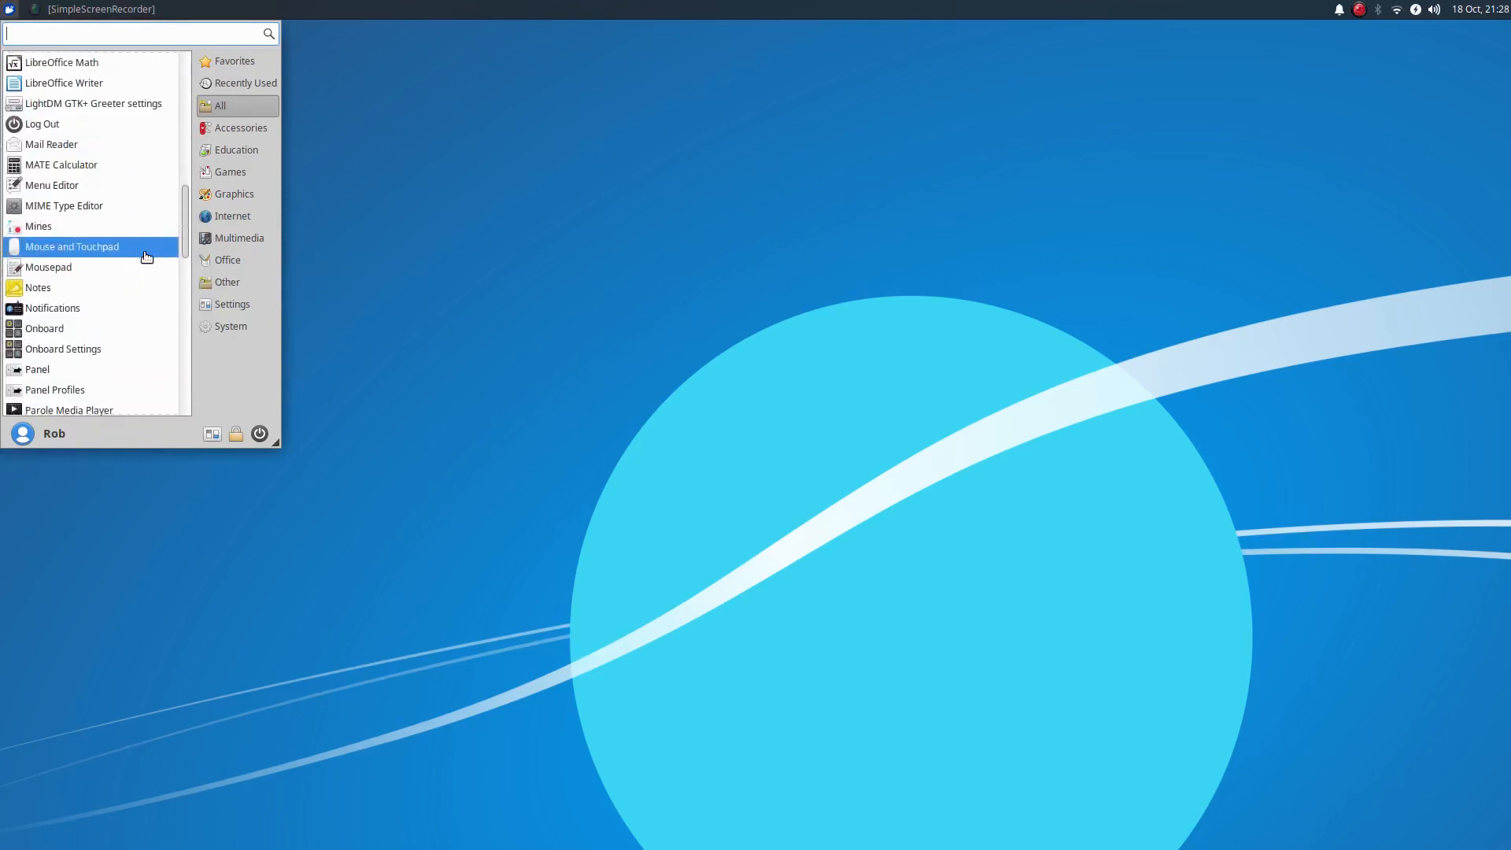
scroll("down", 3)
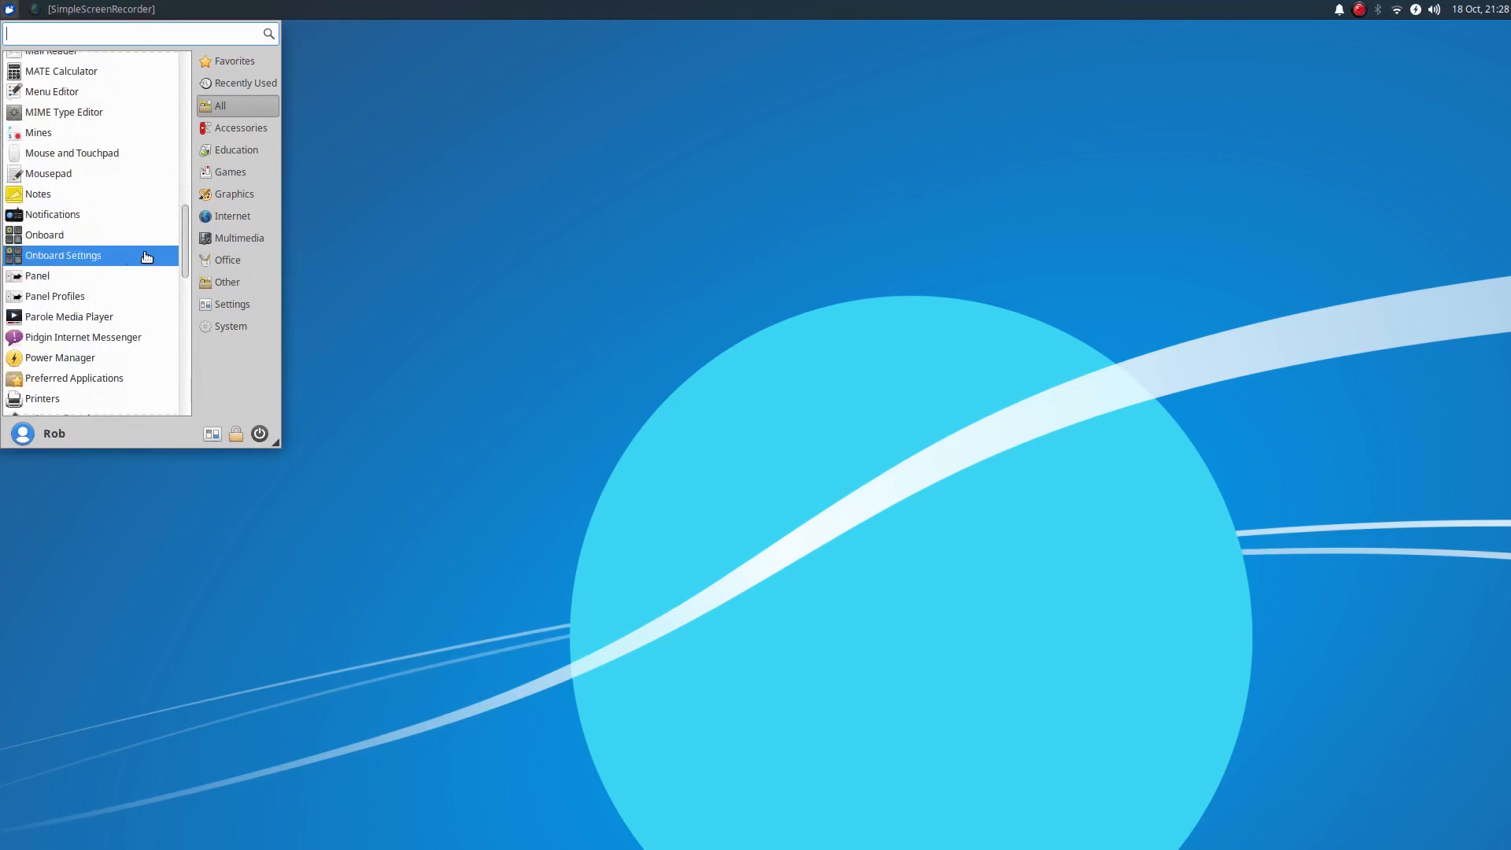
scroll("down", 3)
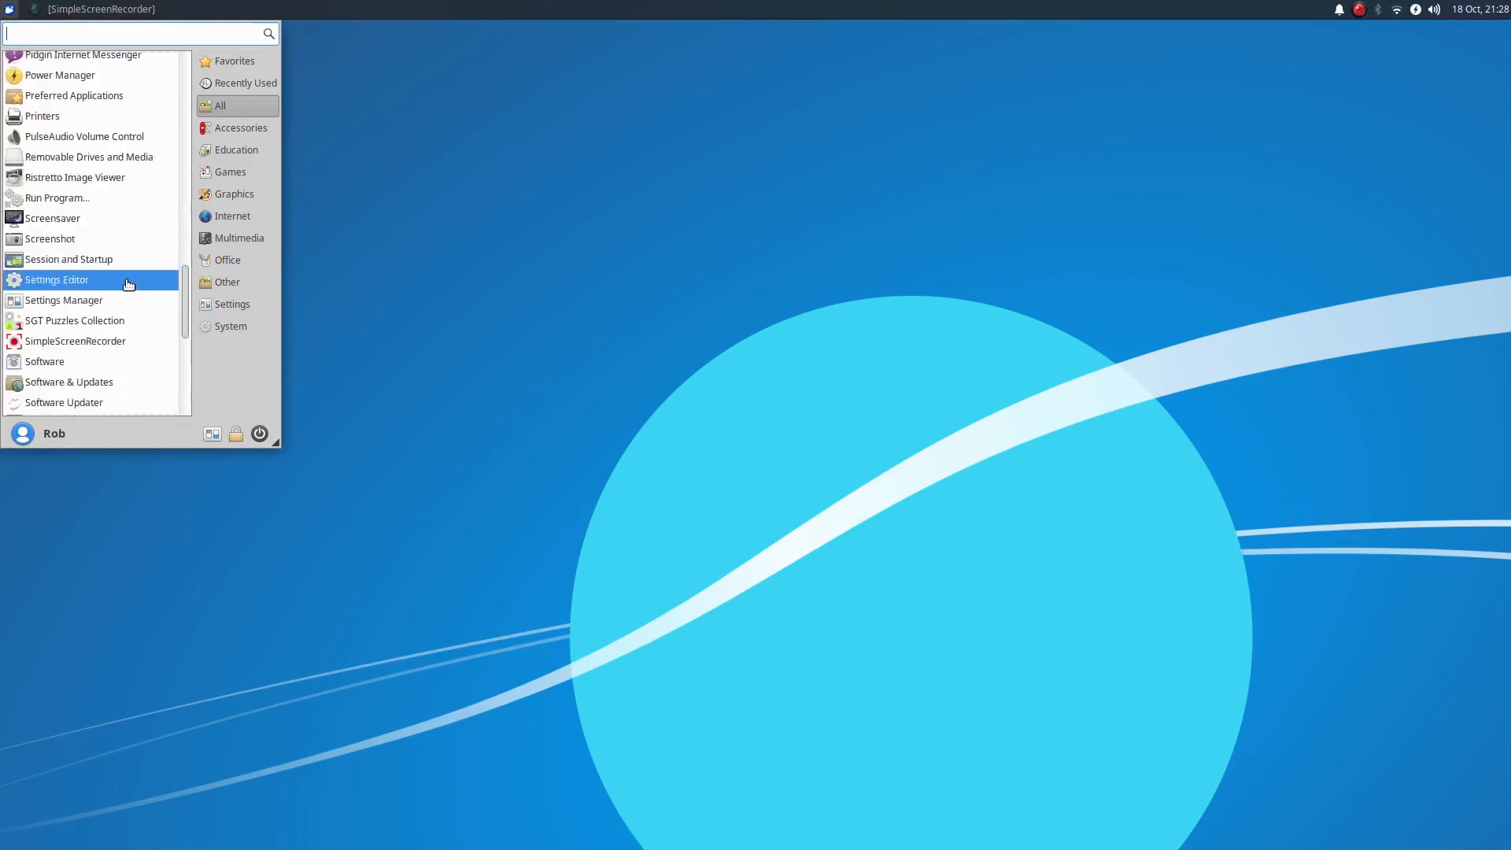
scroll("down", 3)
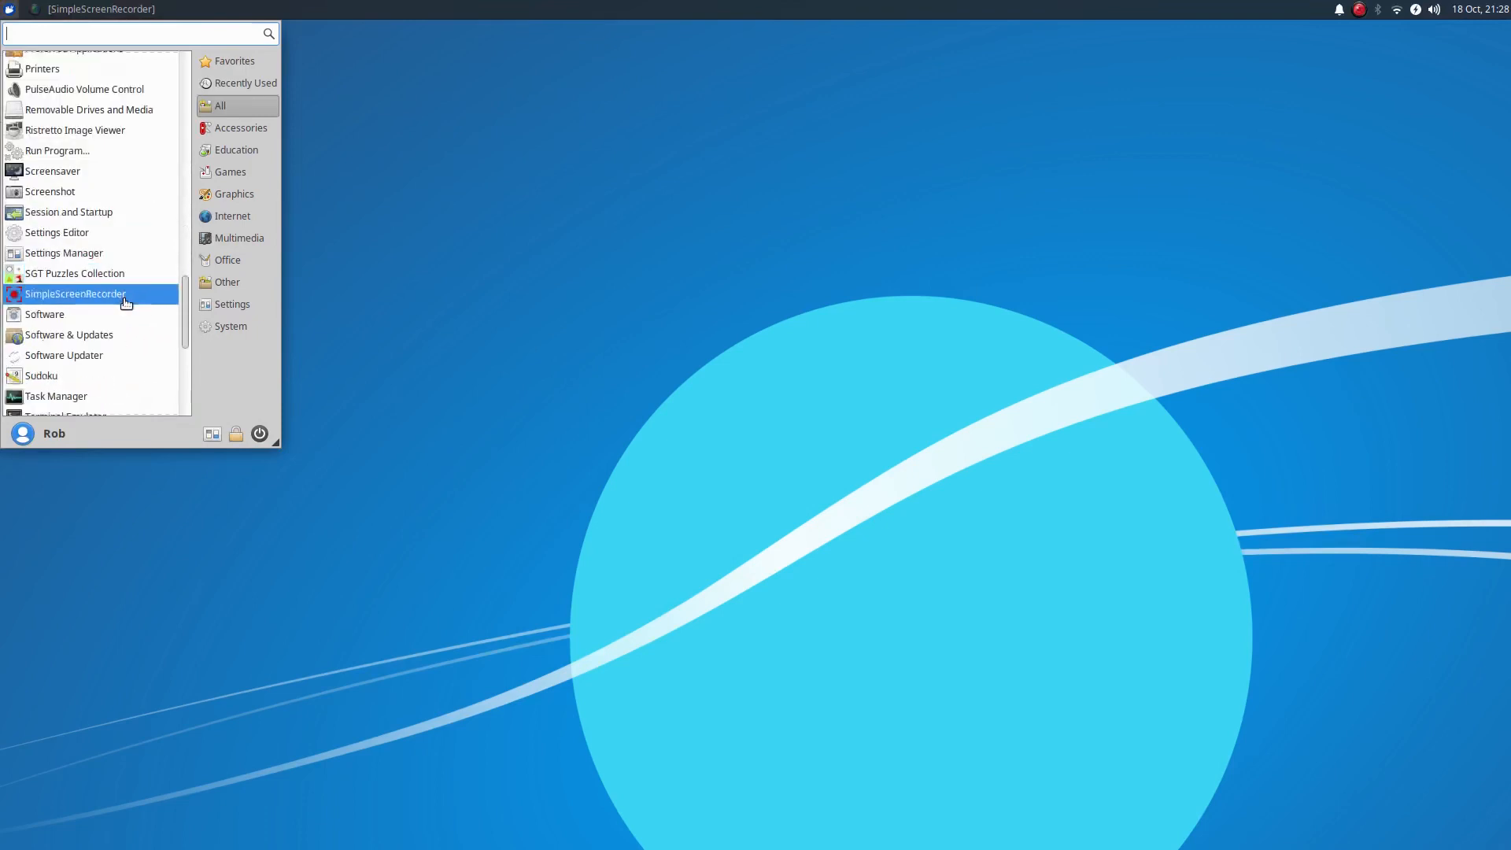
mouse_move(123, 302)
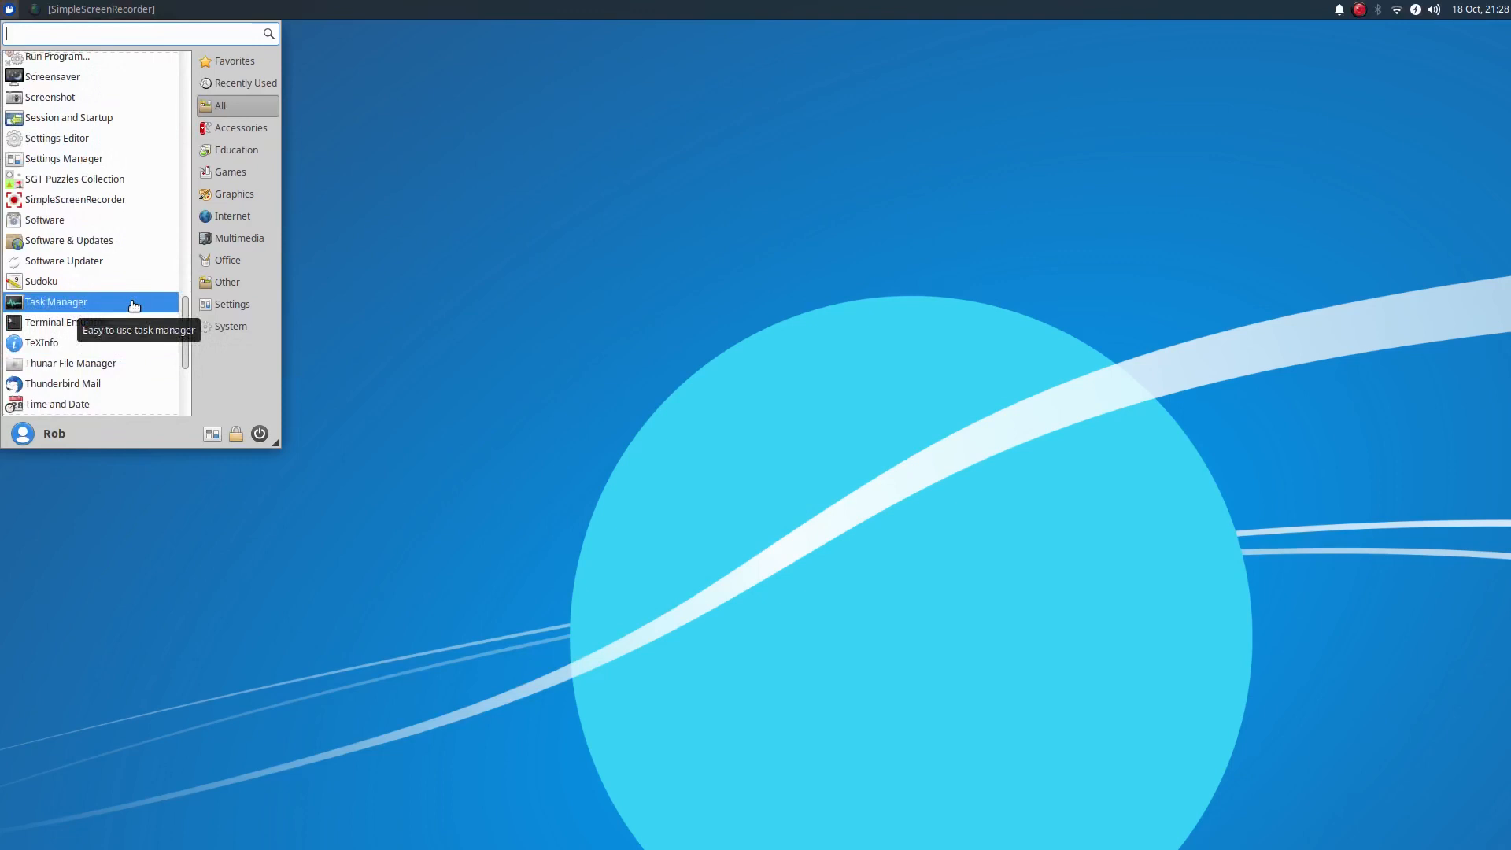
scroll("down", 3)
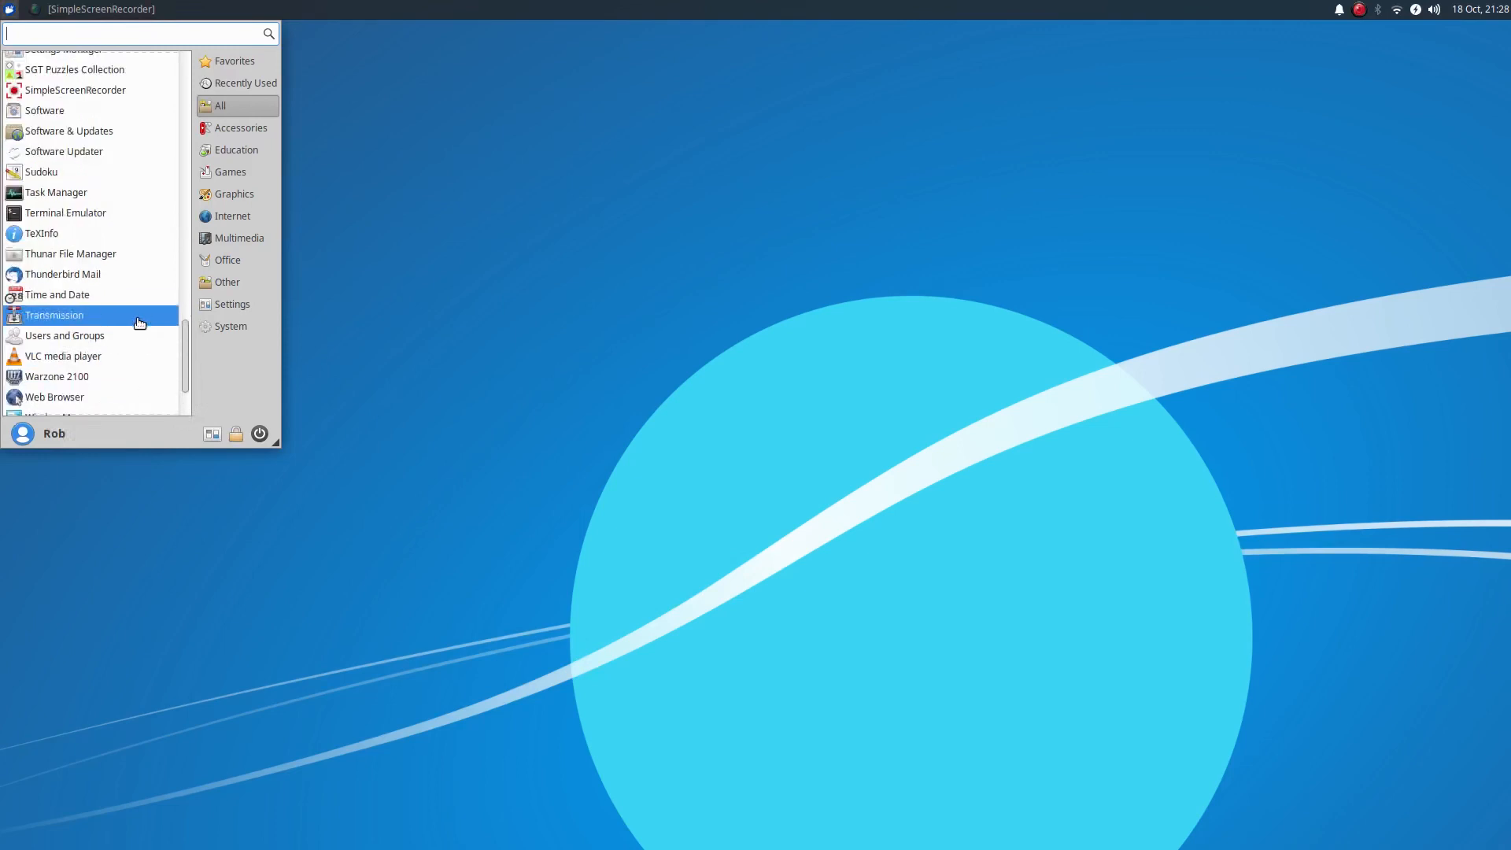
mouse_move(121, 376)
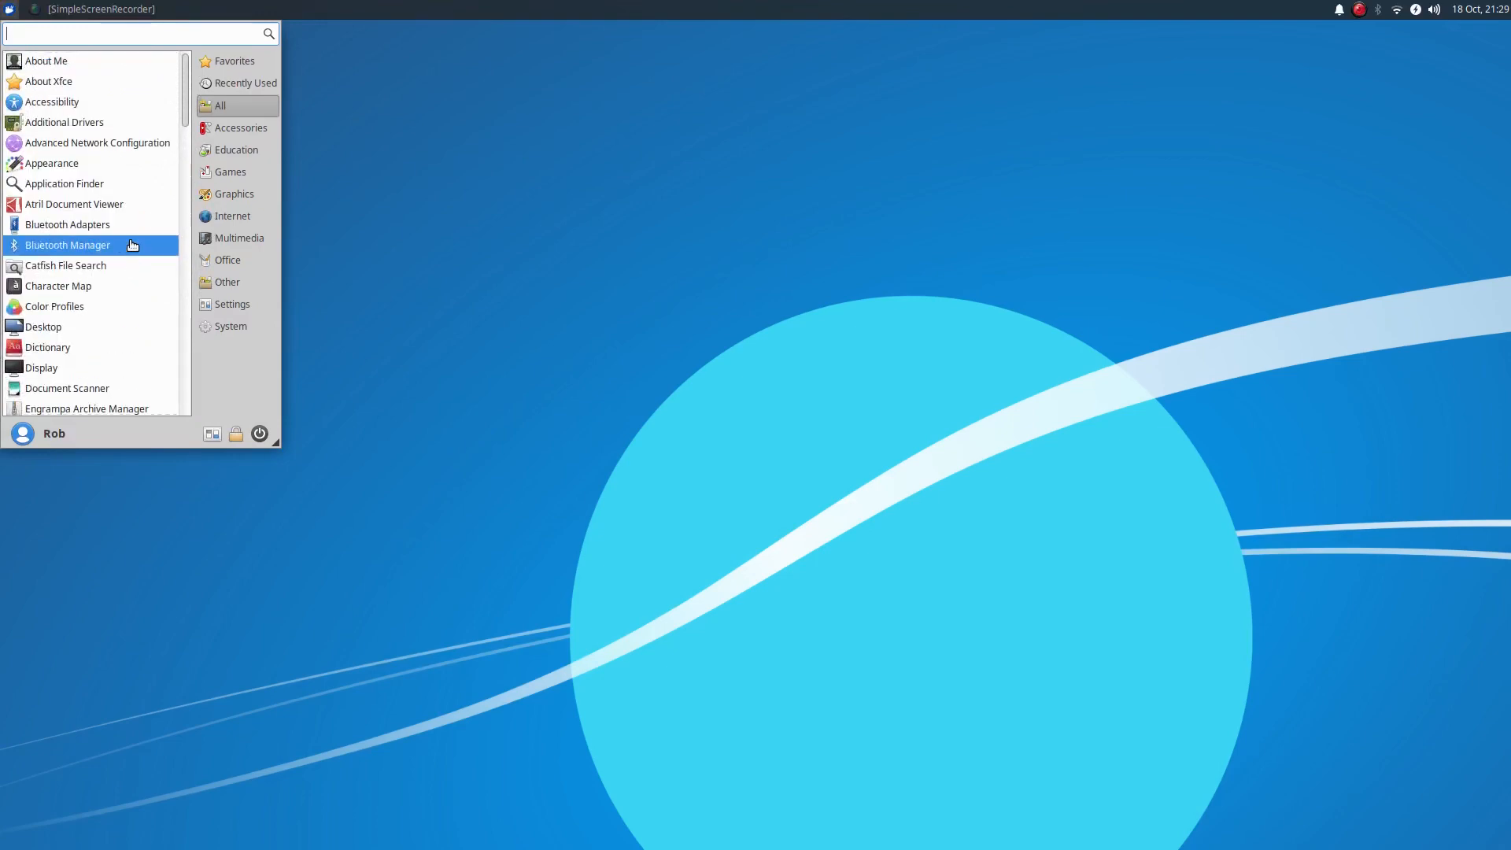
mouse_move(49, 81)
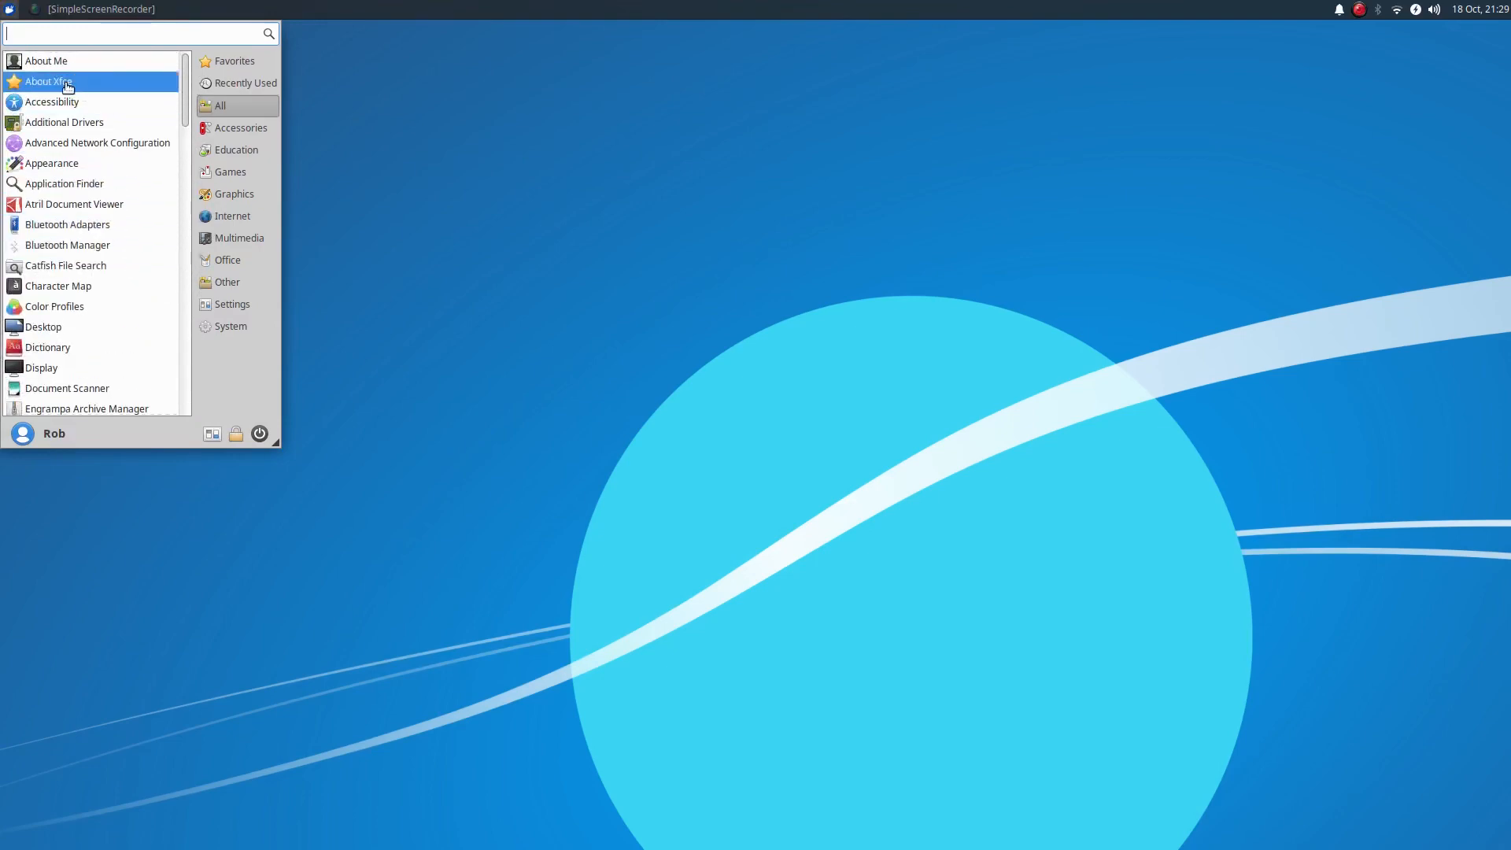
Step: View the About Xfce window showing version 4.14 components, then close it
left_click(47, 80)
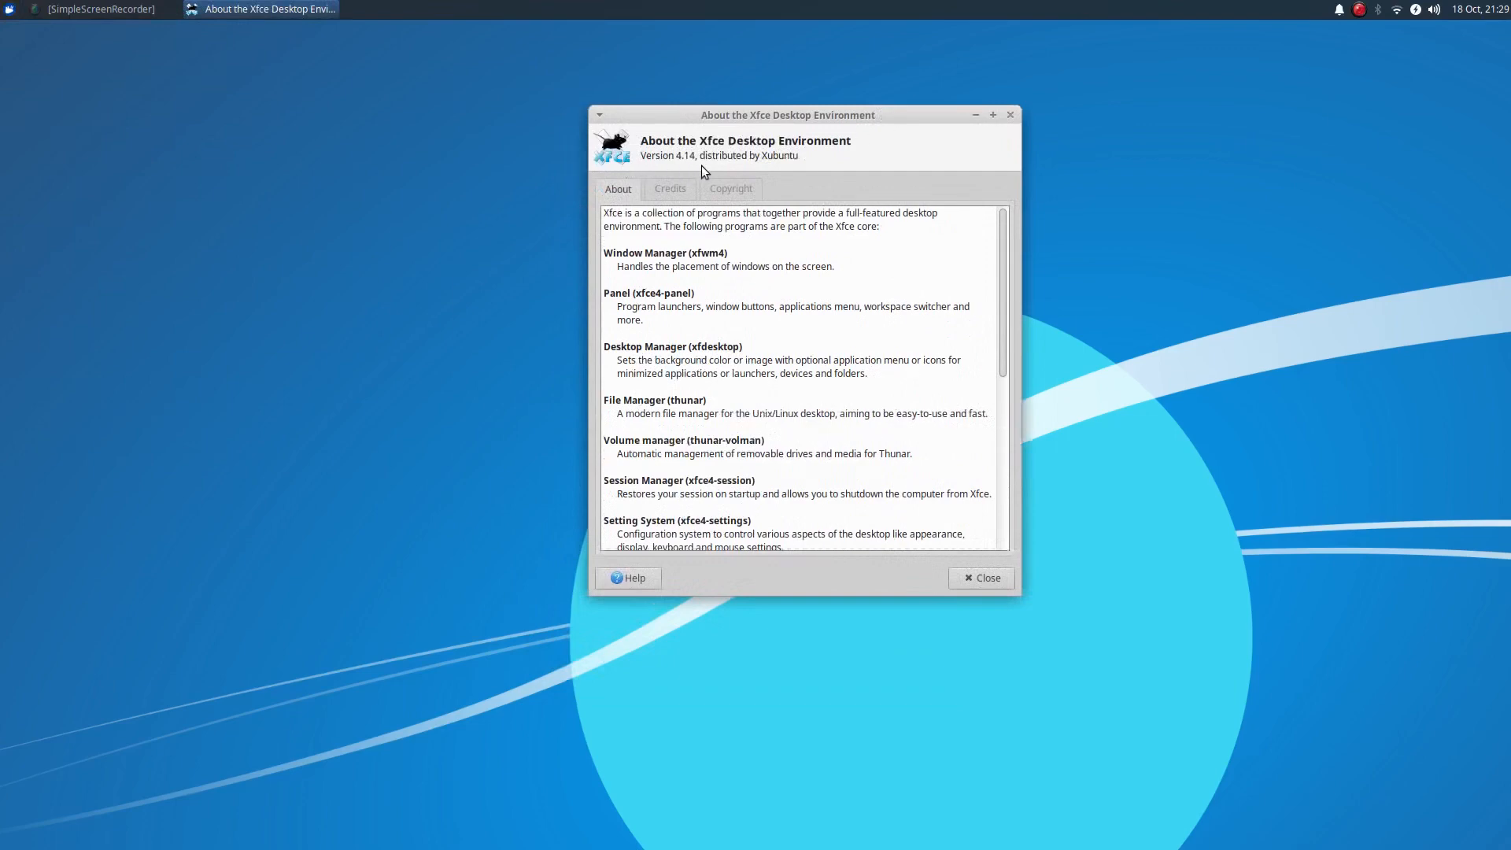
mouse_move(774, 329)
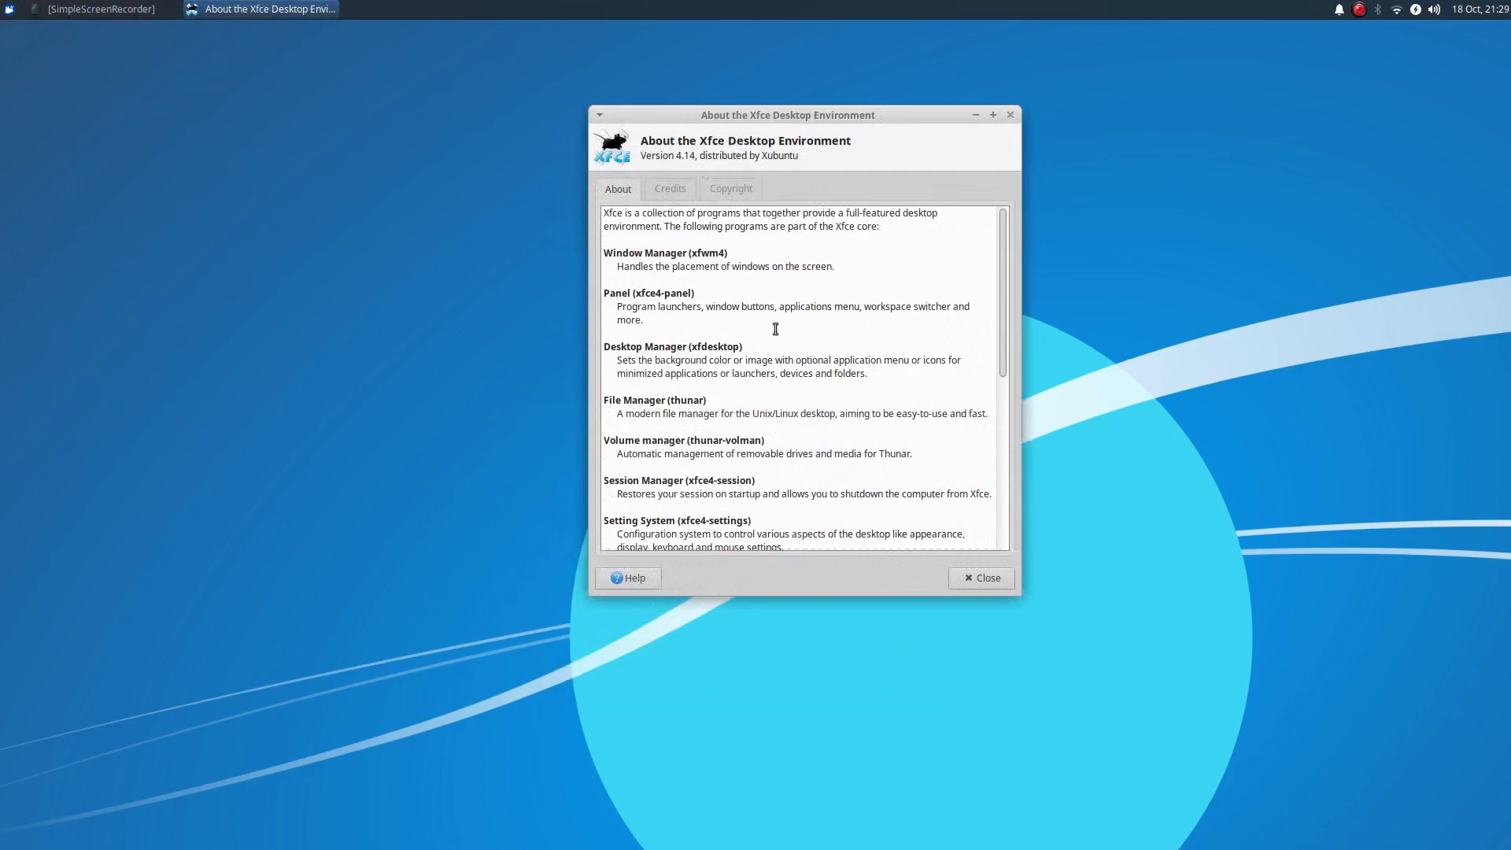
scroll("down", 3)
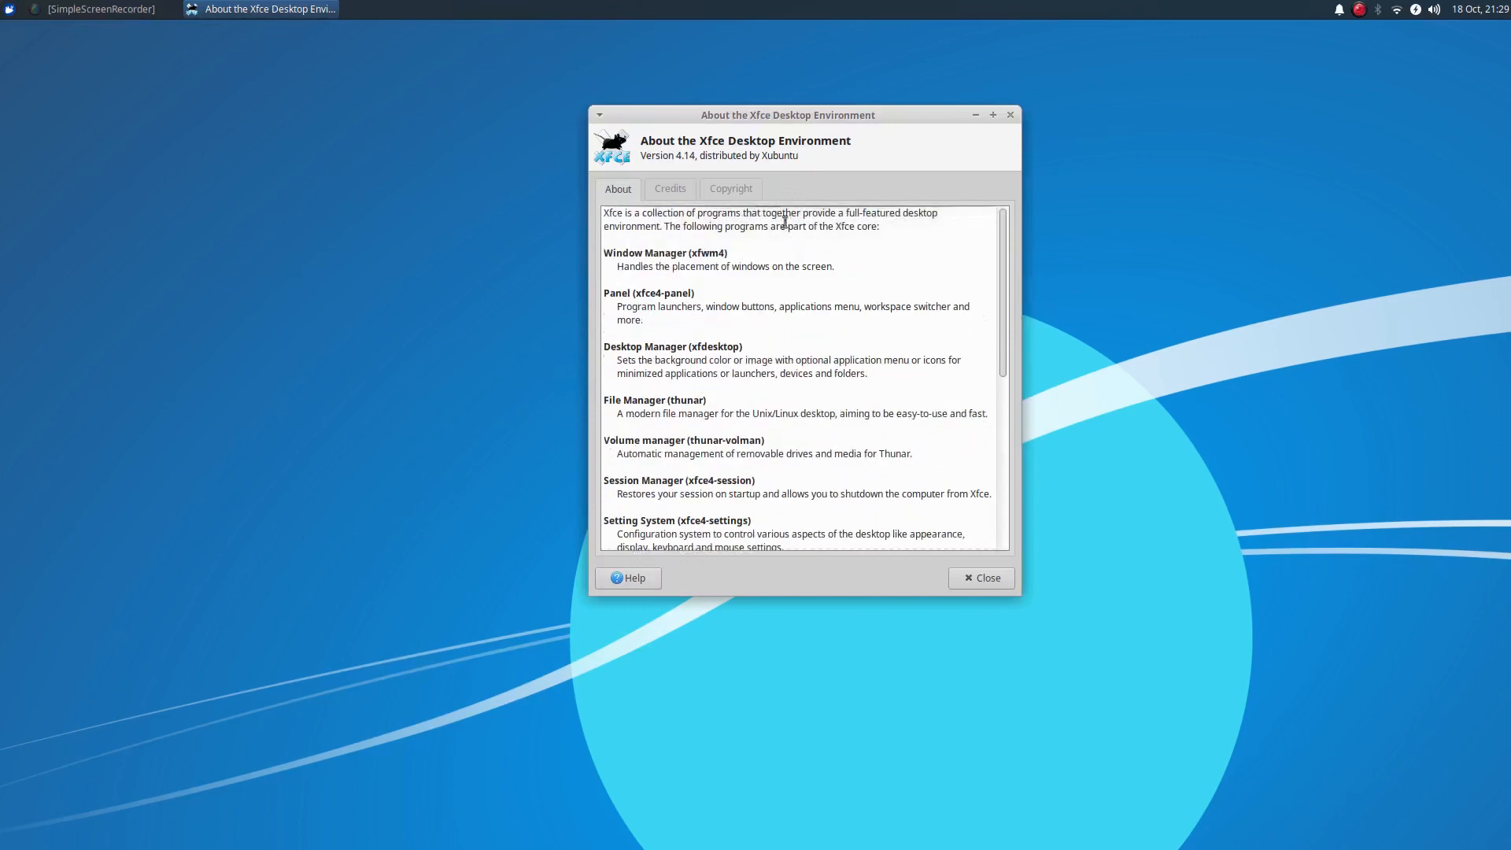
left_click(981, 578)
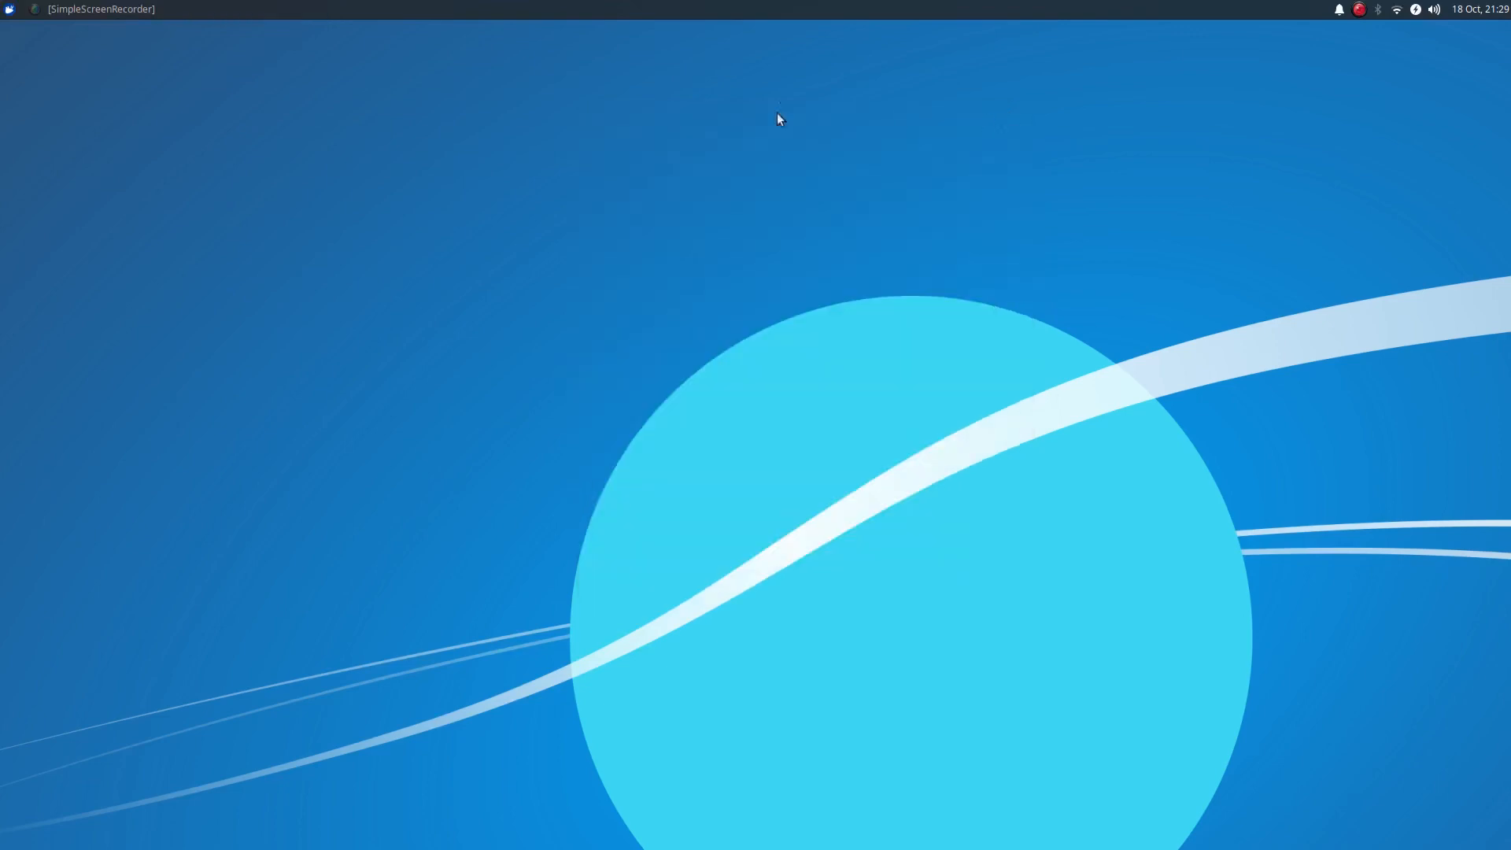
Step: Reopen the Whisker menu on its Favorites list of Web Browser, Writer and Terminal
left_click(9, 10)
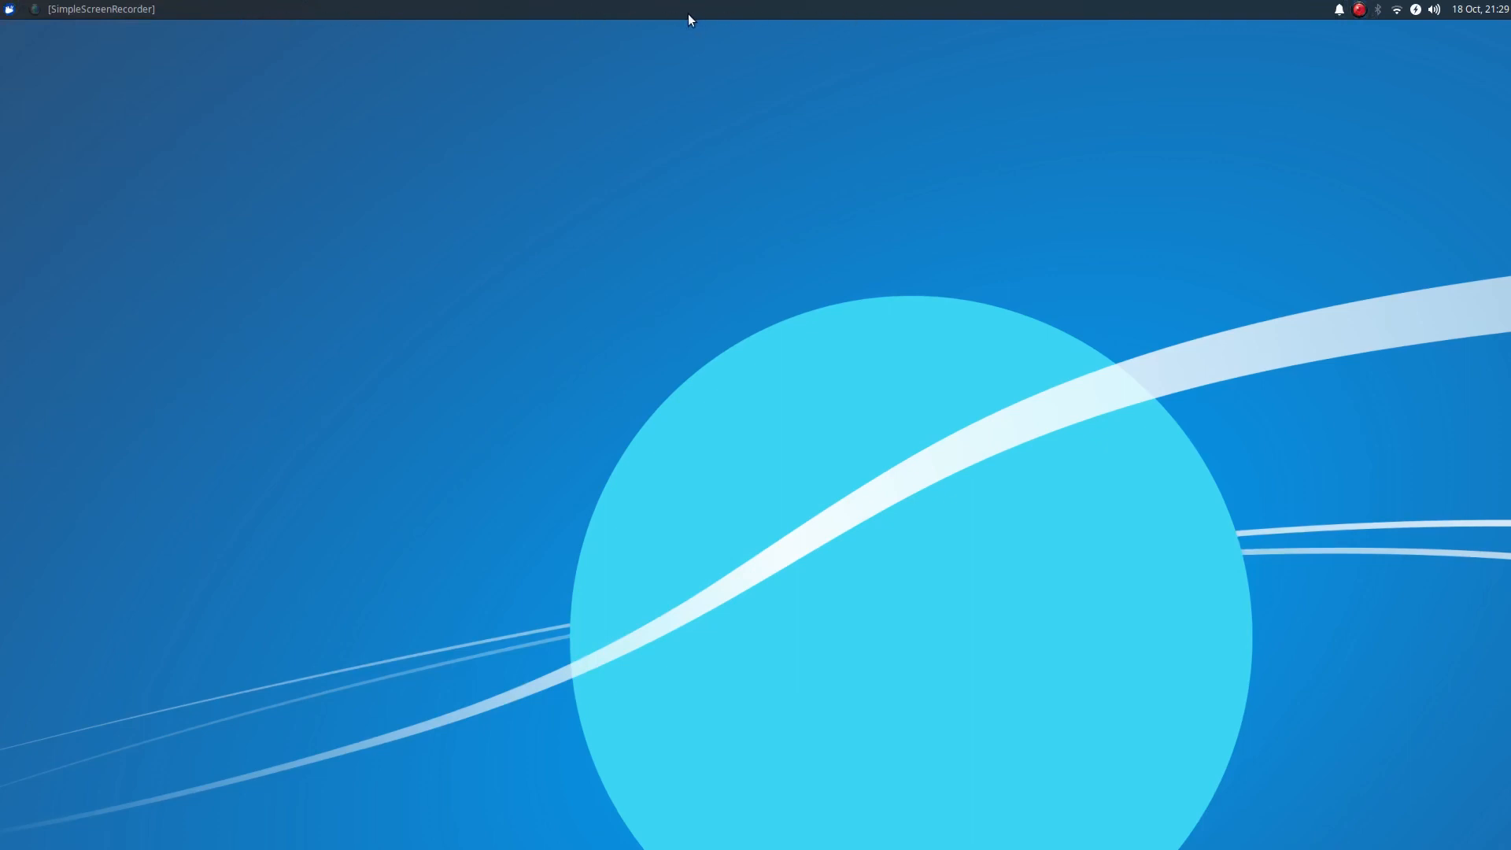
left_click(9, 9)
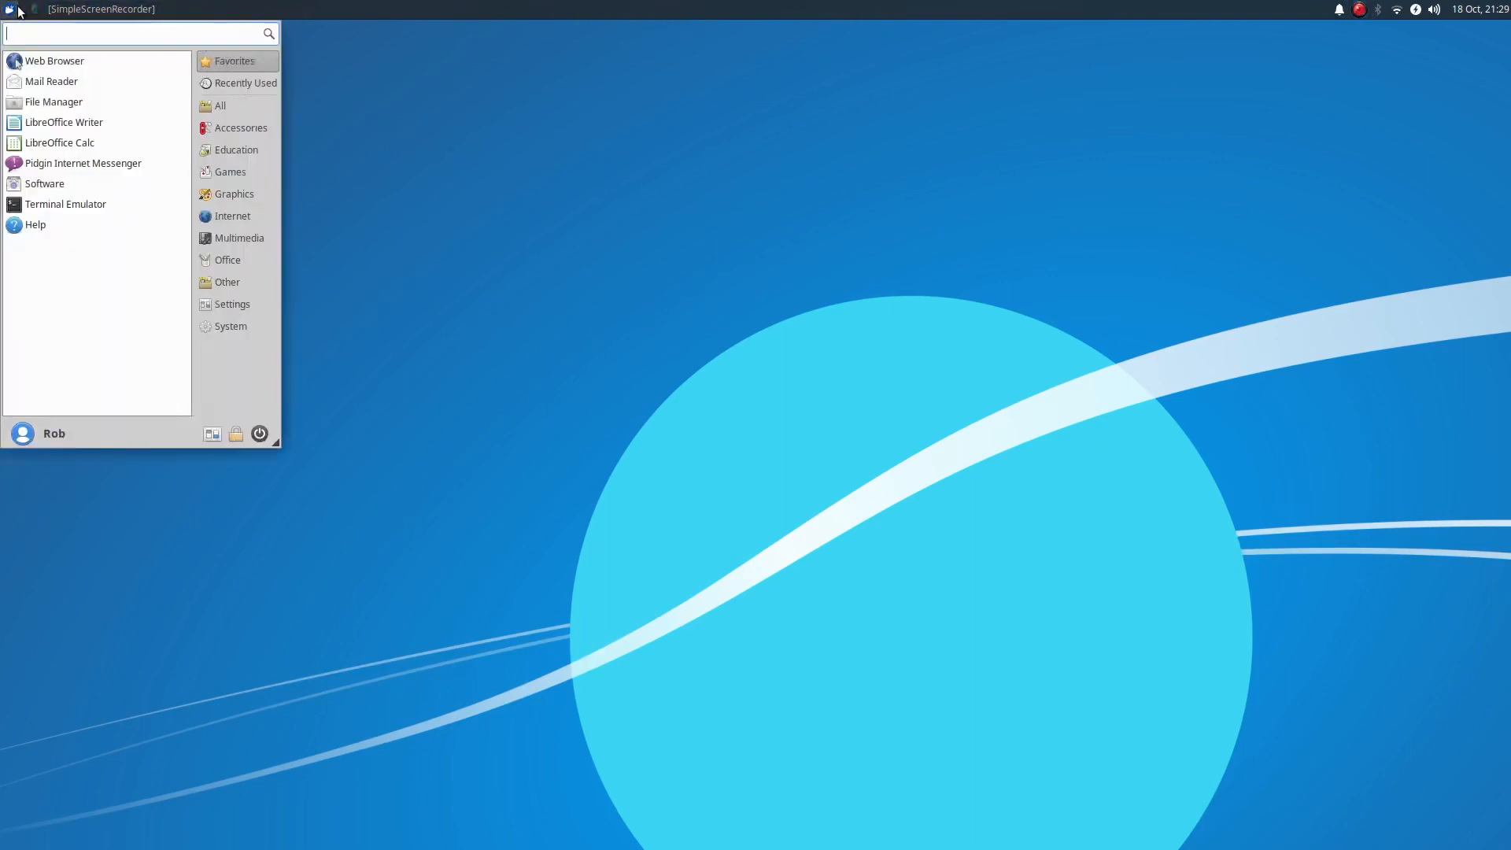
mouse_move(66, 204)
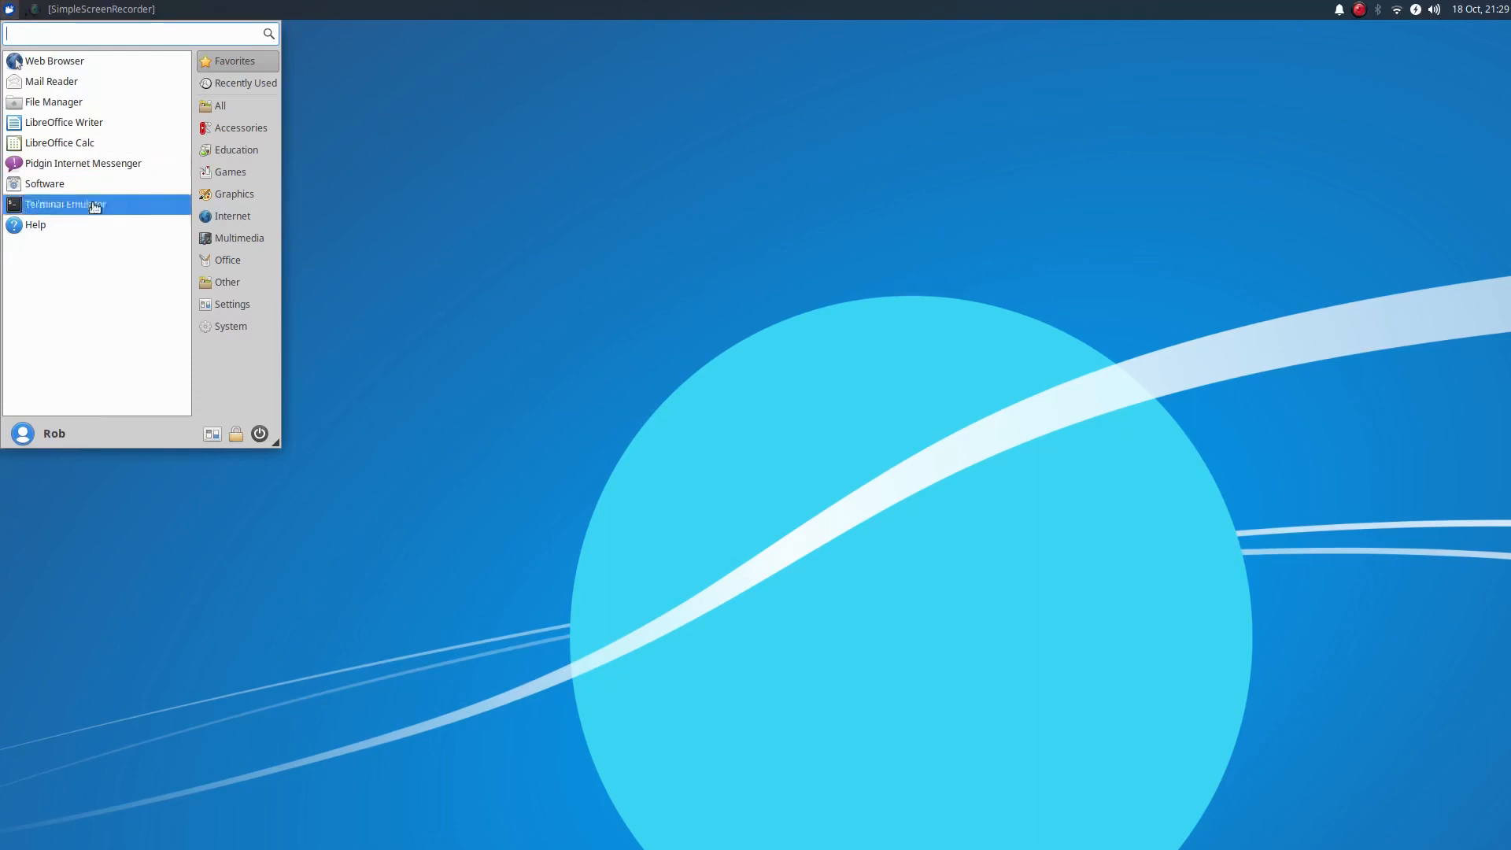
mouse_move(123, 337)
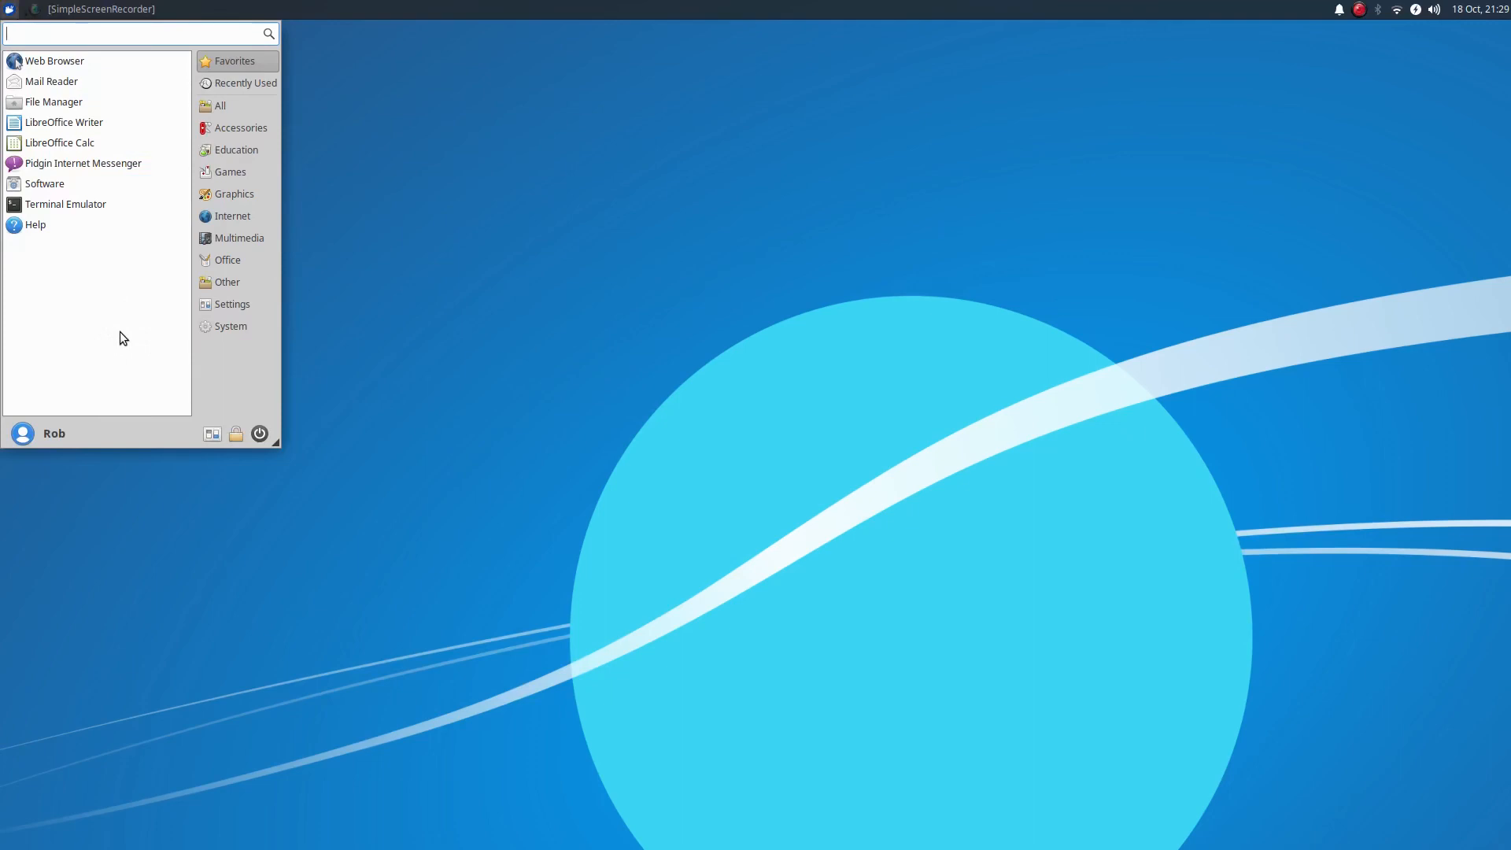
mouse_move(385, 366)
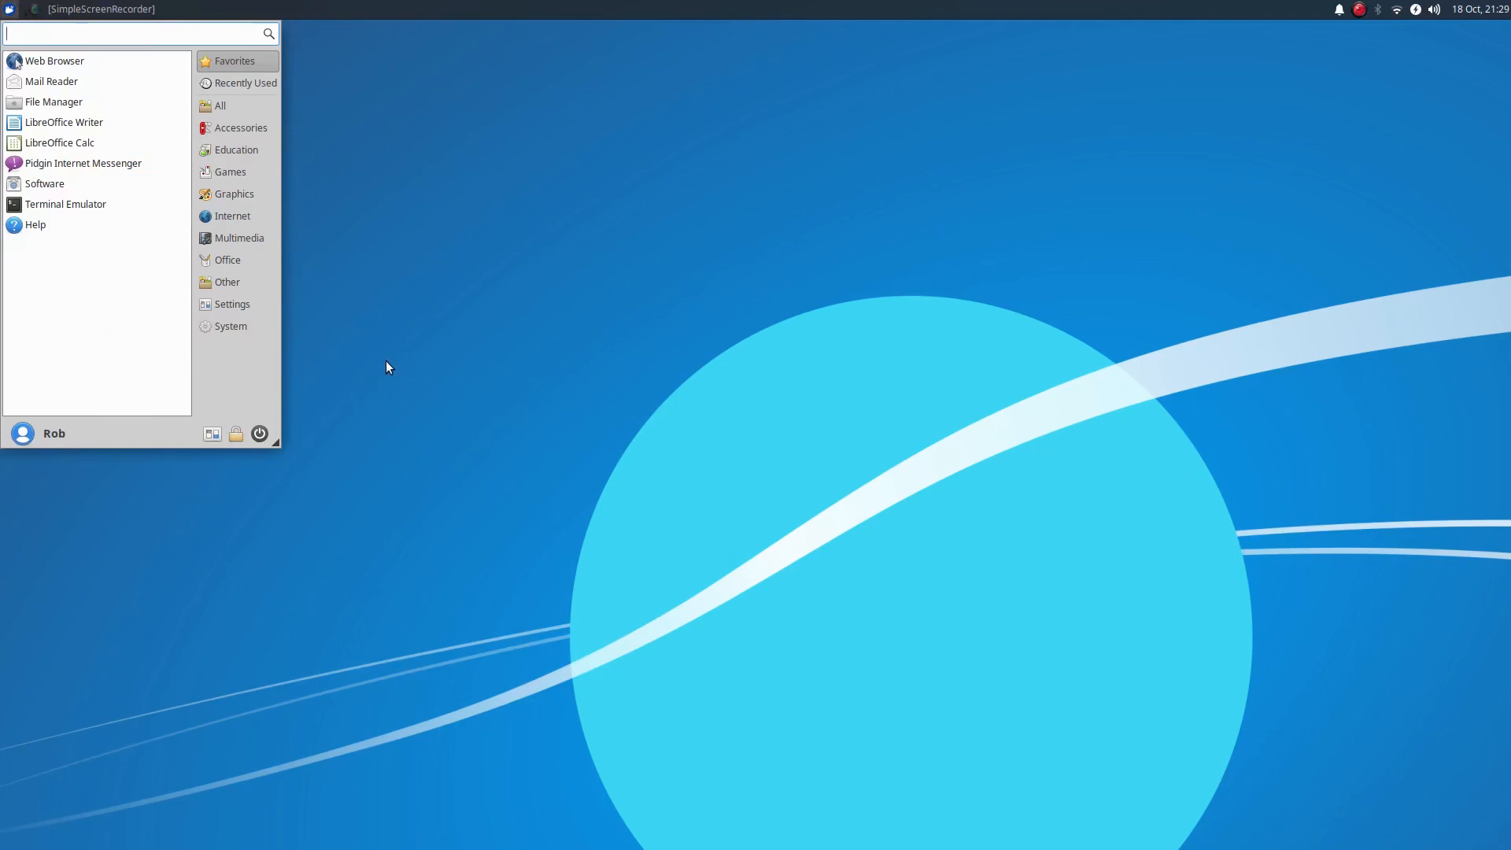
mouse_move(384, 337)
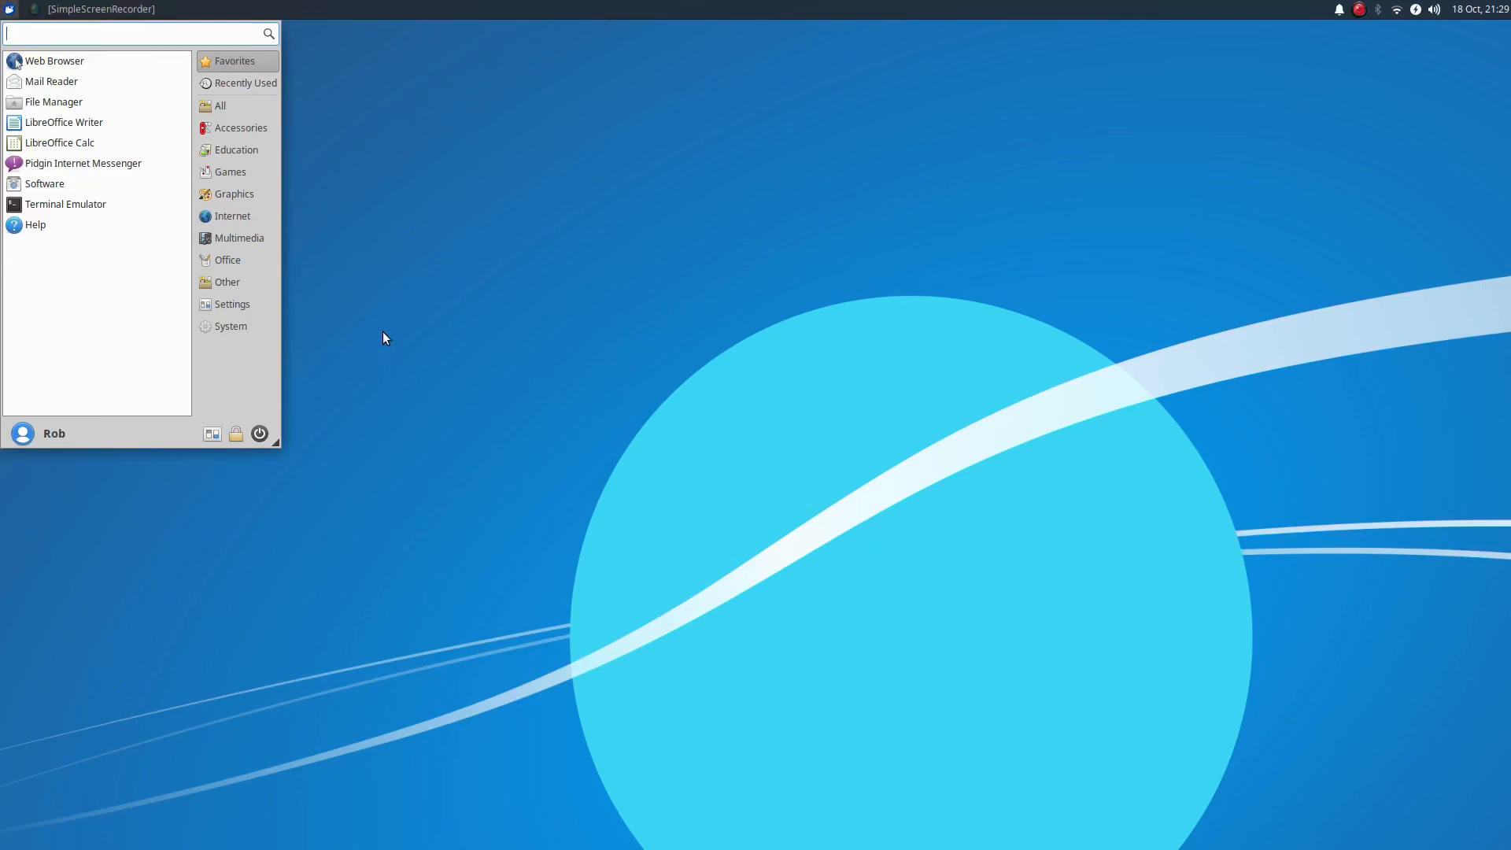
mouse_move(140, 287)
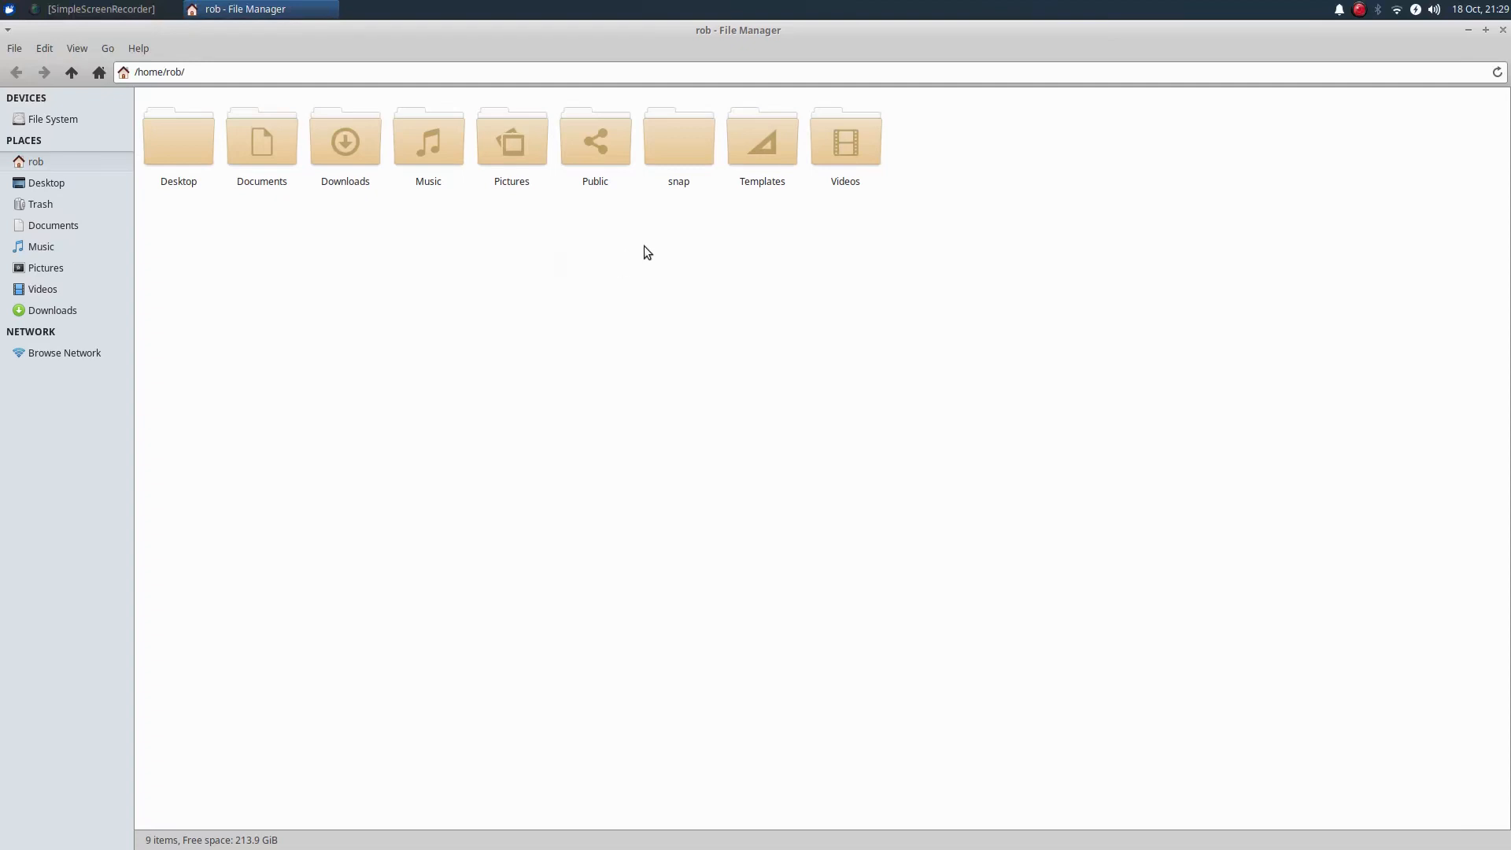
mouse_move(28, 510)
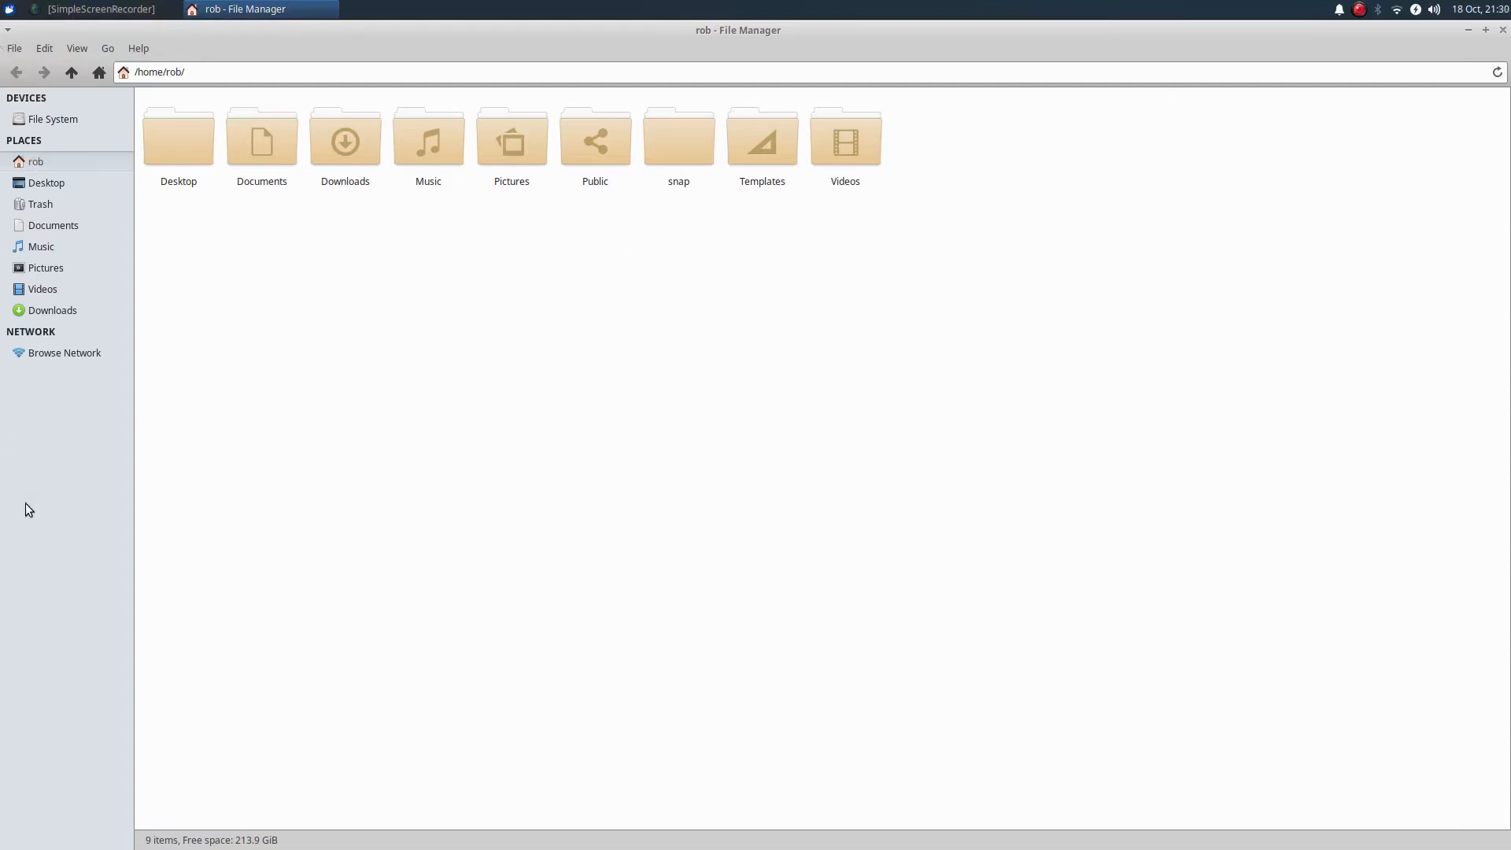
mouse_move(986, 287)
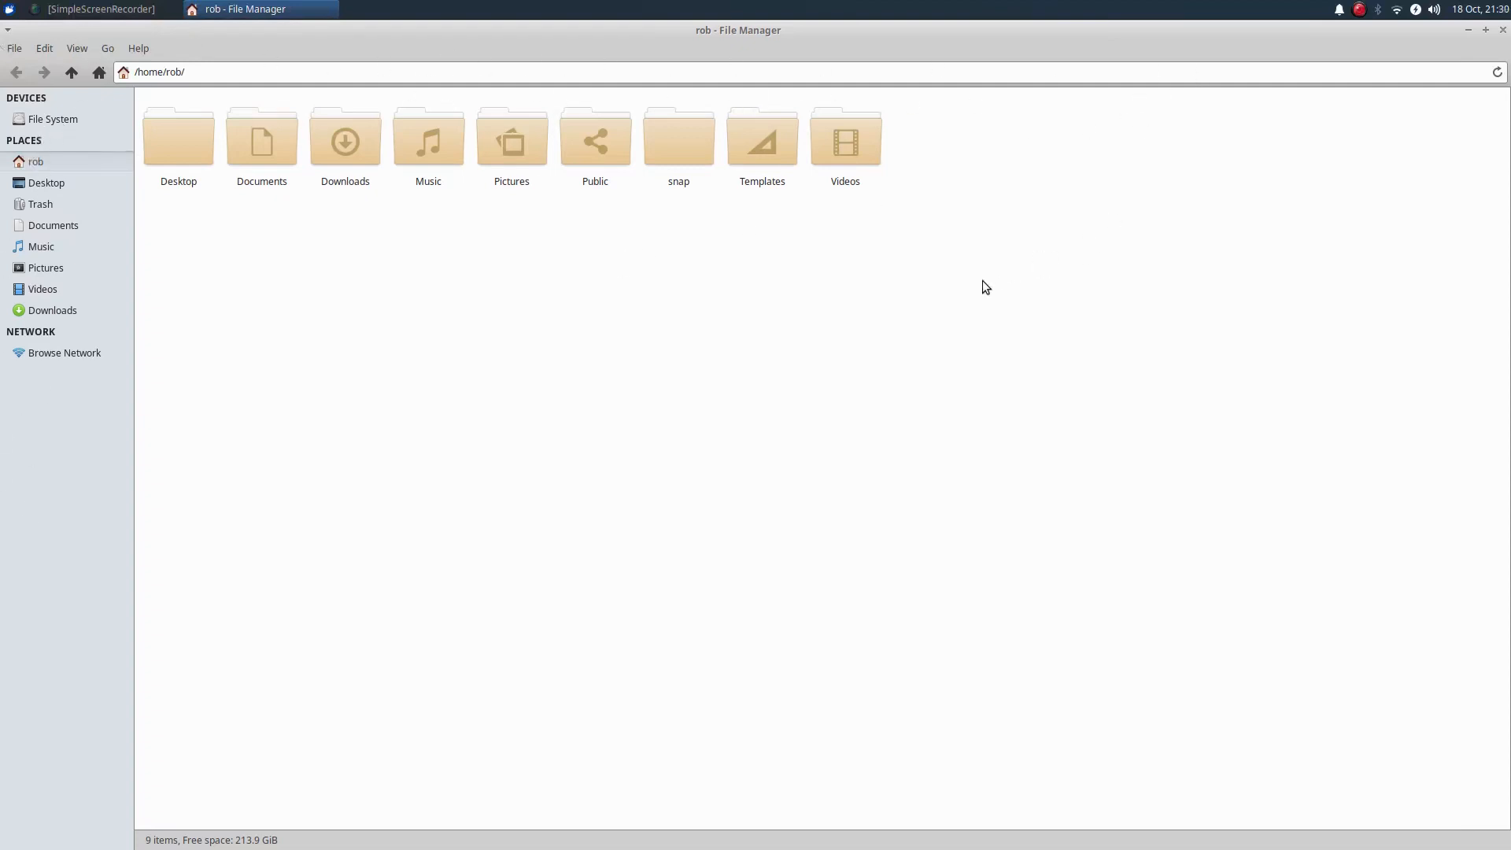
mouse_move(947, 283)
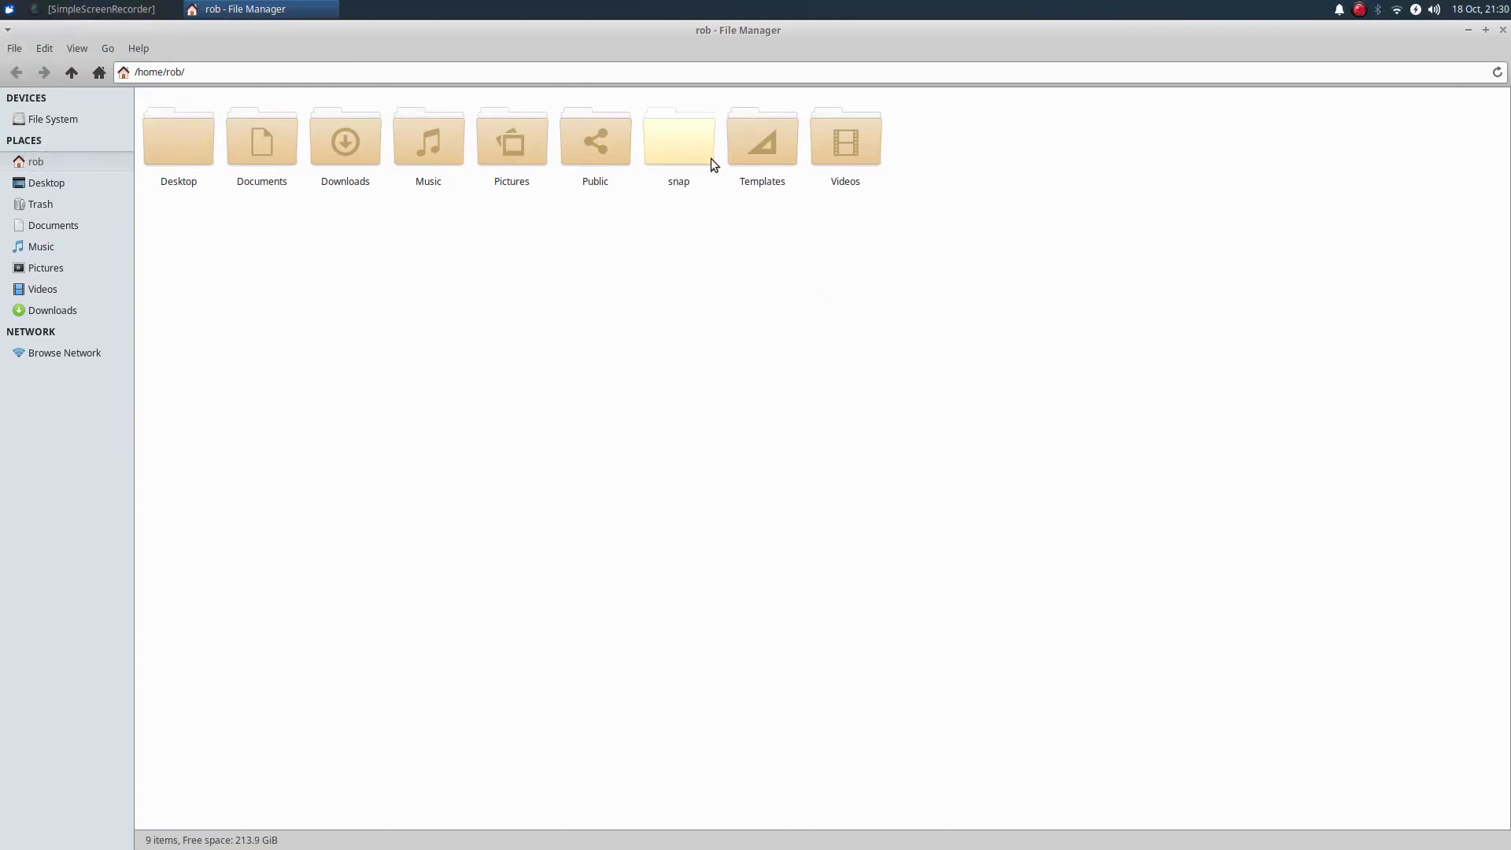
Step: Zoom out Thunar's home-folder icons to a smaller size, then close the window
left_click(76, 49)
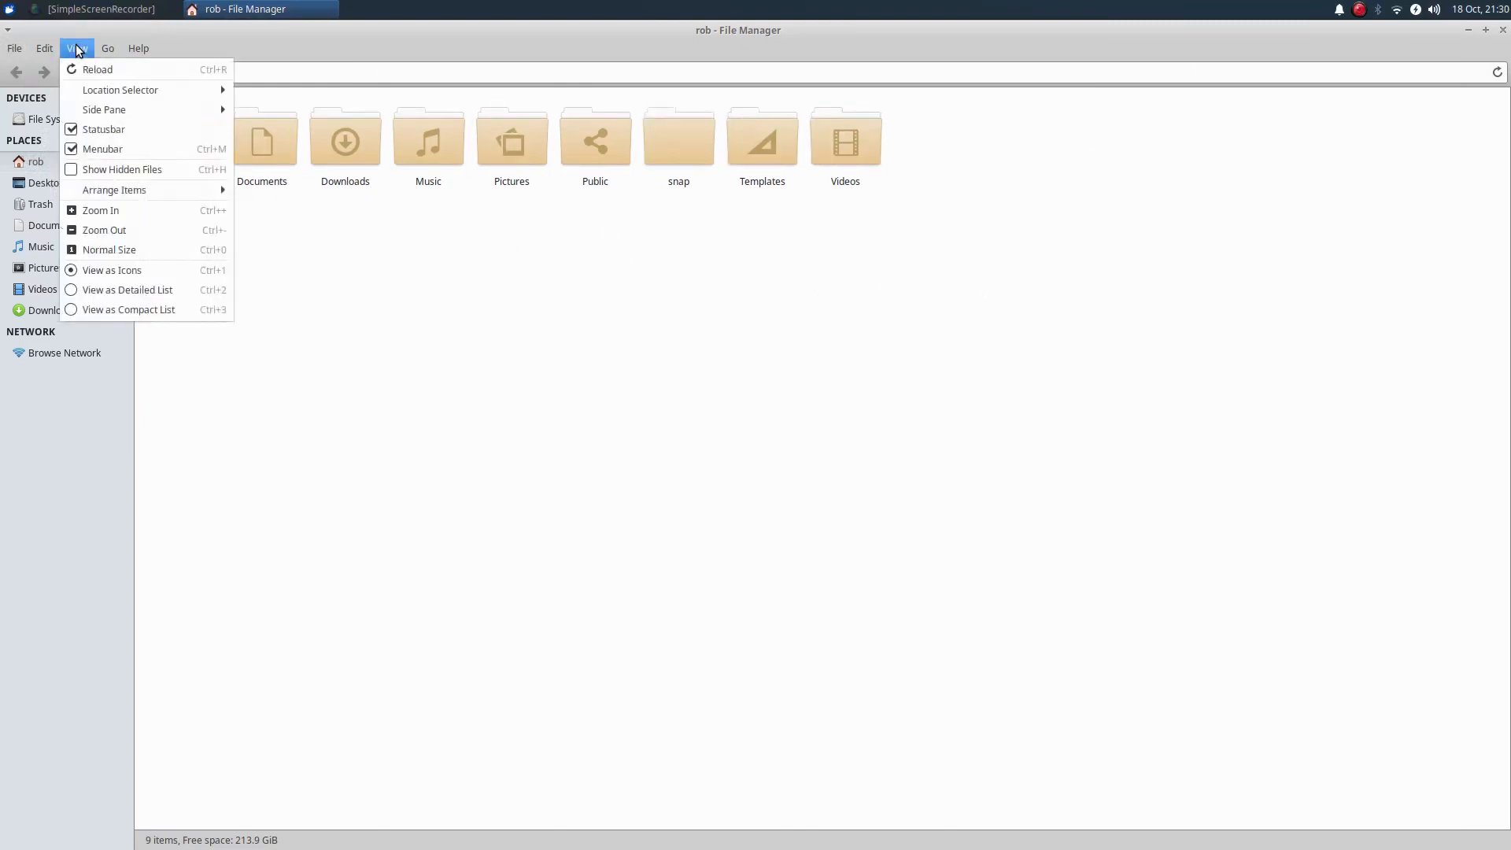
mouse_move(104, 230)
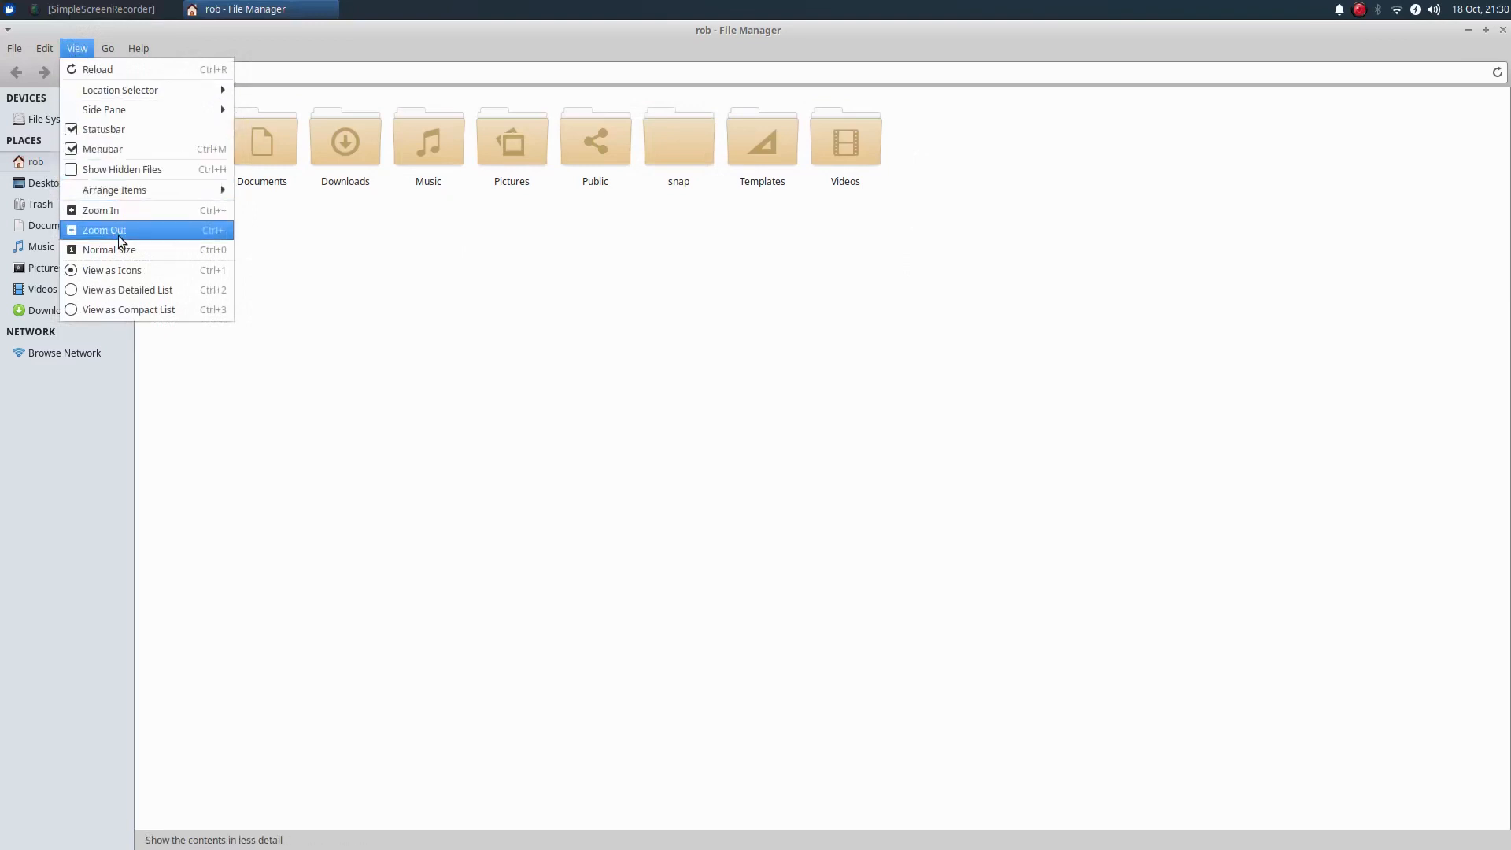
left_click(104, 230)
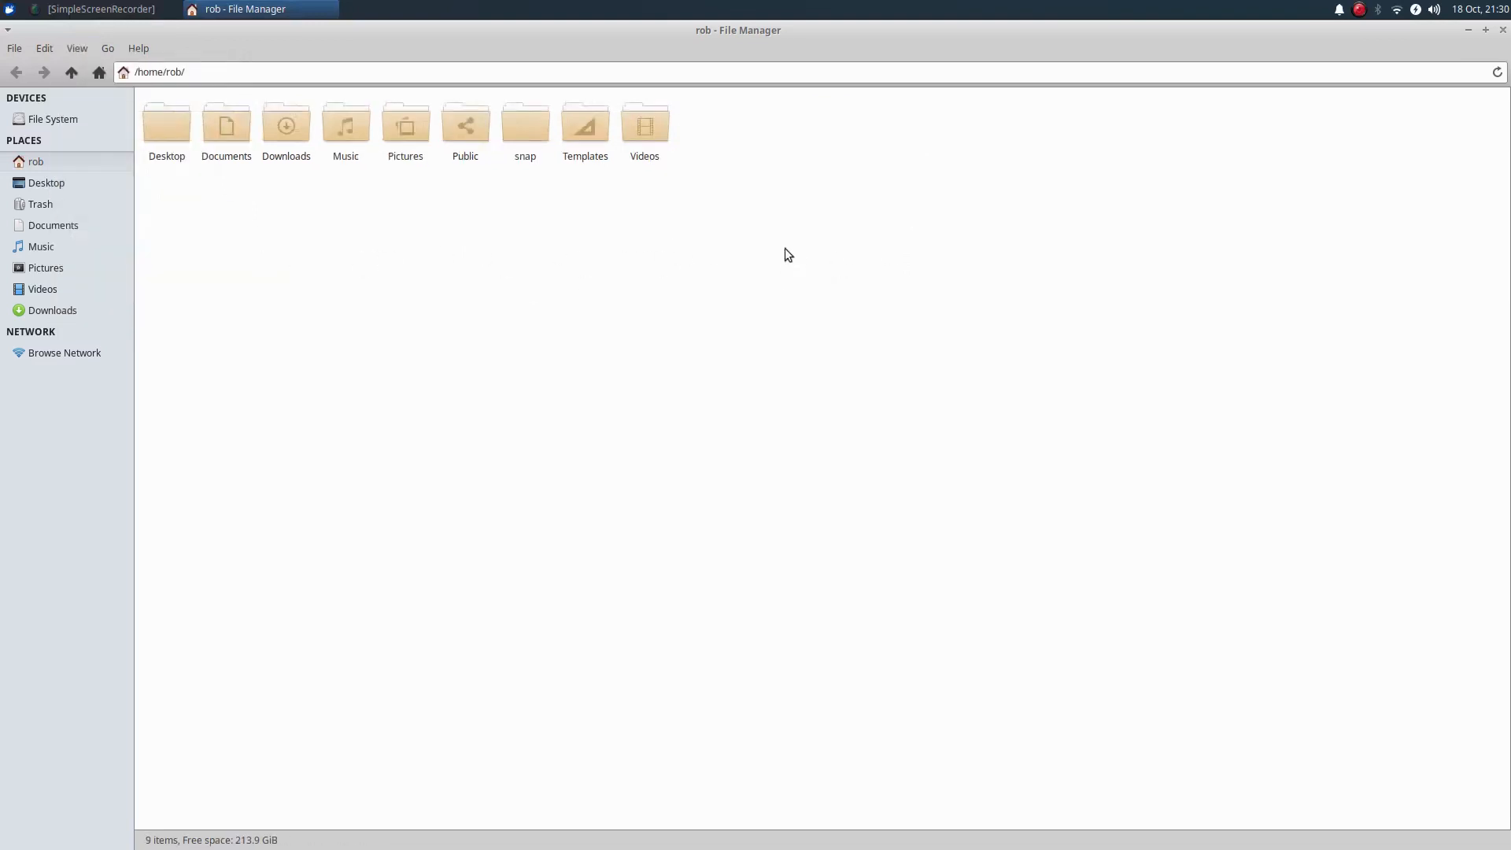
left_click(1468, 30)
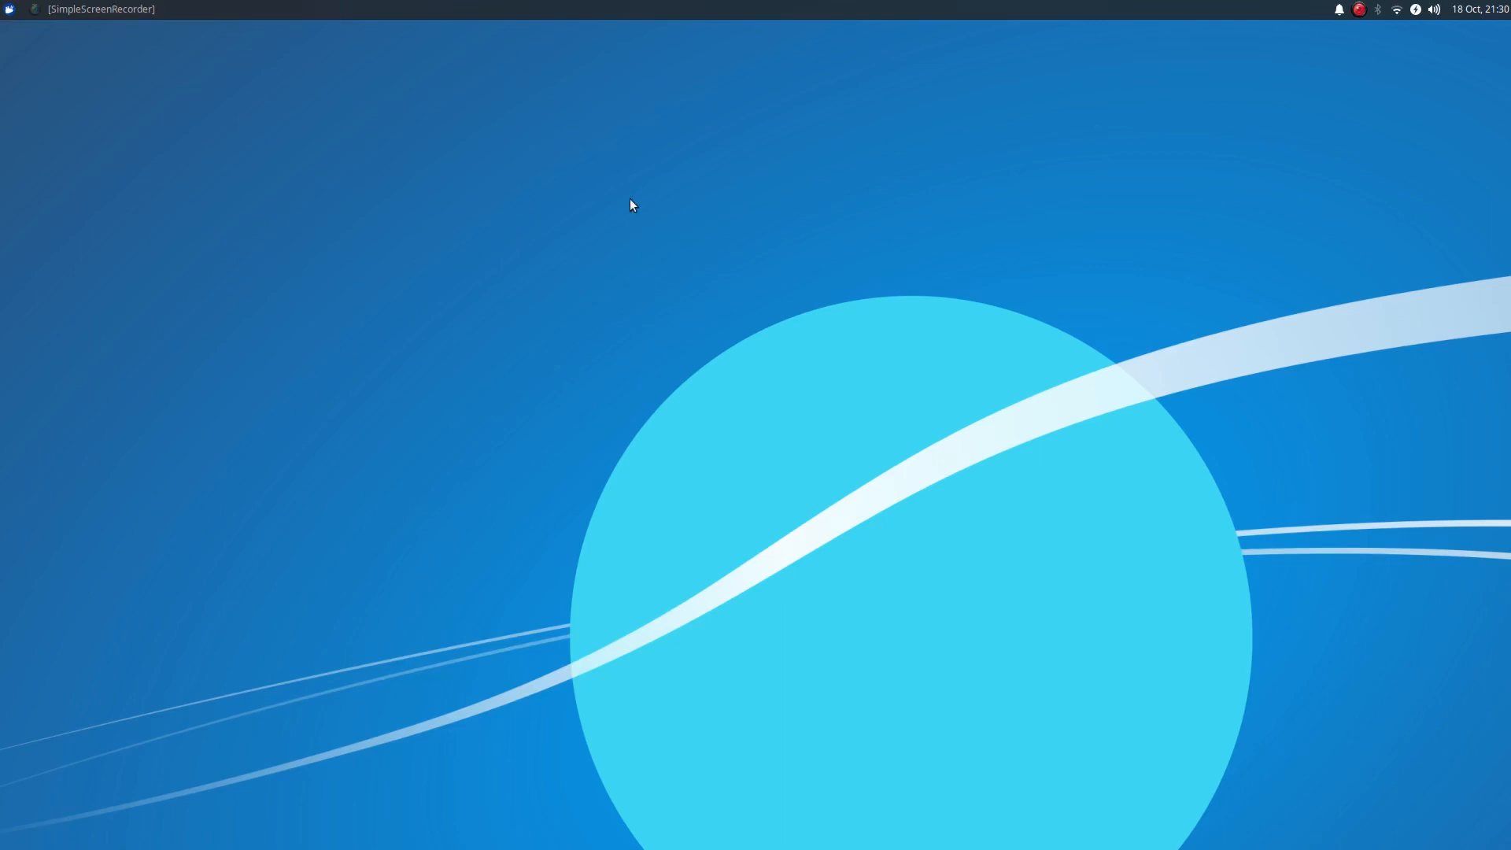
Step: Bring up the Desktop settings on the background tab from the desktop's right-click menu
right_click(631, 205)
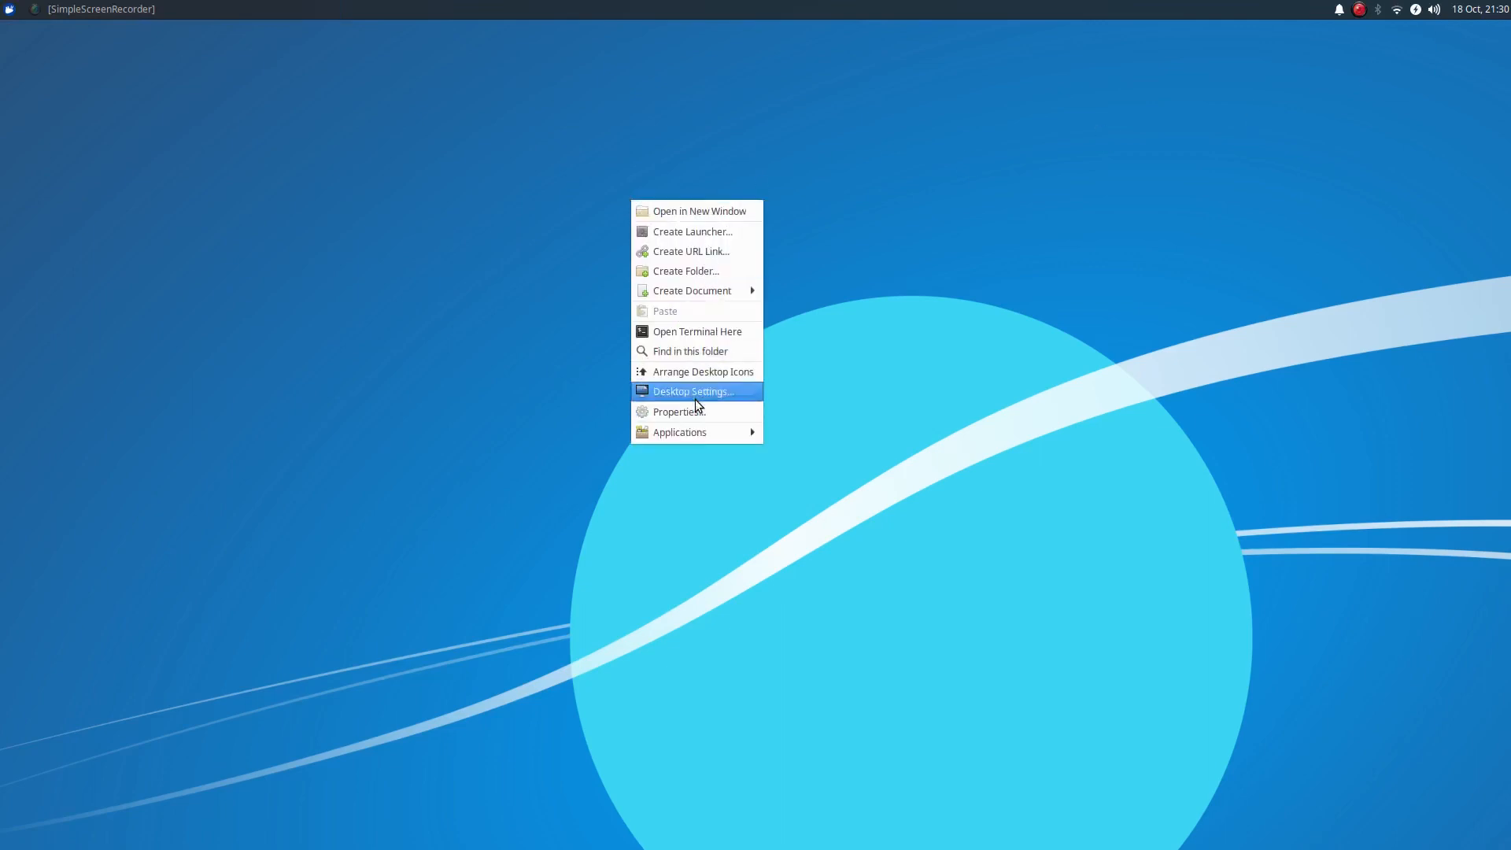
left_click(690, 392)
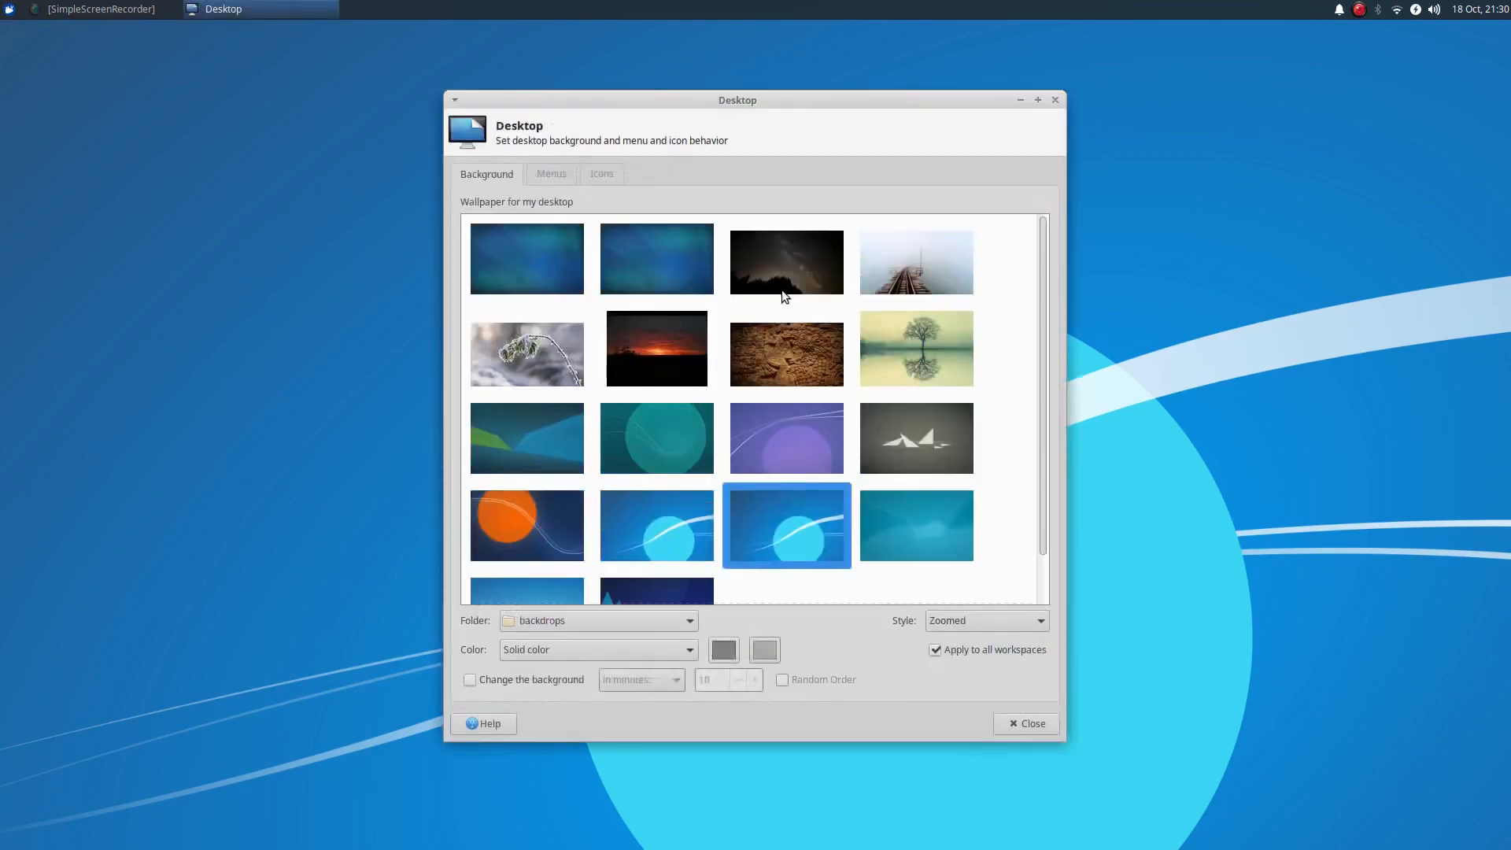
scroll("down", 3)
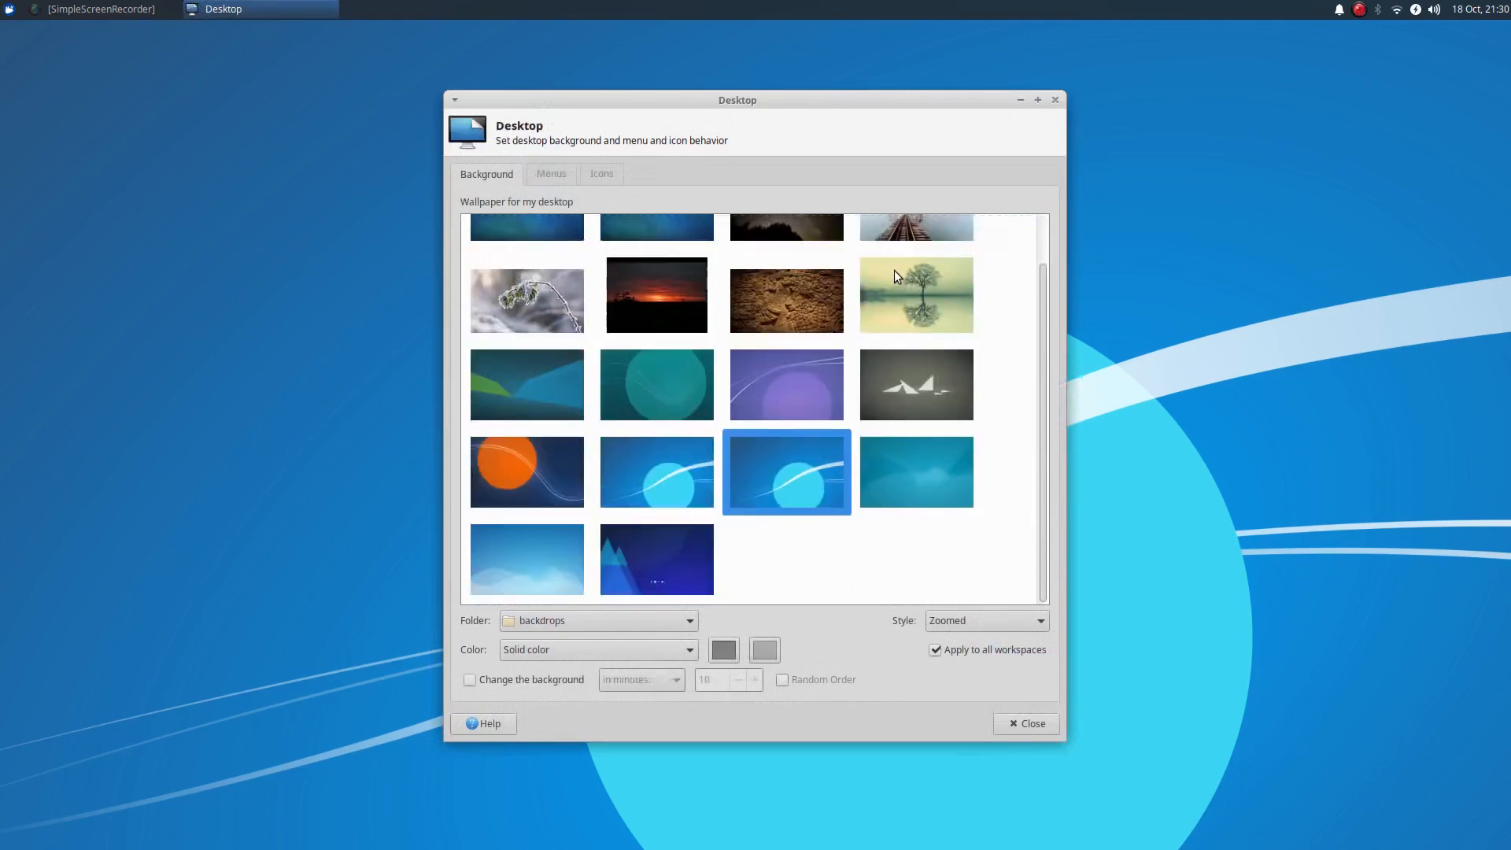
mouse_move(538, 367)
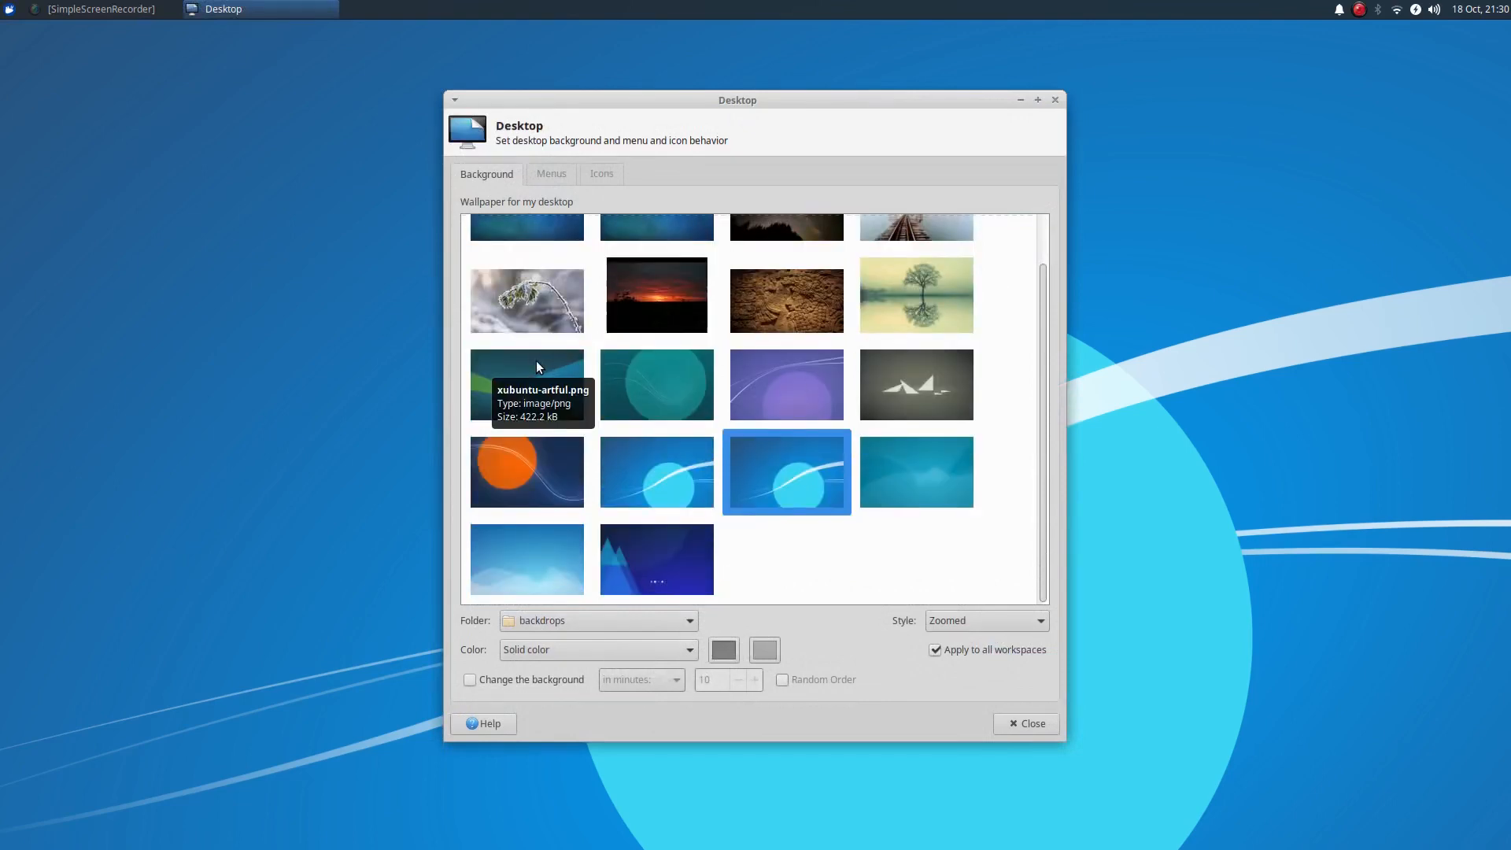
mouse_move(675, 491)
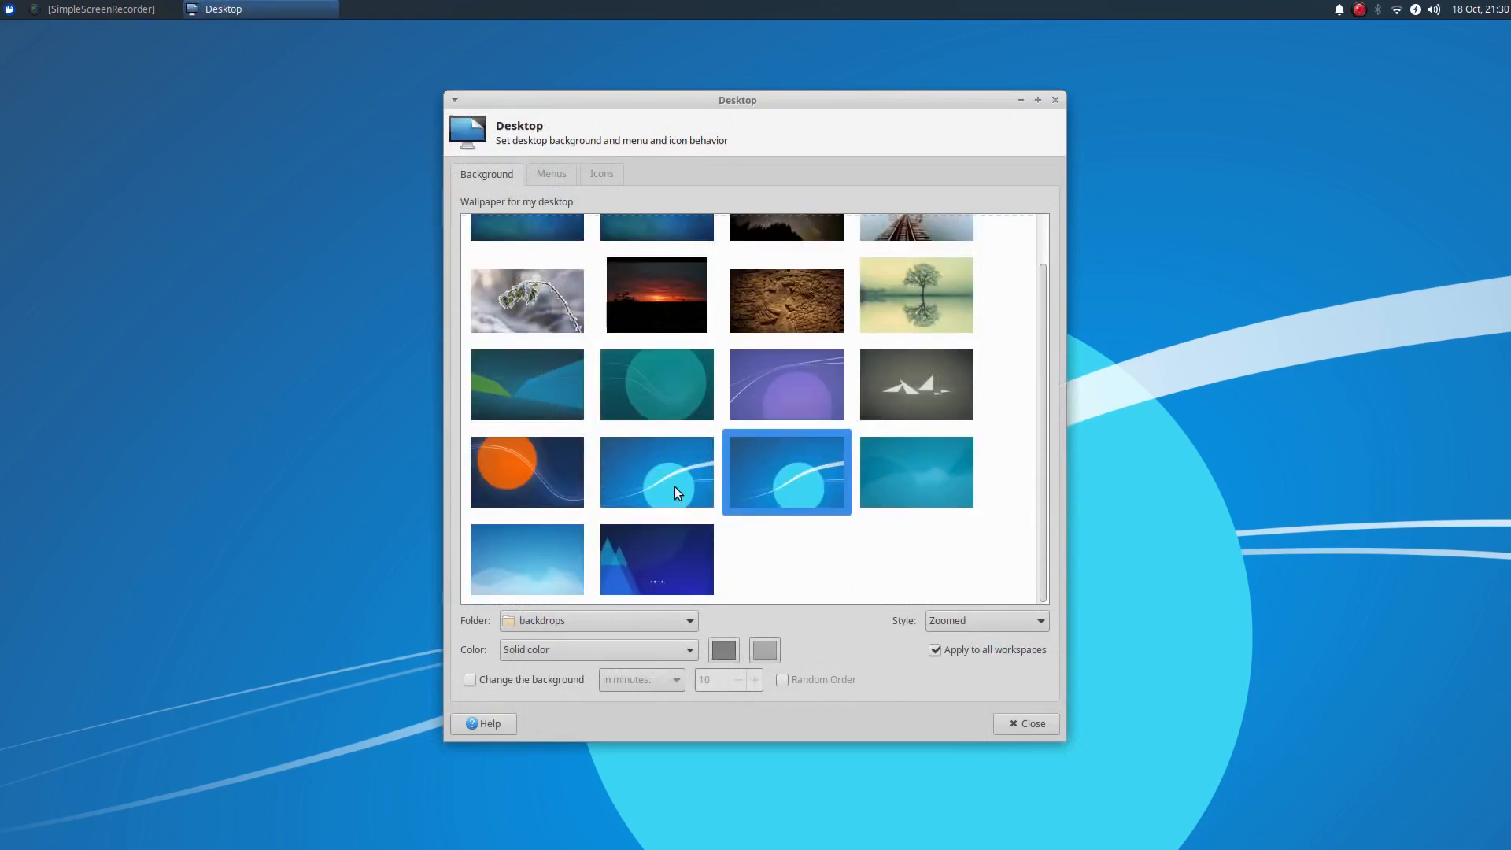
Step: Try the mountains, clouds, sun and teal circle wallpapers, then settle back on the blue circle
left_click(656, 471)
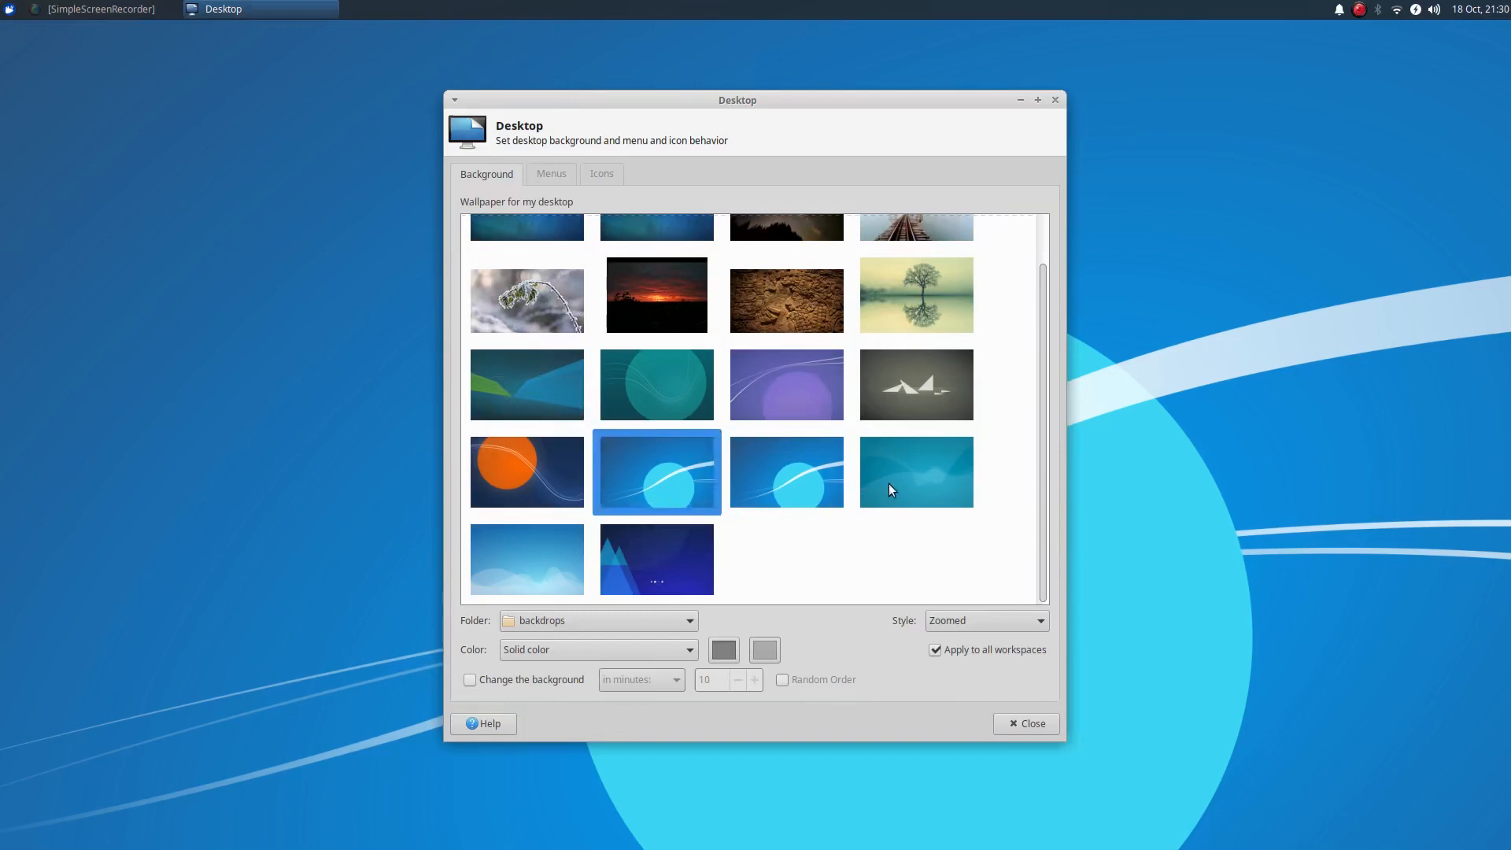
left_click(657, 560)
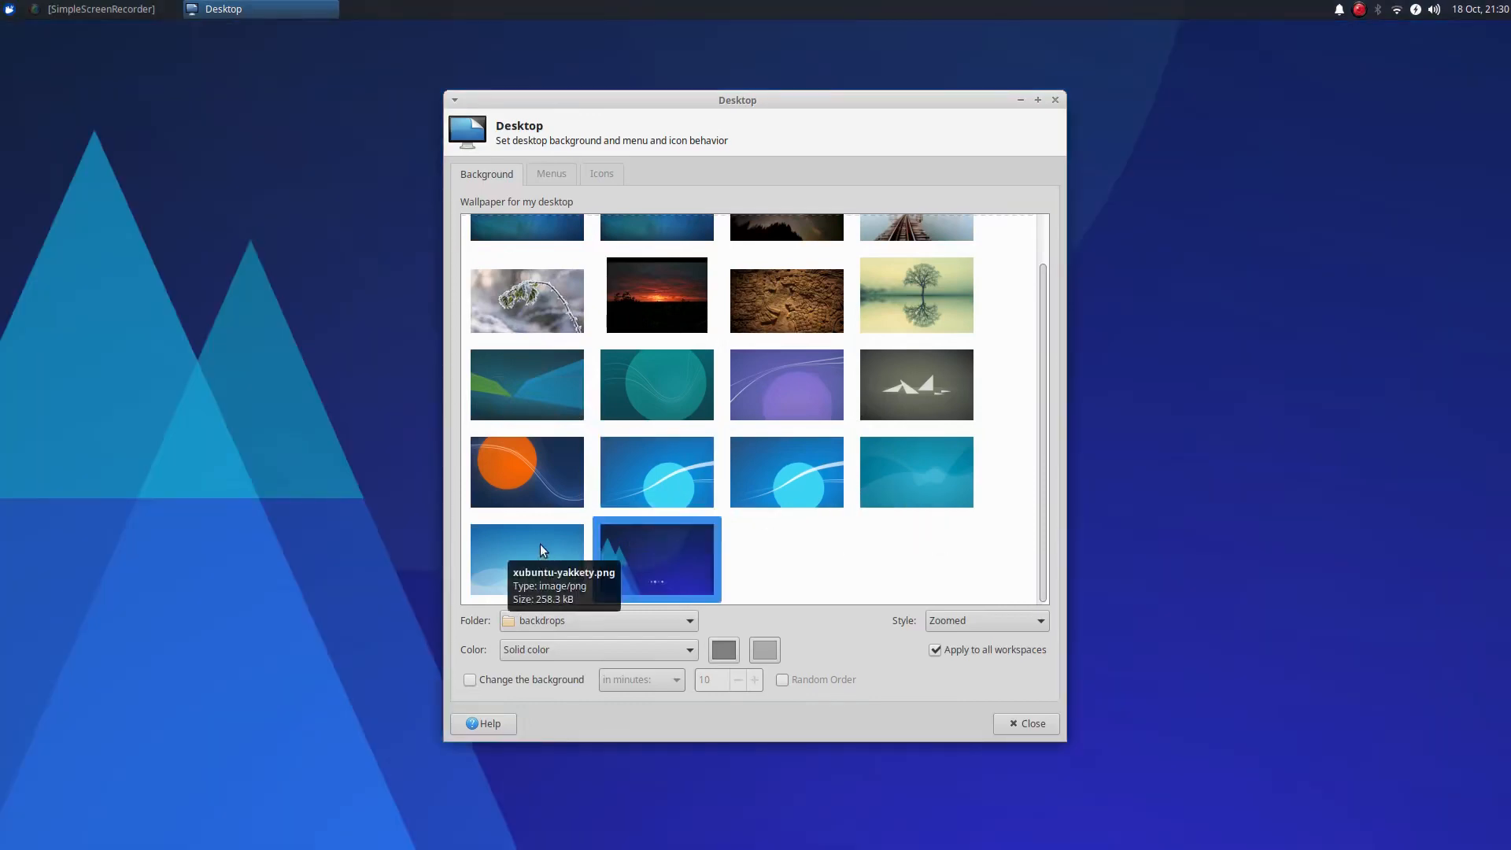
left_click(526, 470)
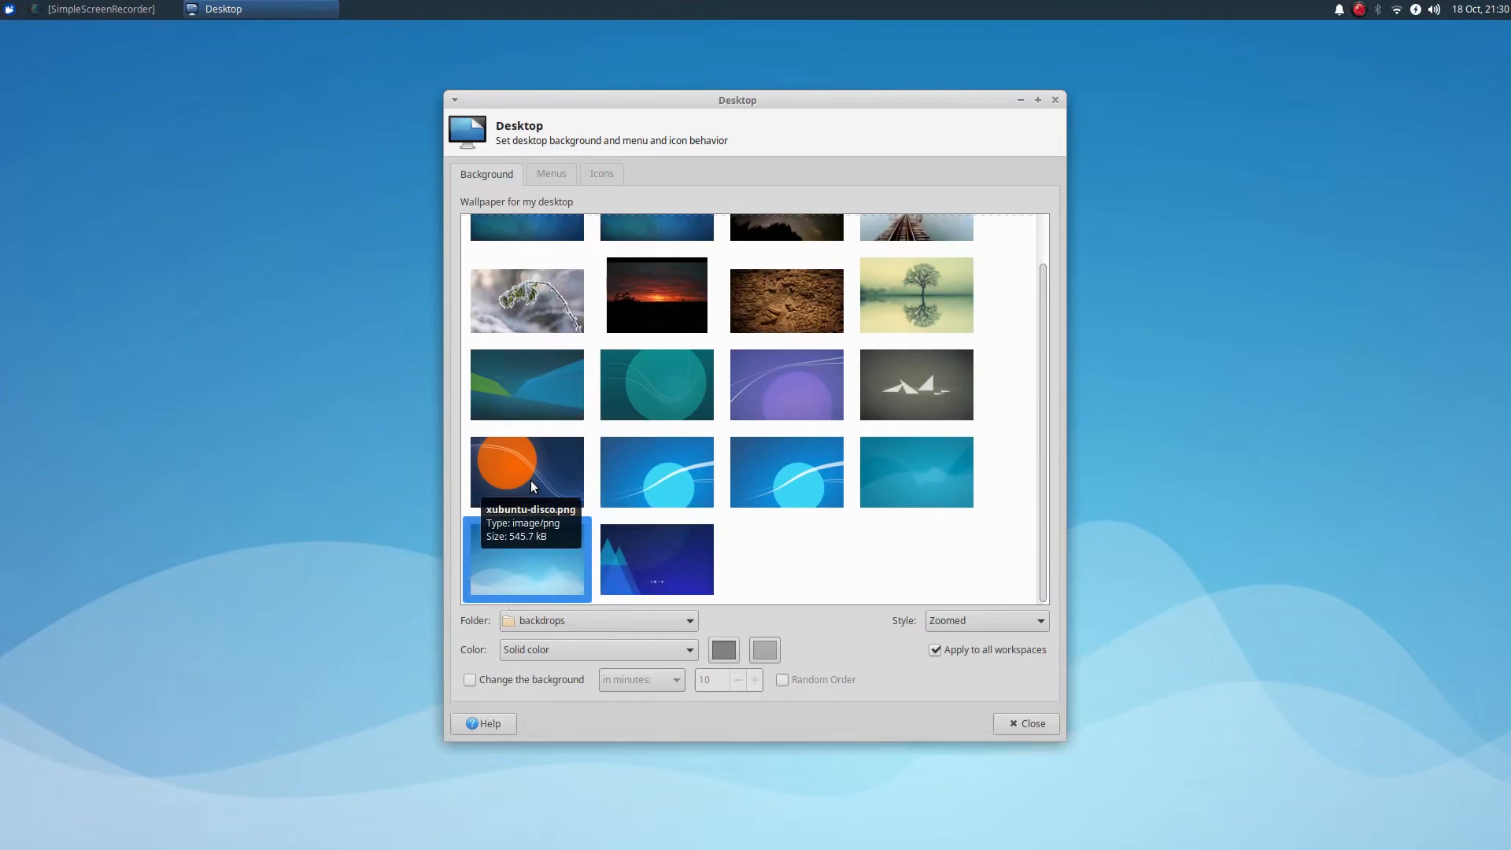
left_click(526, 470)
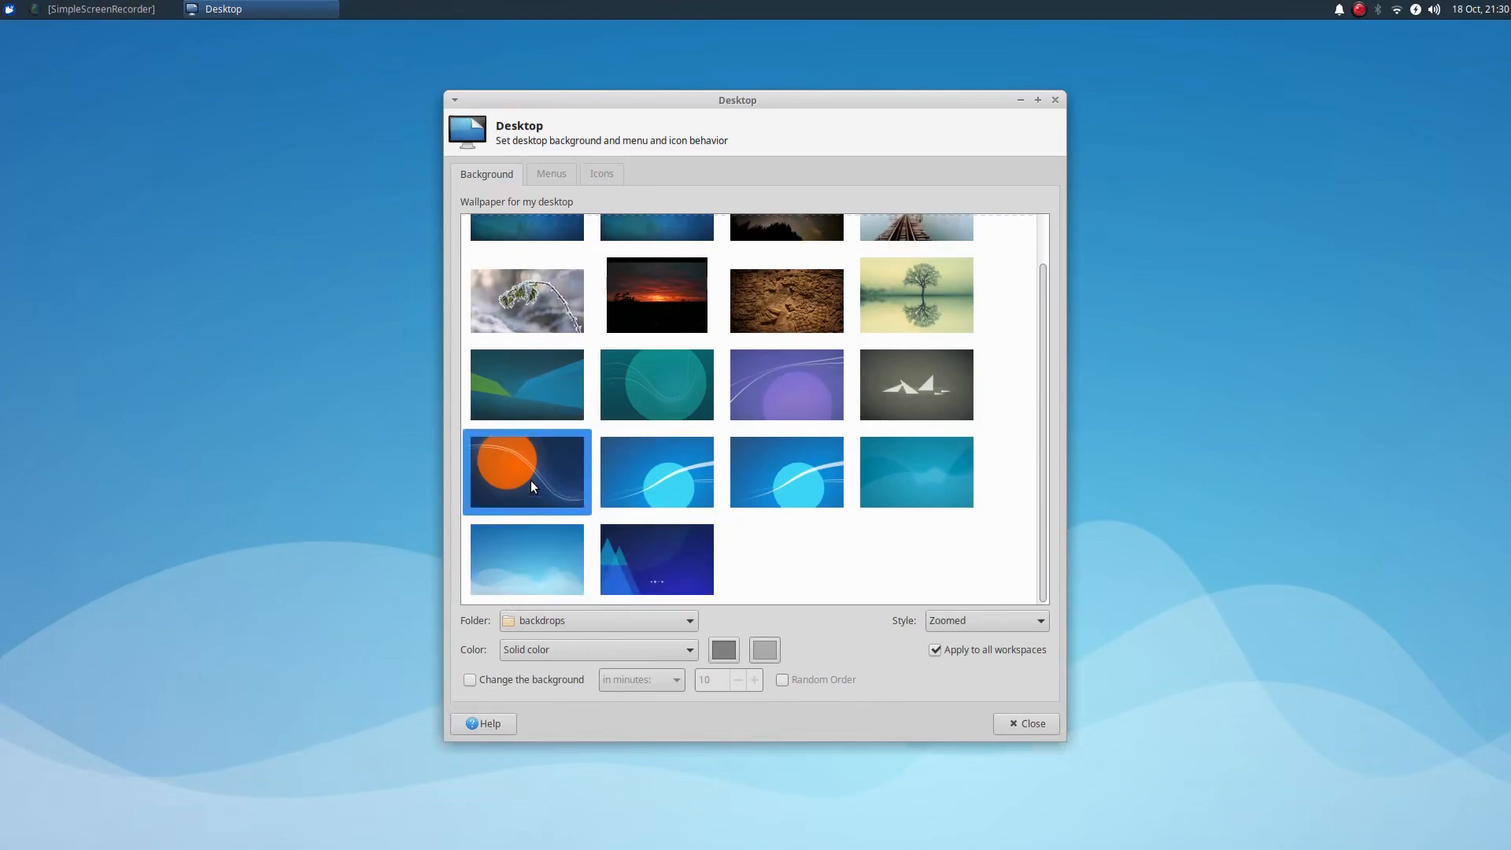
left_click(656, 384)
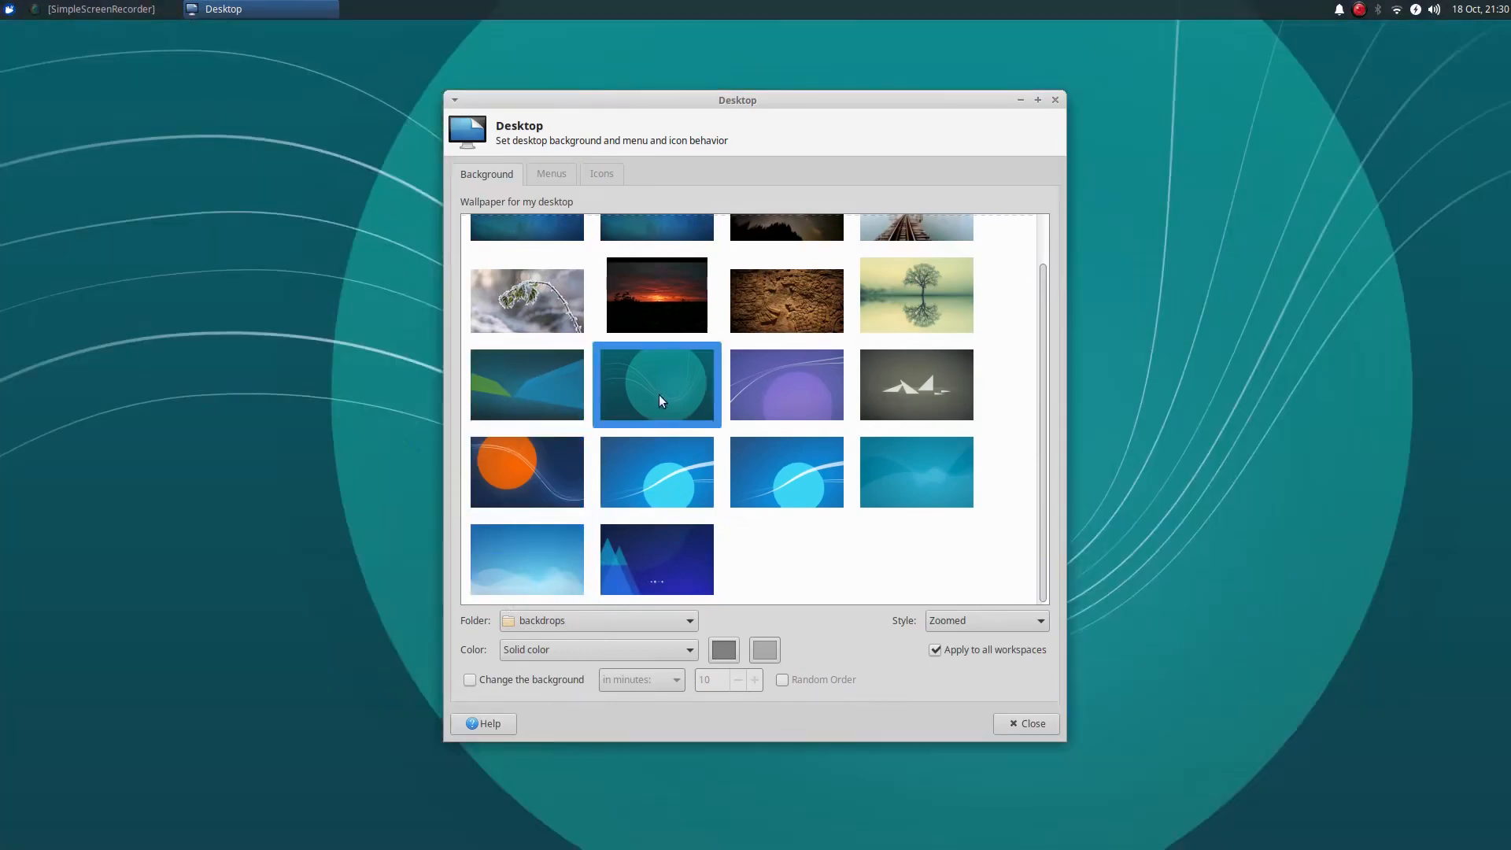
left_click(656, 471)
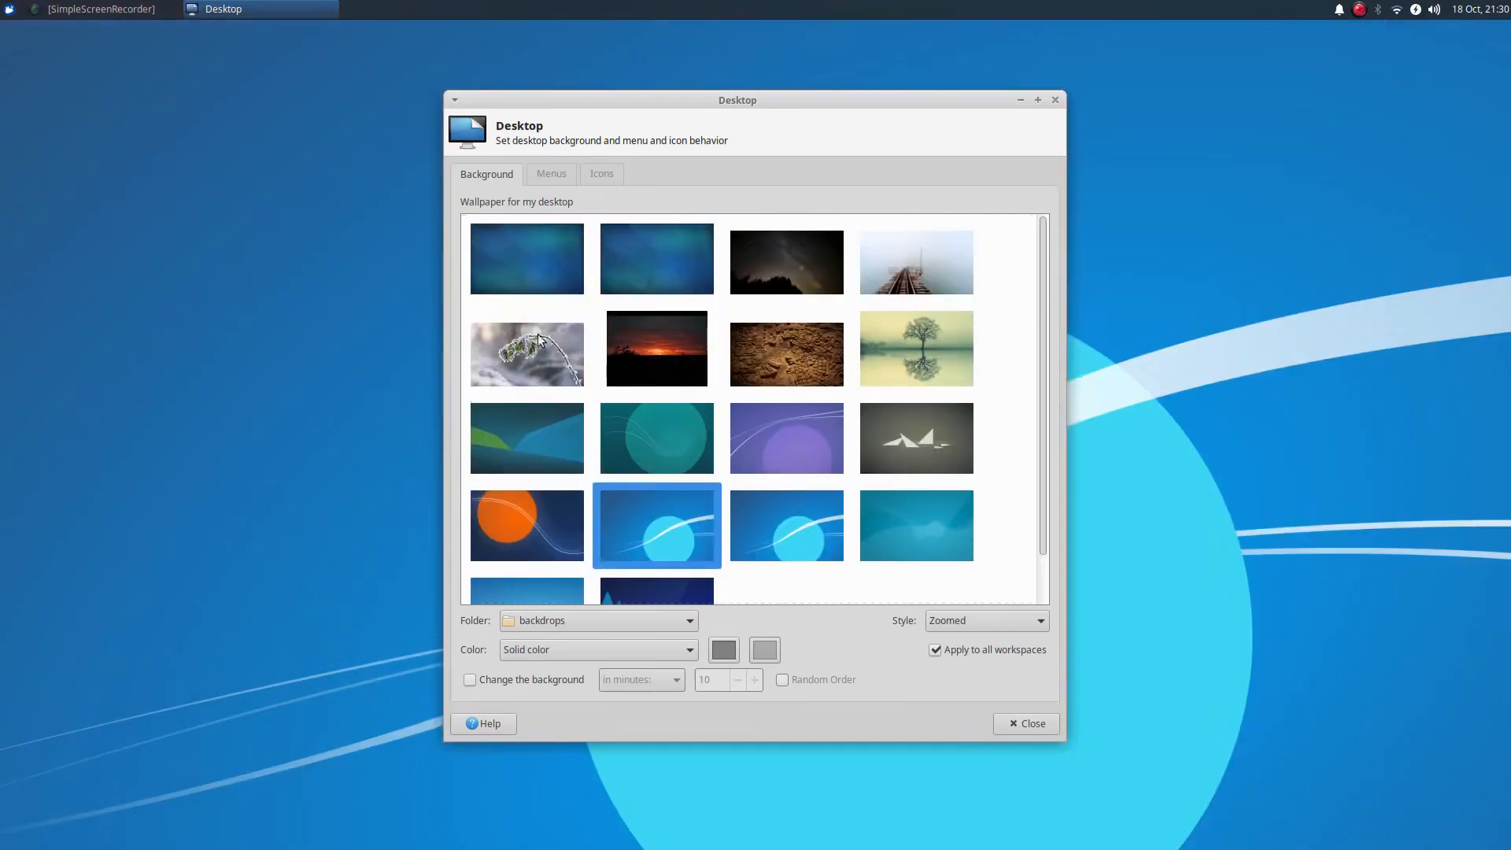
scroll("down", 3)
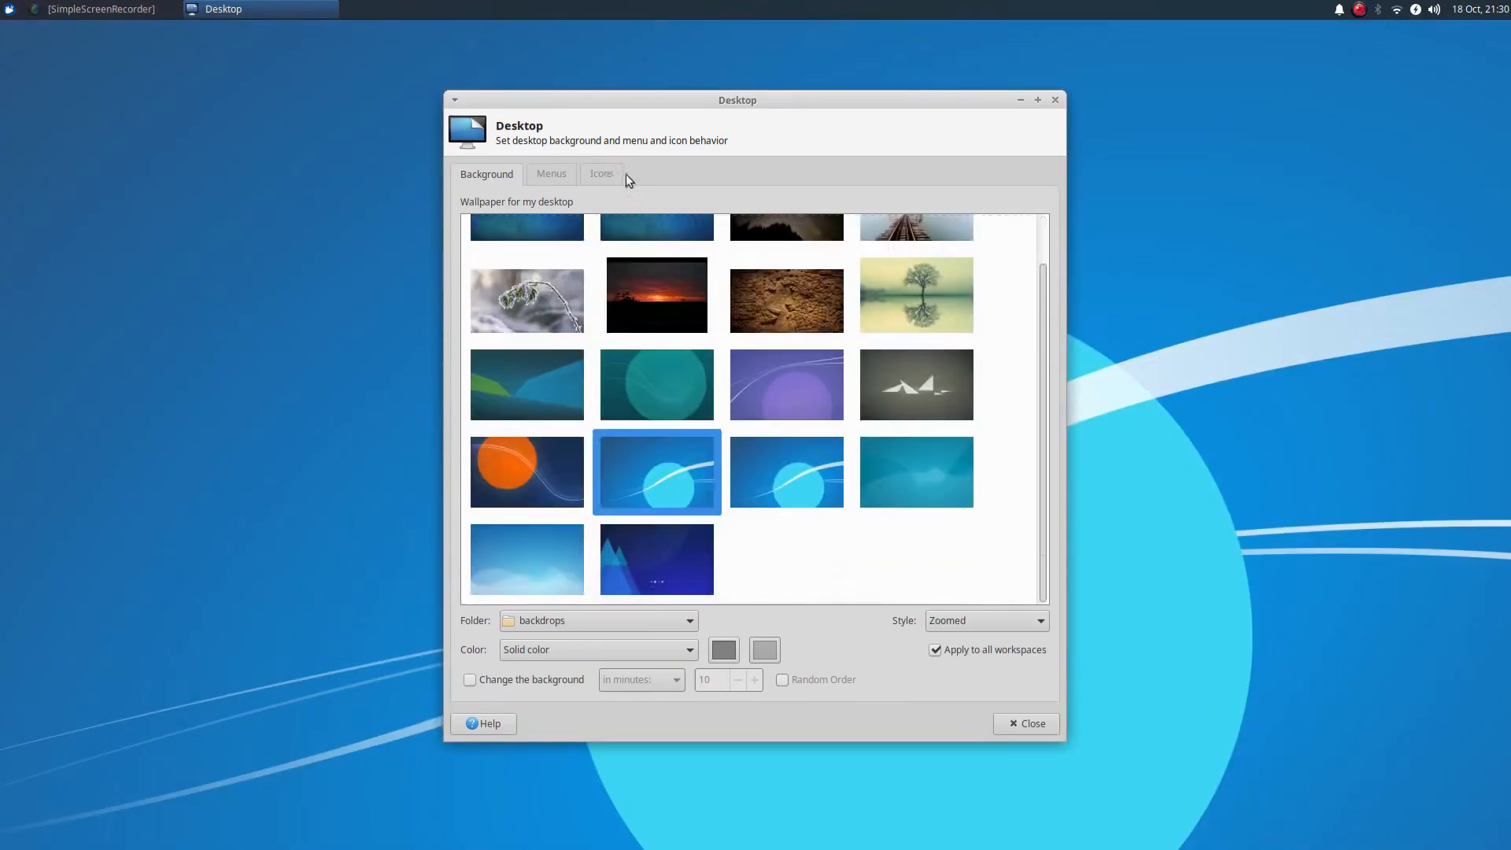
Step: Review the Icons, Menus and Background tabs, then toggle the File System and Home desktop icons
left_click(601, 173)
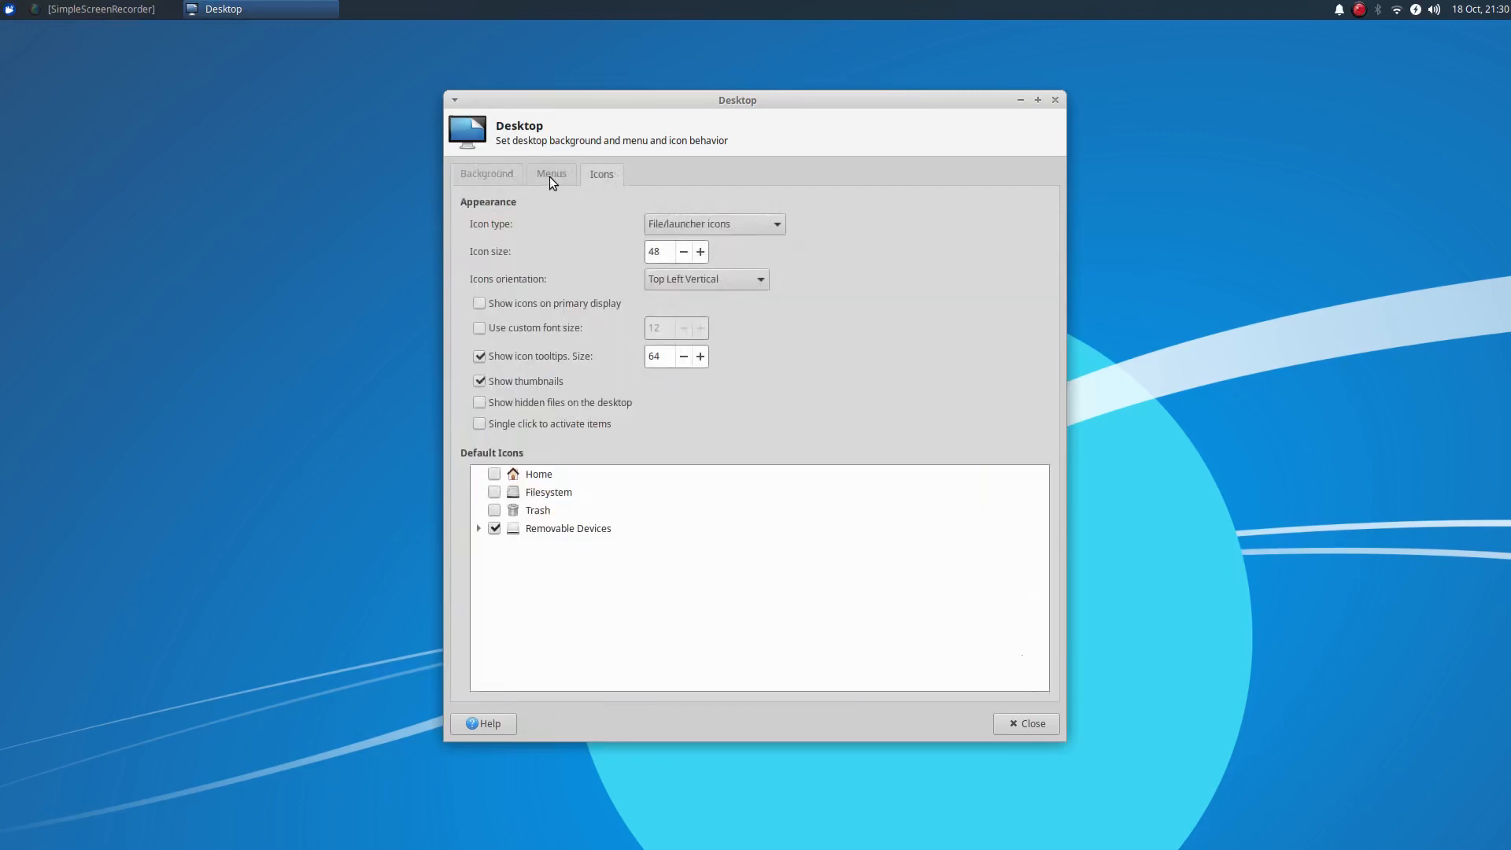
left_click(551, 174)
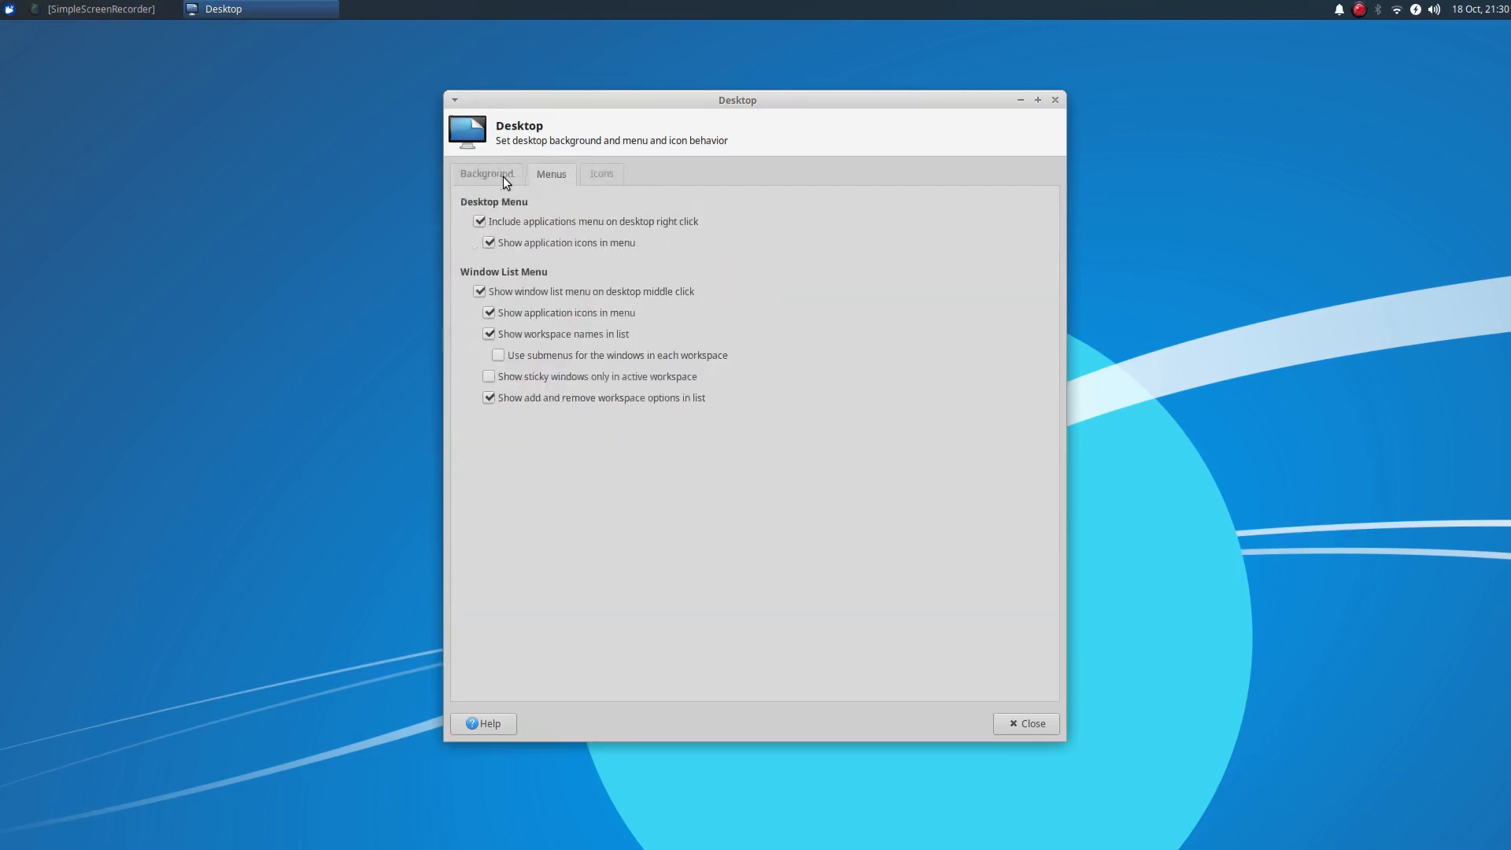
left_click(486, 175)
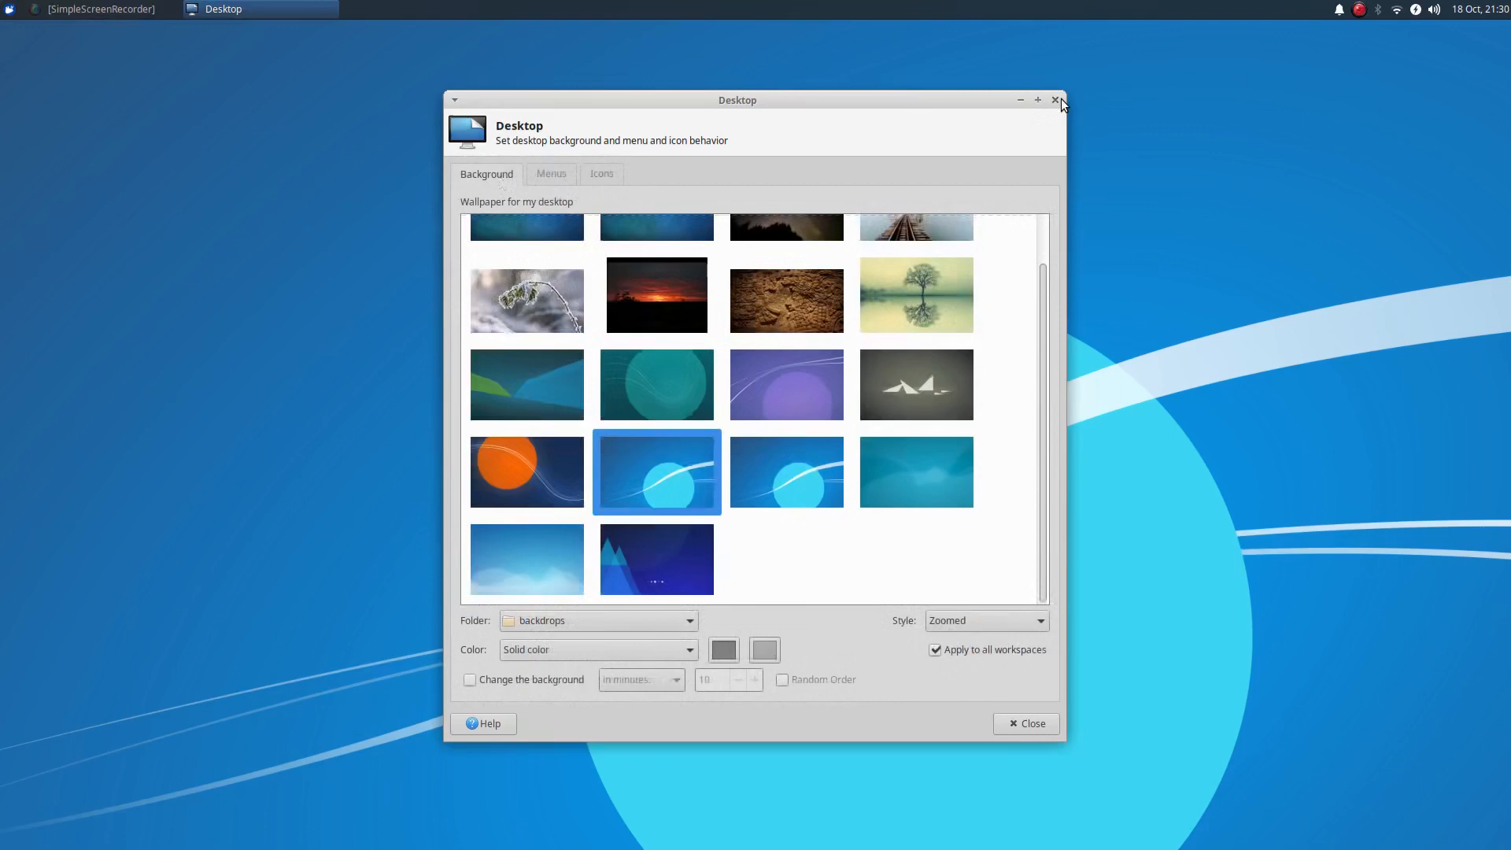
left_click(602, 173)
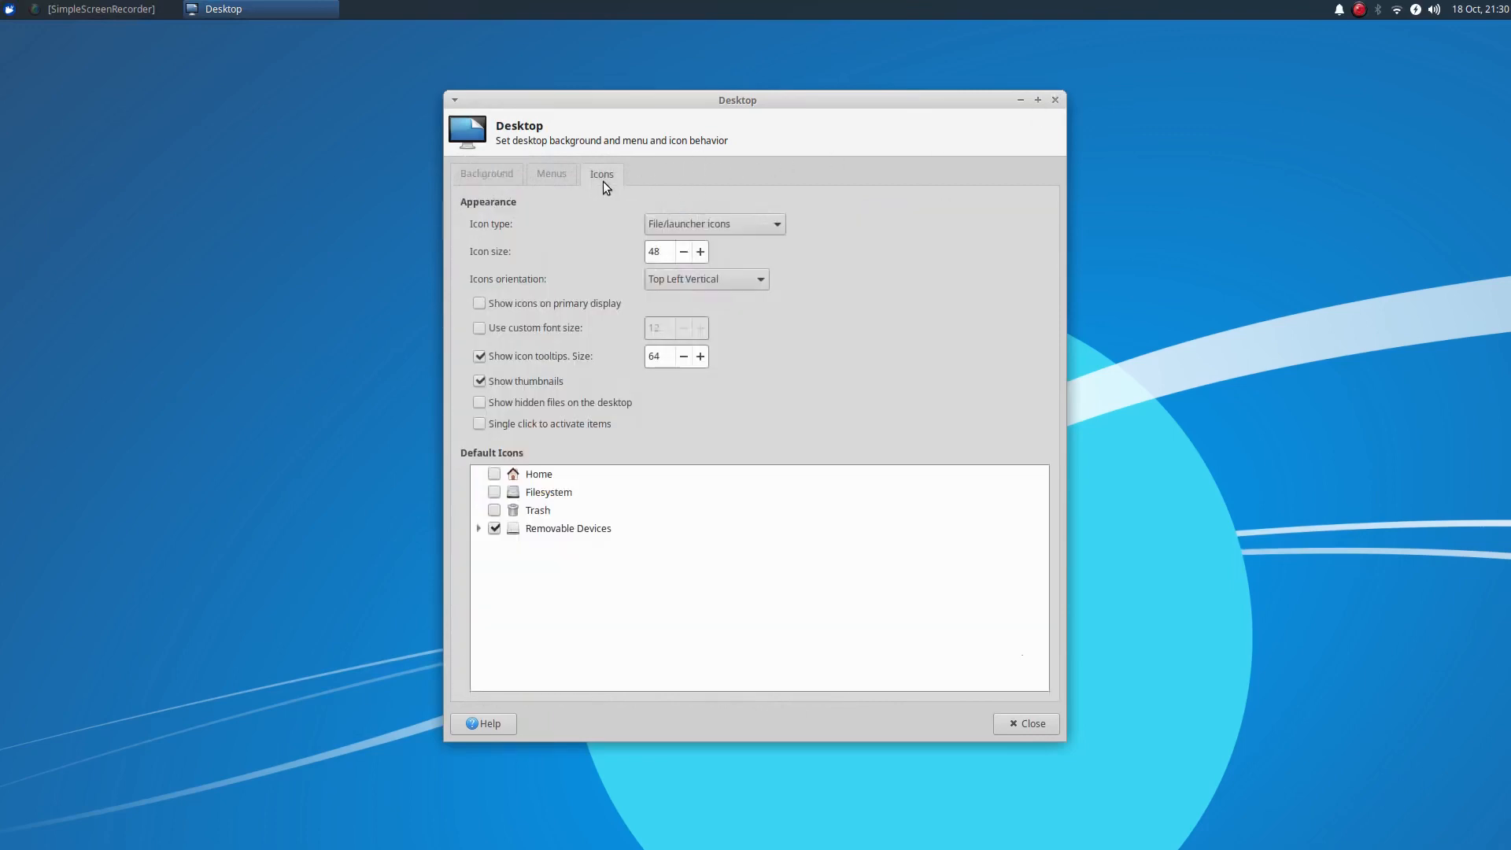
left_click(494, 491)
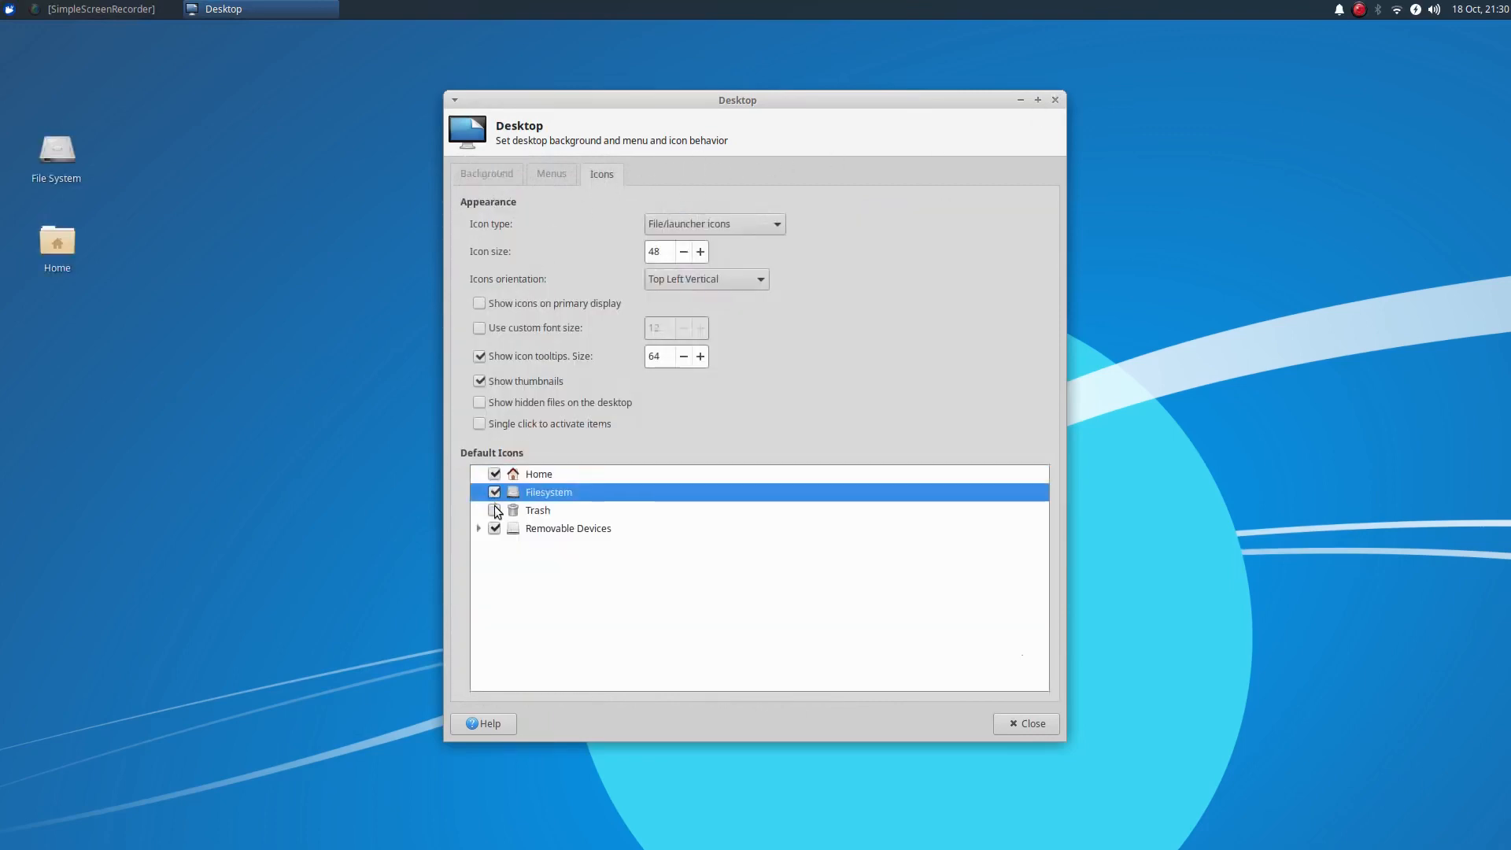
left_click(494, 510)
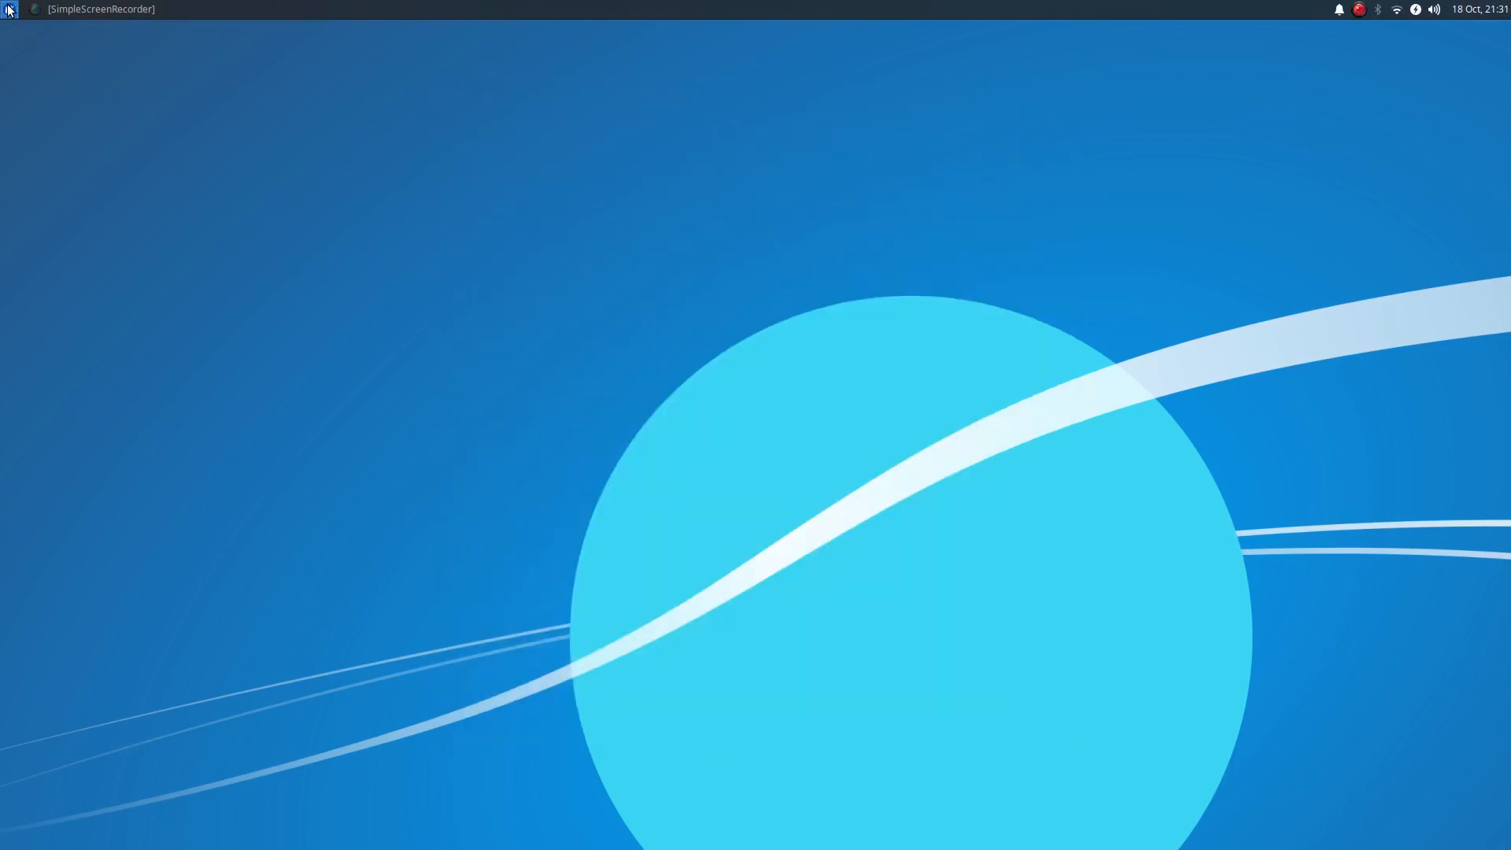
Step: Launch Appearance from the Whisker menu, view the Icons theme list, then return to Style with Greybird chosen
left_click(9, 9)
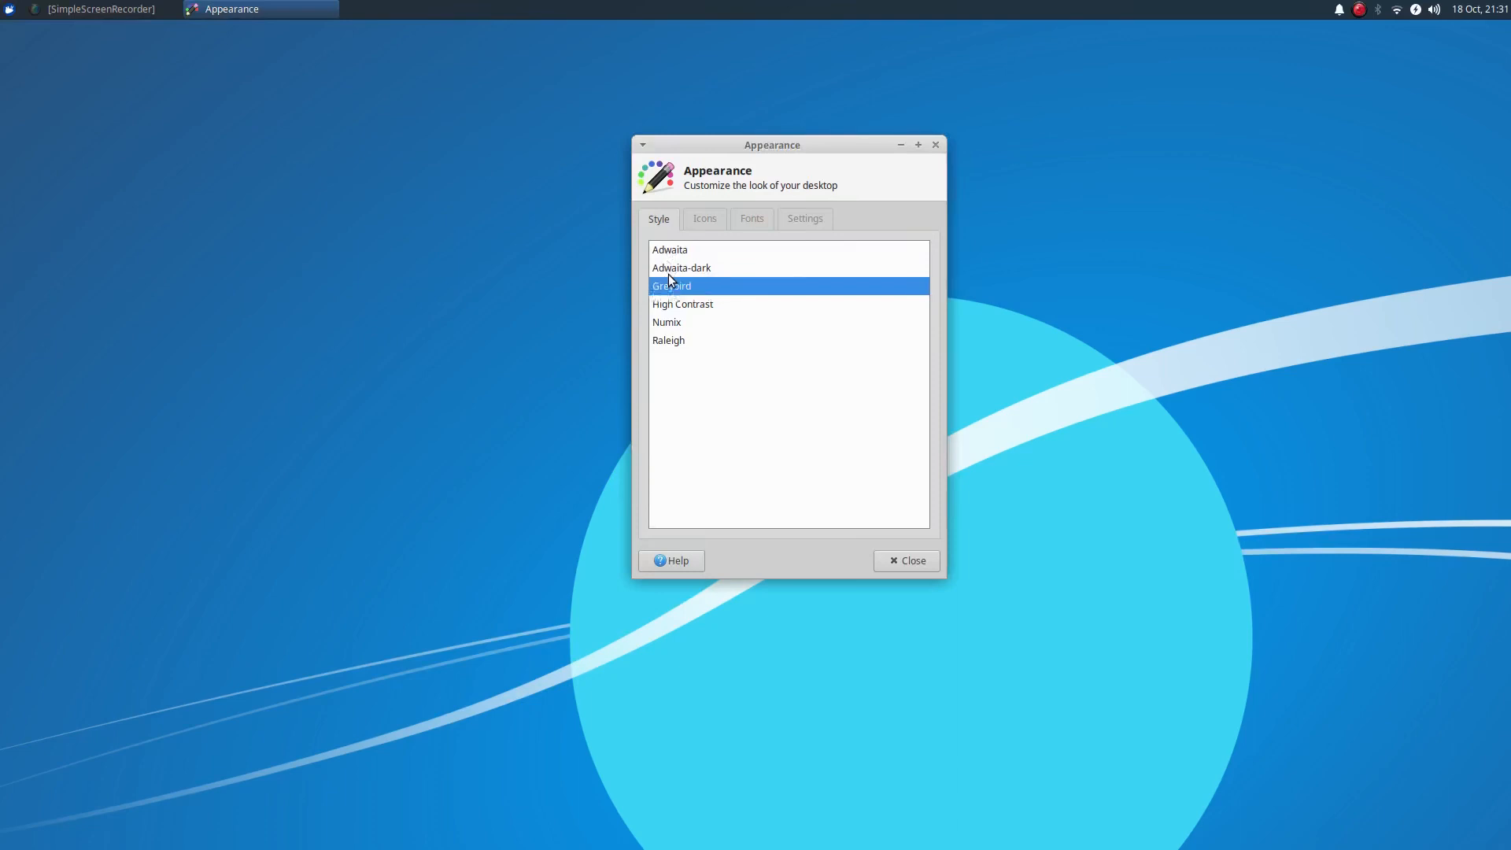
mouse_move(677, 256)
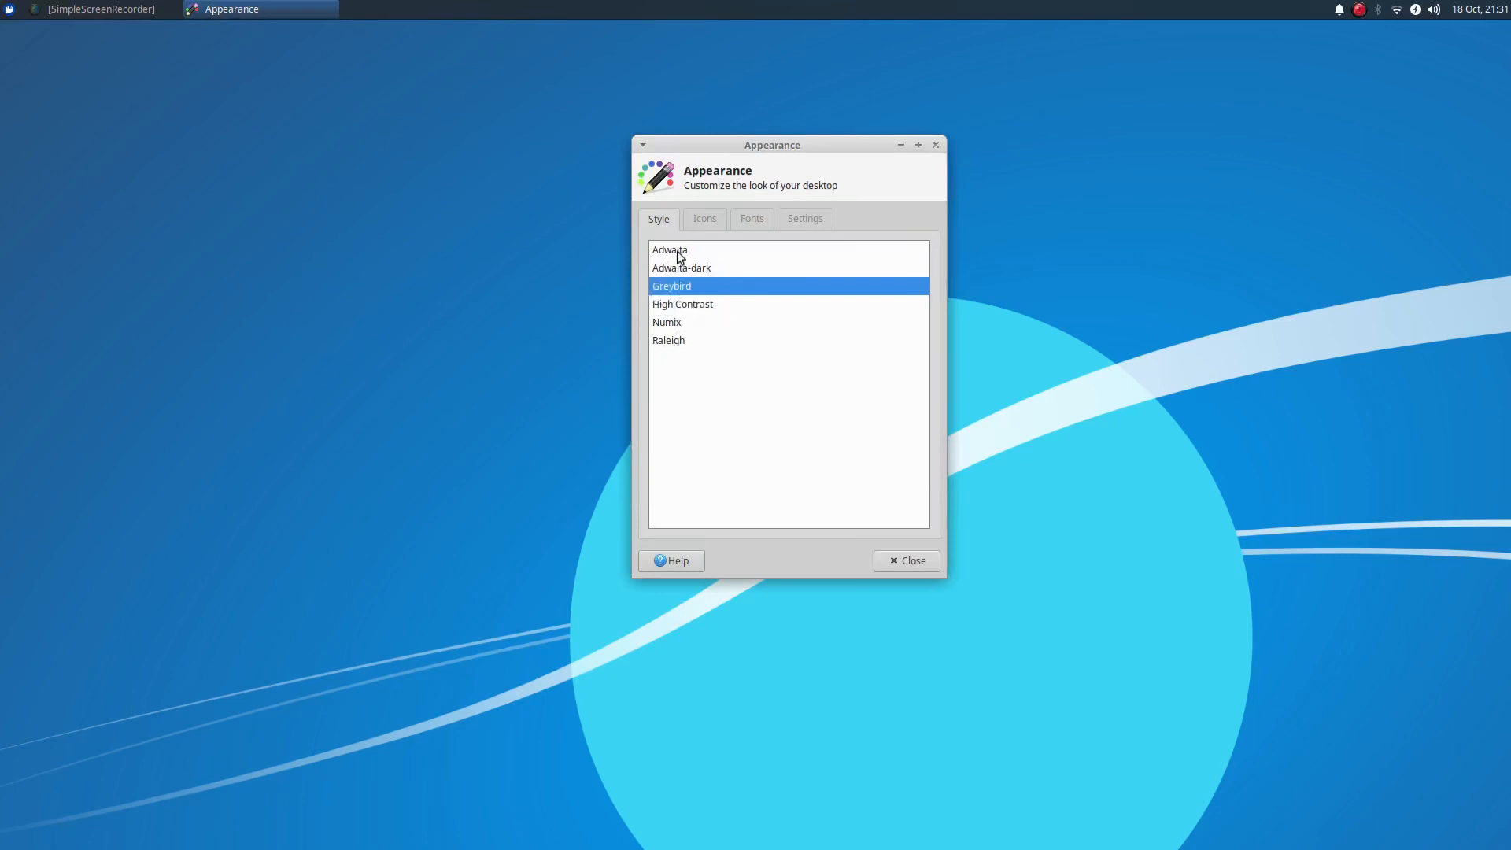
mouse_move(680, 326)
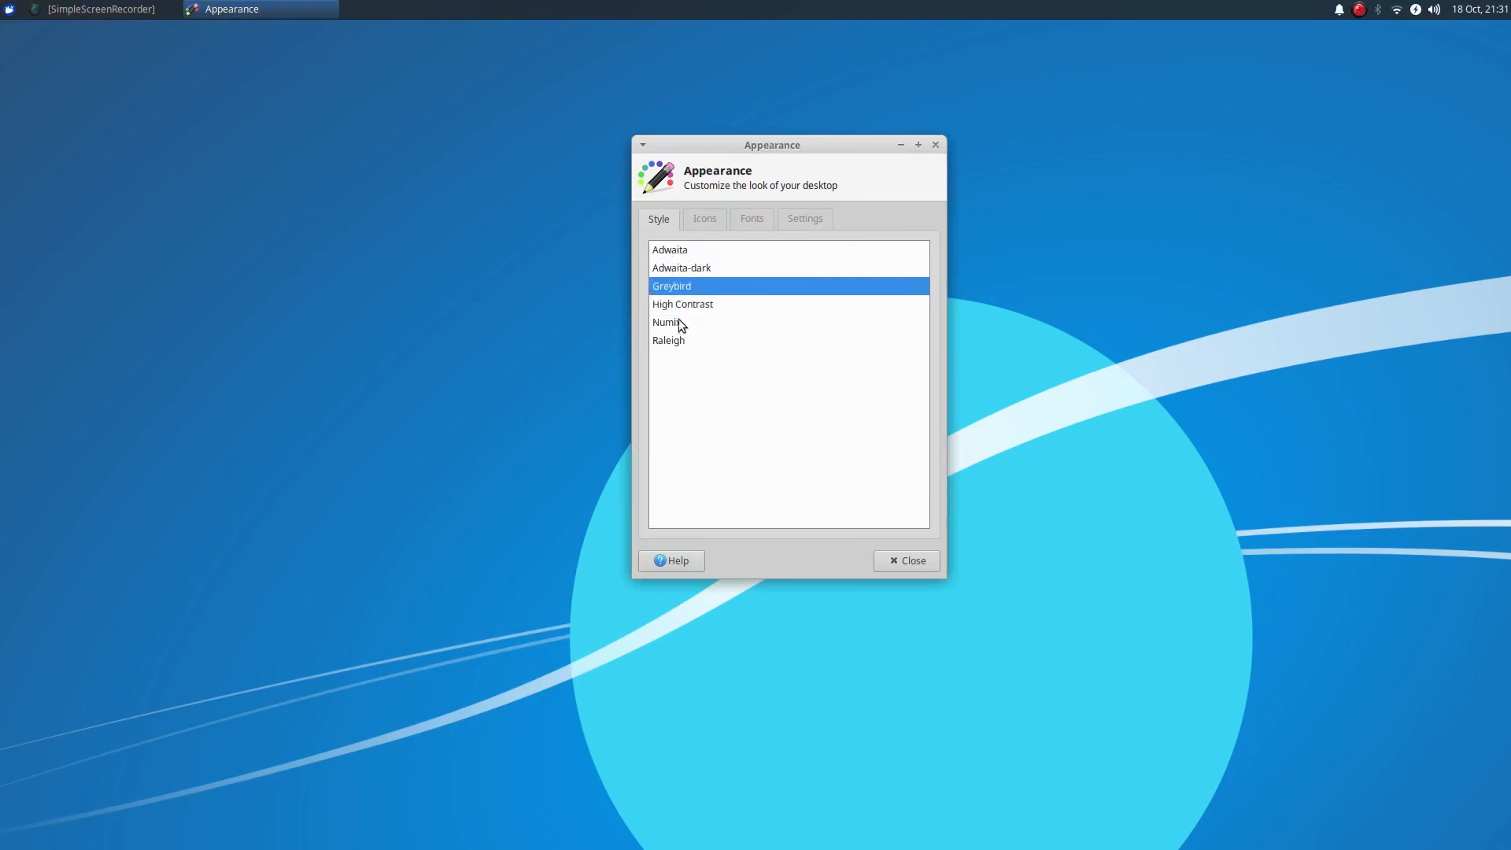
mouse_move(698, 299)
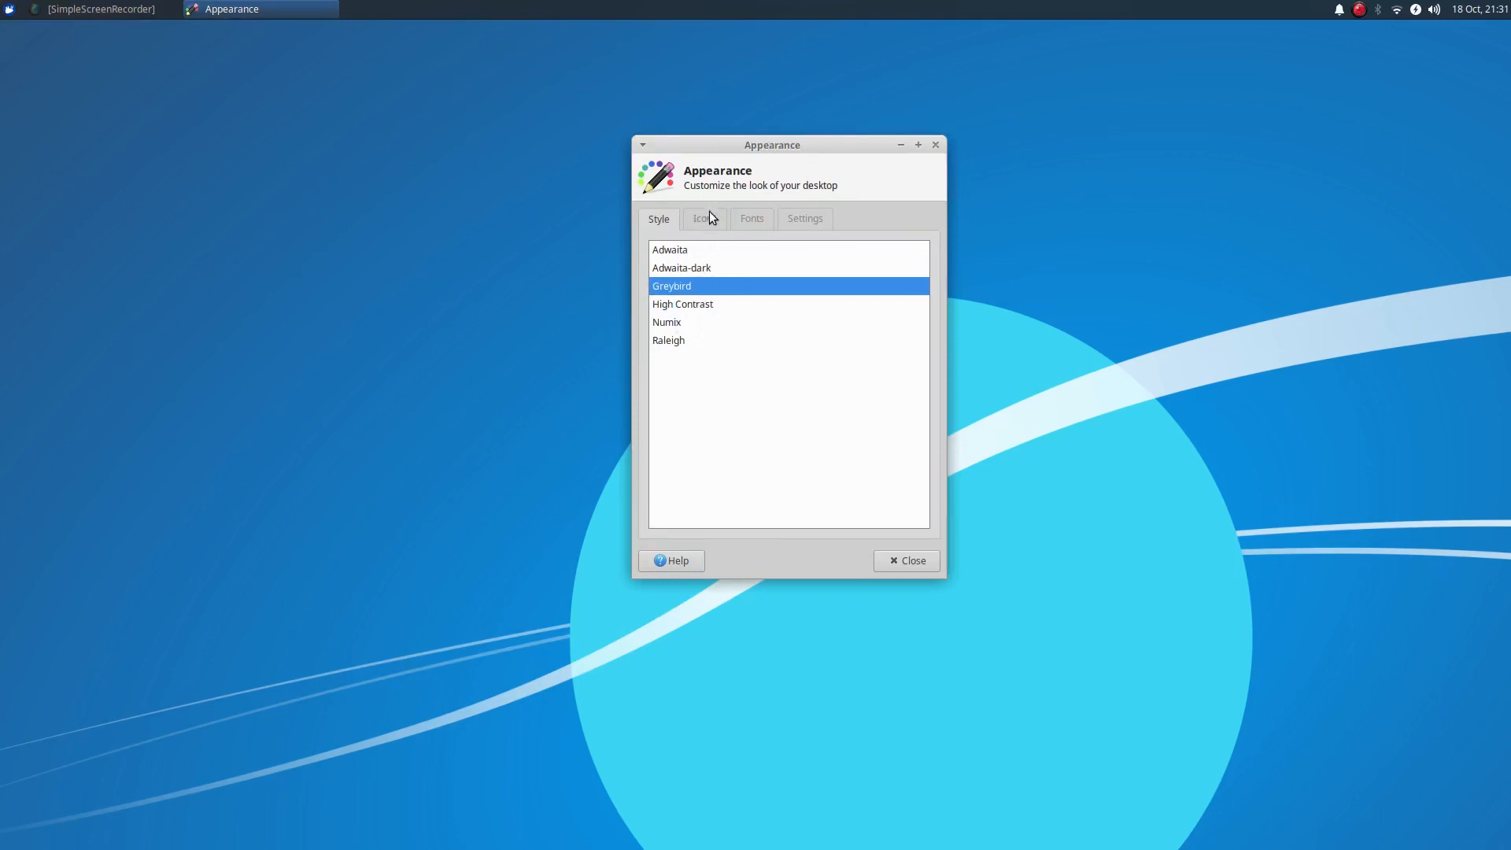
left_click(706, 217)
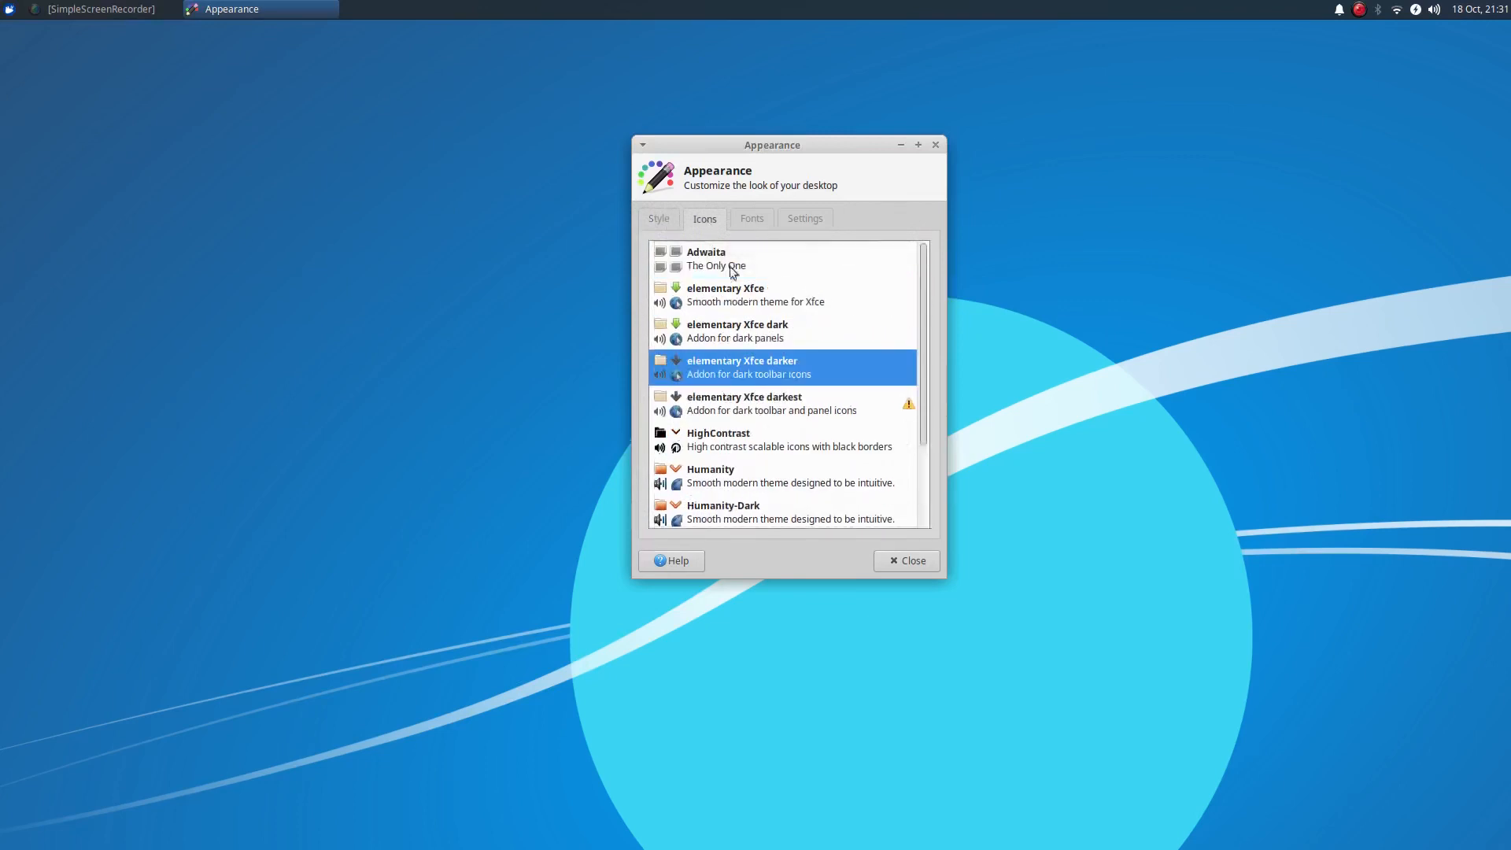
left_click(658, 217)
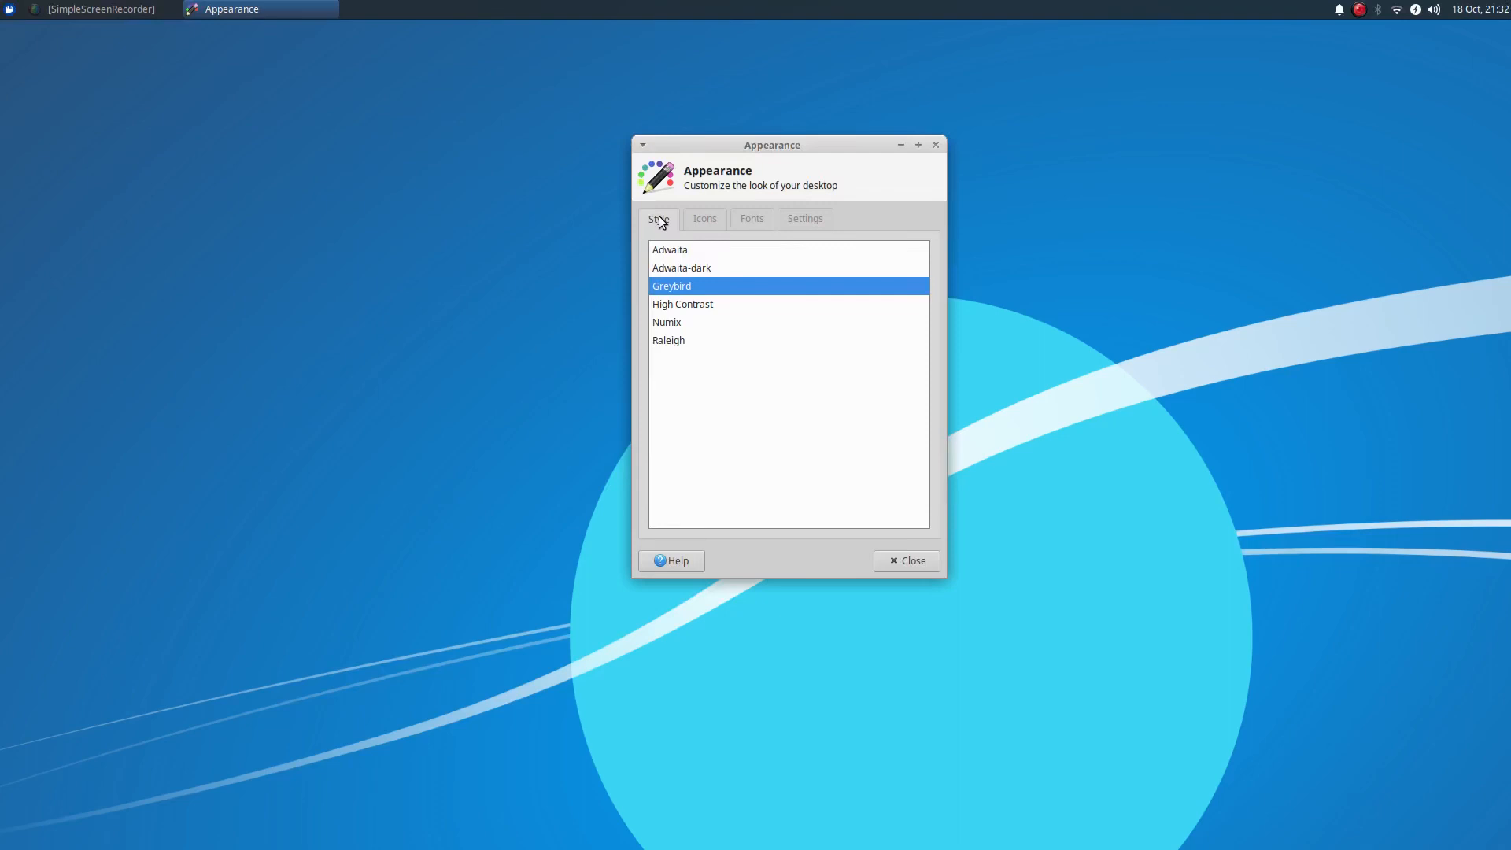
Step: Close Appearance settings, briefly open Thunar on the home folder, then close it
left_click(935, 145)
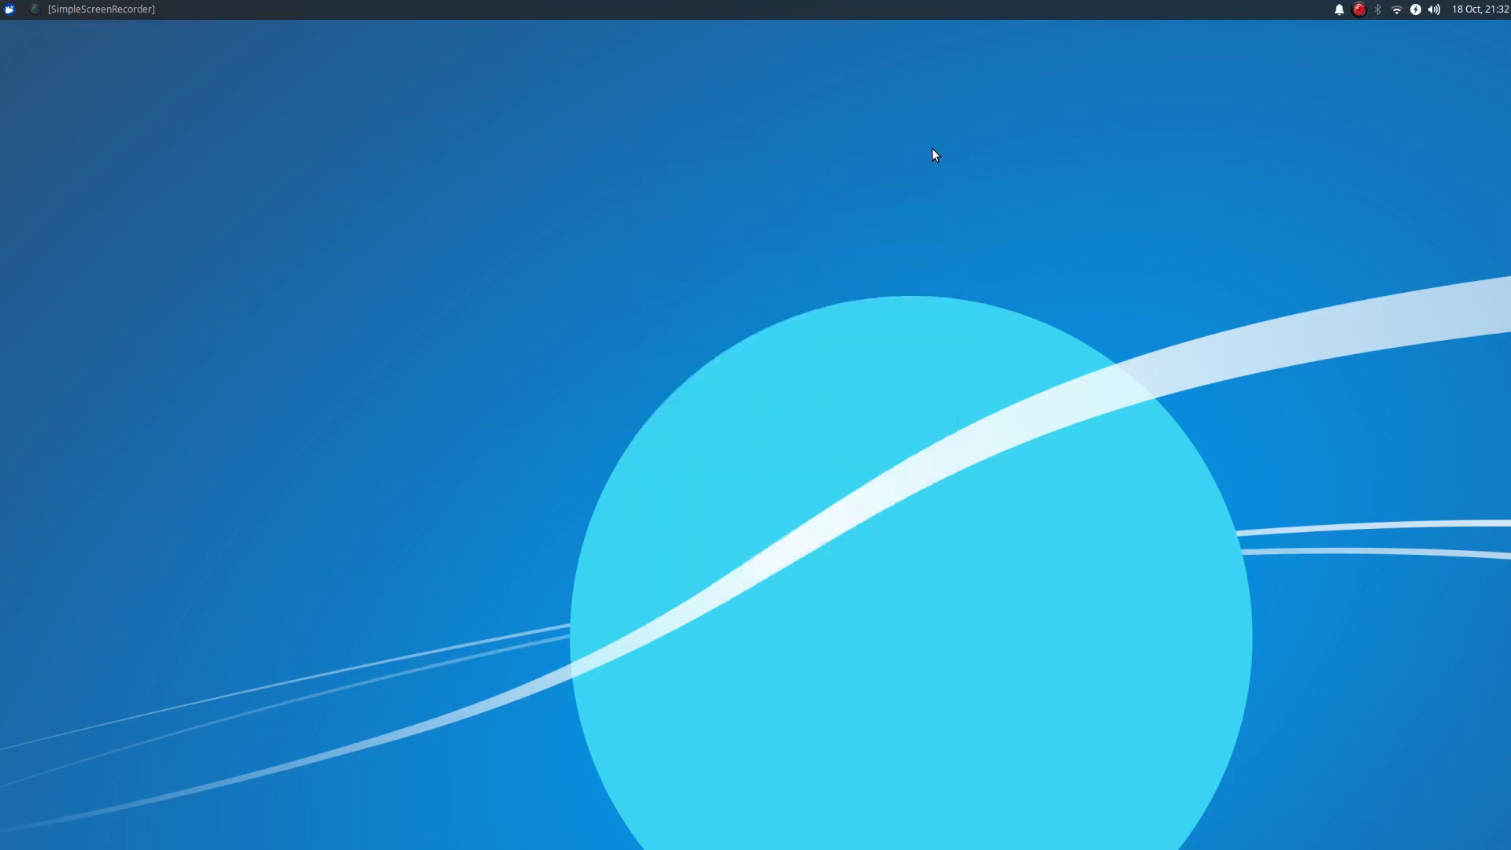
mouse_move(686, 350)
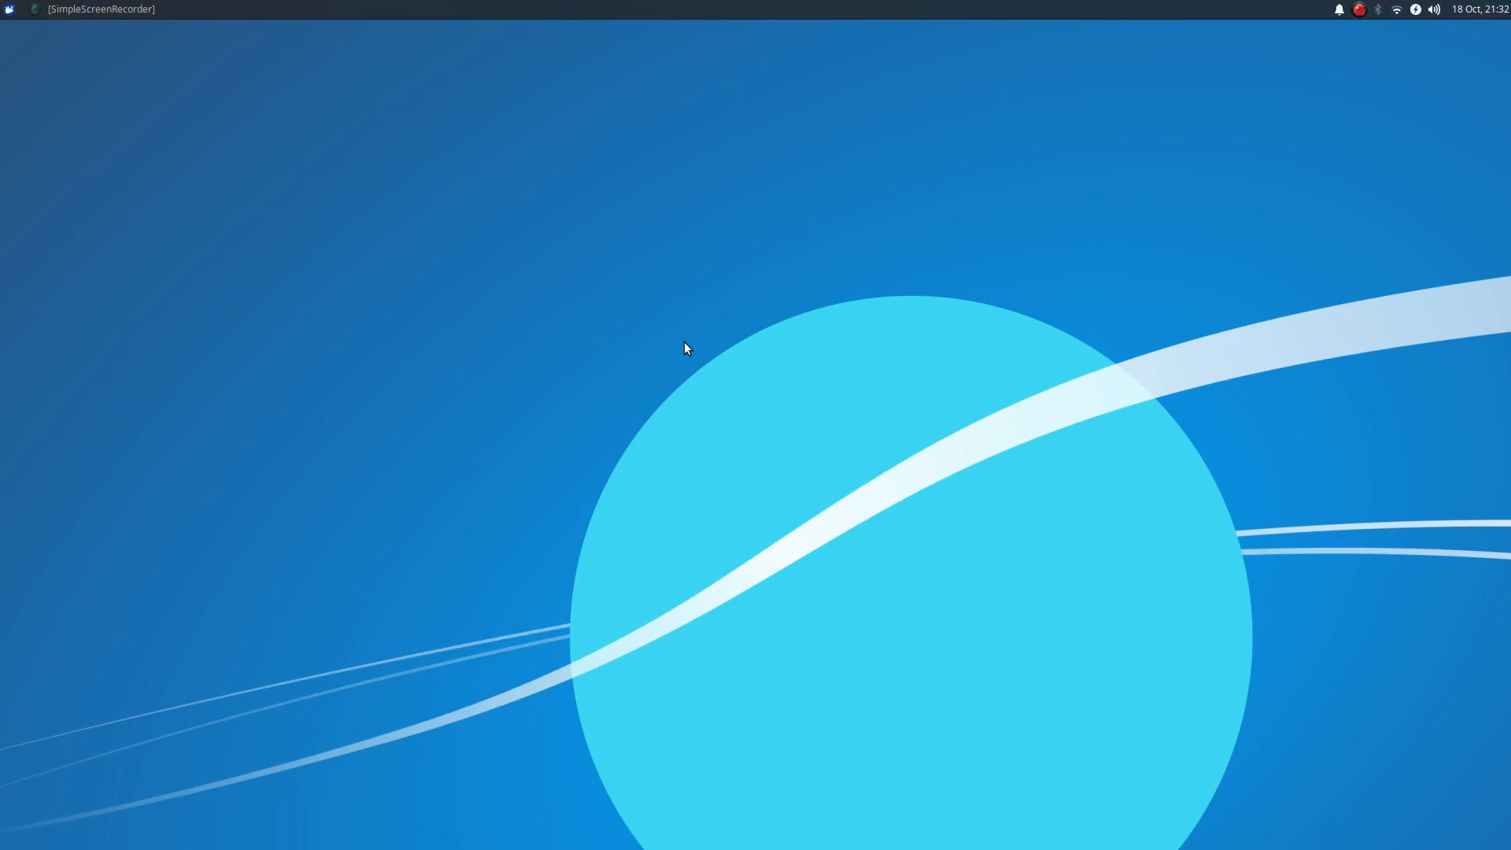
mouse_move(990, 320)
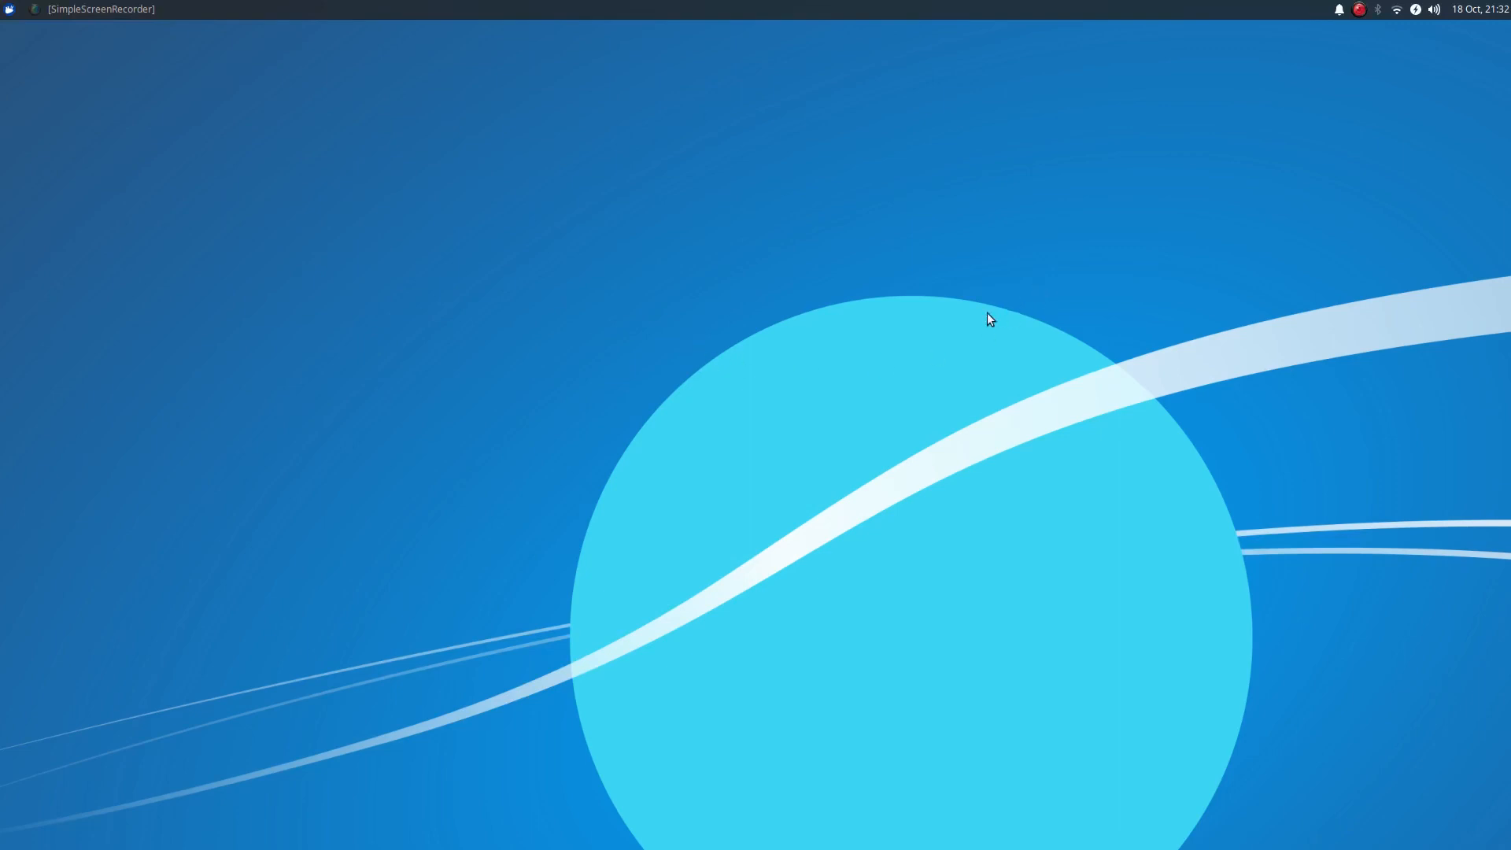
mouse_move(1022, 287)
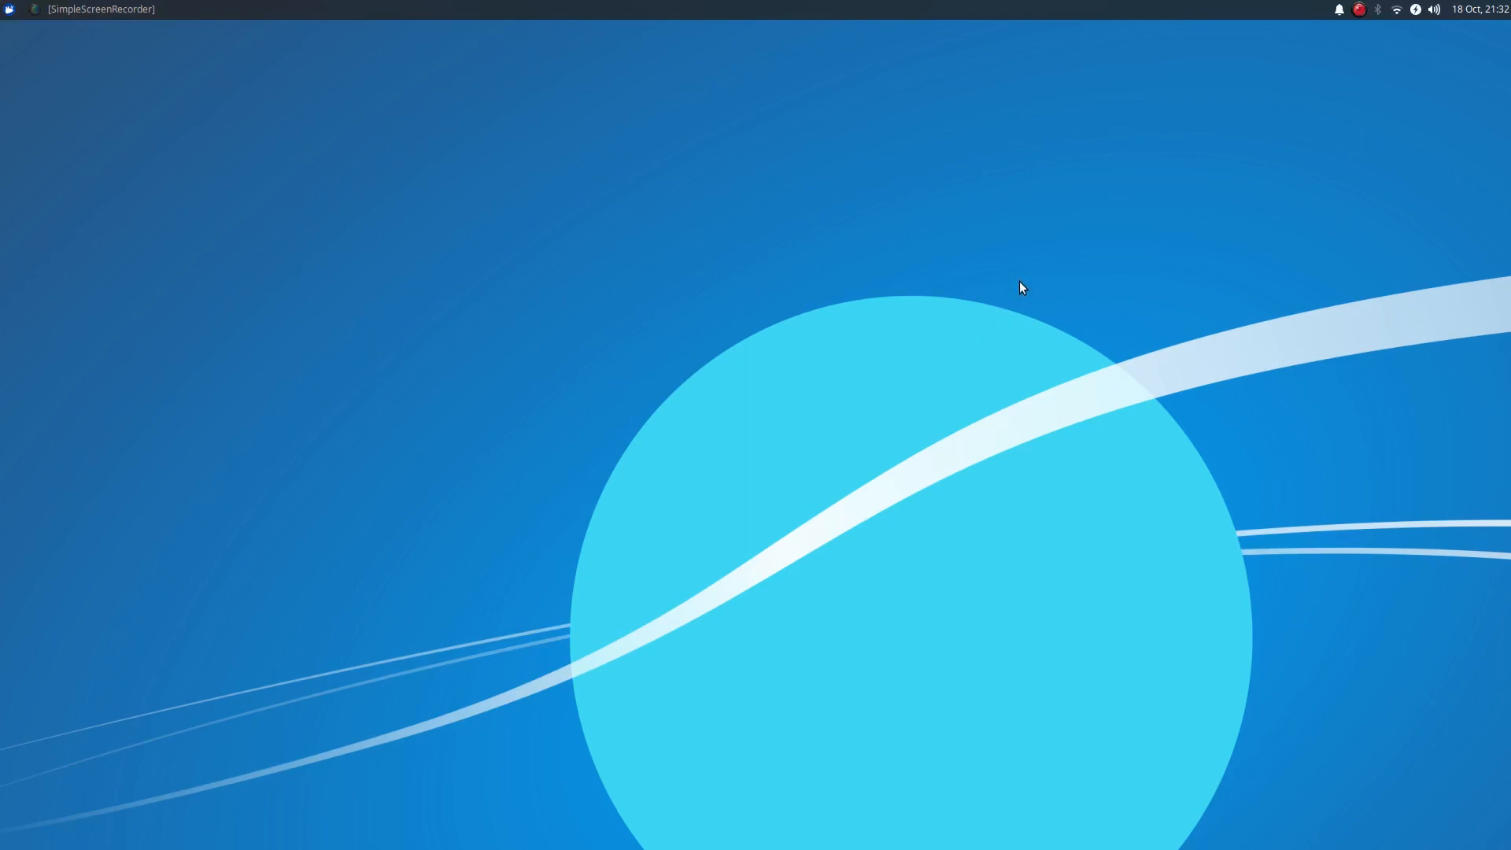
mouse_move(913, 346)
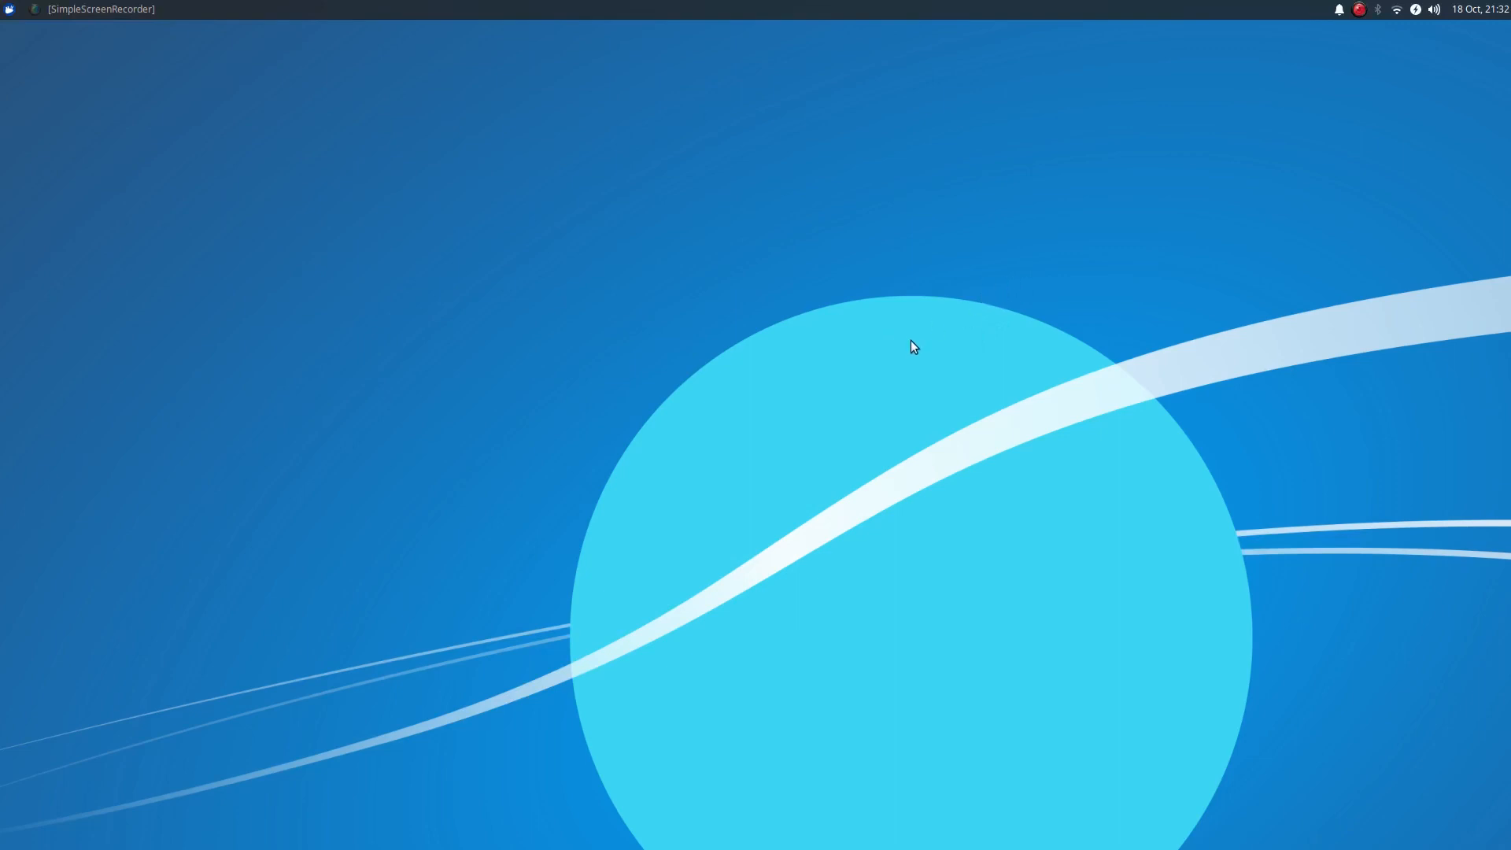
mouse_move(945, 360)
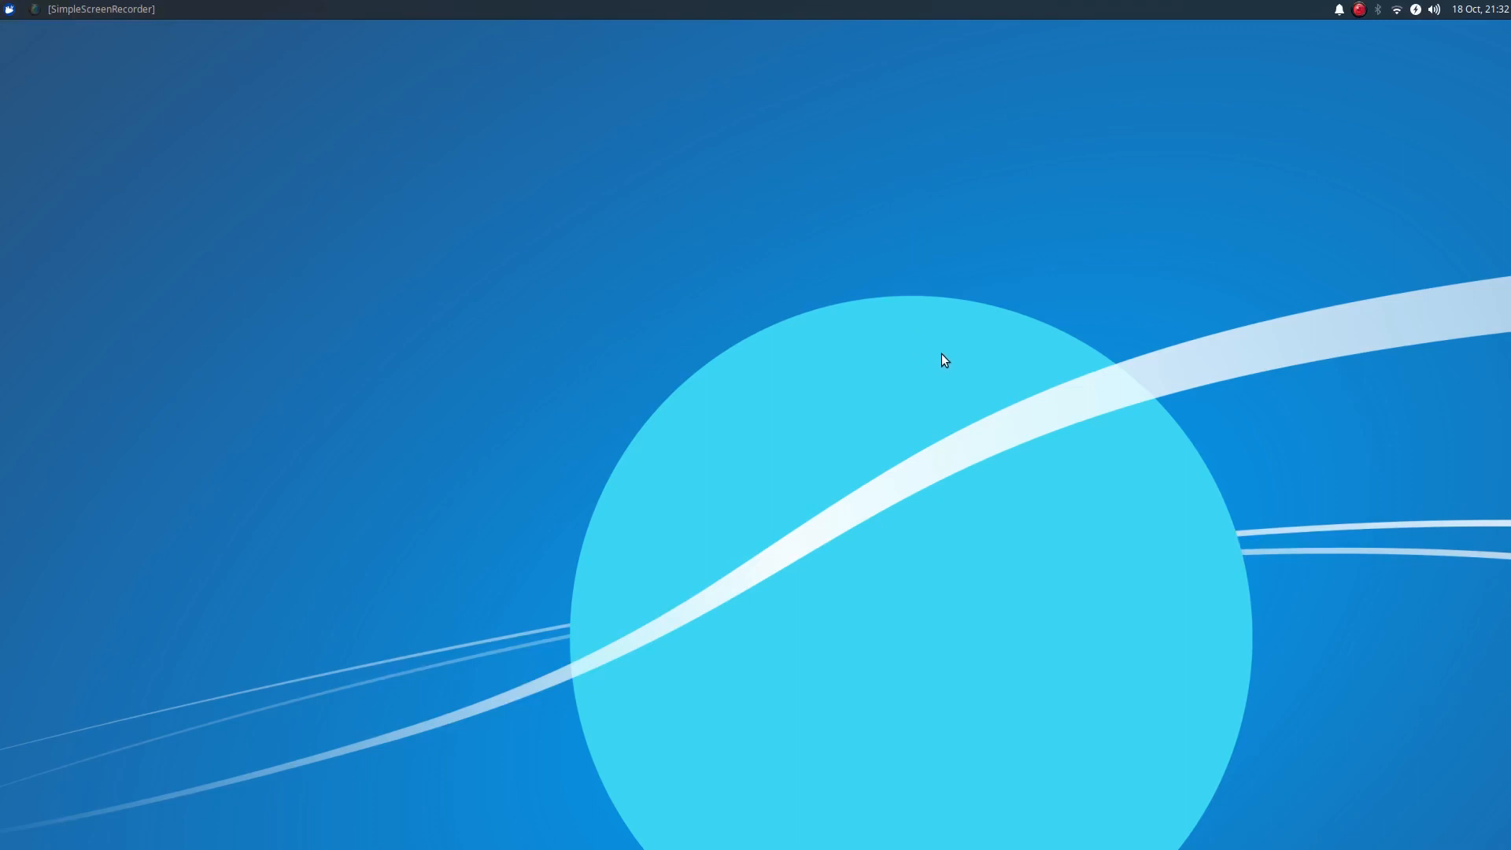
mouse_move(268, 184)
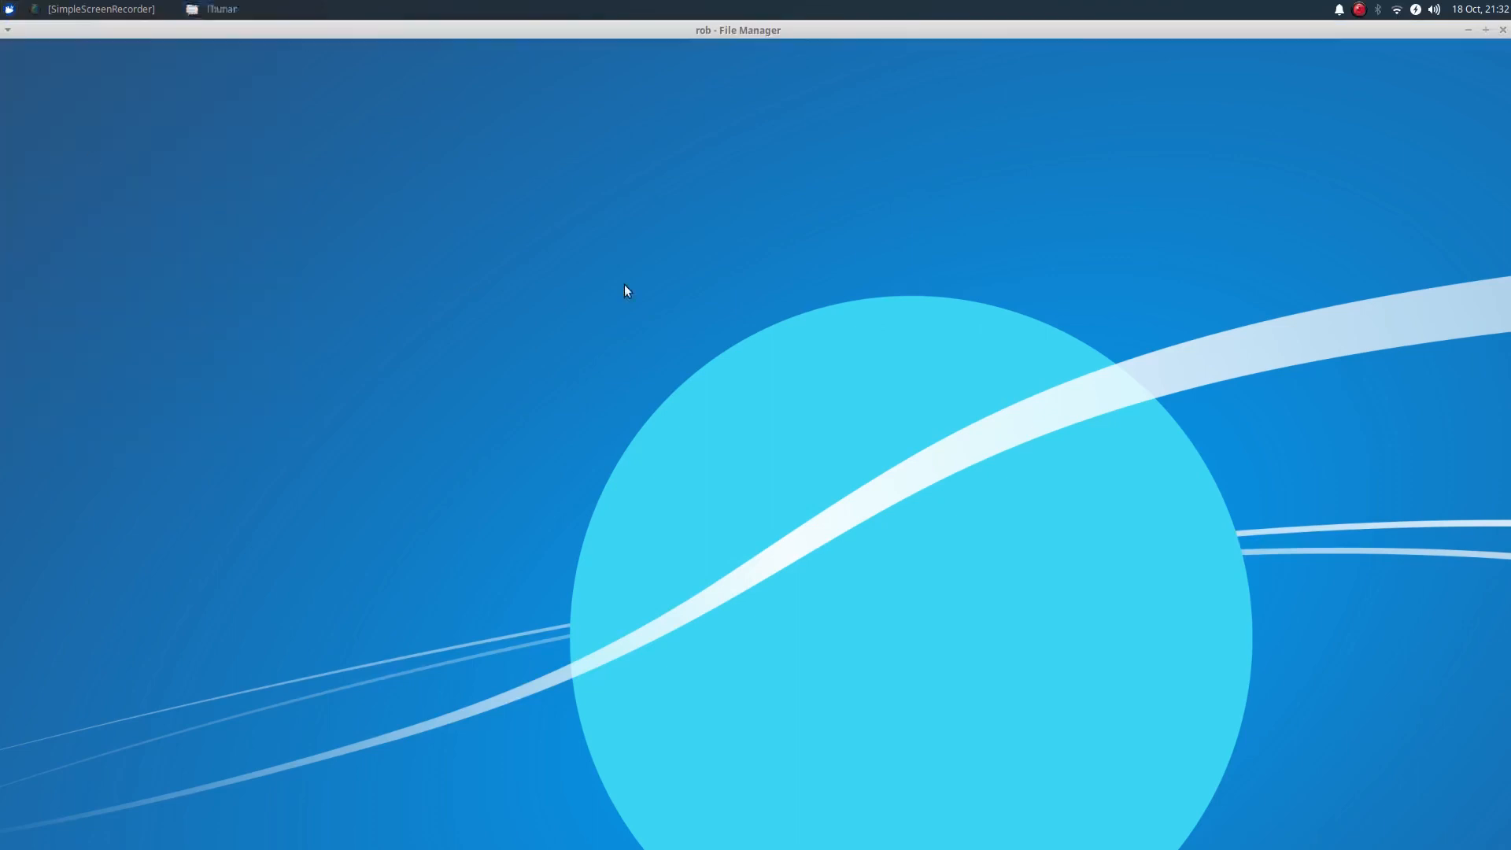
left_click(246, 9)
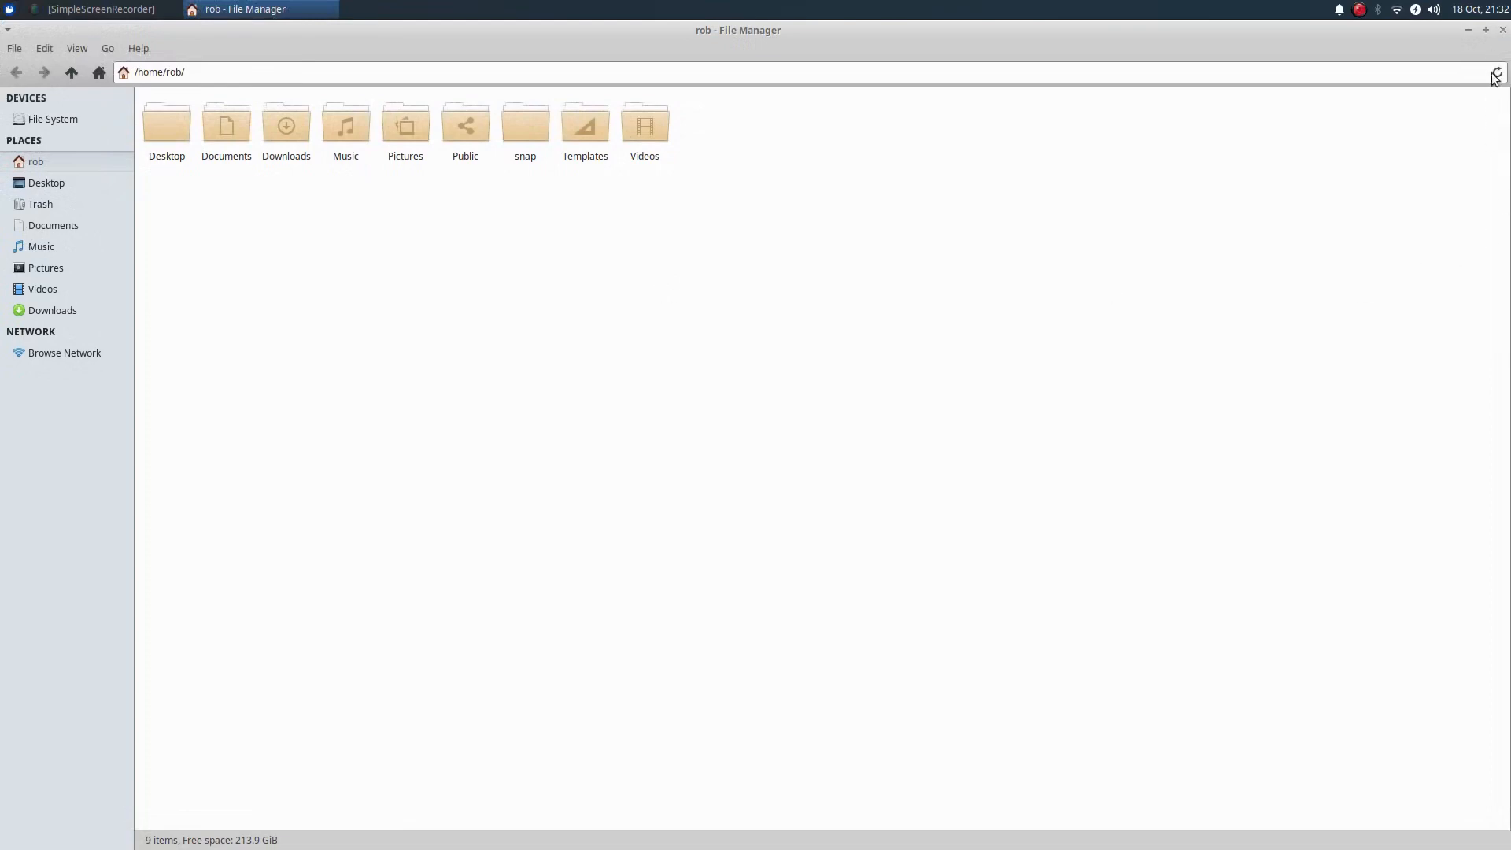
left_click(1501, 30)
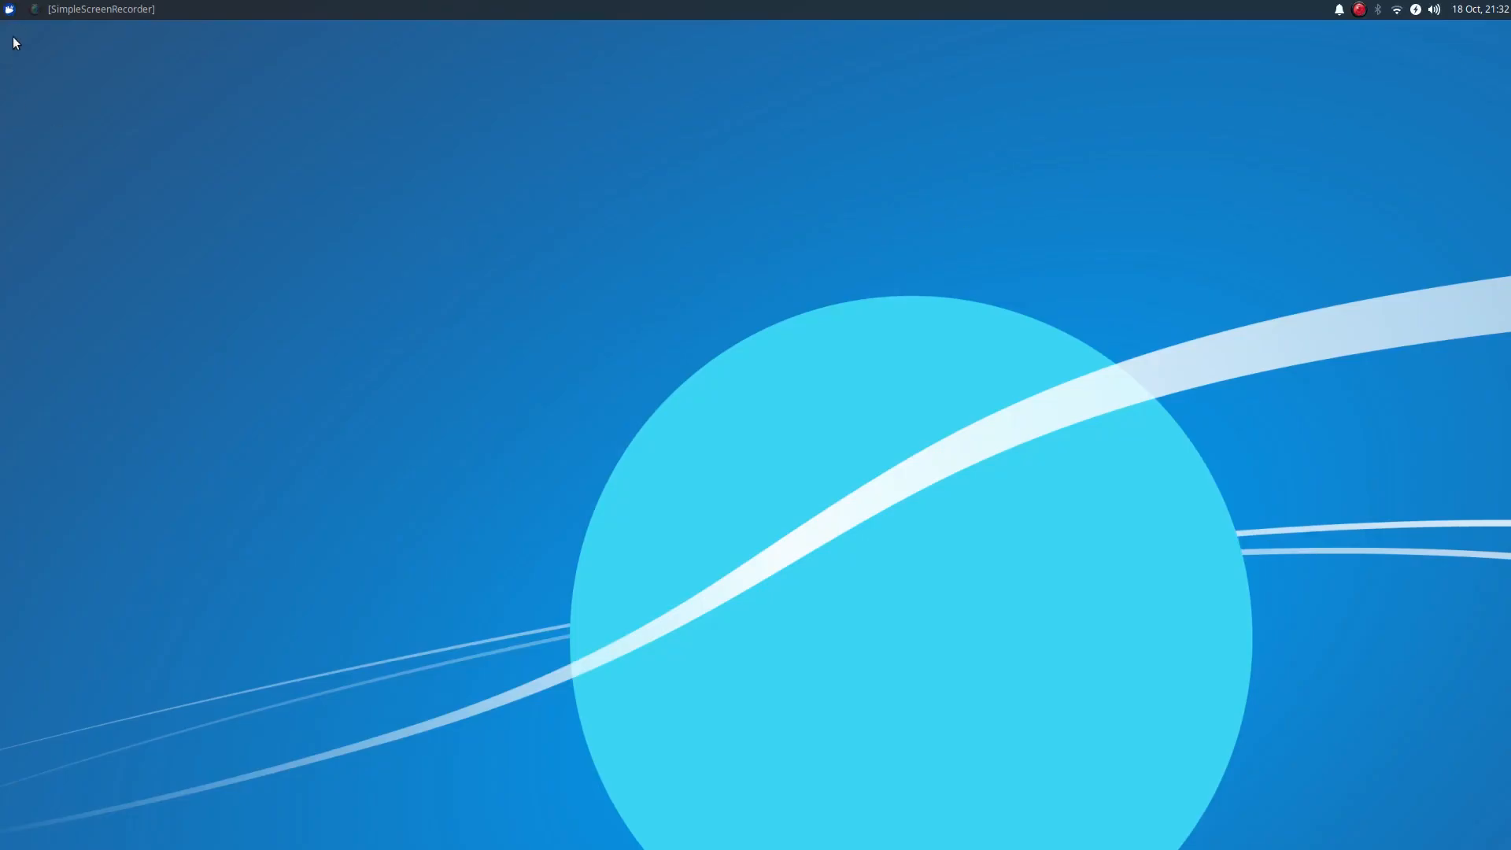
Step: Launch LibreOffice Writer from the Whisker Menu's Office category
left_click(10, 9)
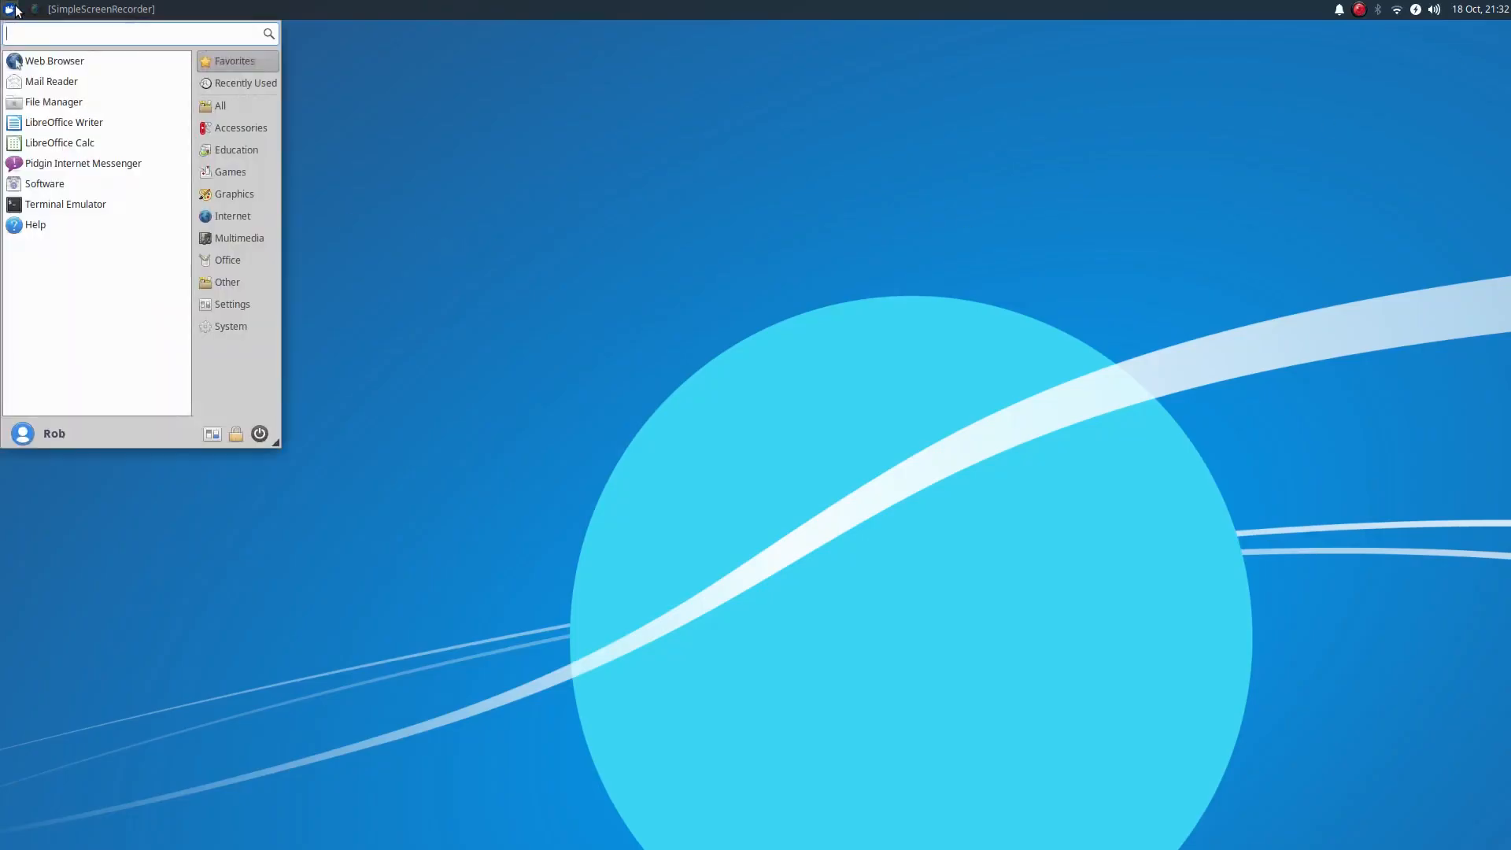
mouse_move(238, 260)
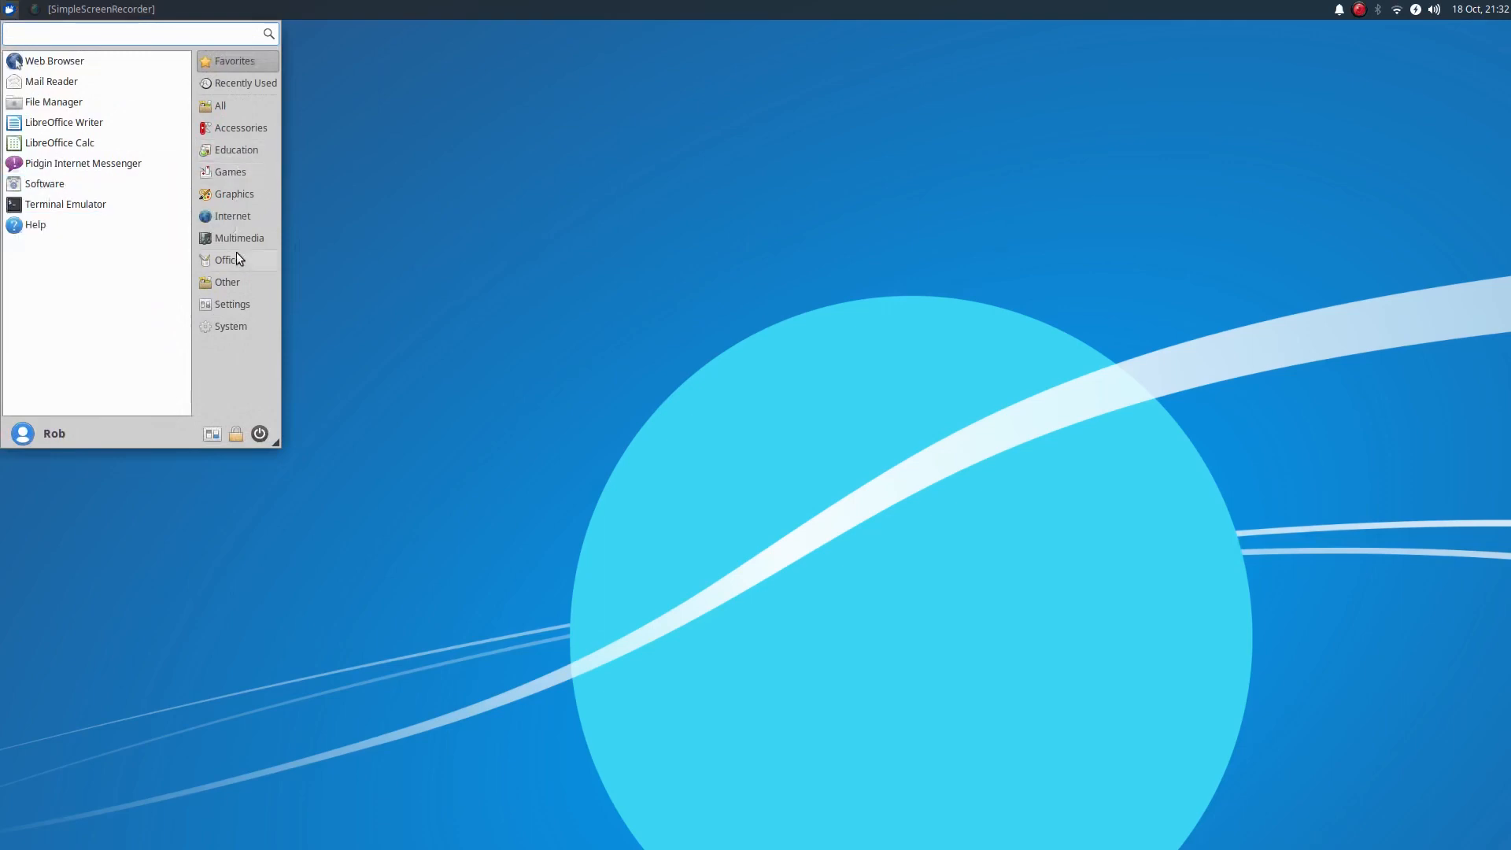
left_click(227, 260)
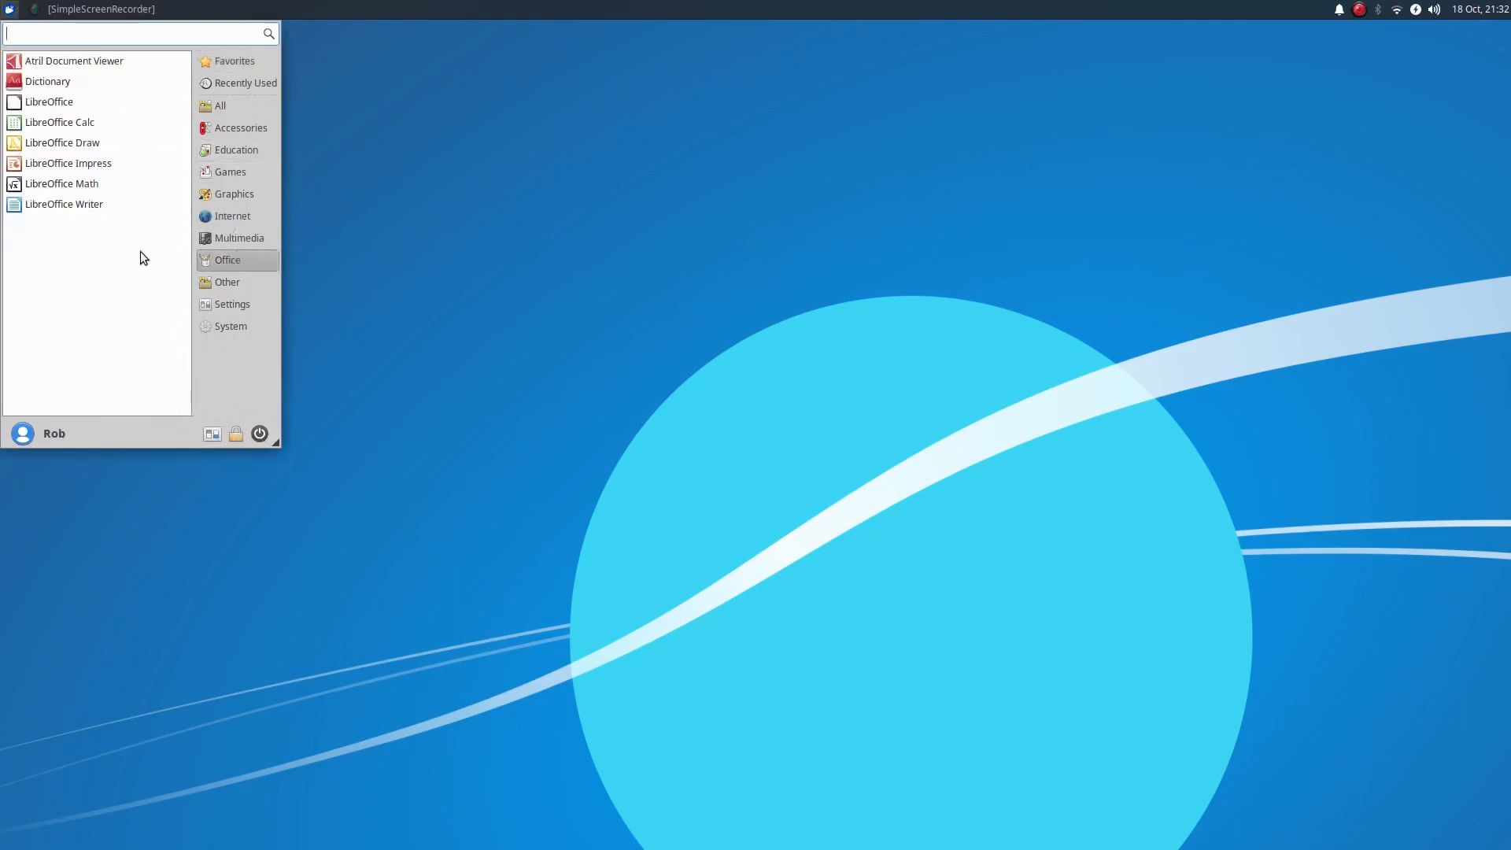
mouse_move(63, 205)
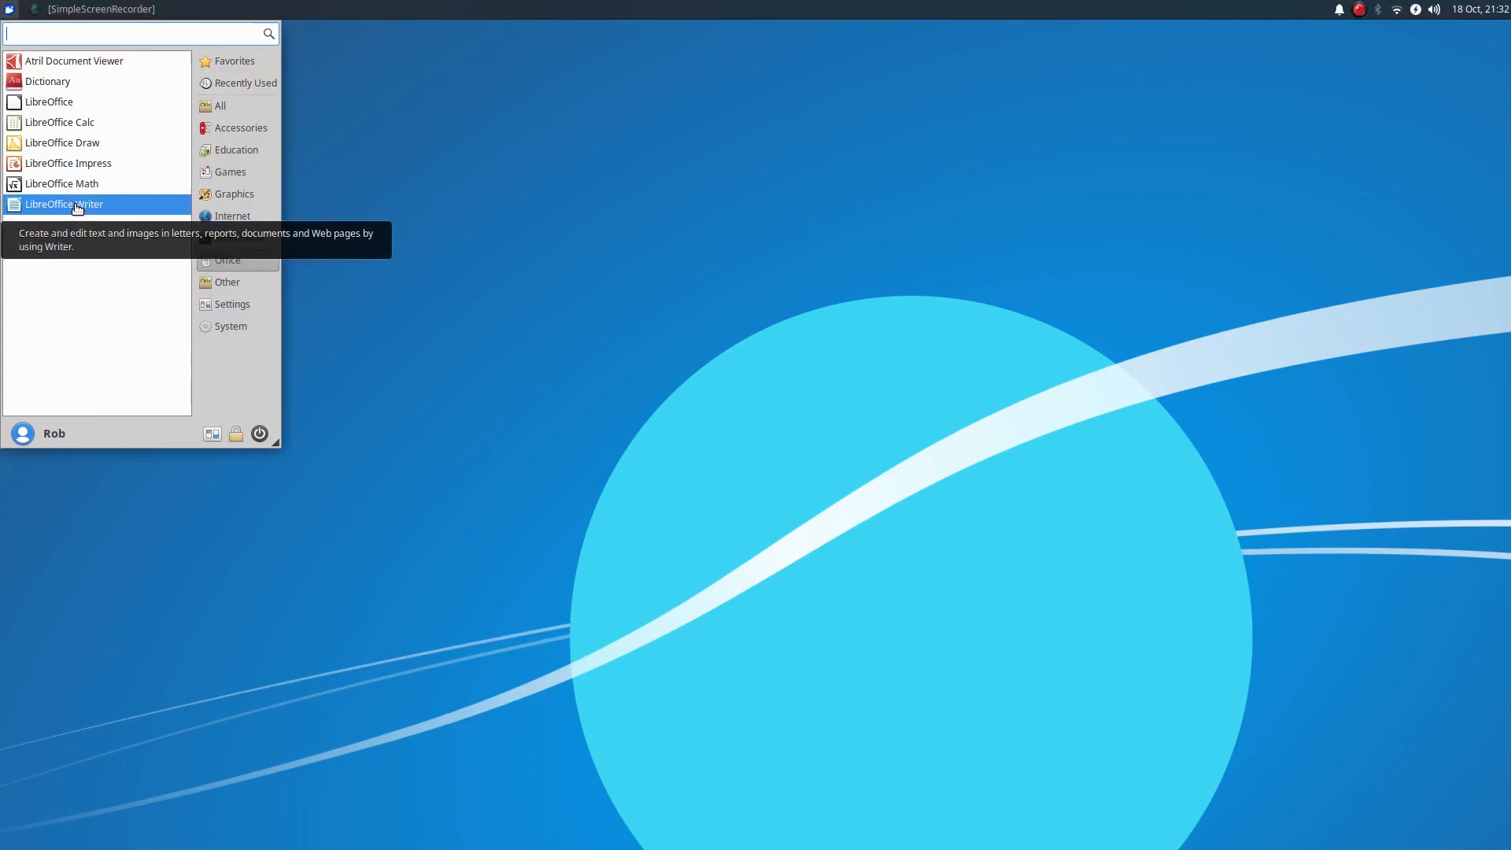
left_click(63, 204)
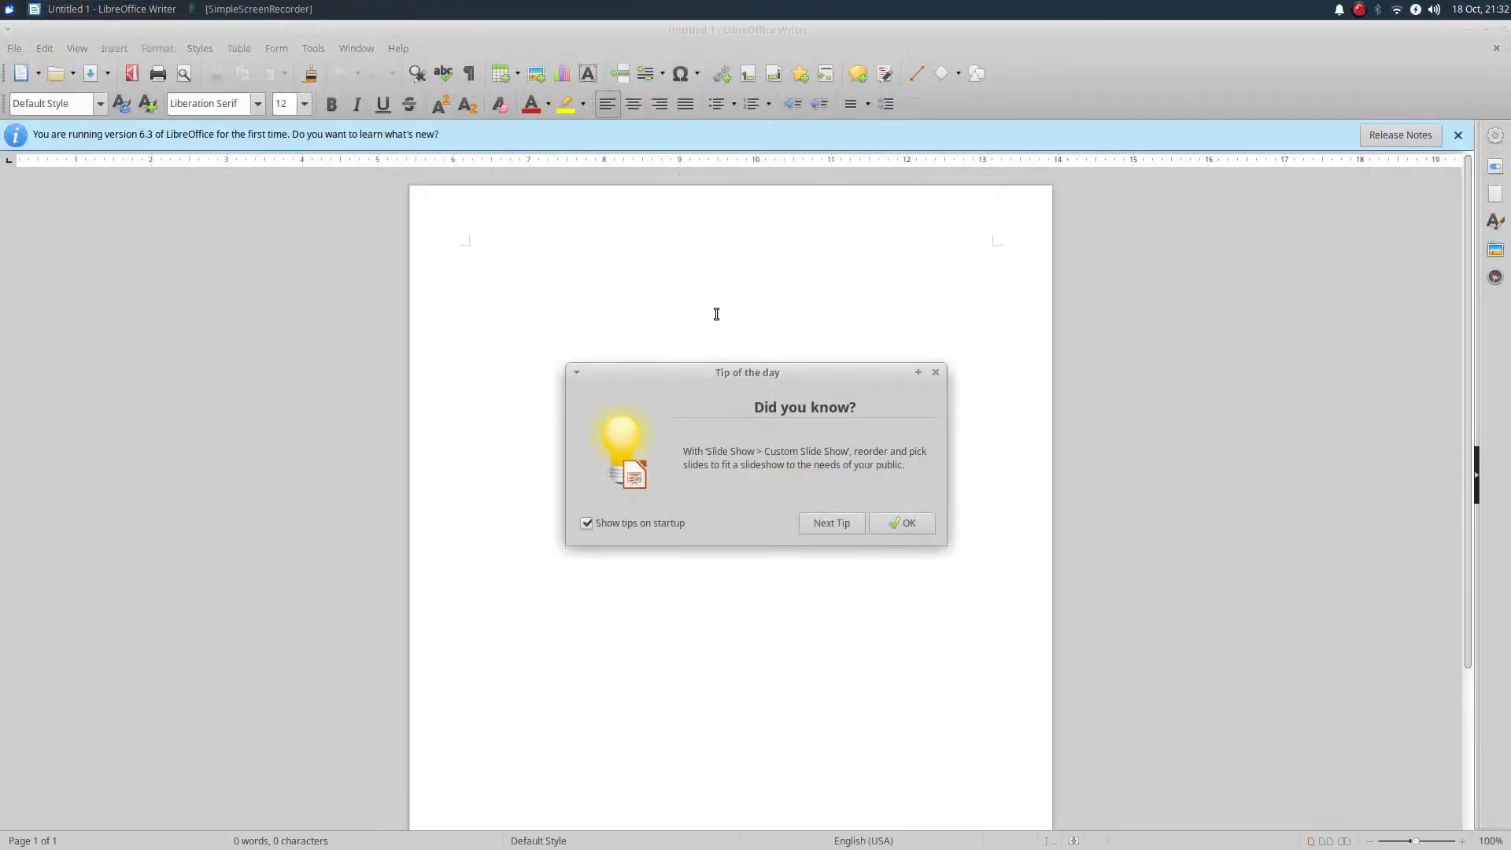
mouse_move(660, 468)
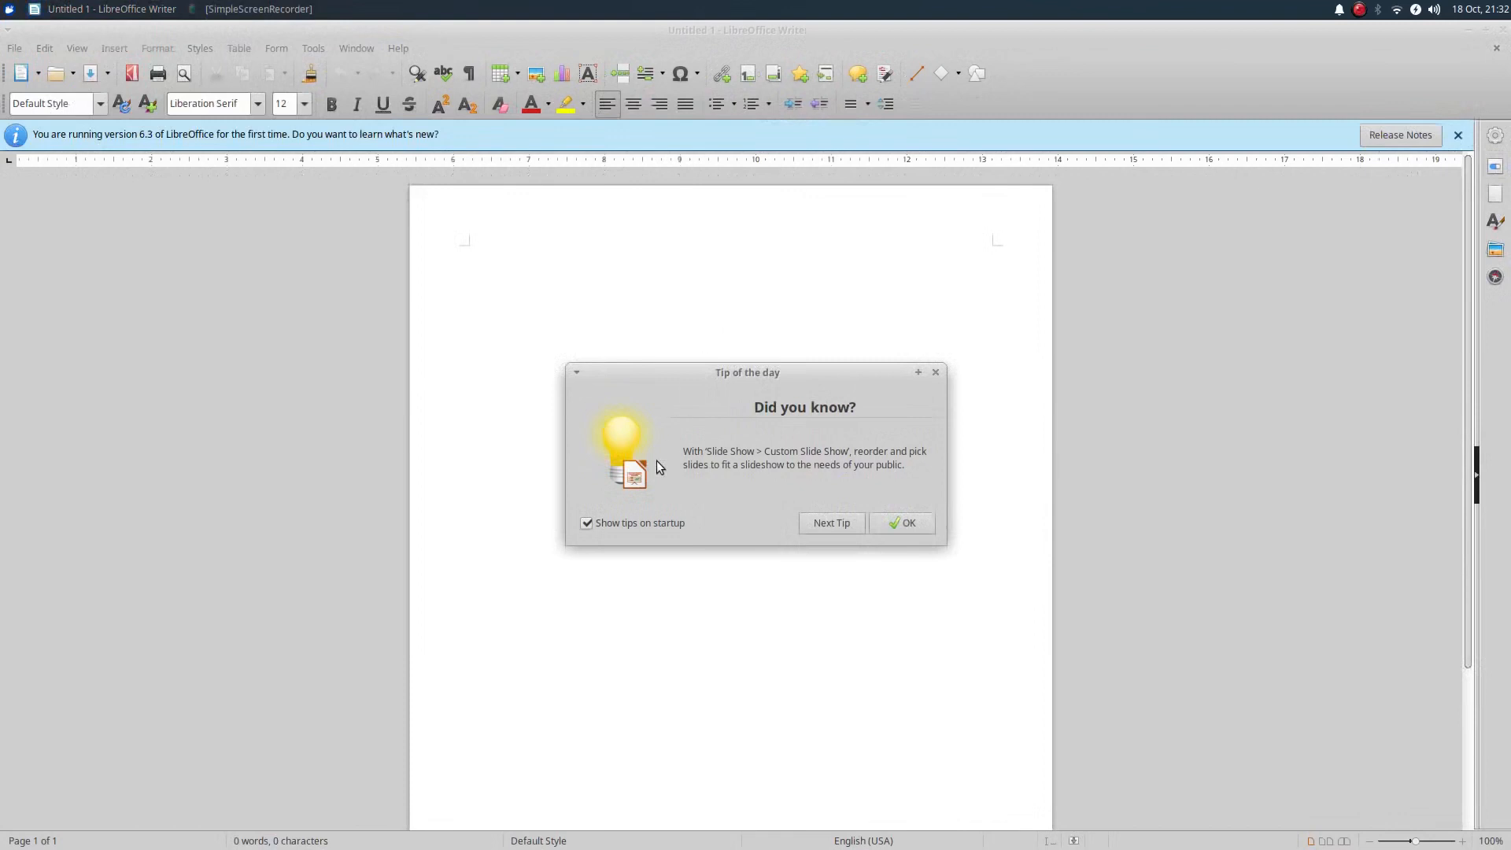
Step: Turn off tips at startup, dismiss the tip dialog, and close Writer
left_click(587, 523)
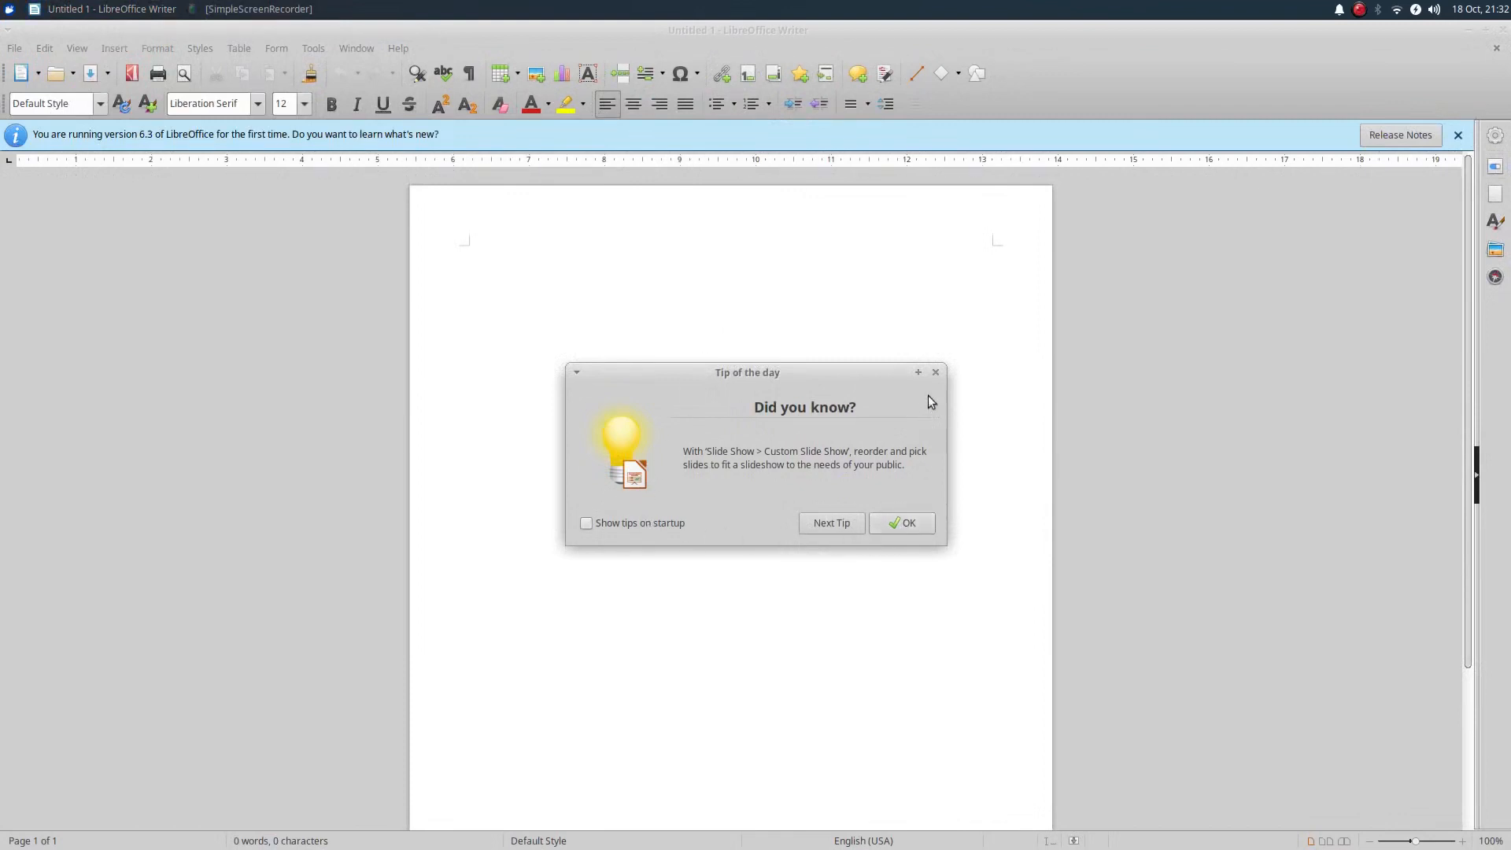
left_click(901, 522)
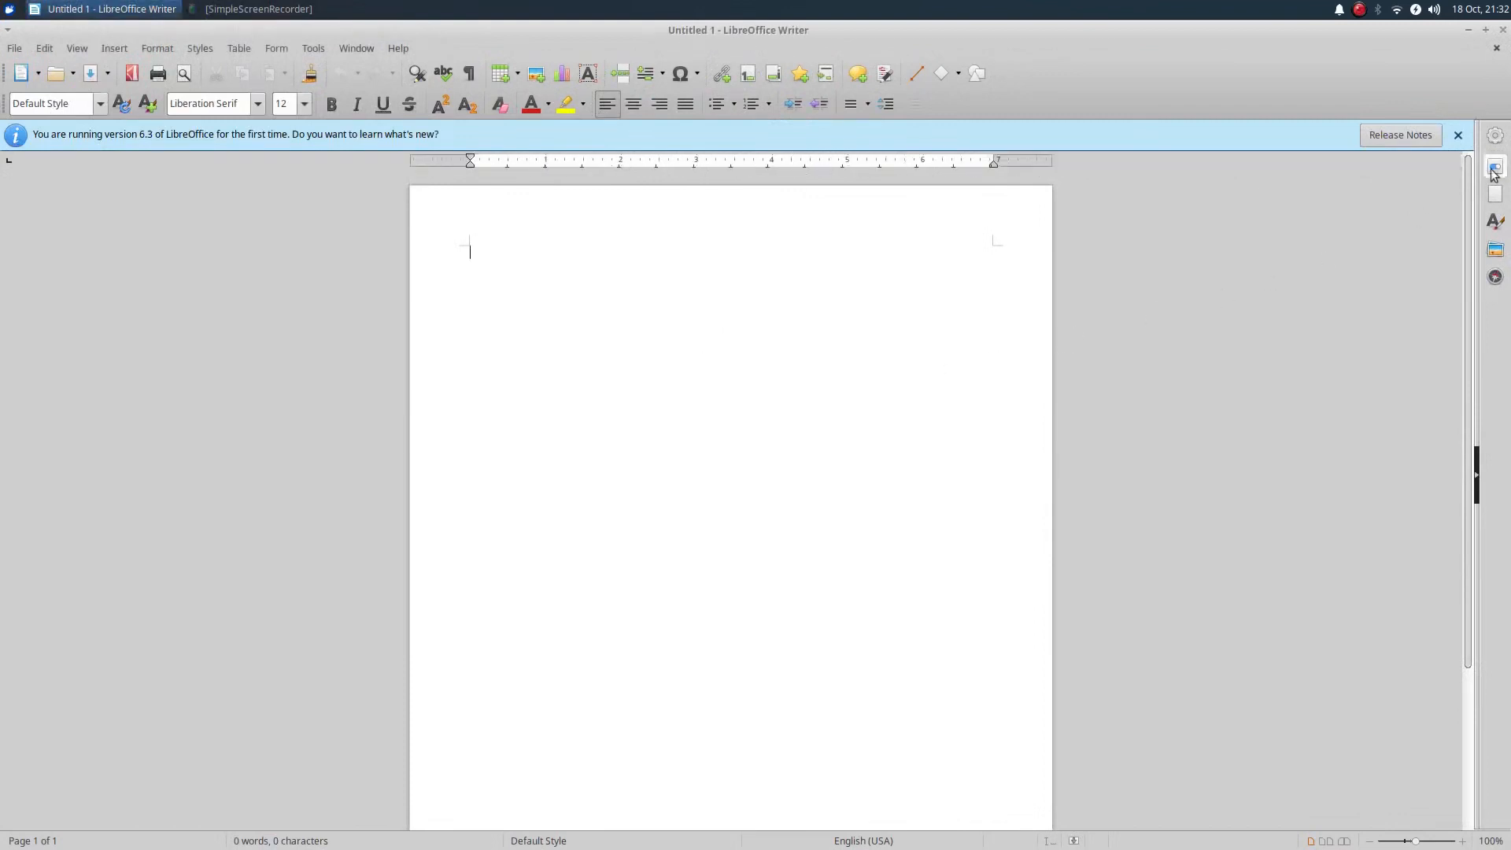
left_click(1458, 134)
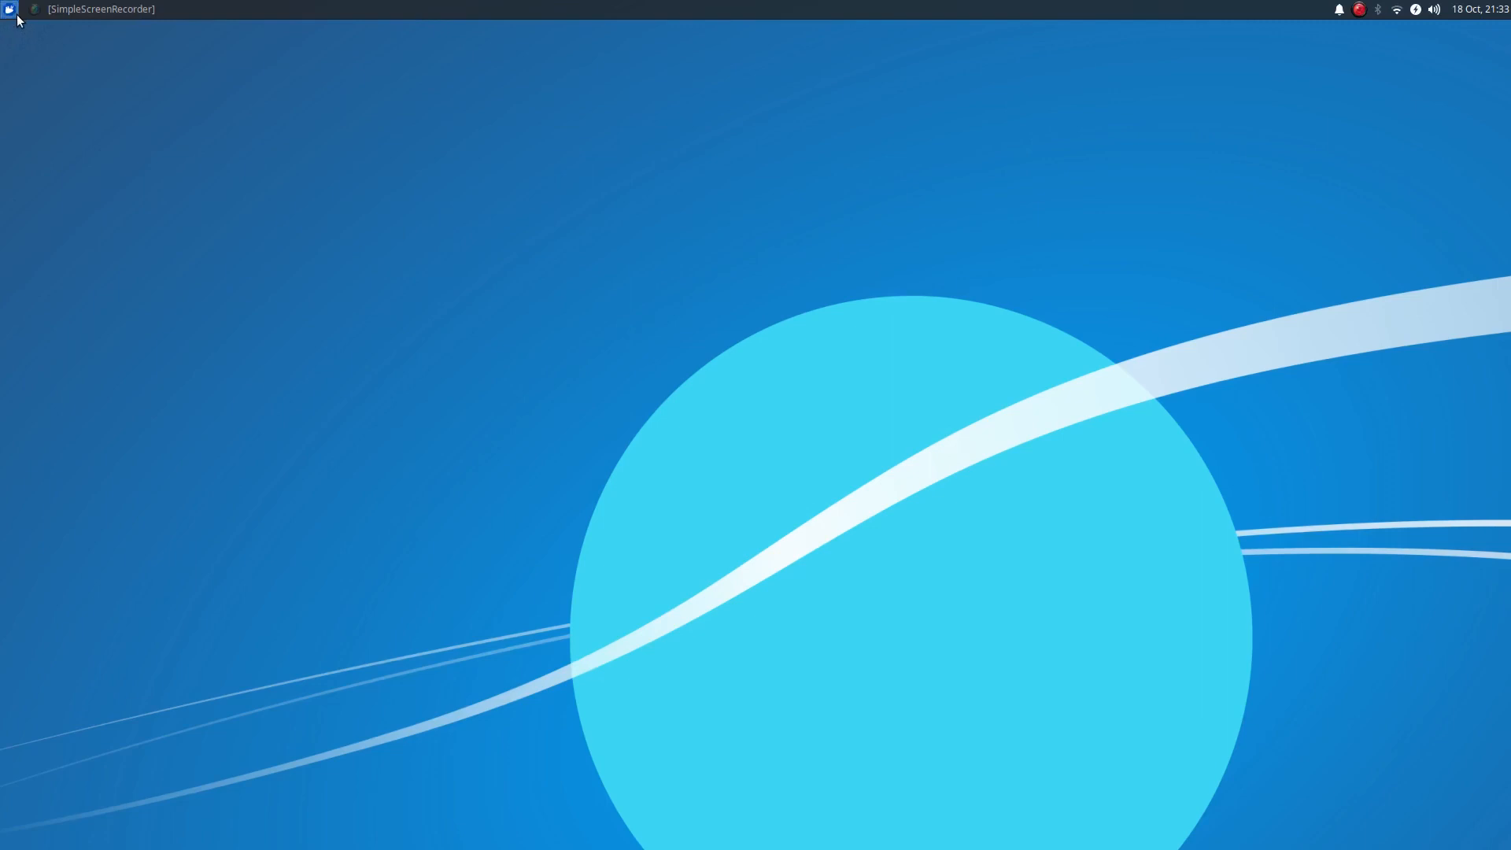
mouse_move(909, 10)
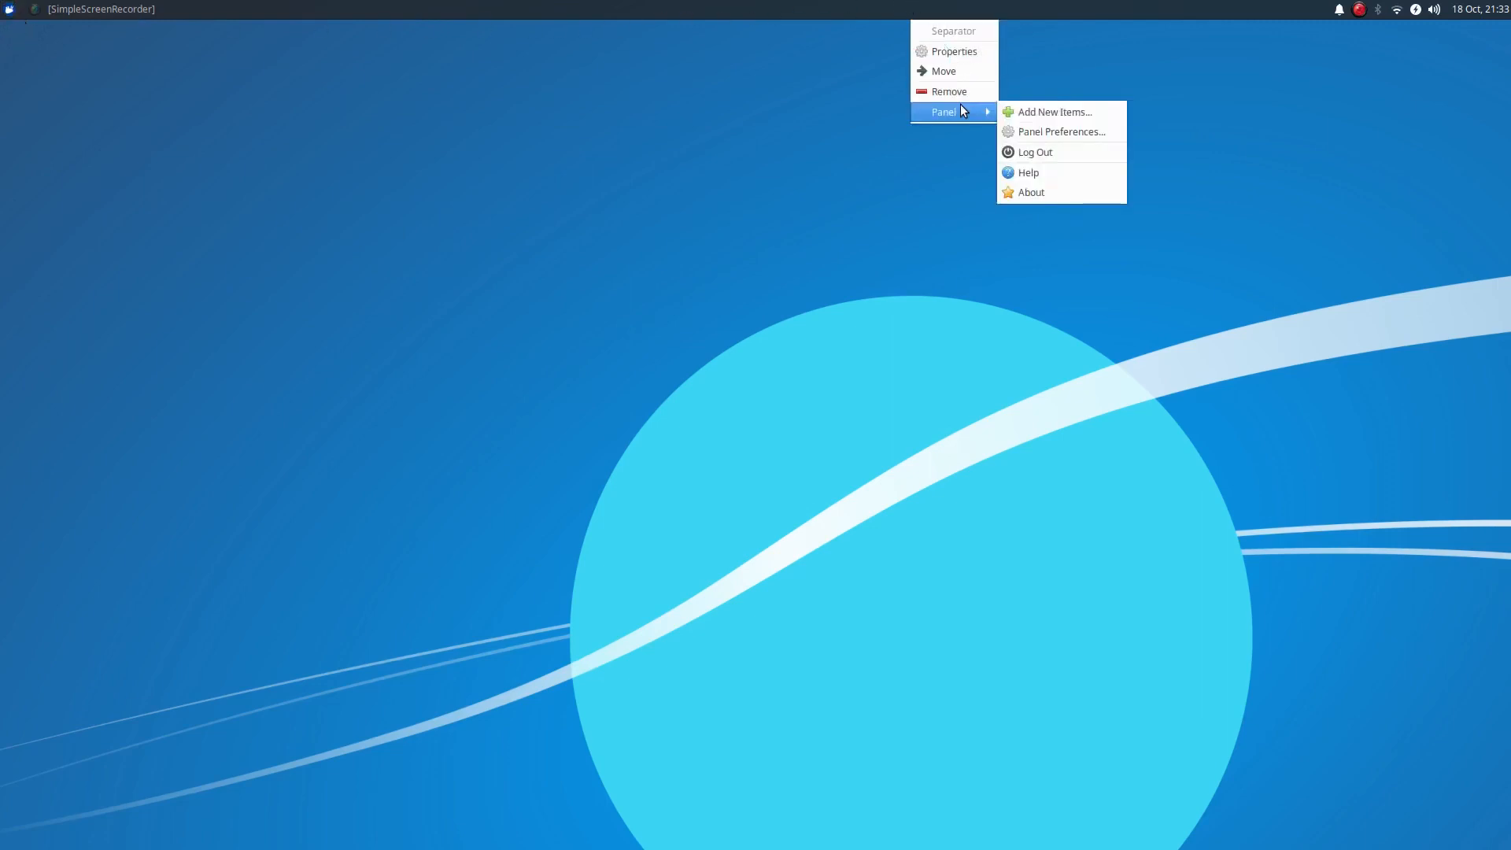
mouse_move(1039, 132)
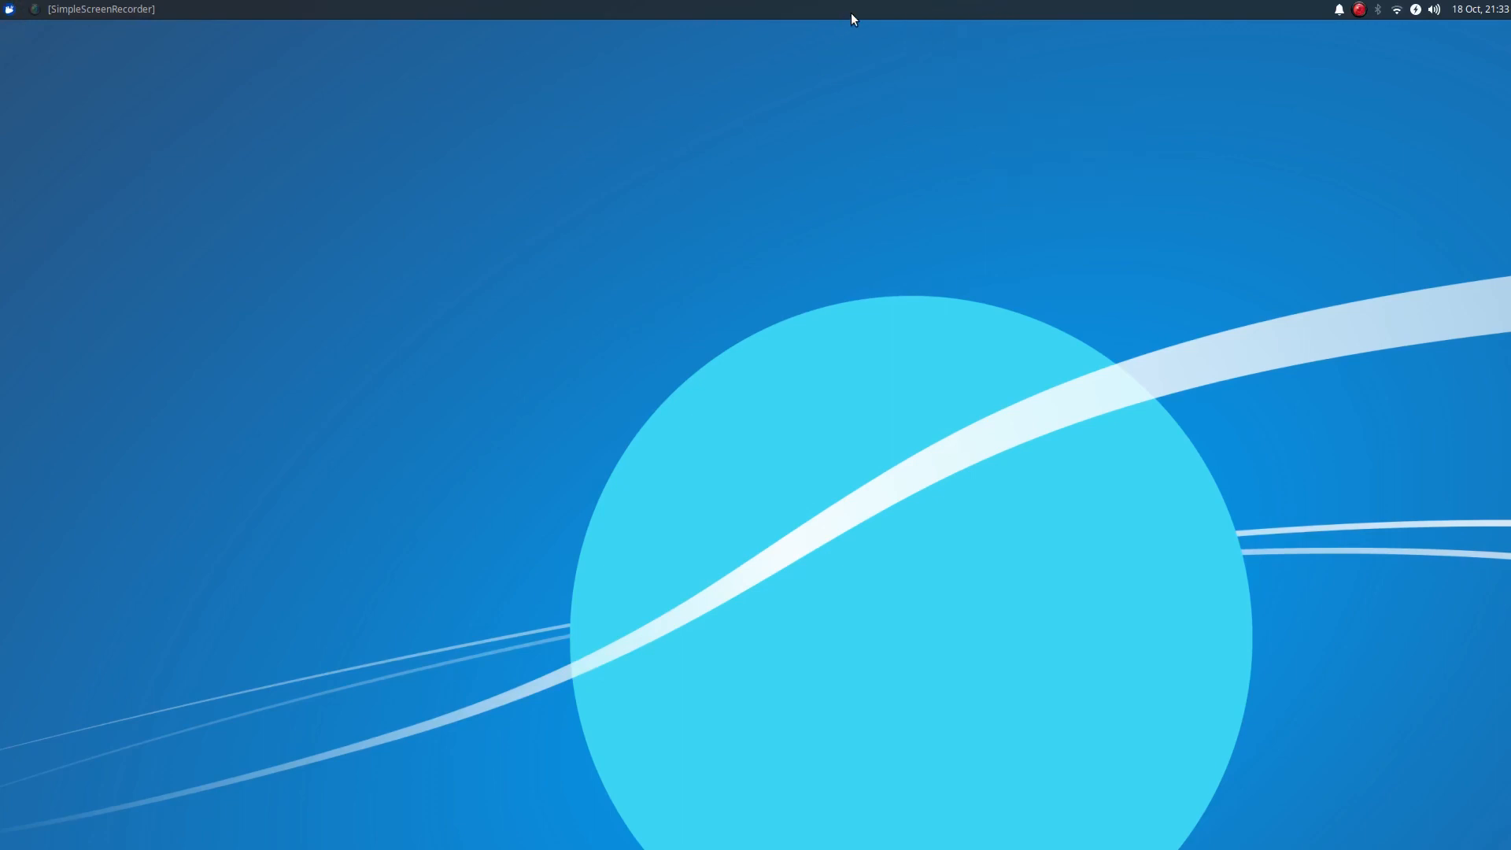
Step: In Panel Preferences, enable automatic length increase and leave the panel unlocked
right_click(851, 18)
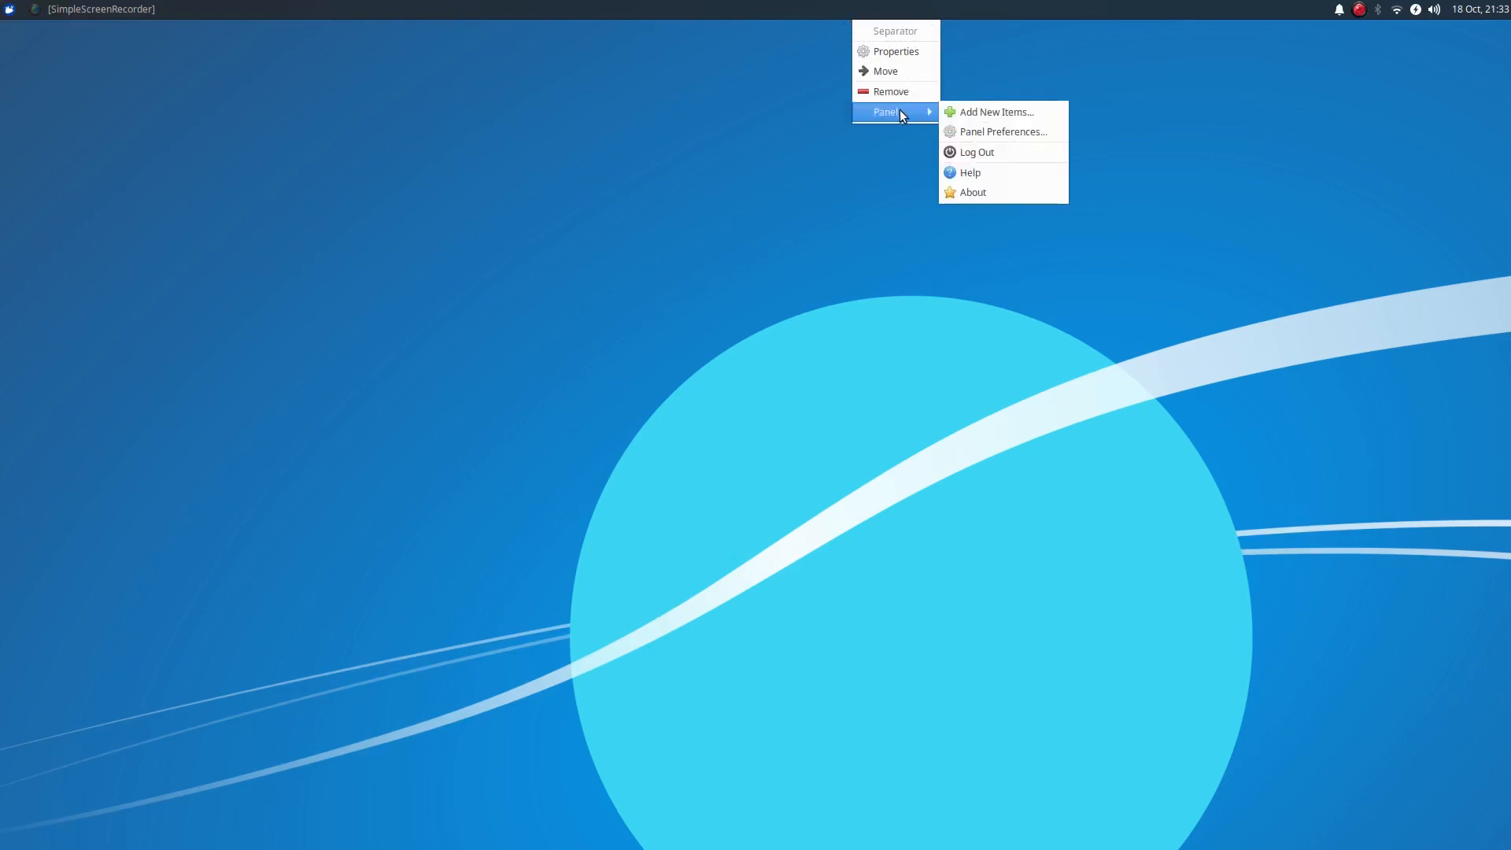
left_click(1003, 130)
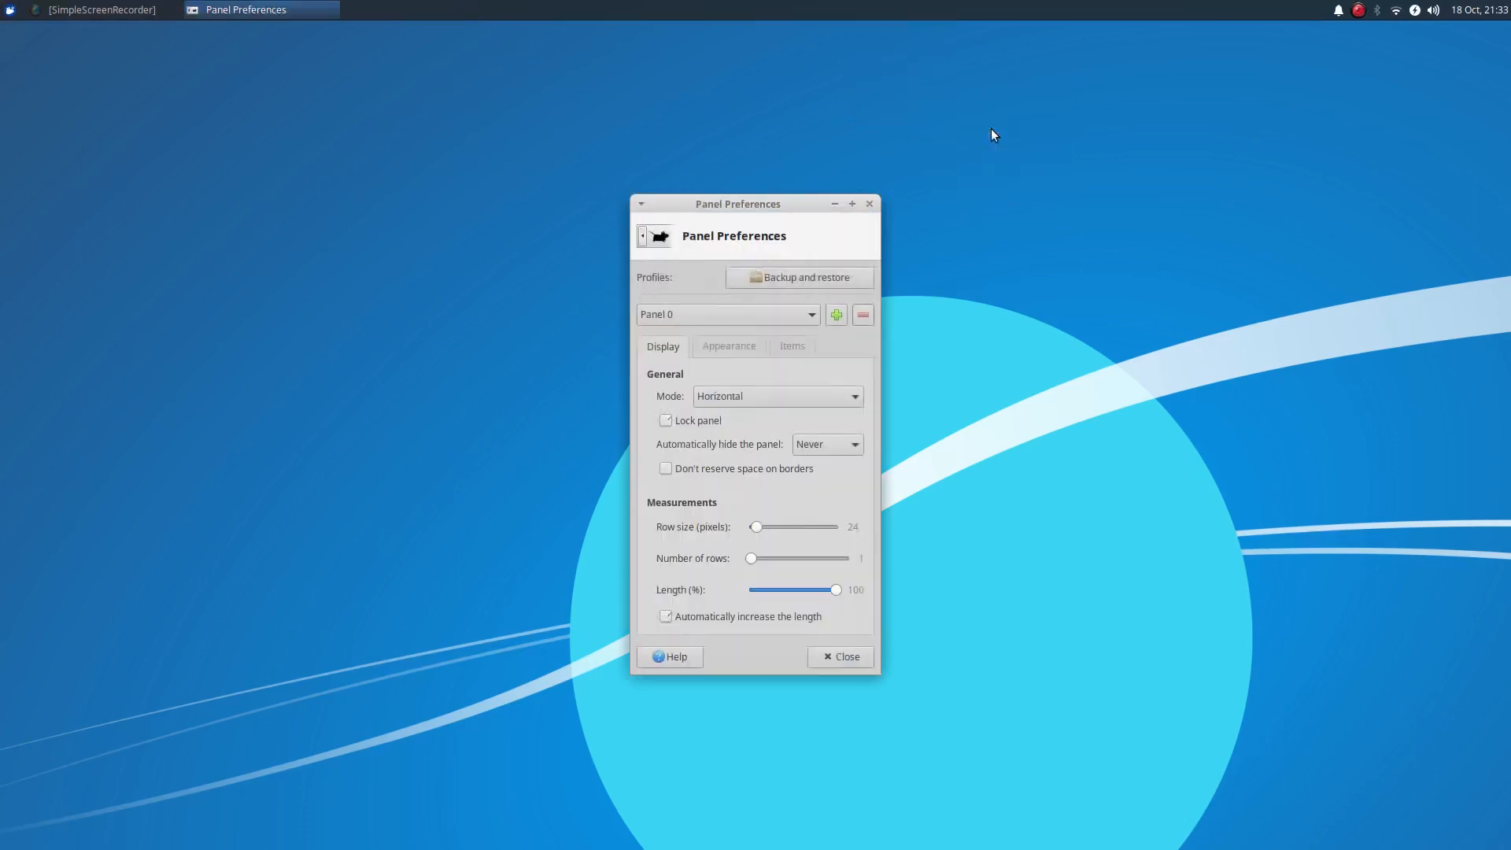
left_click(664, 420)
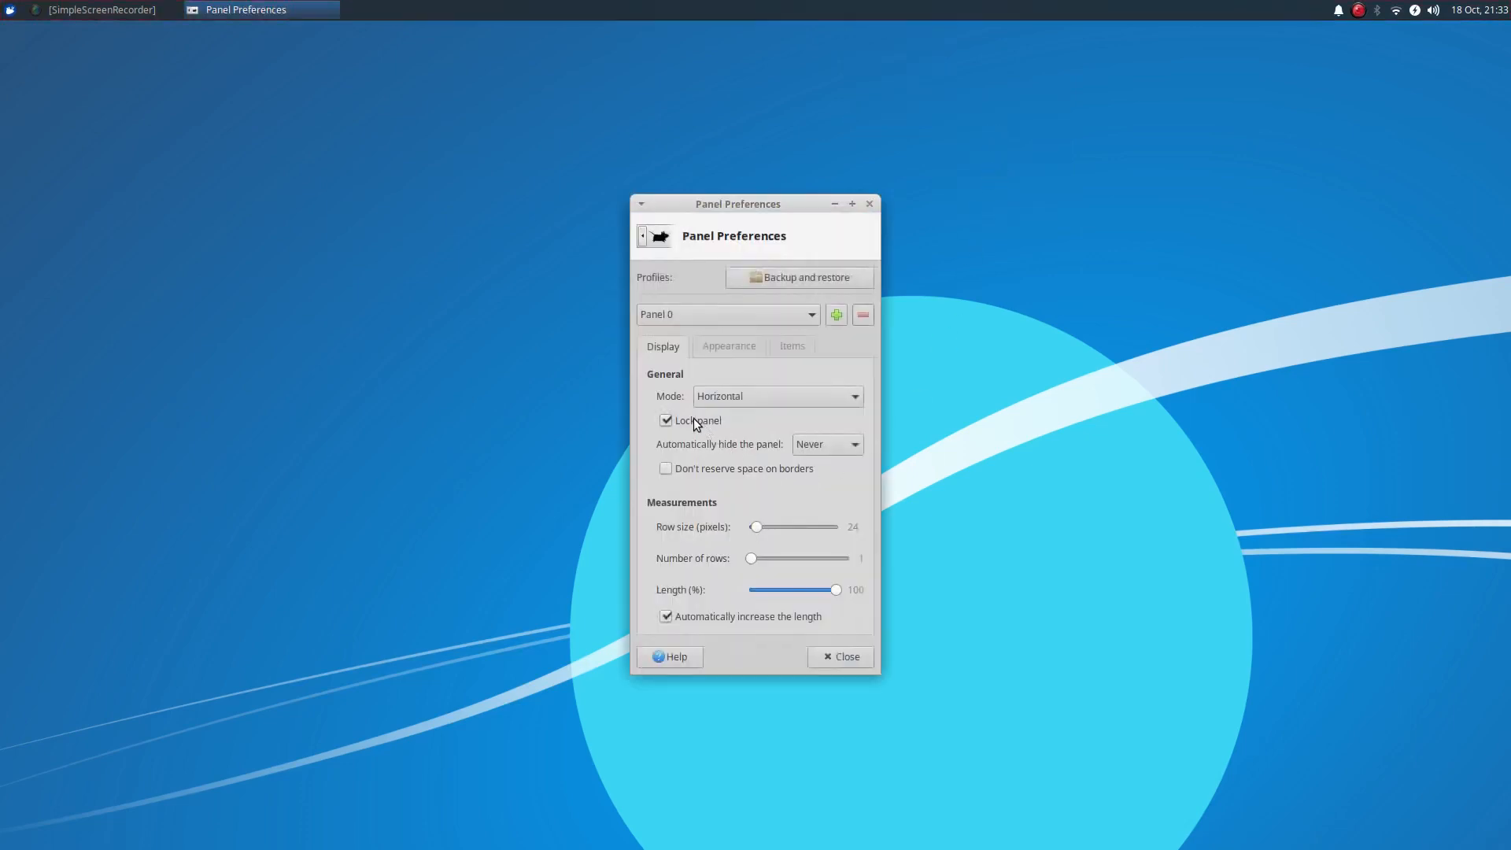
left_click(665, 420)
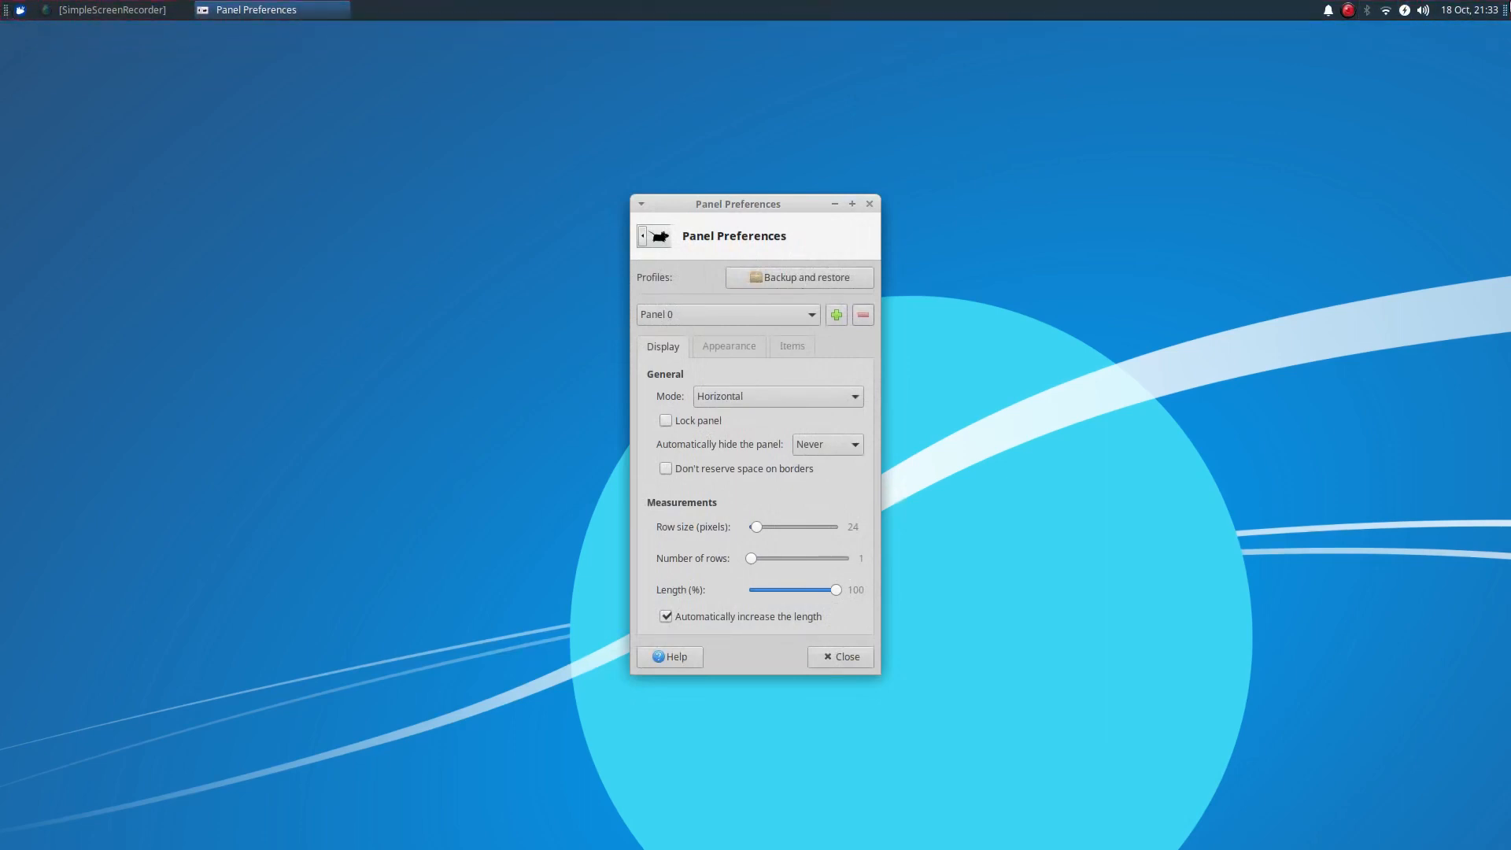
mouse_move(7, 10)
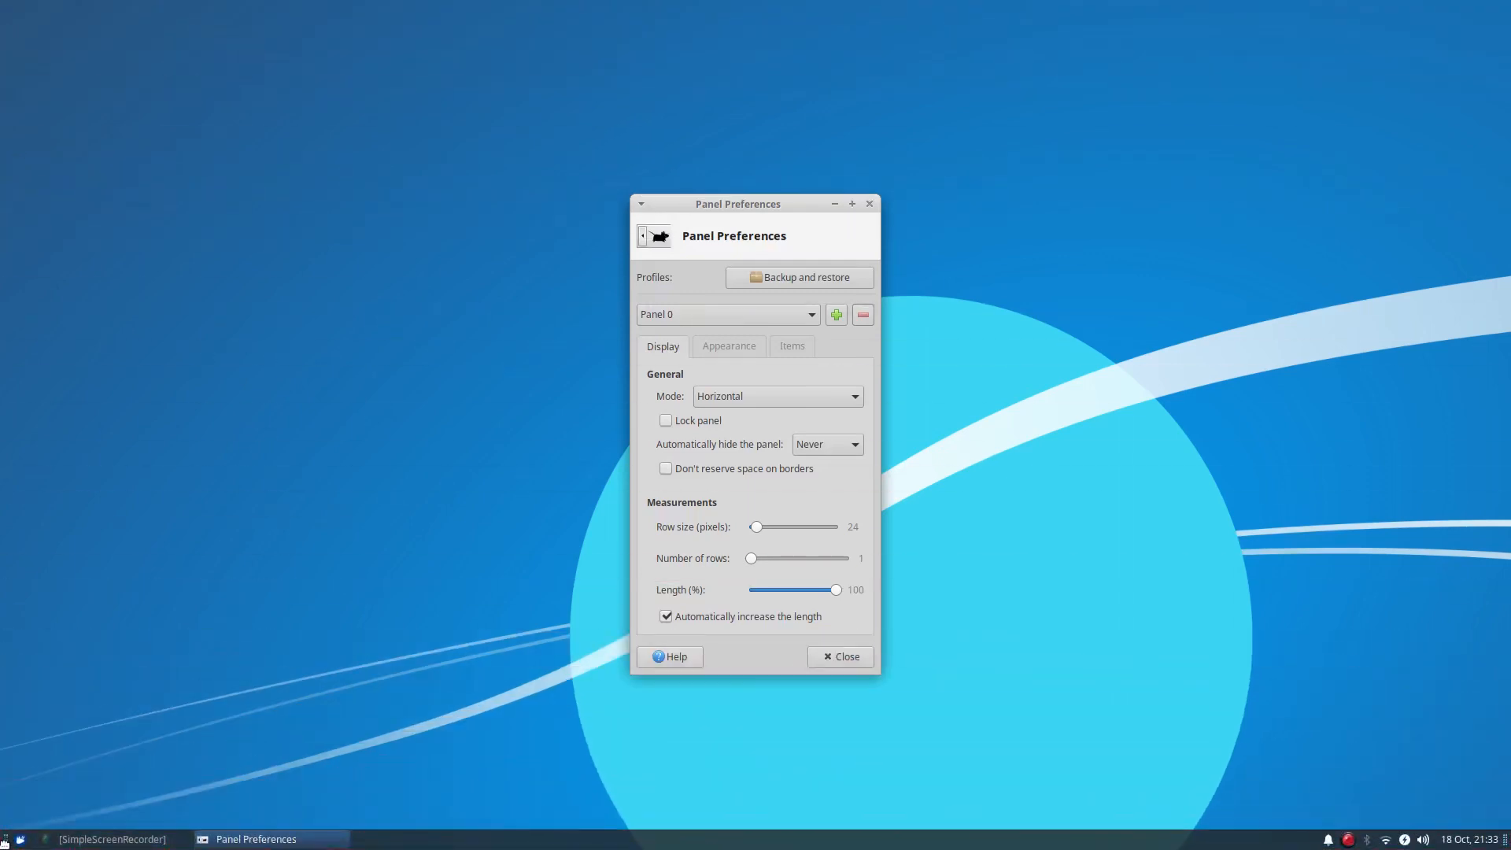
mouse_move(393, 530)
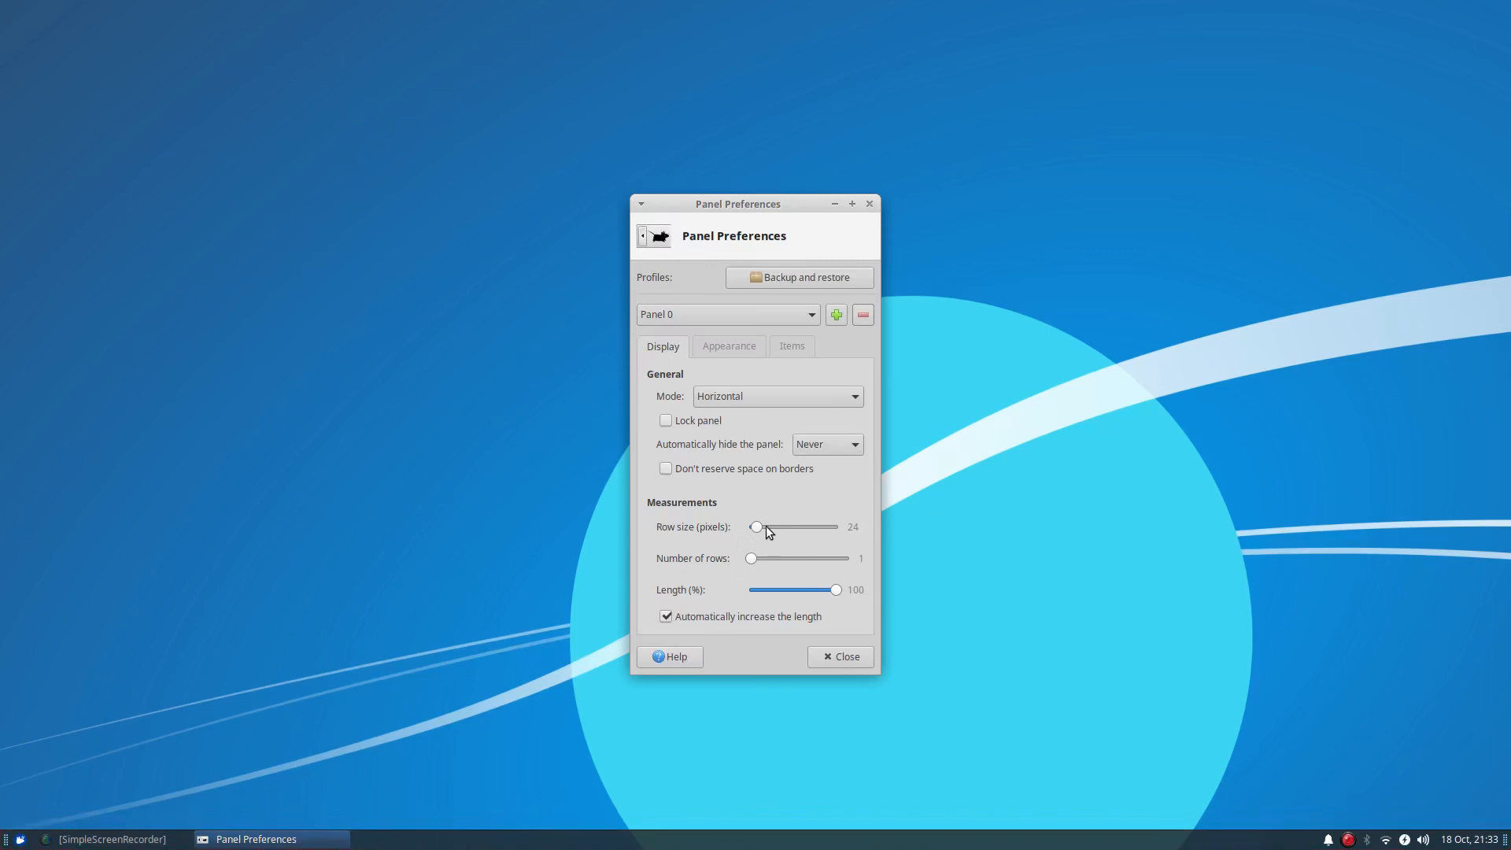
Step: Raise the bottom panel's row size from 24 to 36 pixels
left_click_drag(757, 527, 766, 528)
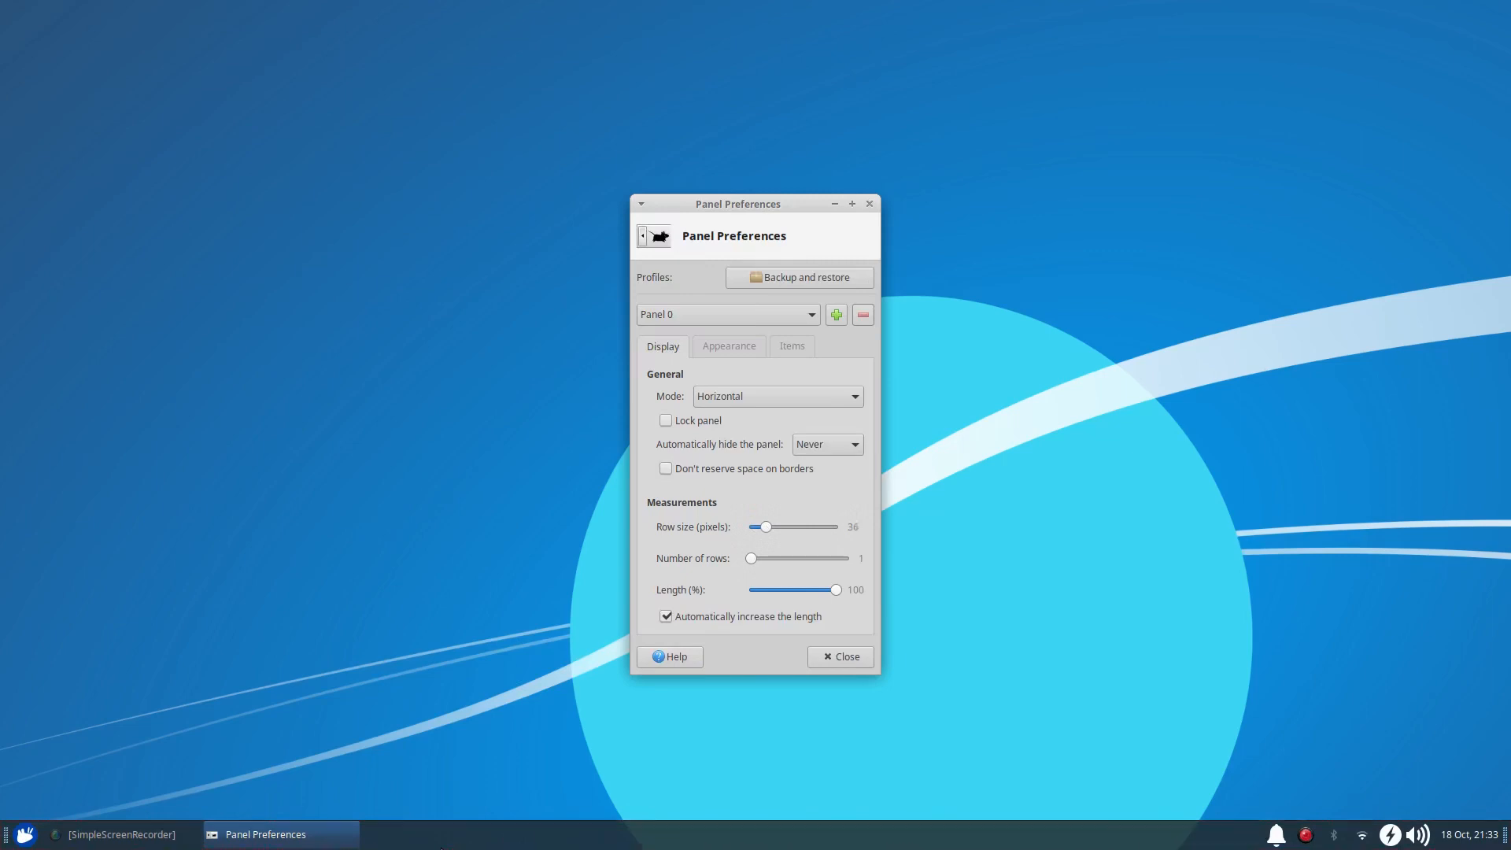
mouse_move(410, 841)
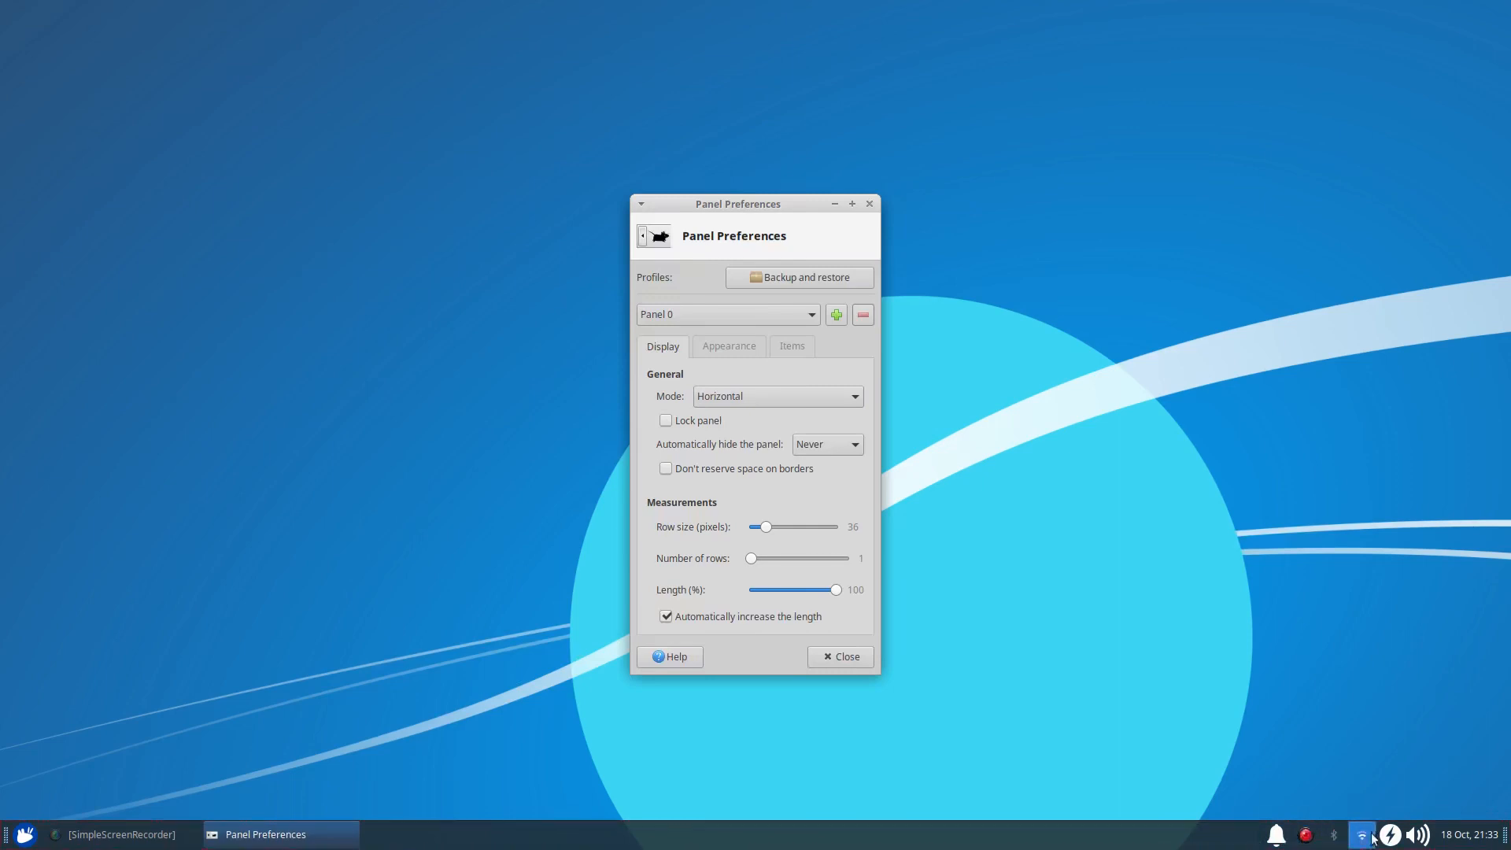
mouse_move(1256, 723)
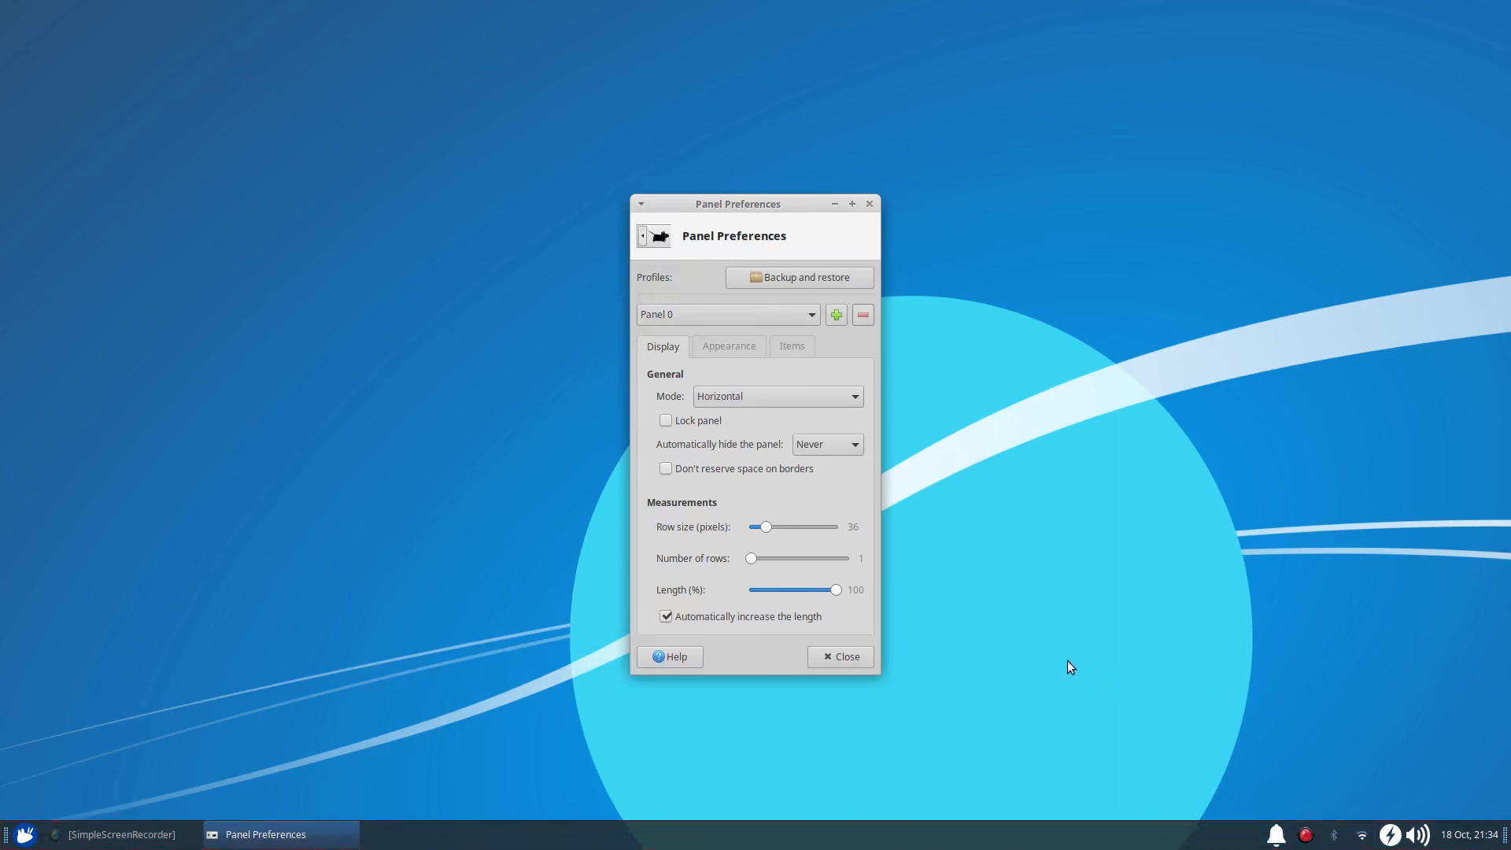
mouse_move(1075, 657)
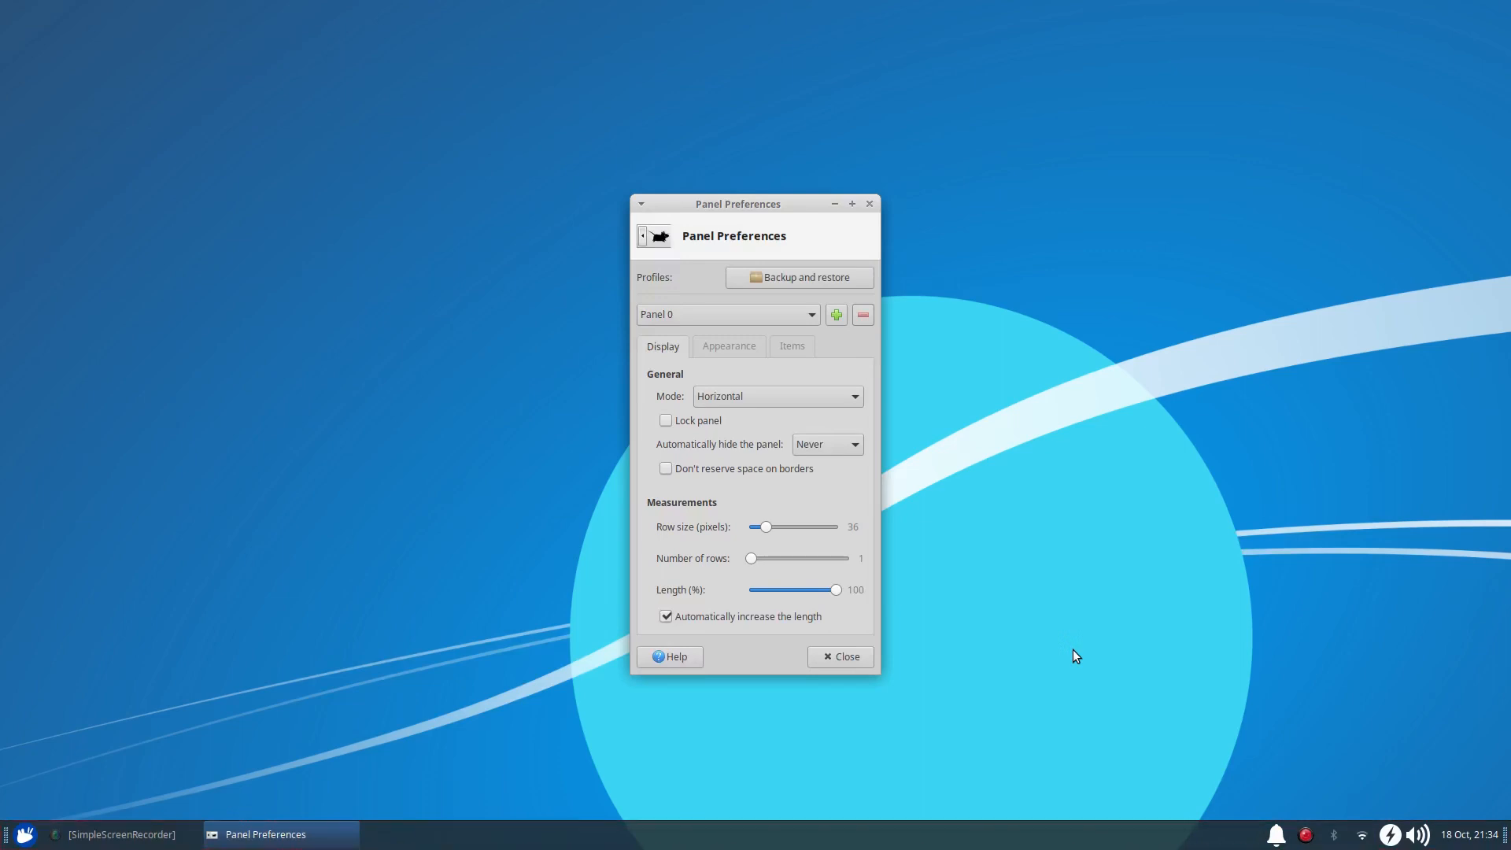
mouse_move(1091, 641)
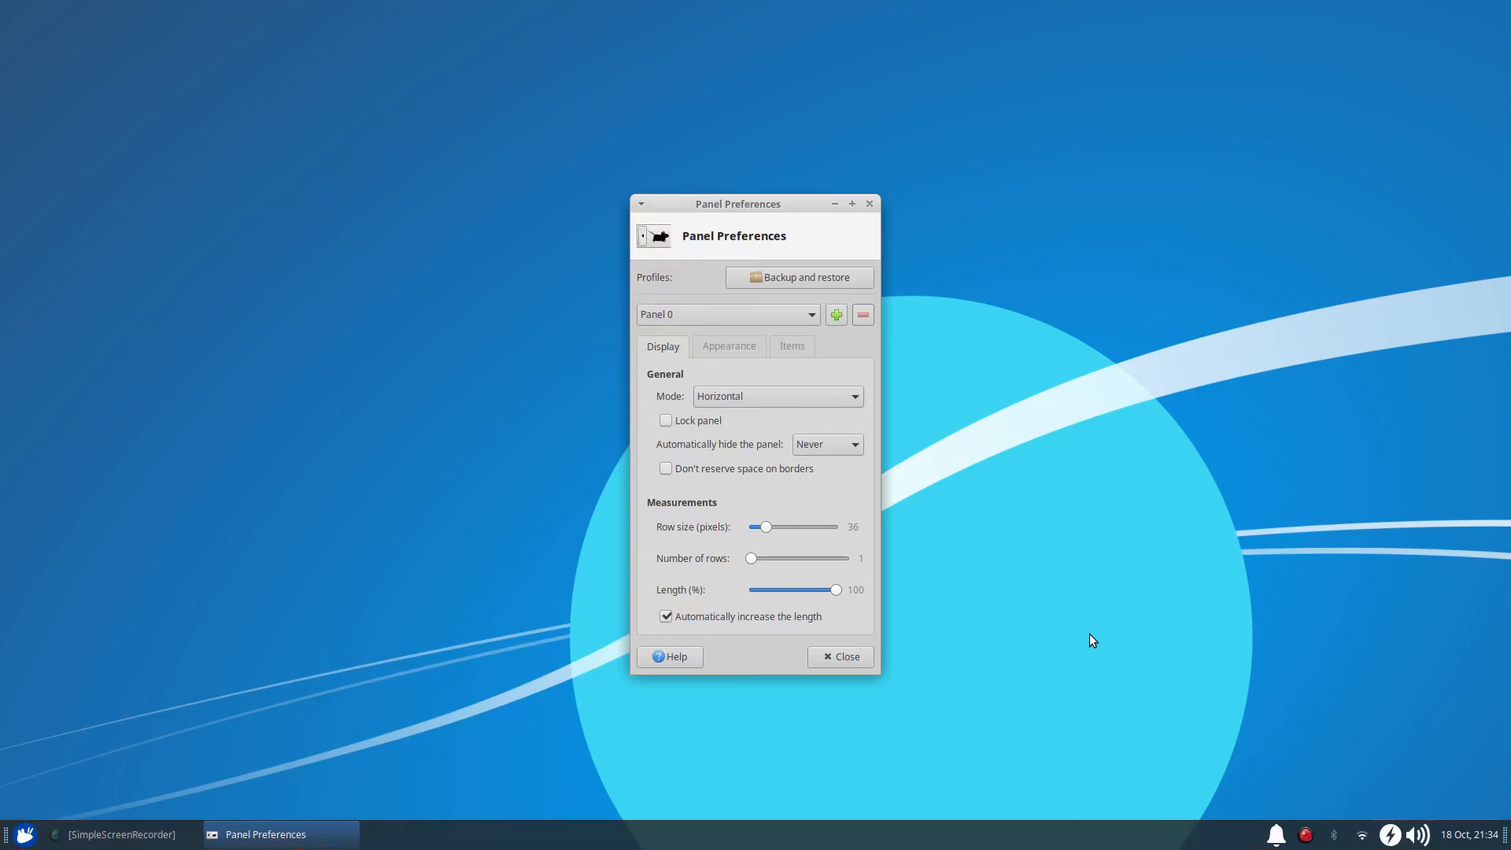
mouse_move(1070, 645)
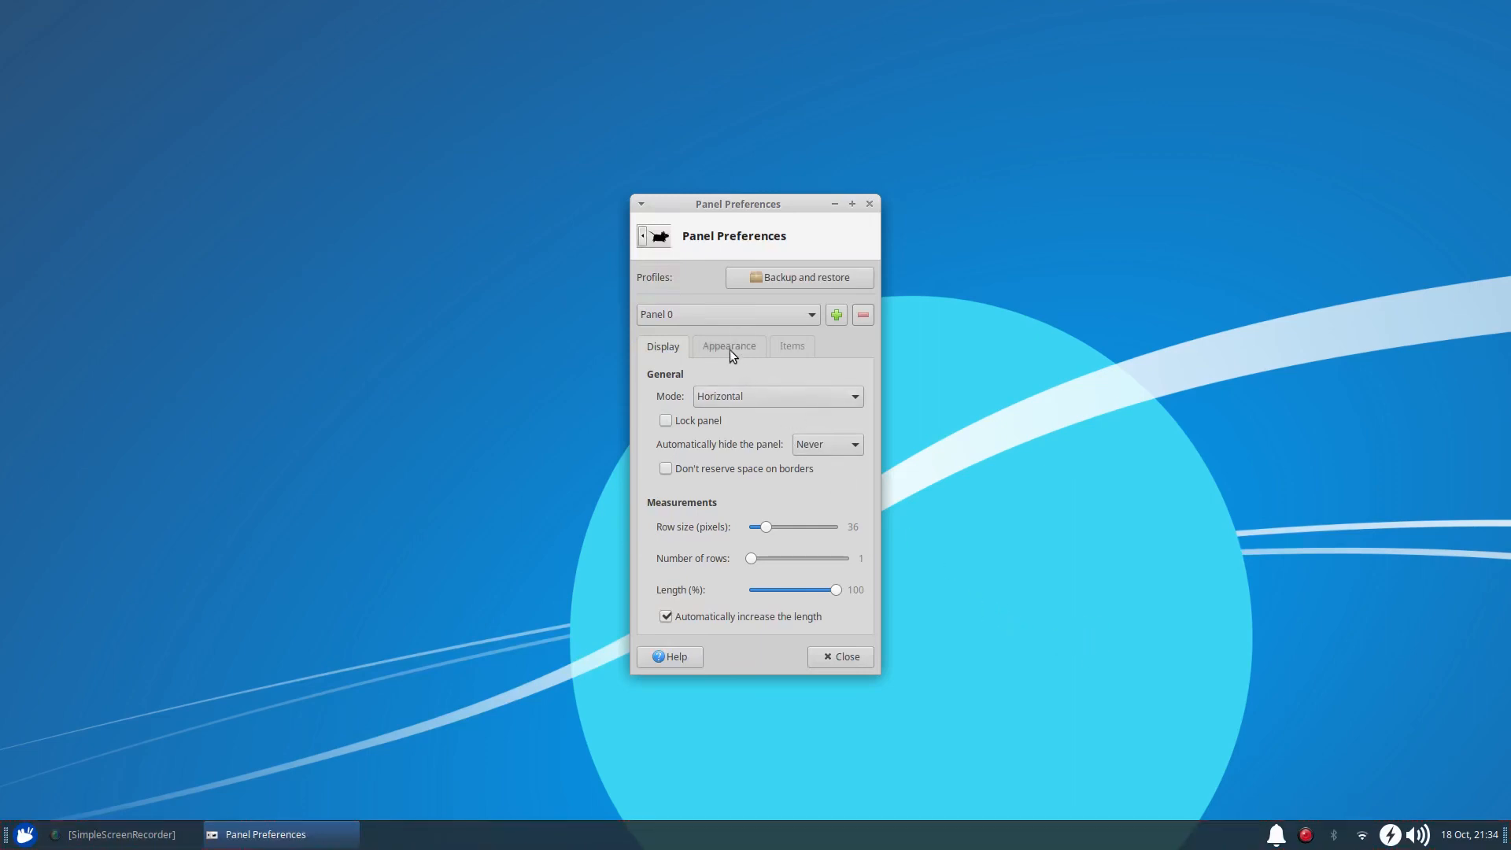
Step: Disable automatic icon sizing, try sizes up to 24, and settle on a fixed 16 pixels
left_click(727, 347)
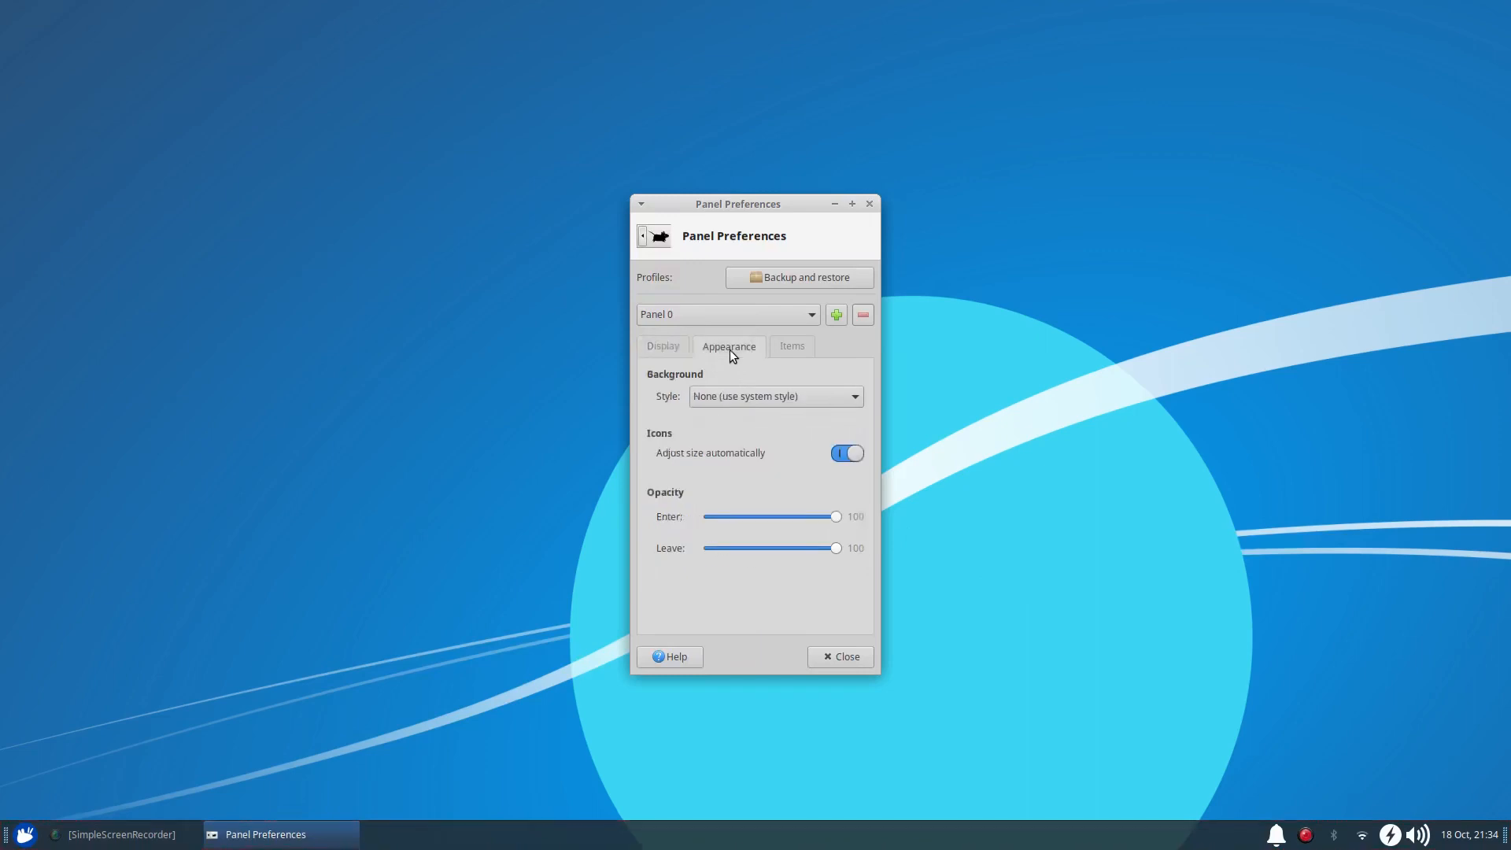
mouse_move(676, 459)
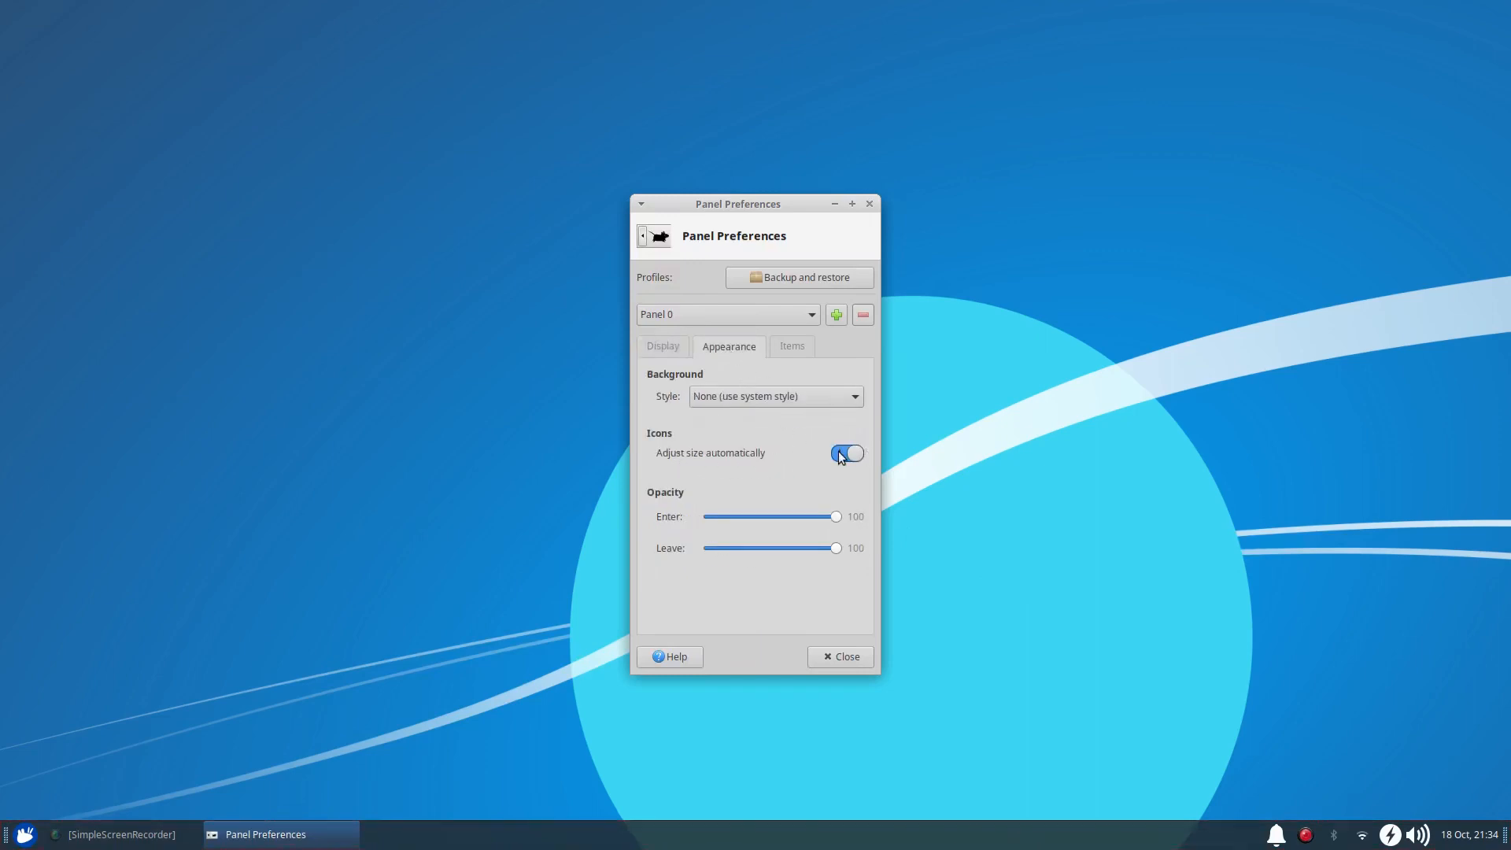
left_click(847, 453)
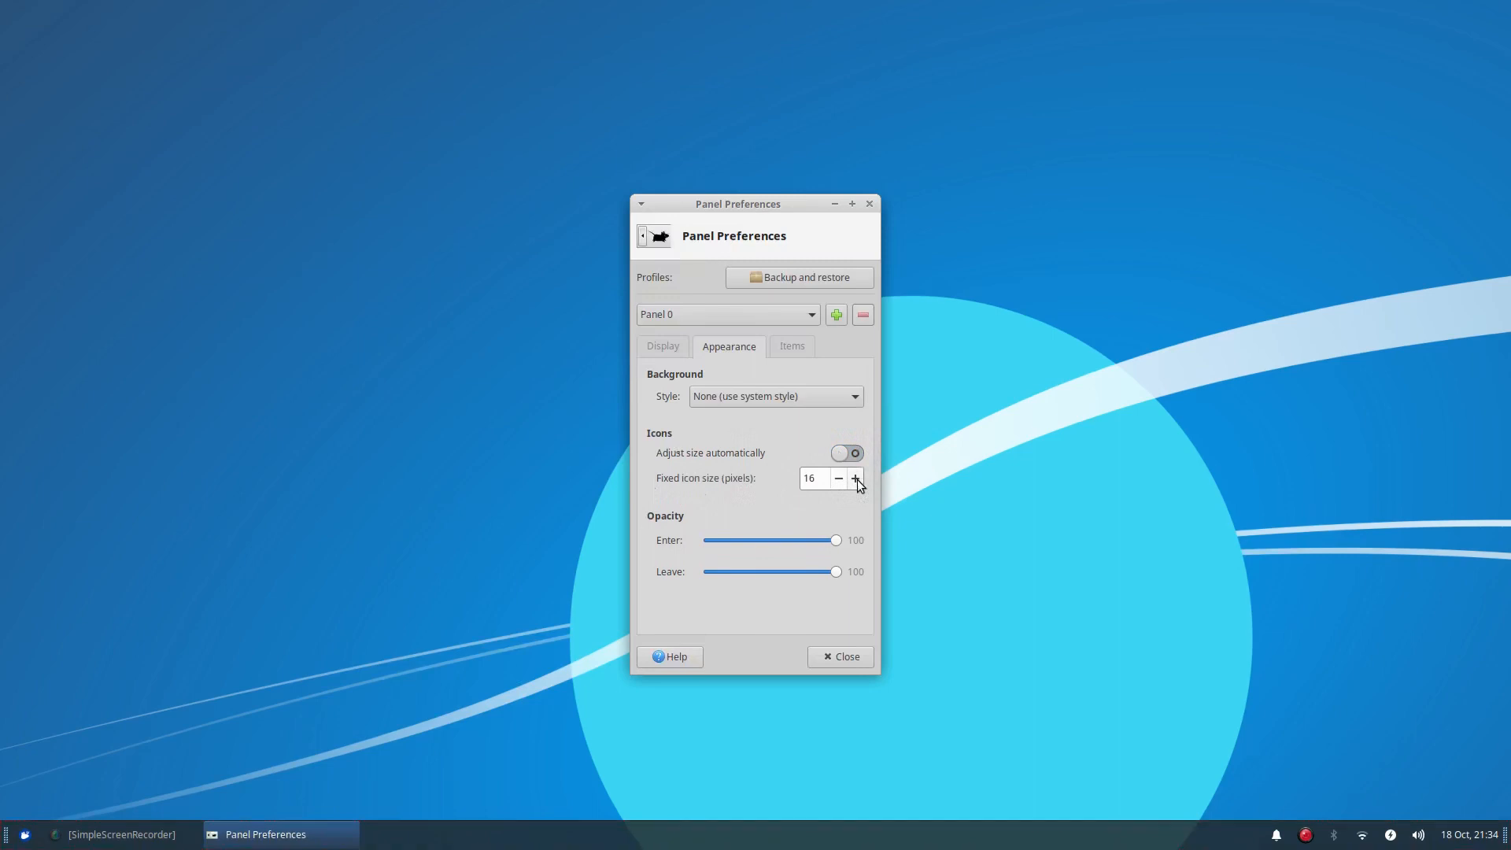
left_click(857, 479)
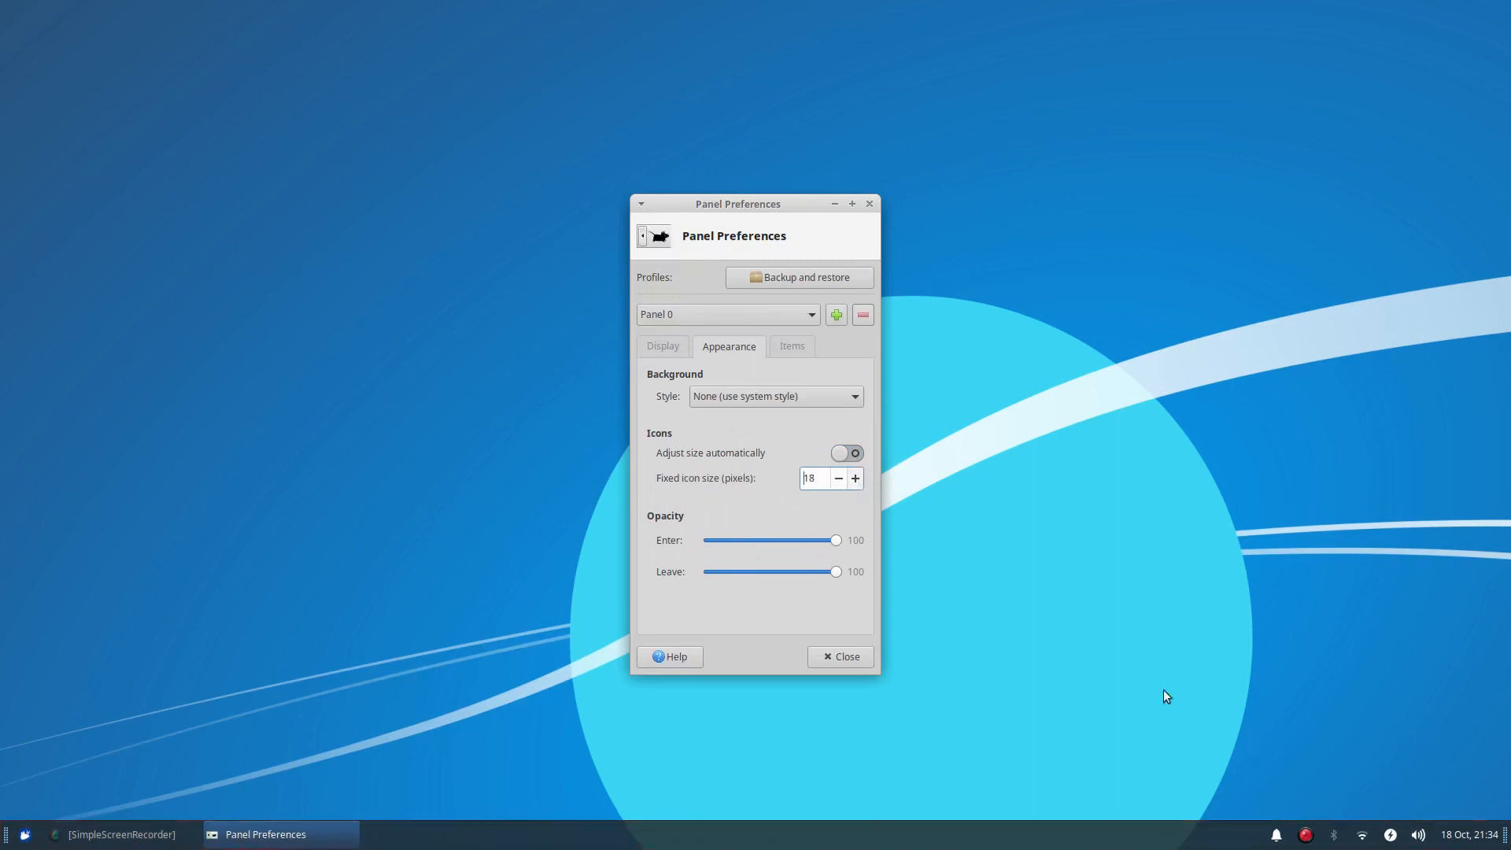
mouse_move(1277, 834)
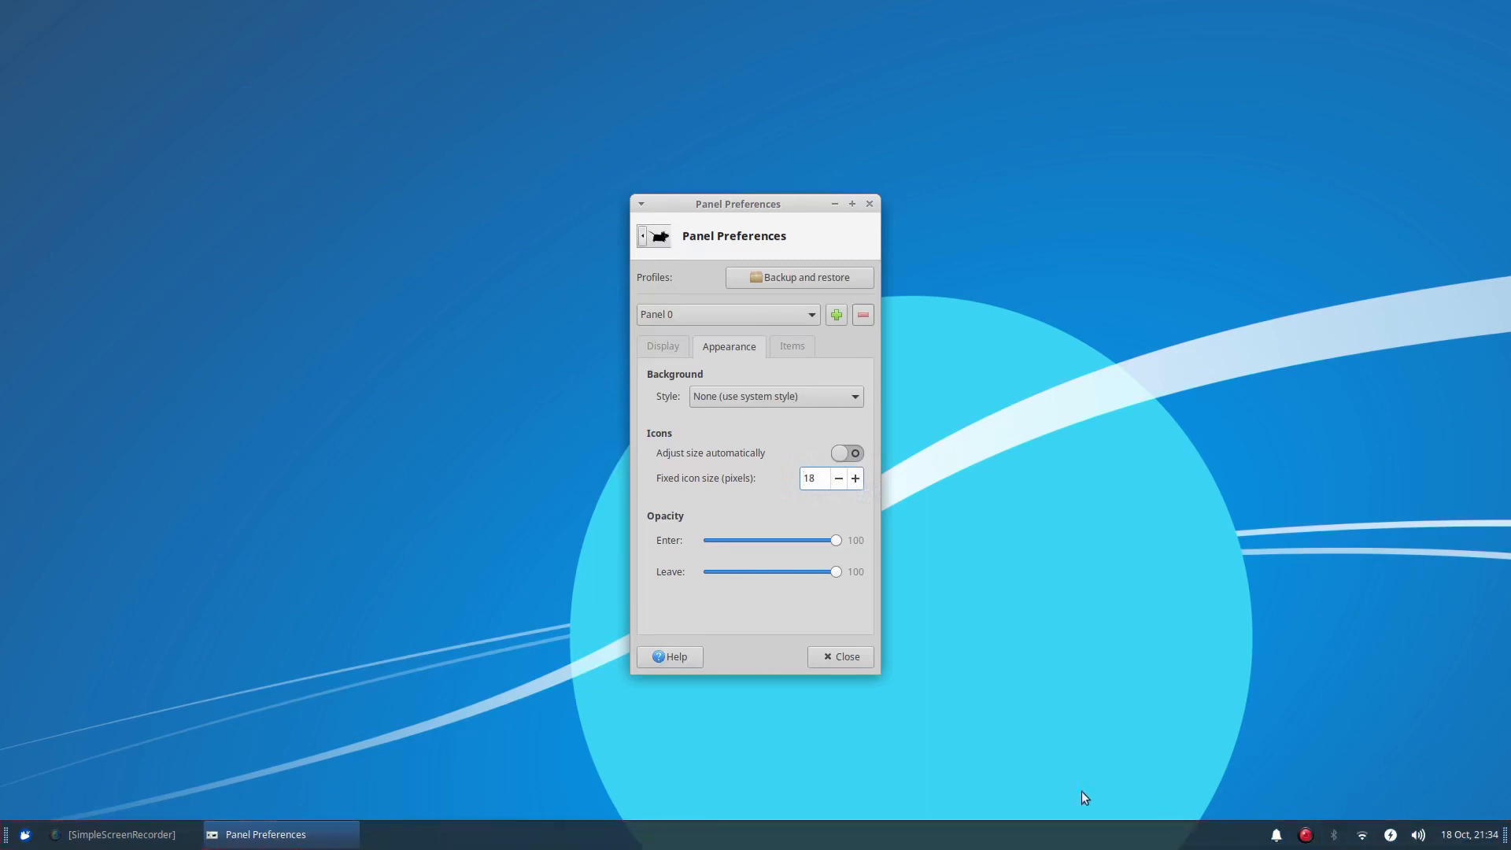
left_click(853, 479)
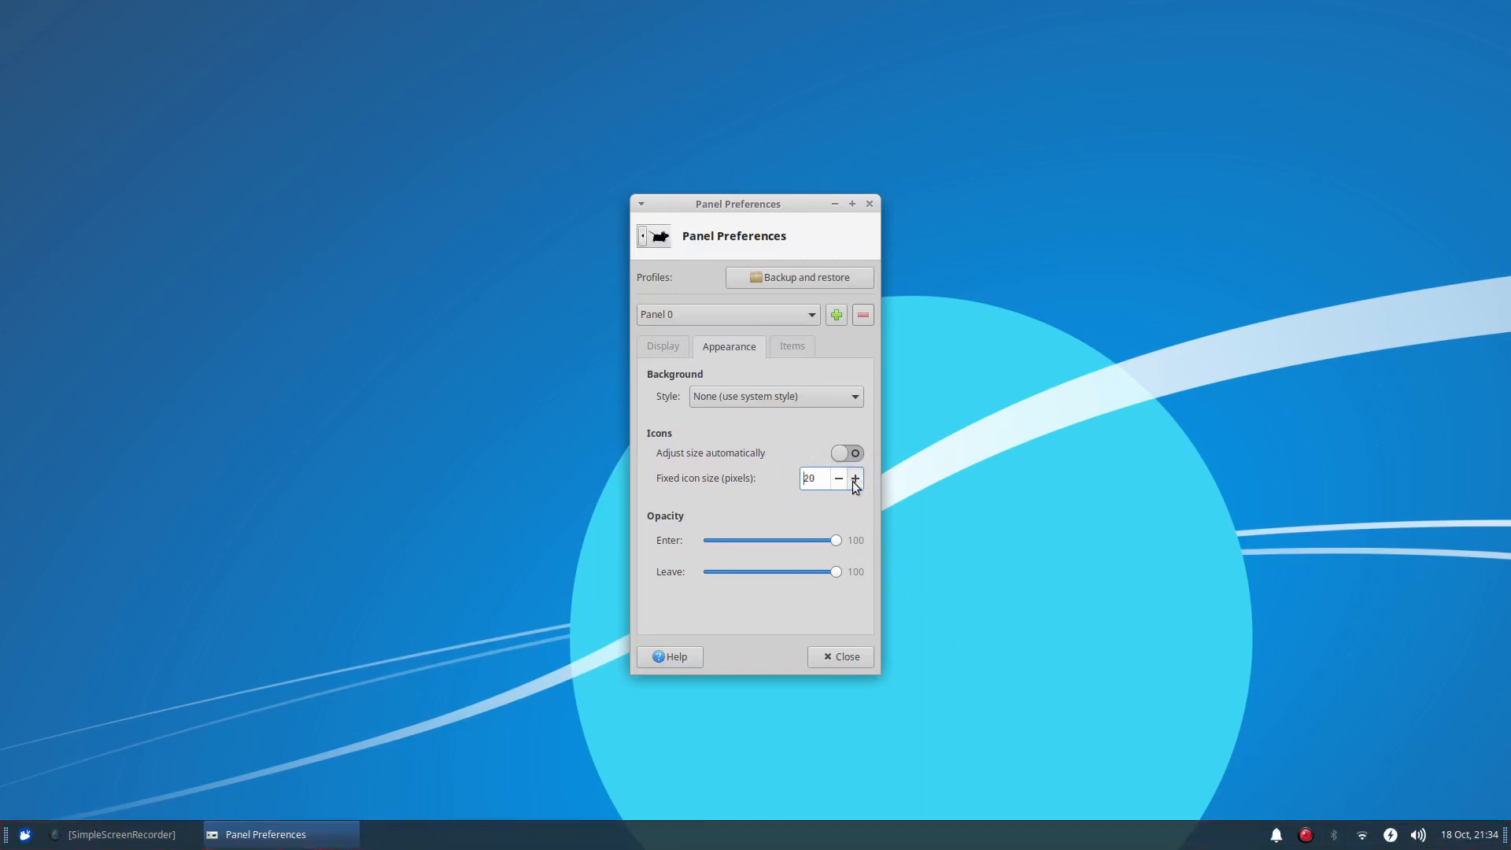
left_click(853, 479)
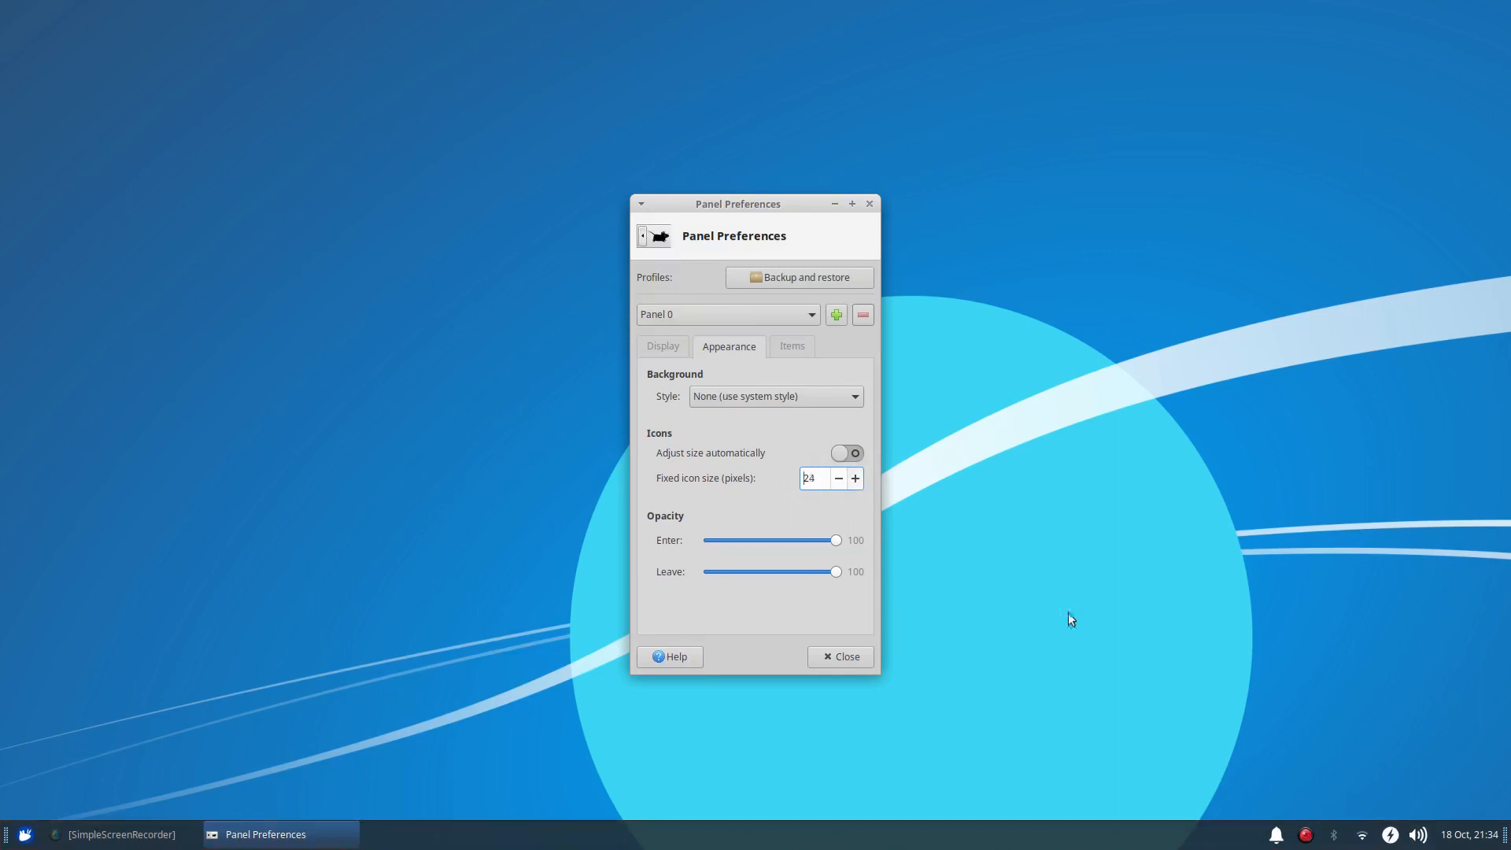
mouse_move(1335, 834)
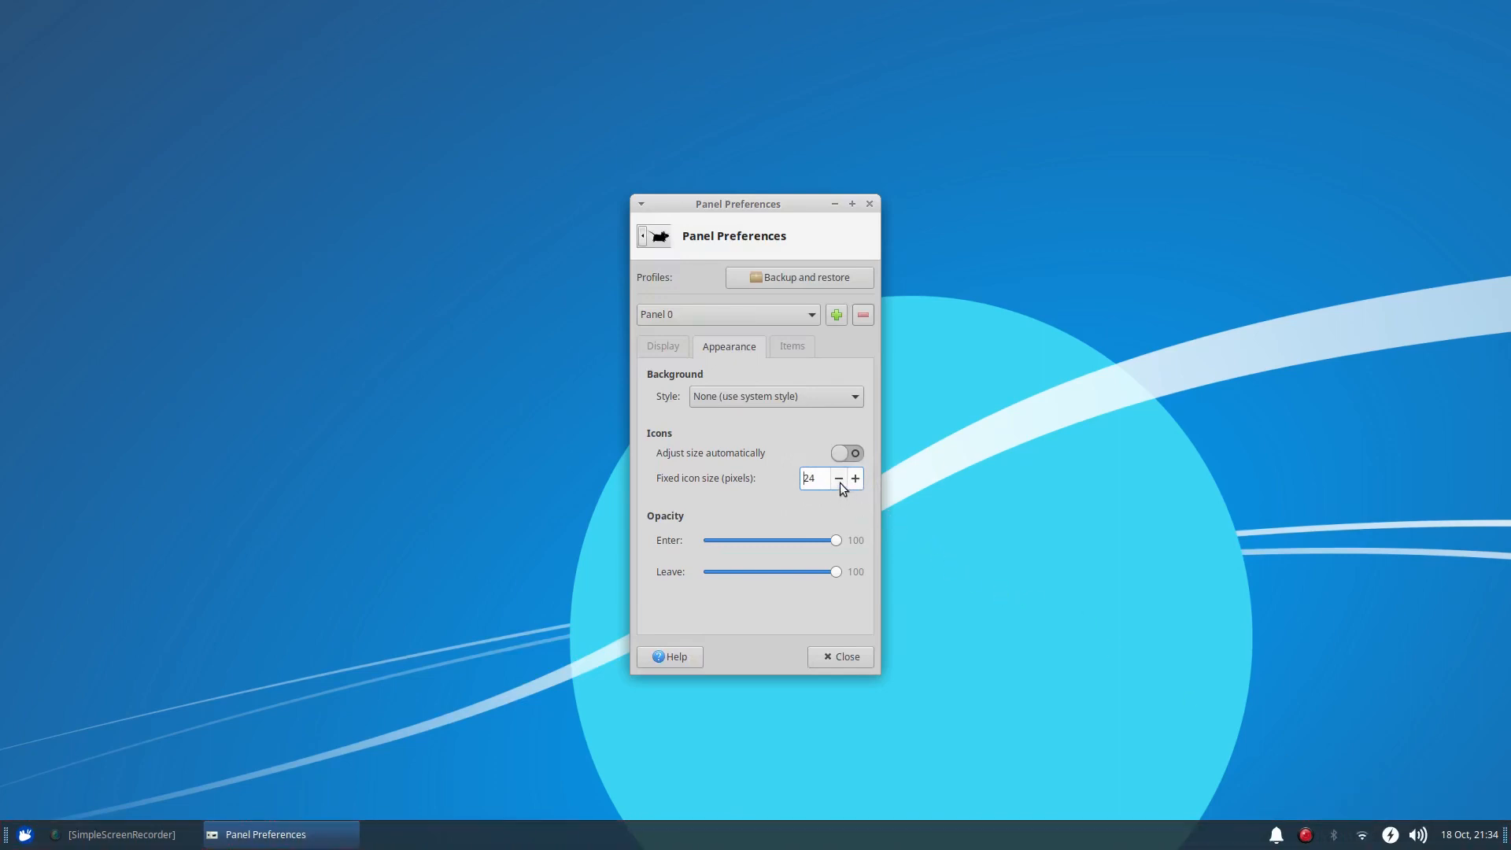
left_click(839, 478)
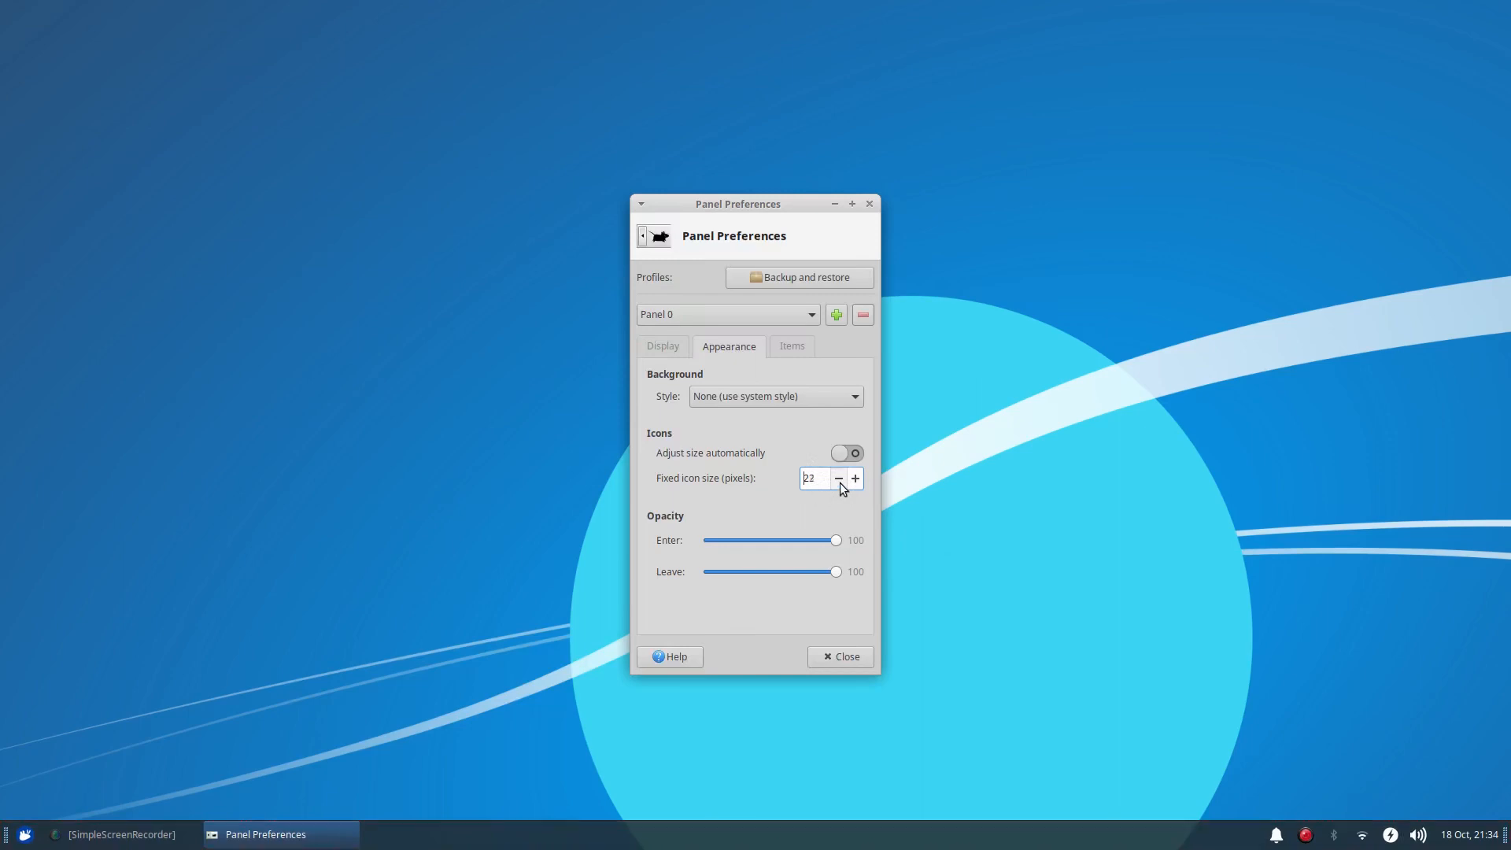
left_click(836, 478)
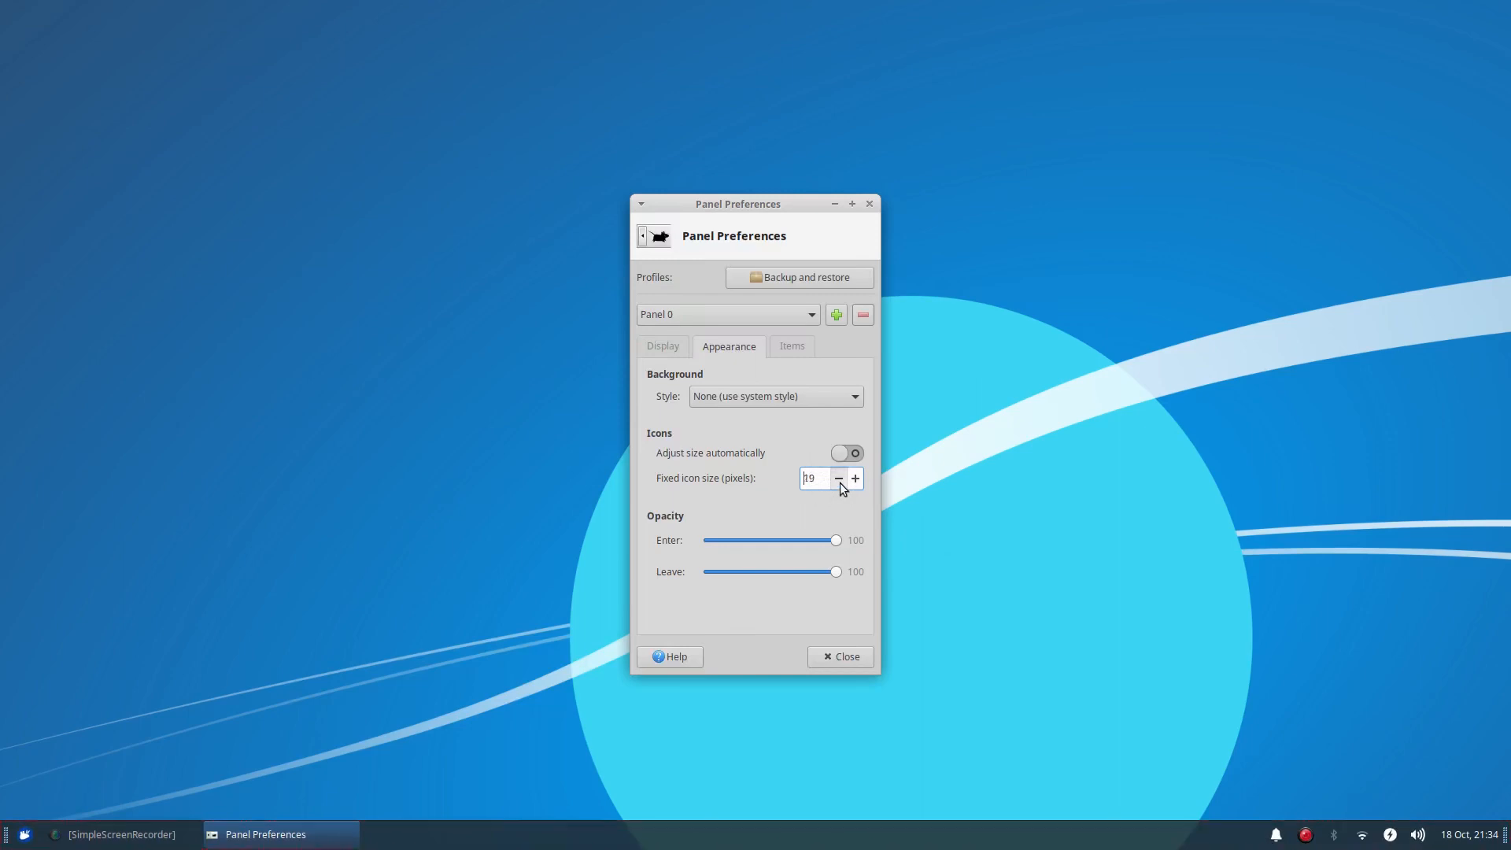
left_click(837, 479)
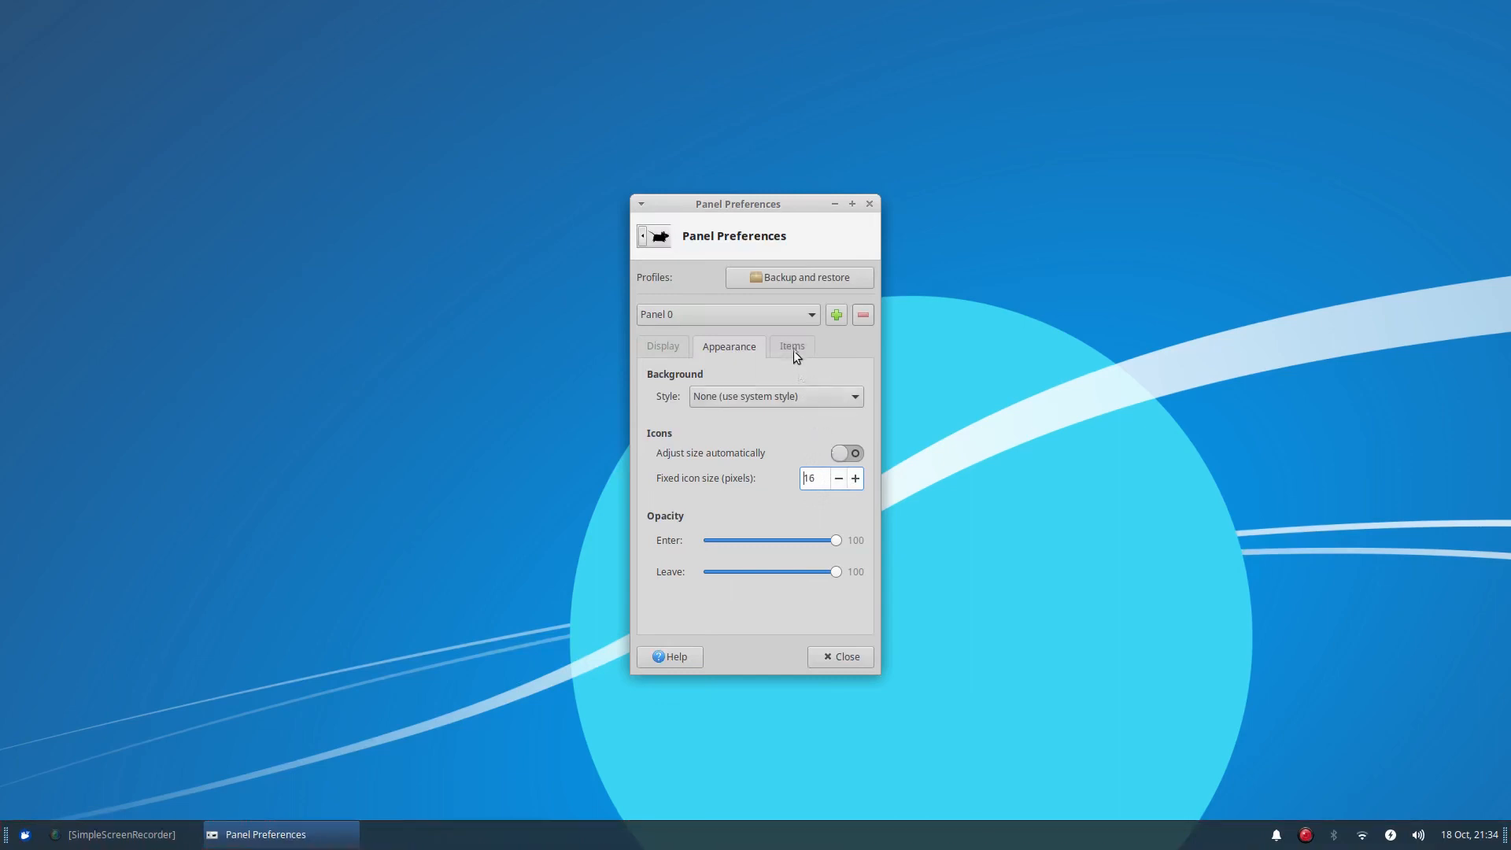
Step: Review the Items and Display sections, then close Panel Preferences
left_click(792, 346)
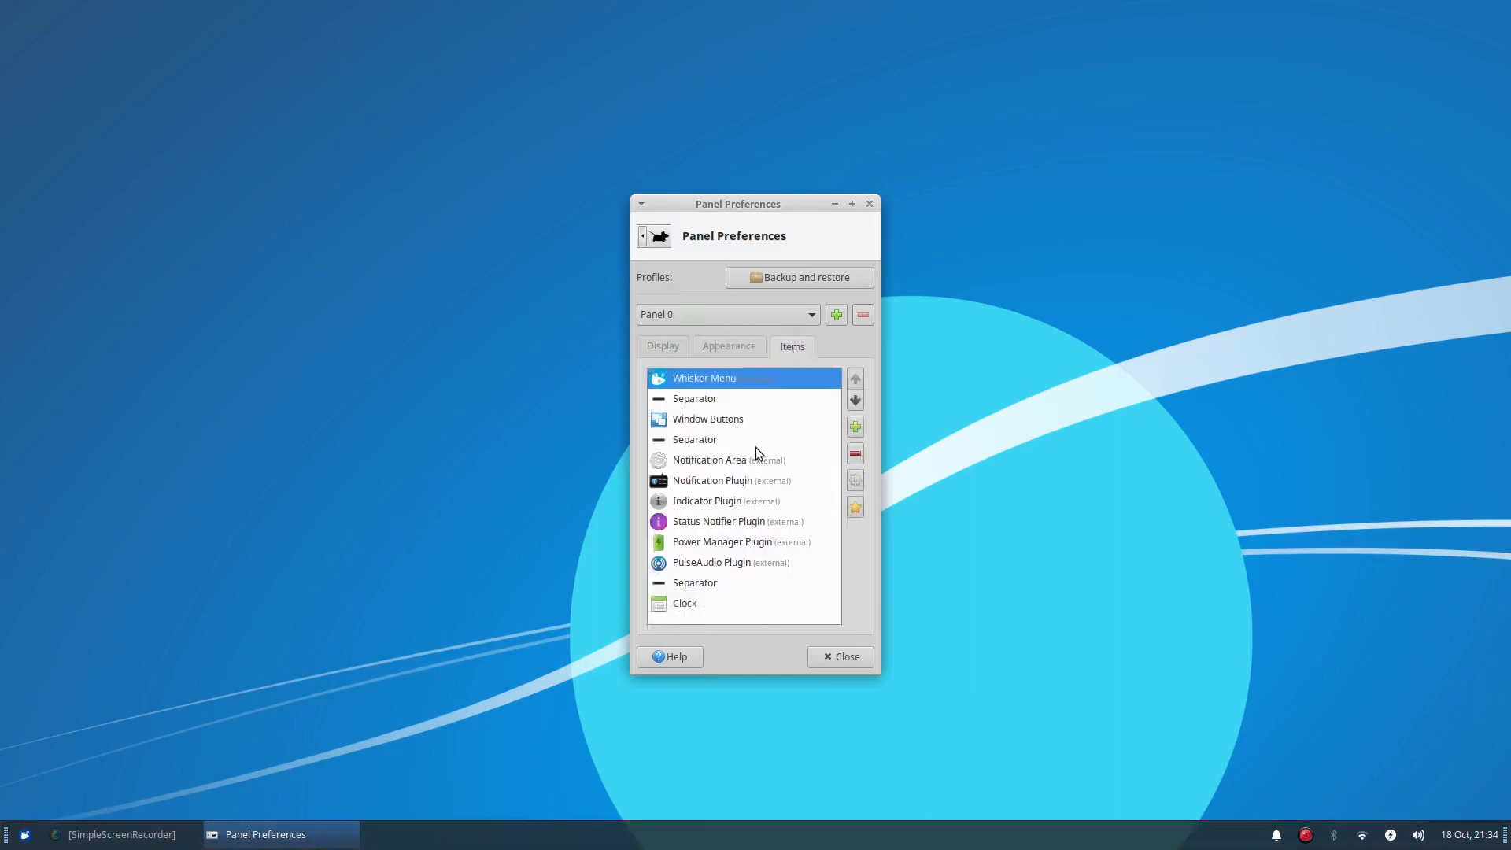
left_click(663, 346)
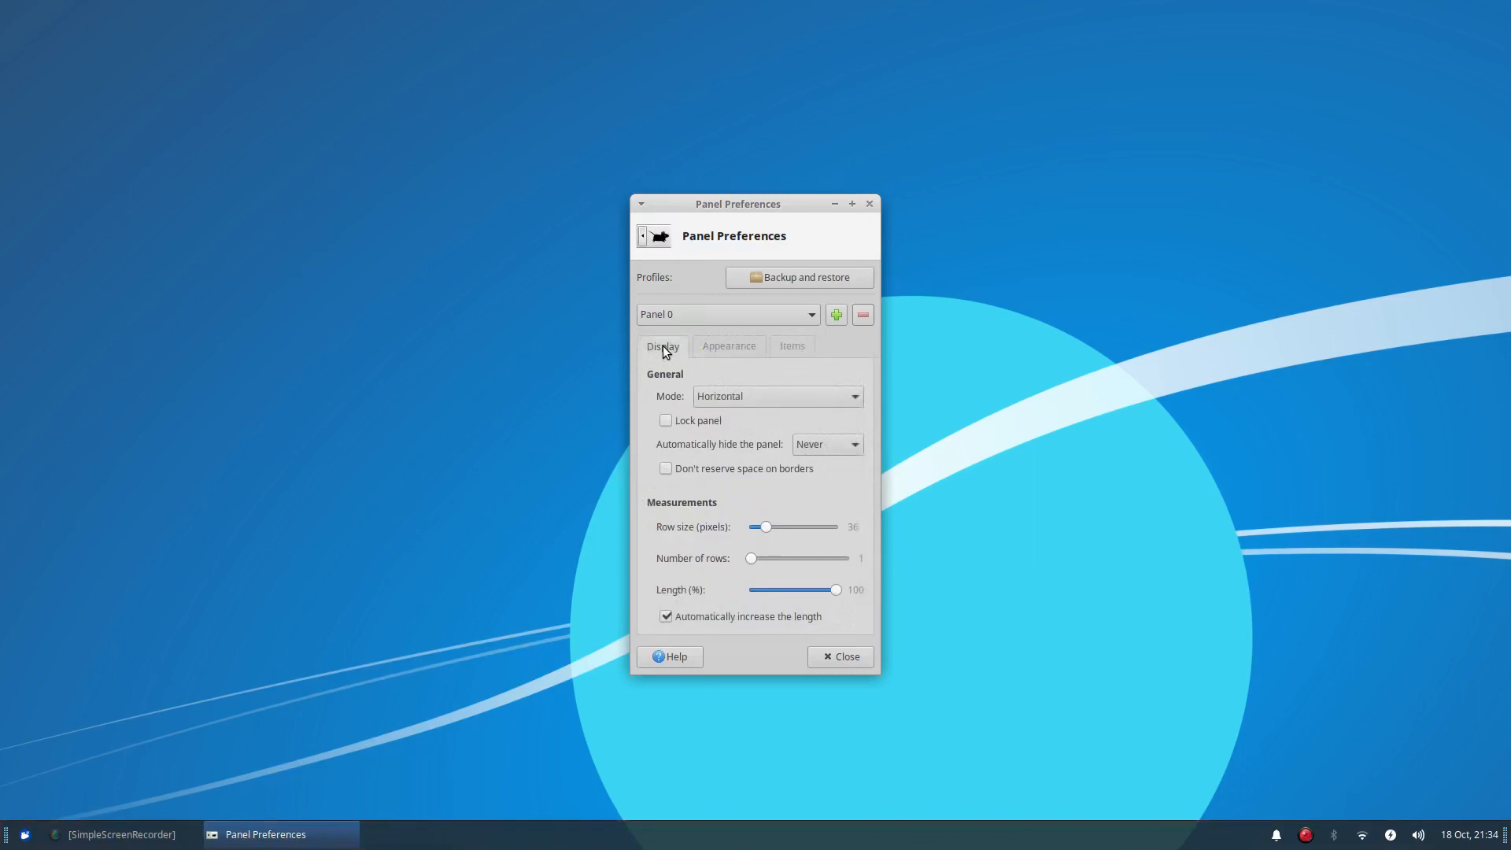
mouse_move(762, 485)
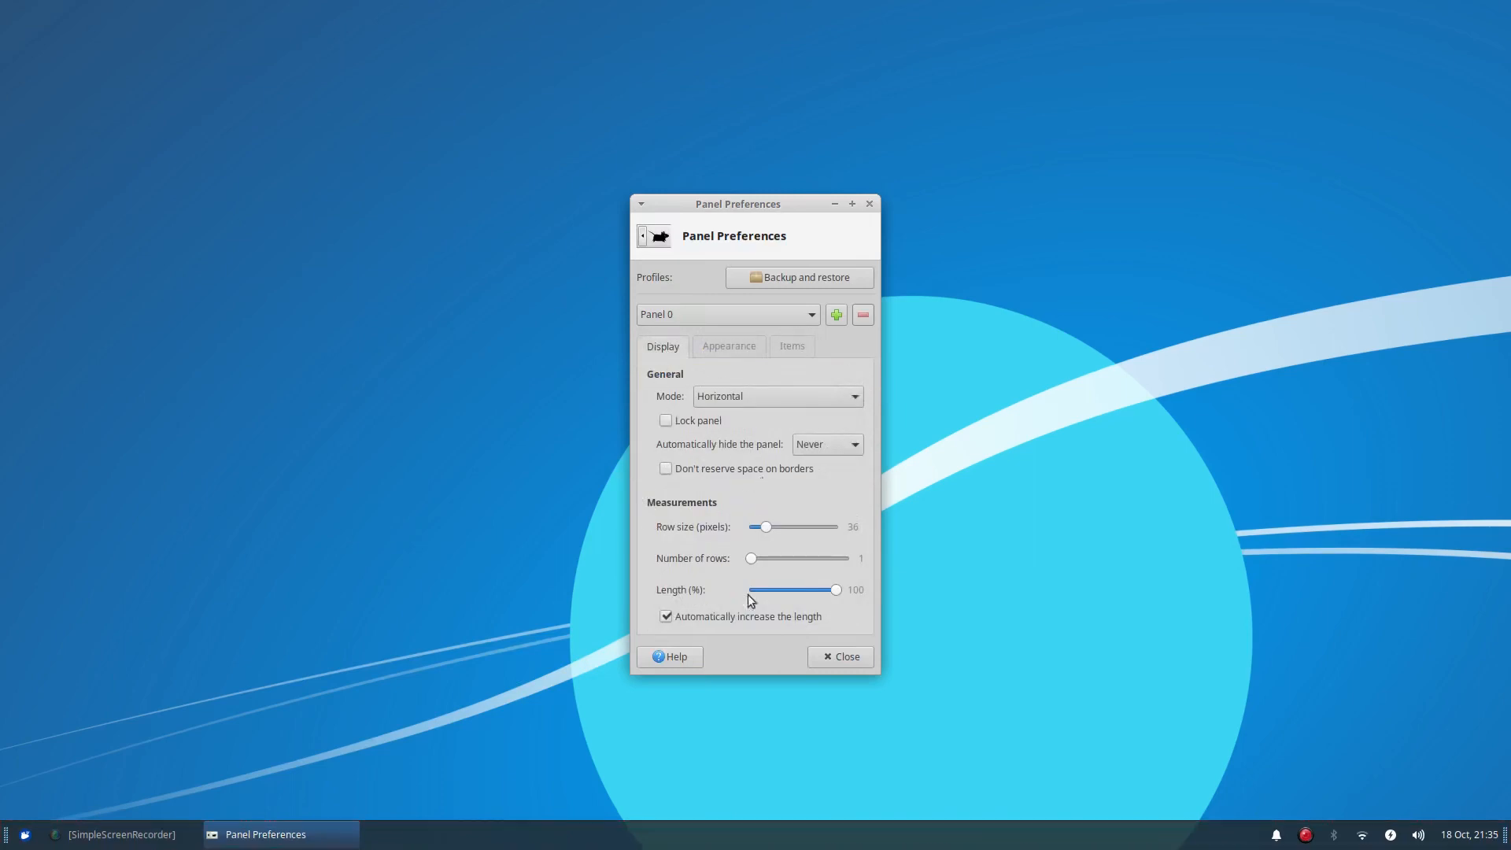
left_click(839, 656)
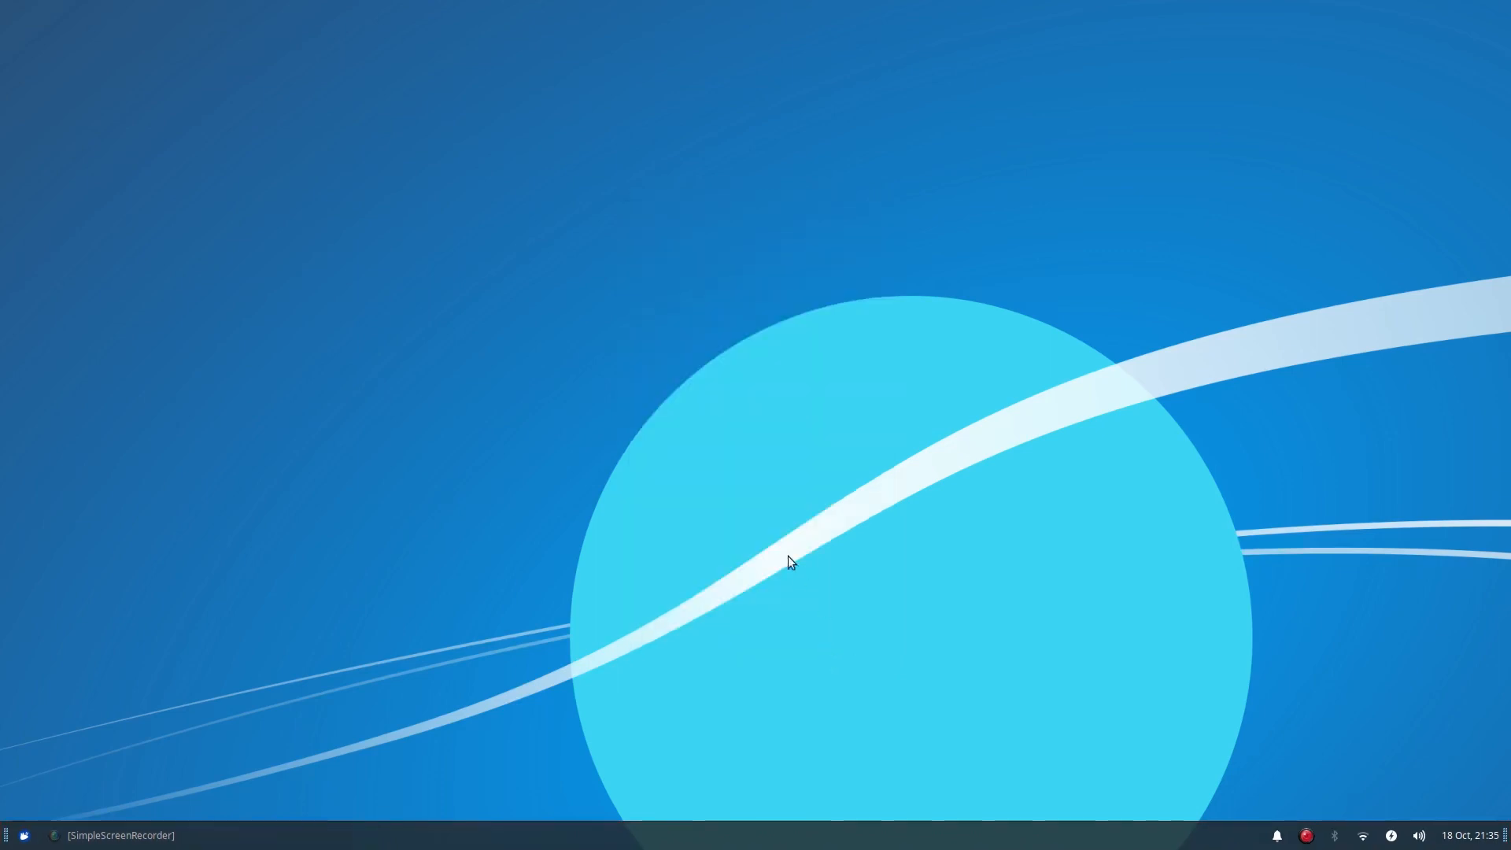
mouse_move(727, 582)
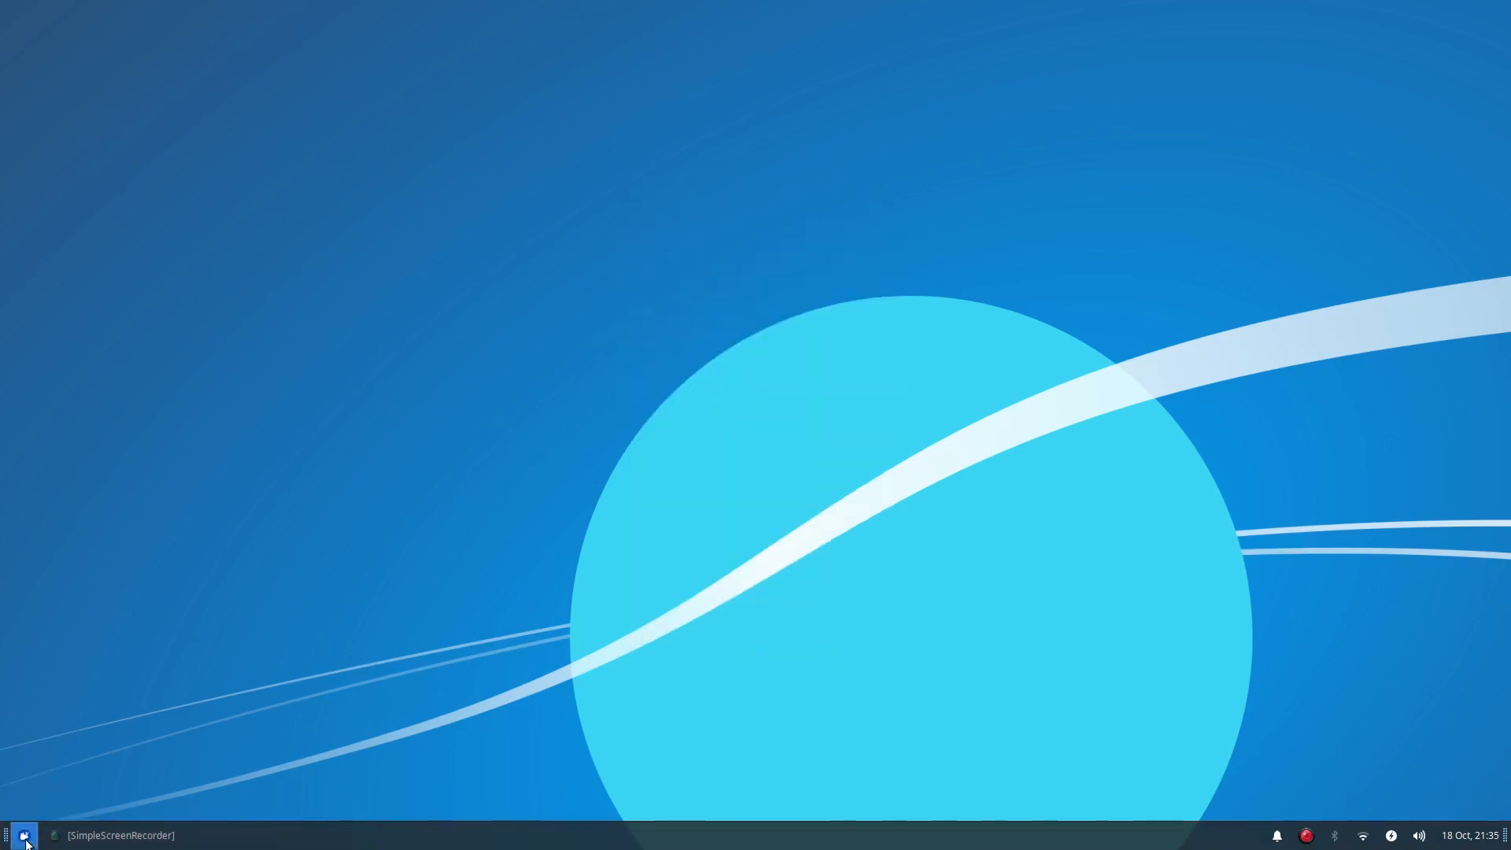
Step: Reopen Panel Preferences, lock the panel again, and close the window
left_click(24, 835)
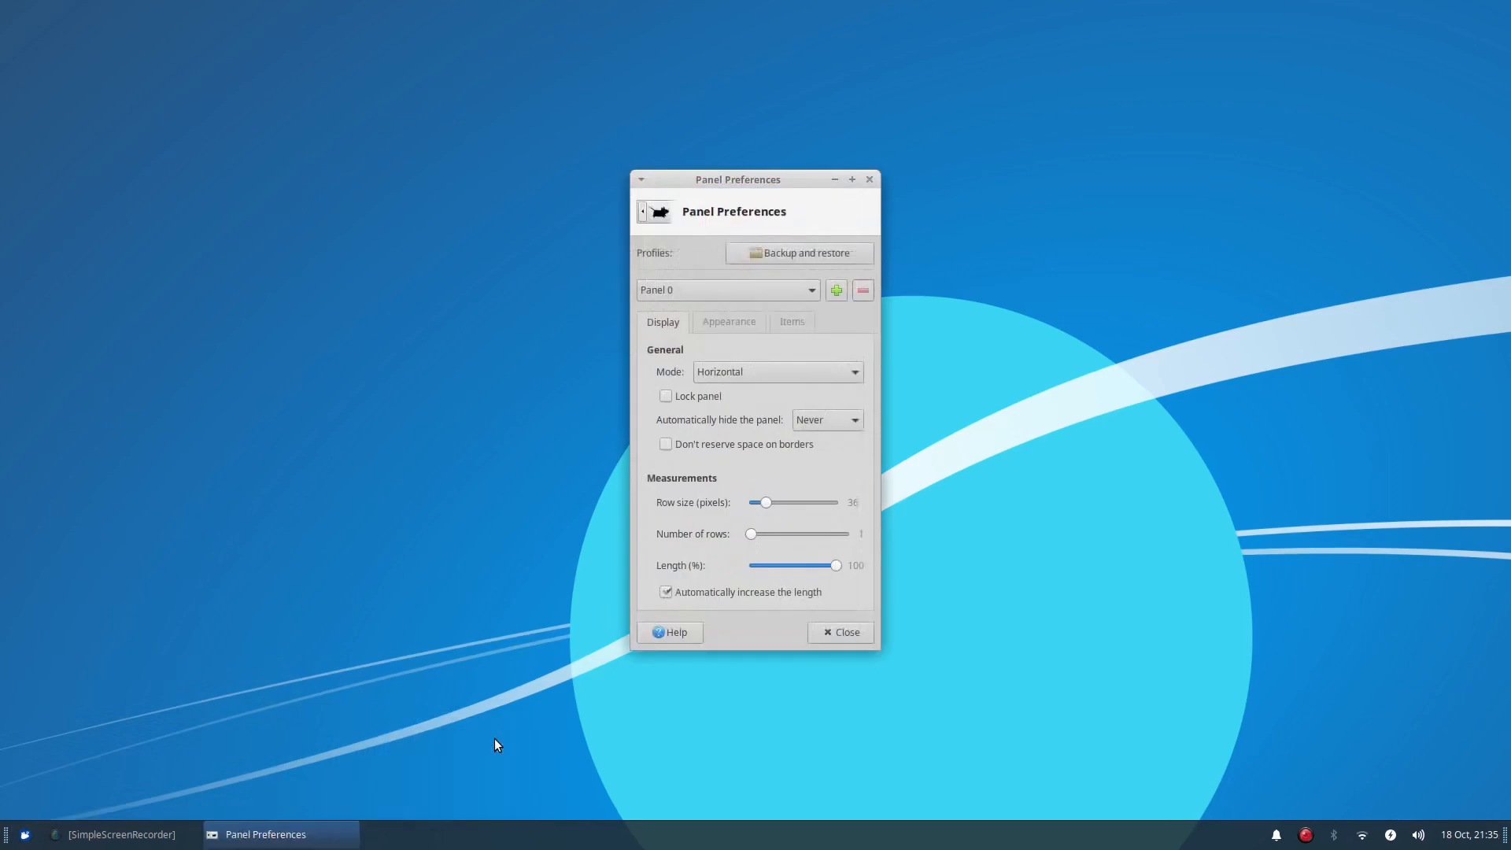
left_click(666, 396)
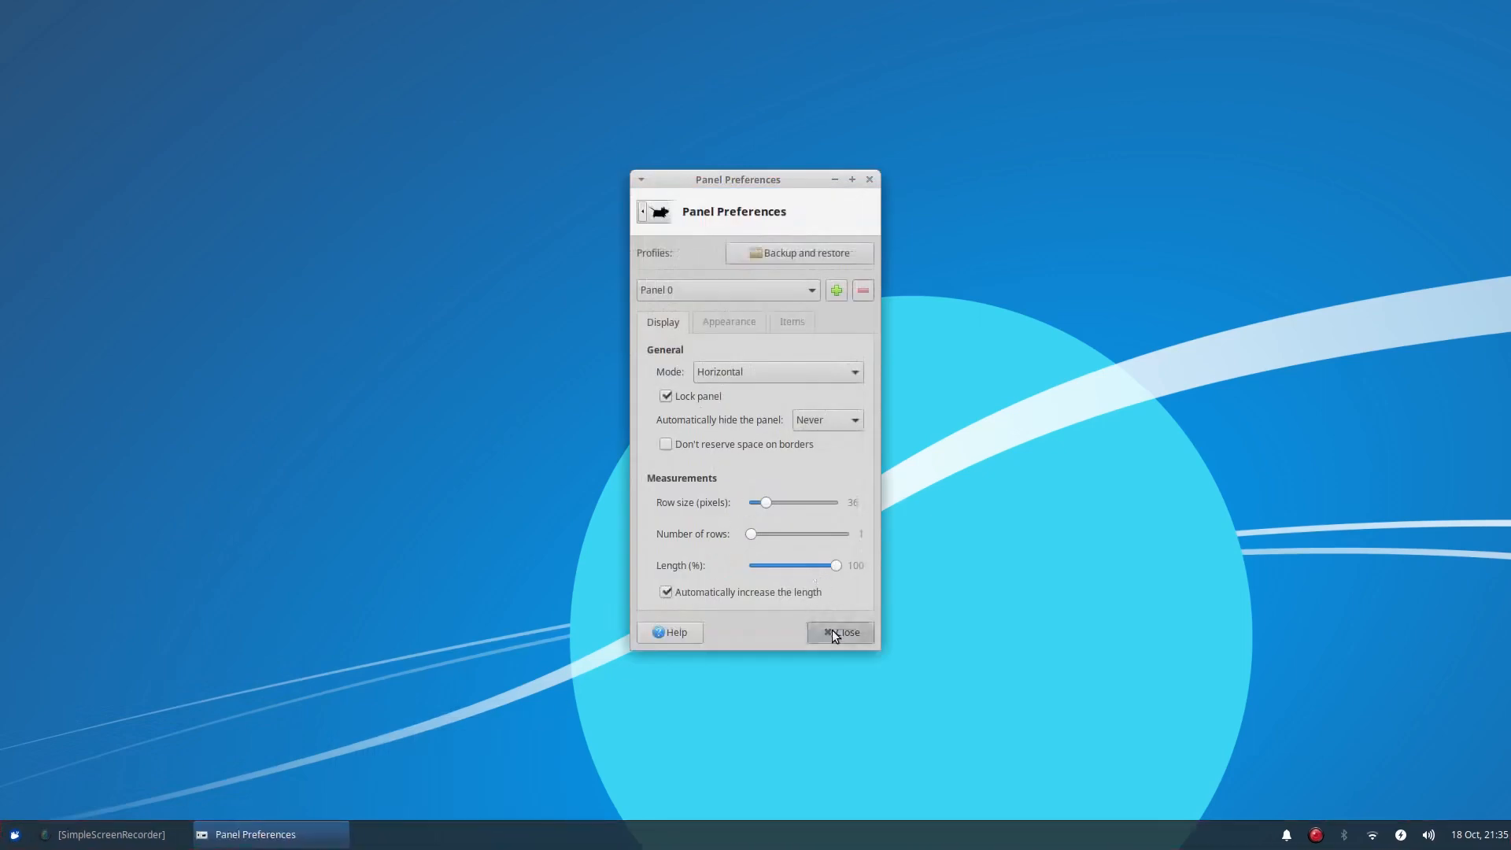
left_click(839, 633)
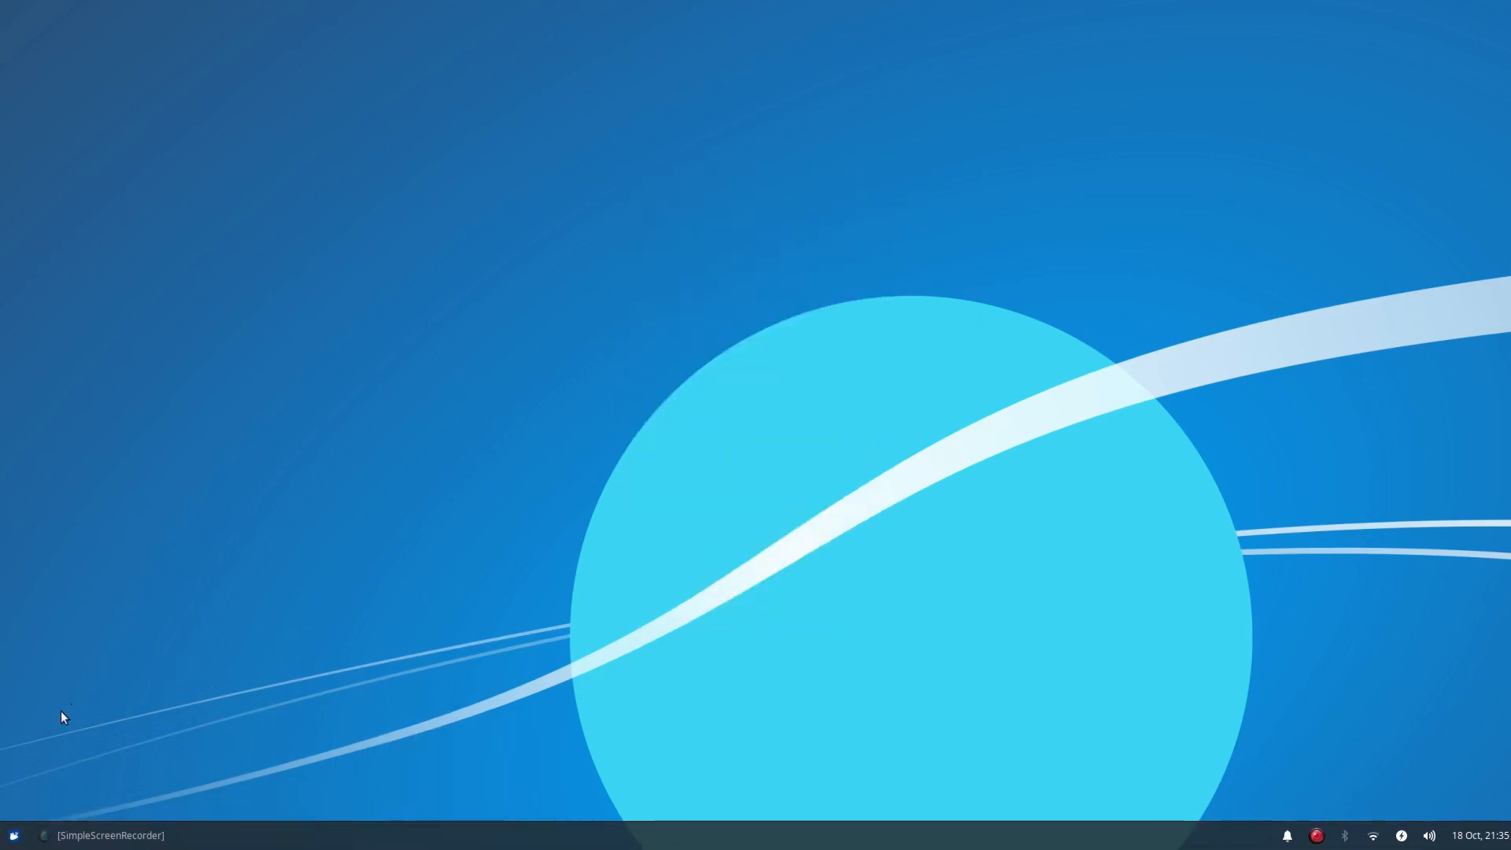